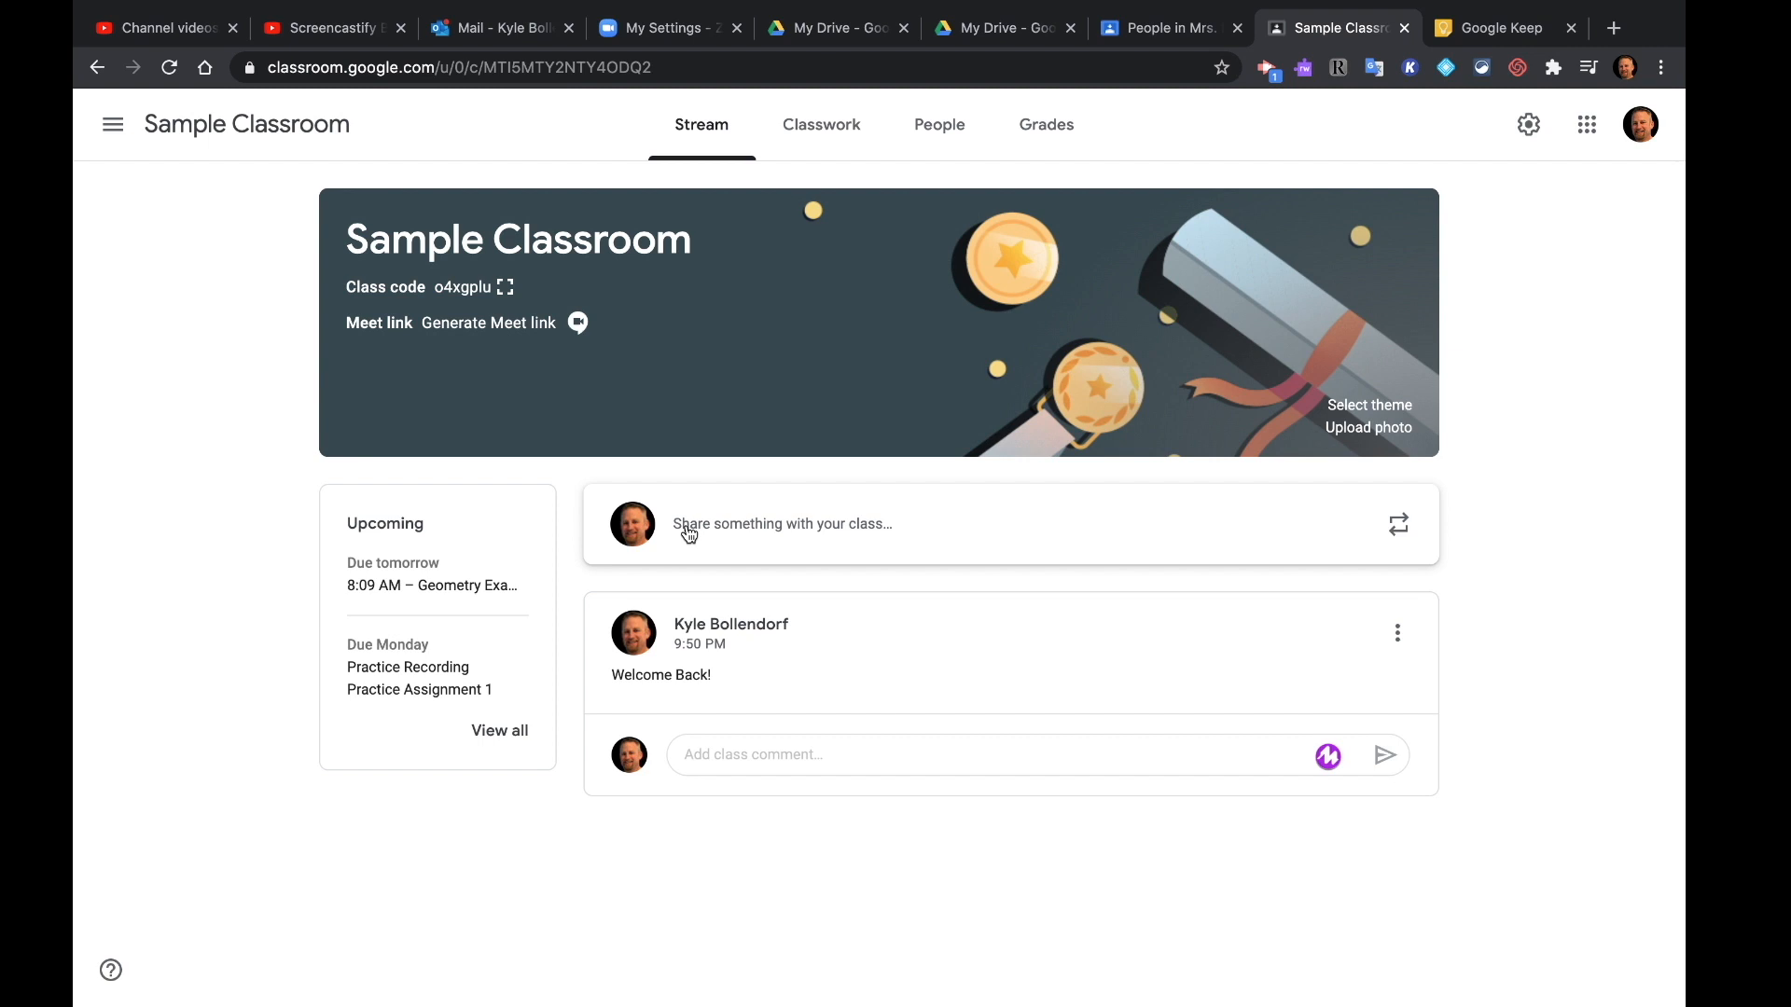
Show Sample Classroom's Classwork list with its Week of 8/31/20 and Unit 1 topics
click(821, 125)
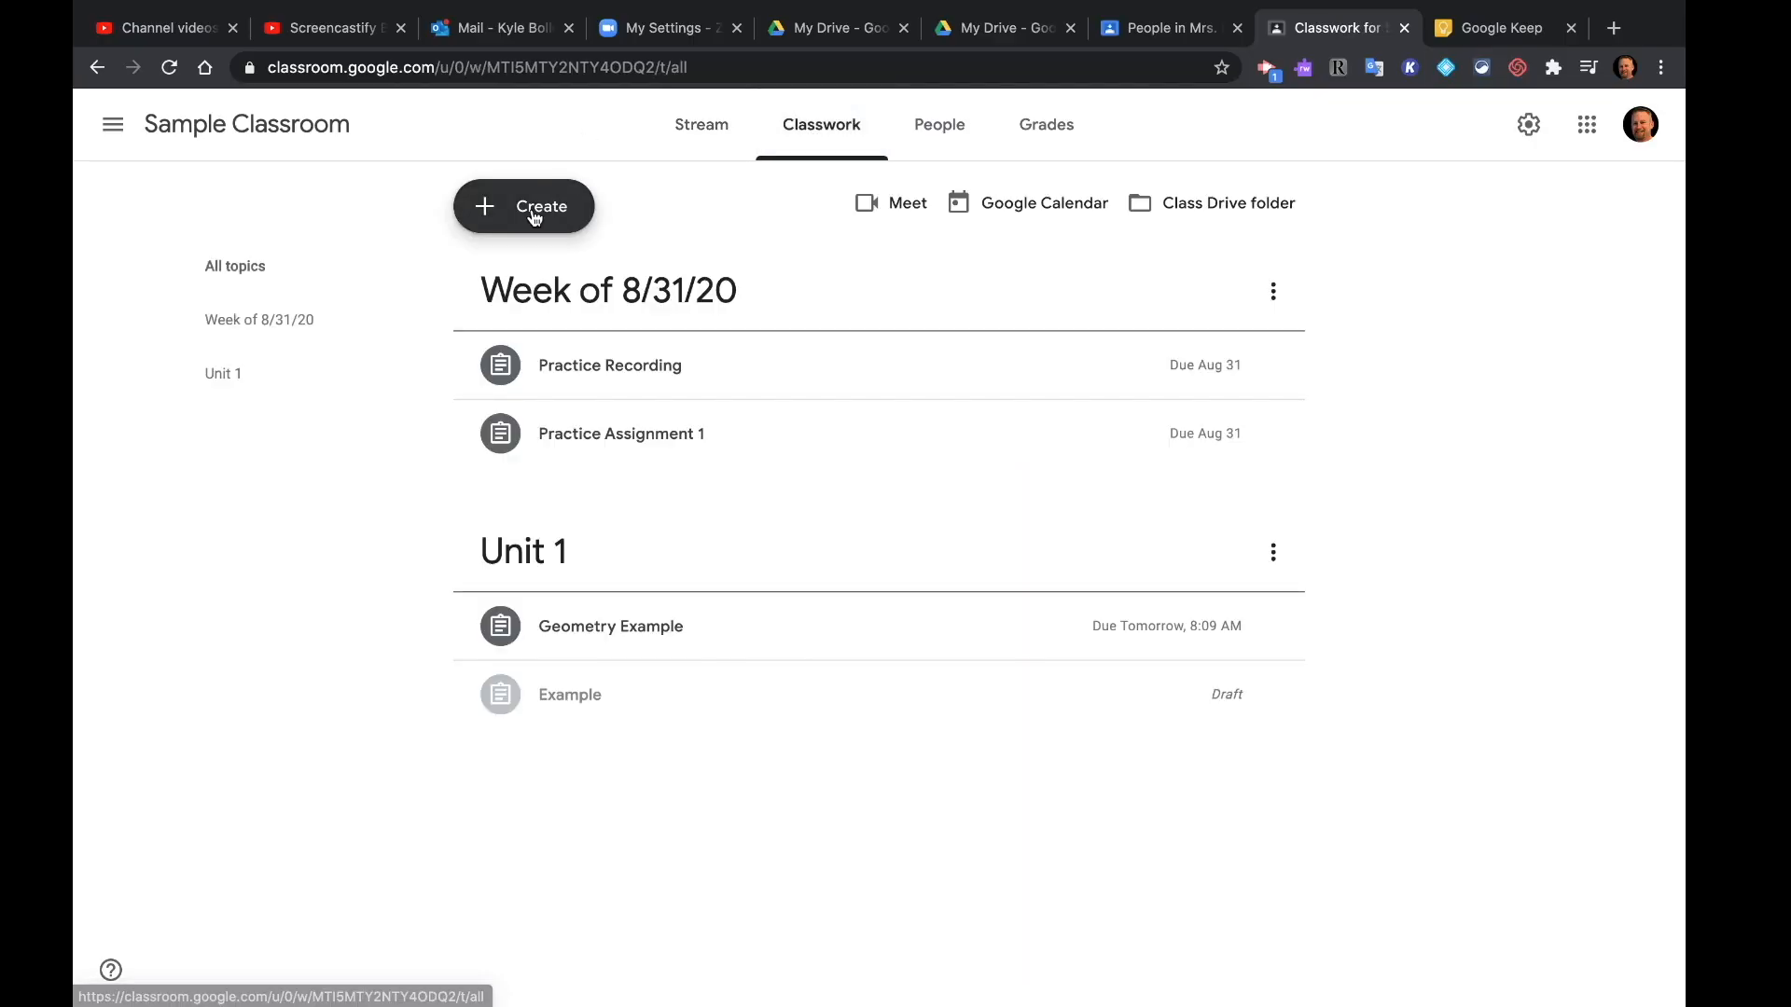
Start a new assignment titled 'Example' from the Create menu
click(522, 206)
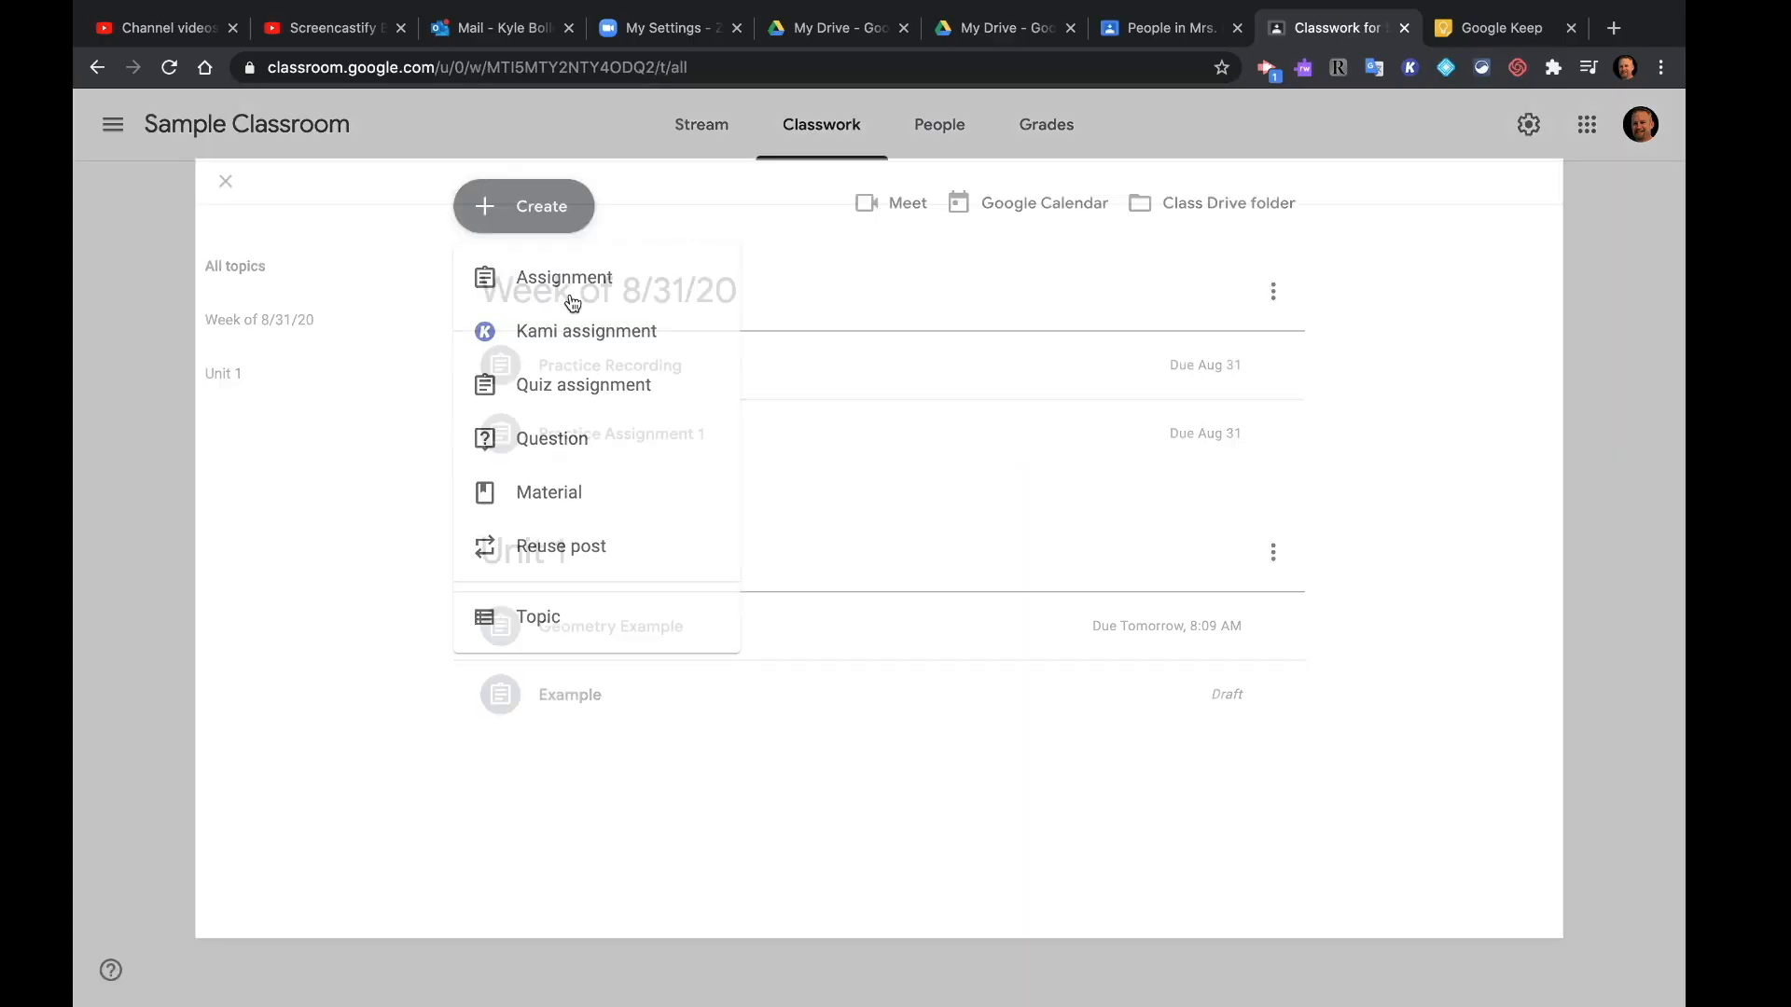
click(563, 278)
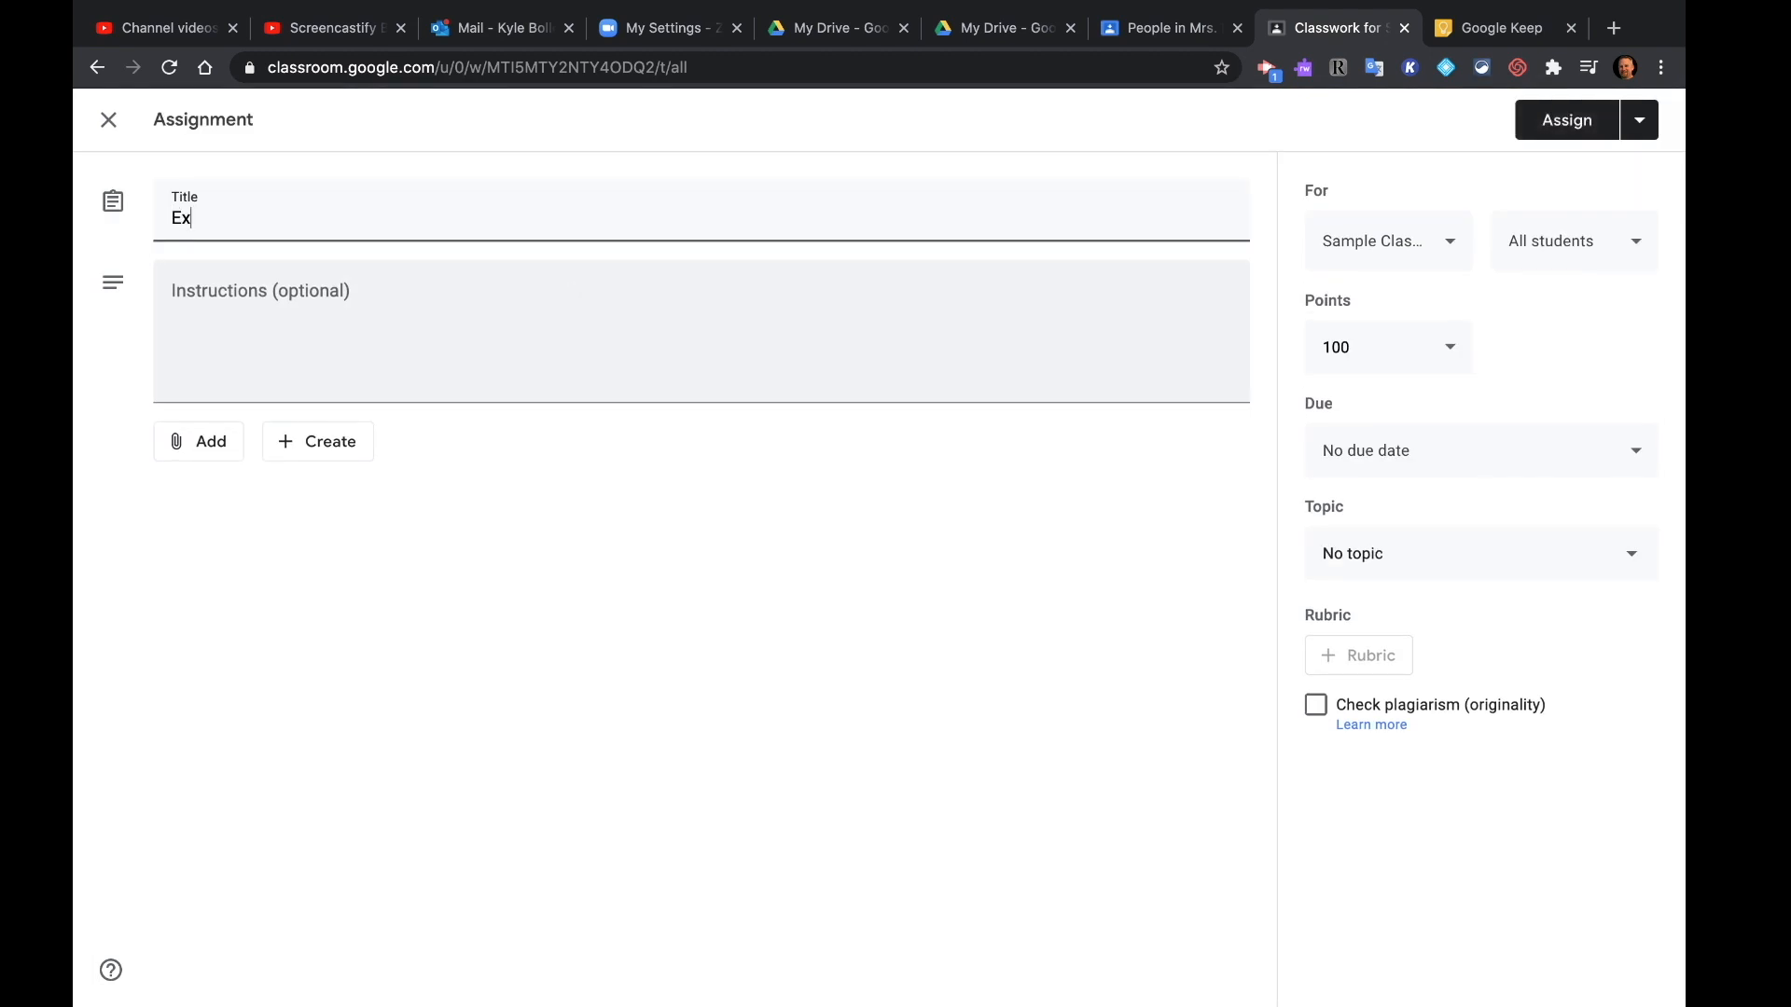
text(ample)
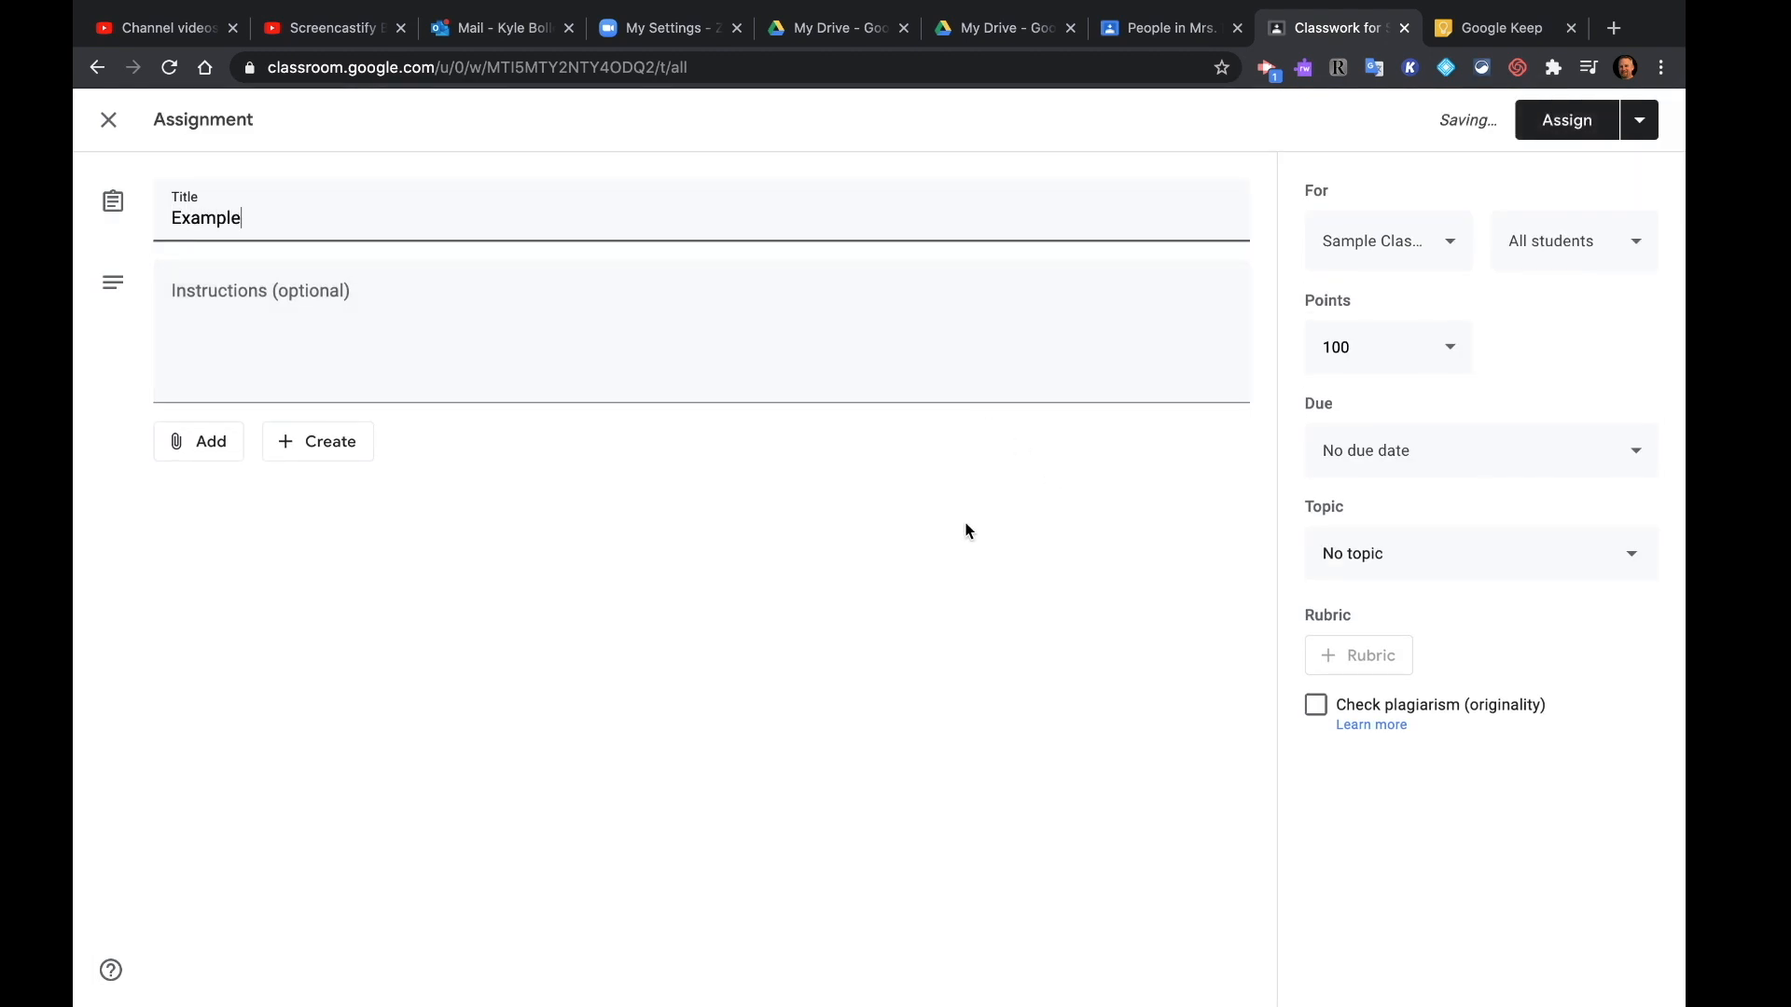
Attach the Google Drive doc 'a closer look at experiments- espanol' to the assignment
click(197, 442)
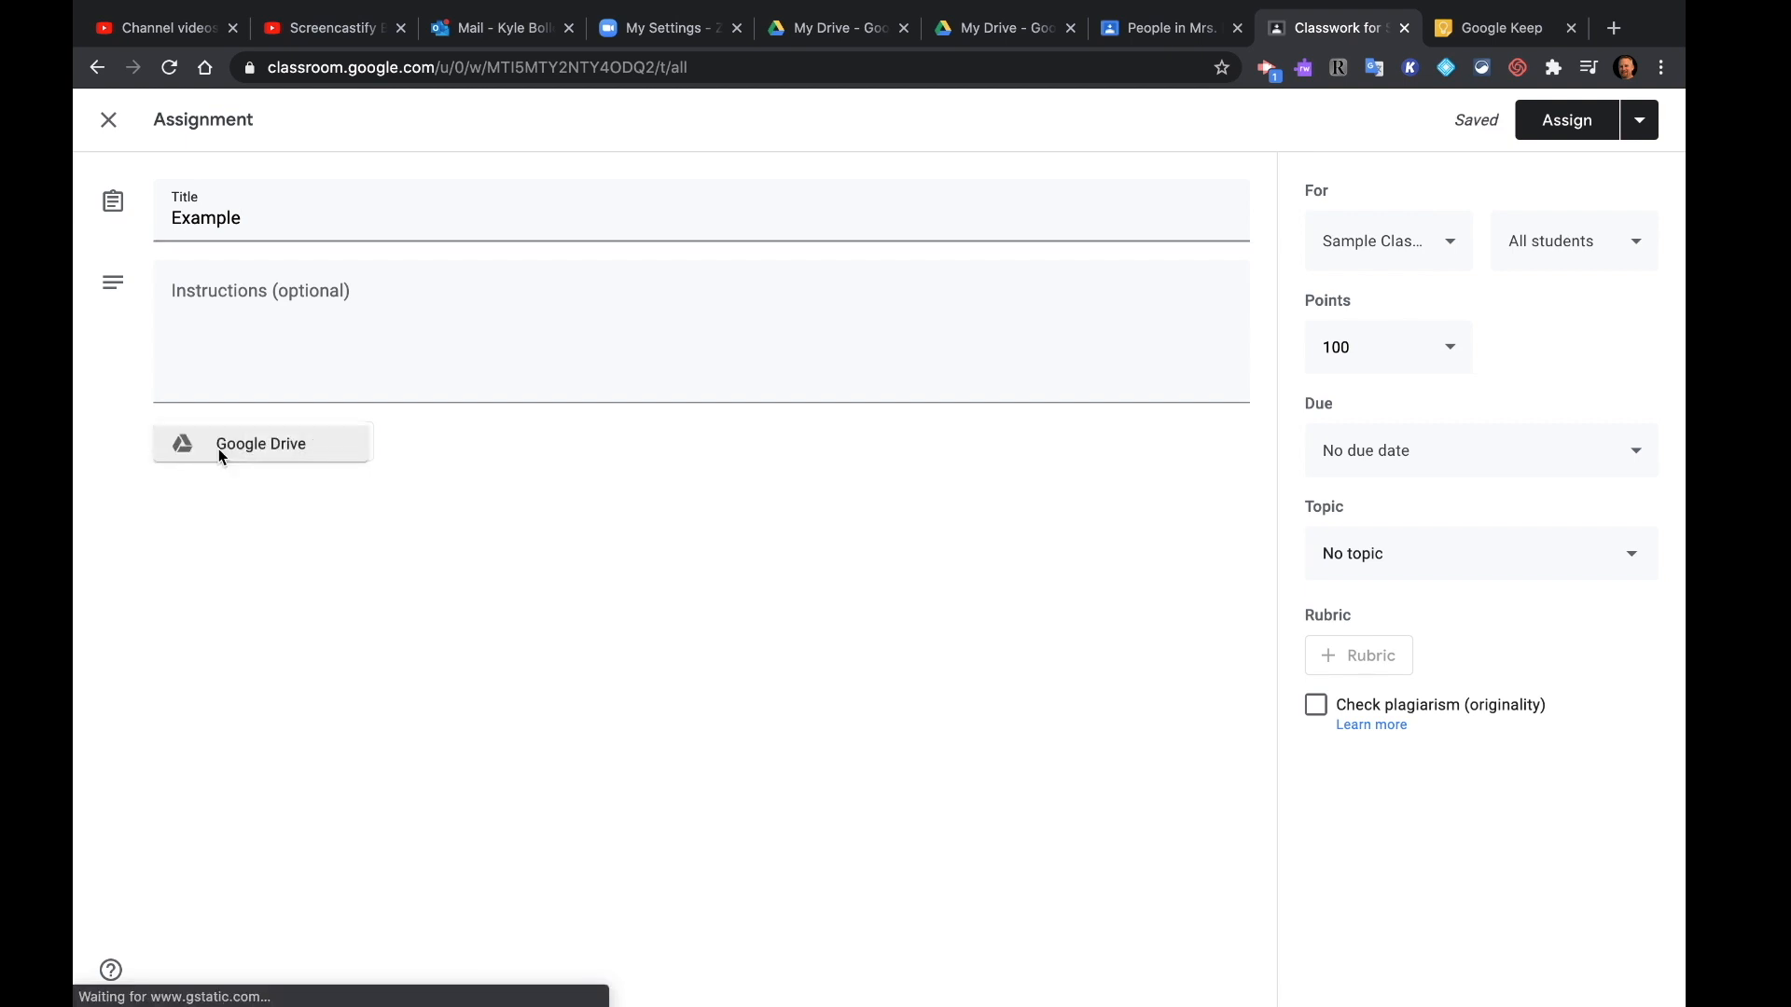
click(260, 444)
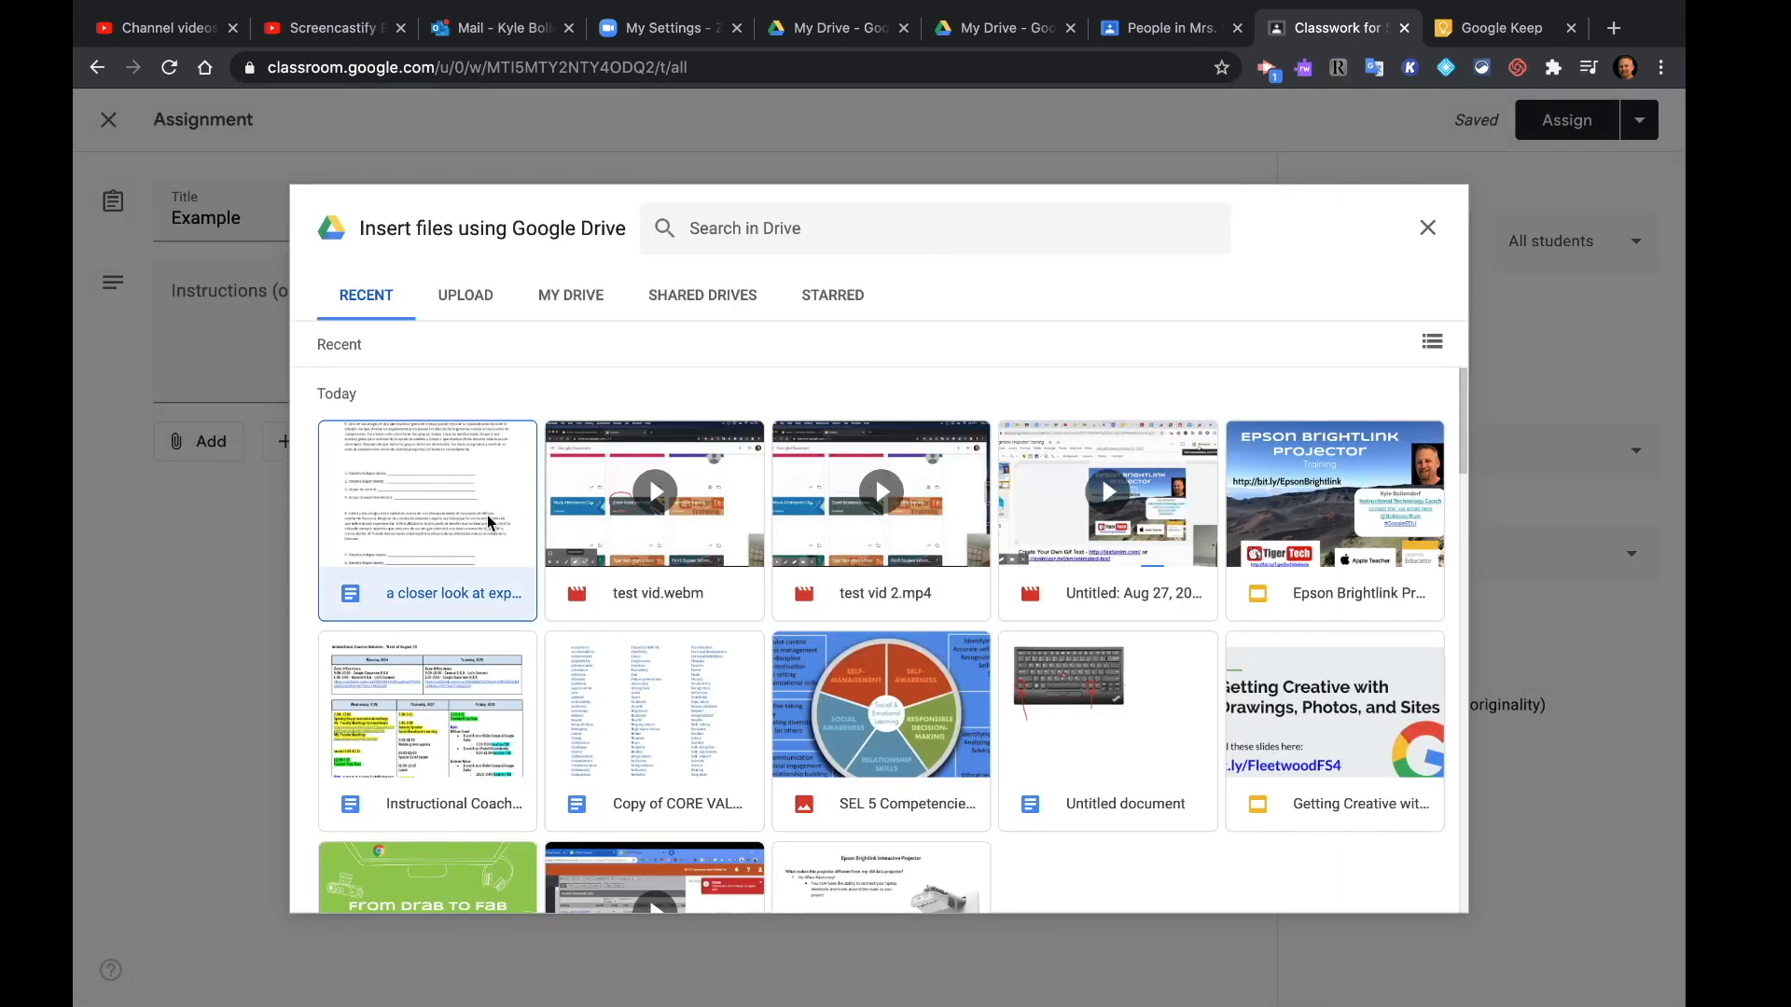
click(425, 494)
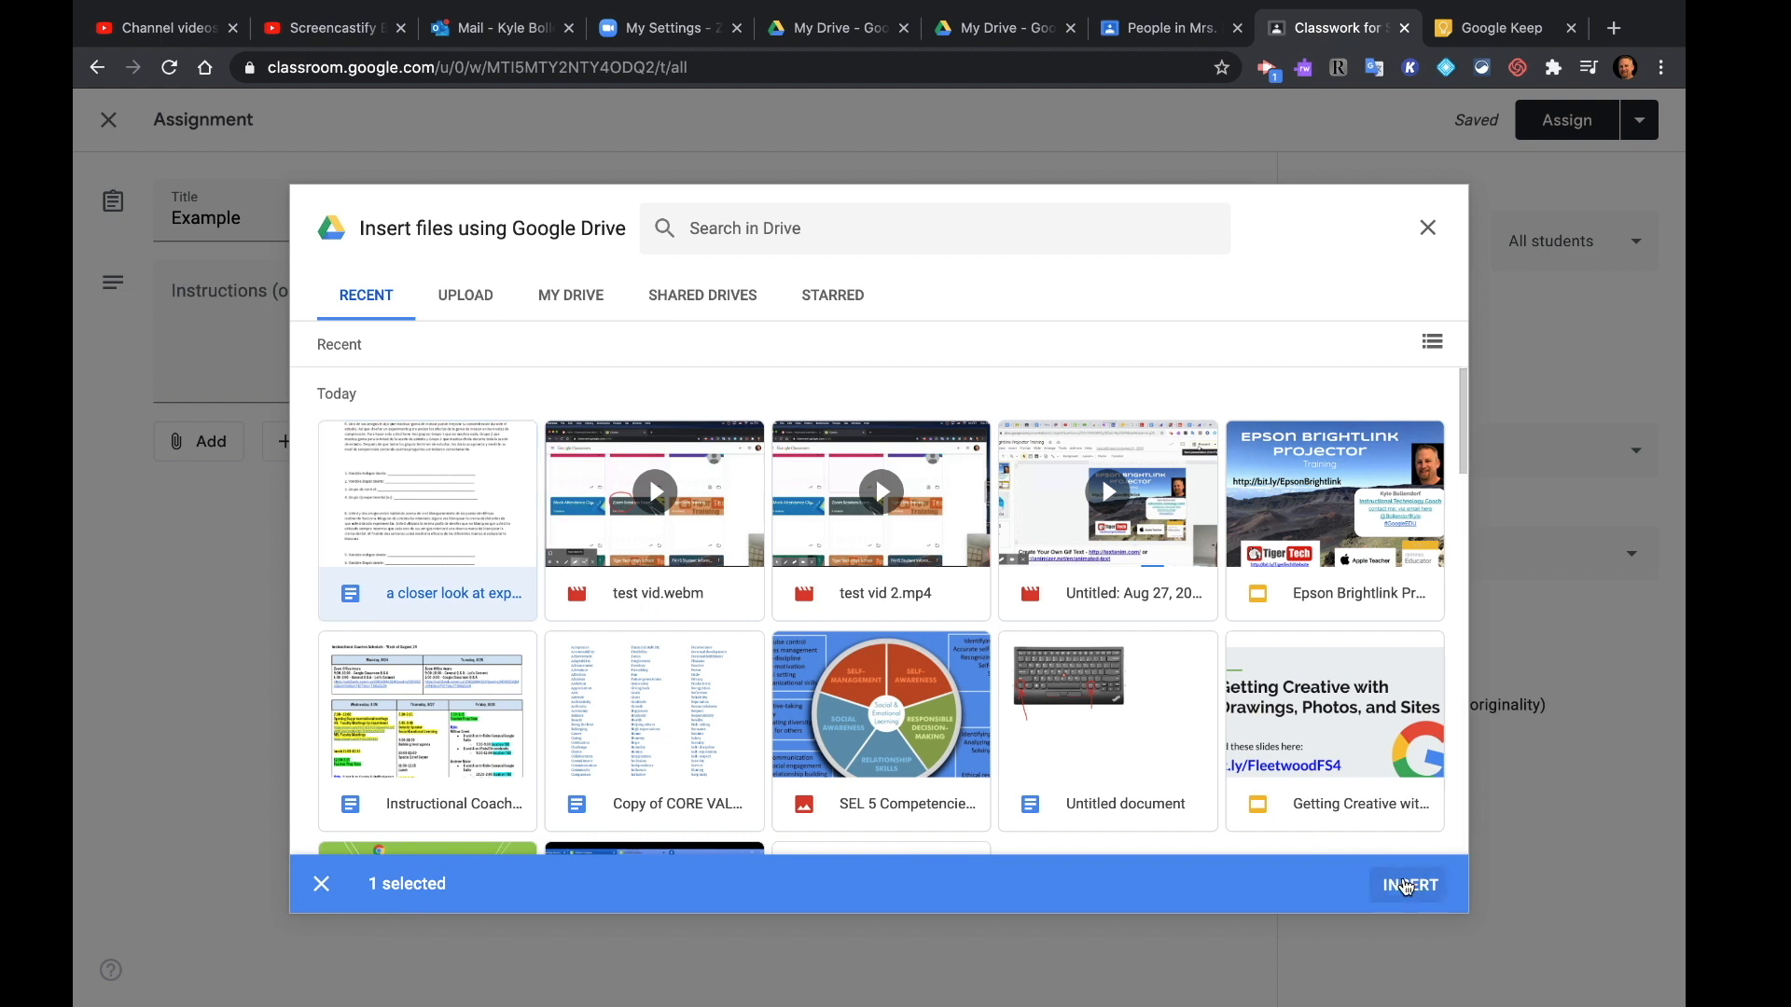
click(1409, 885)
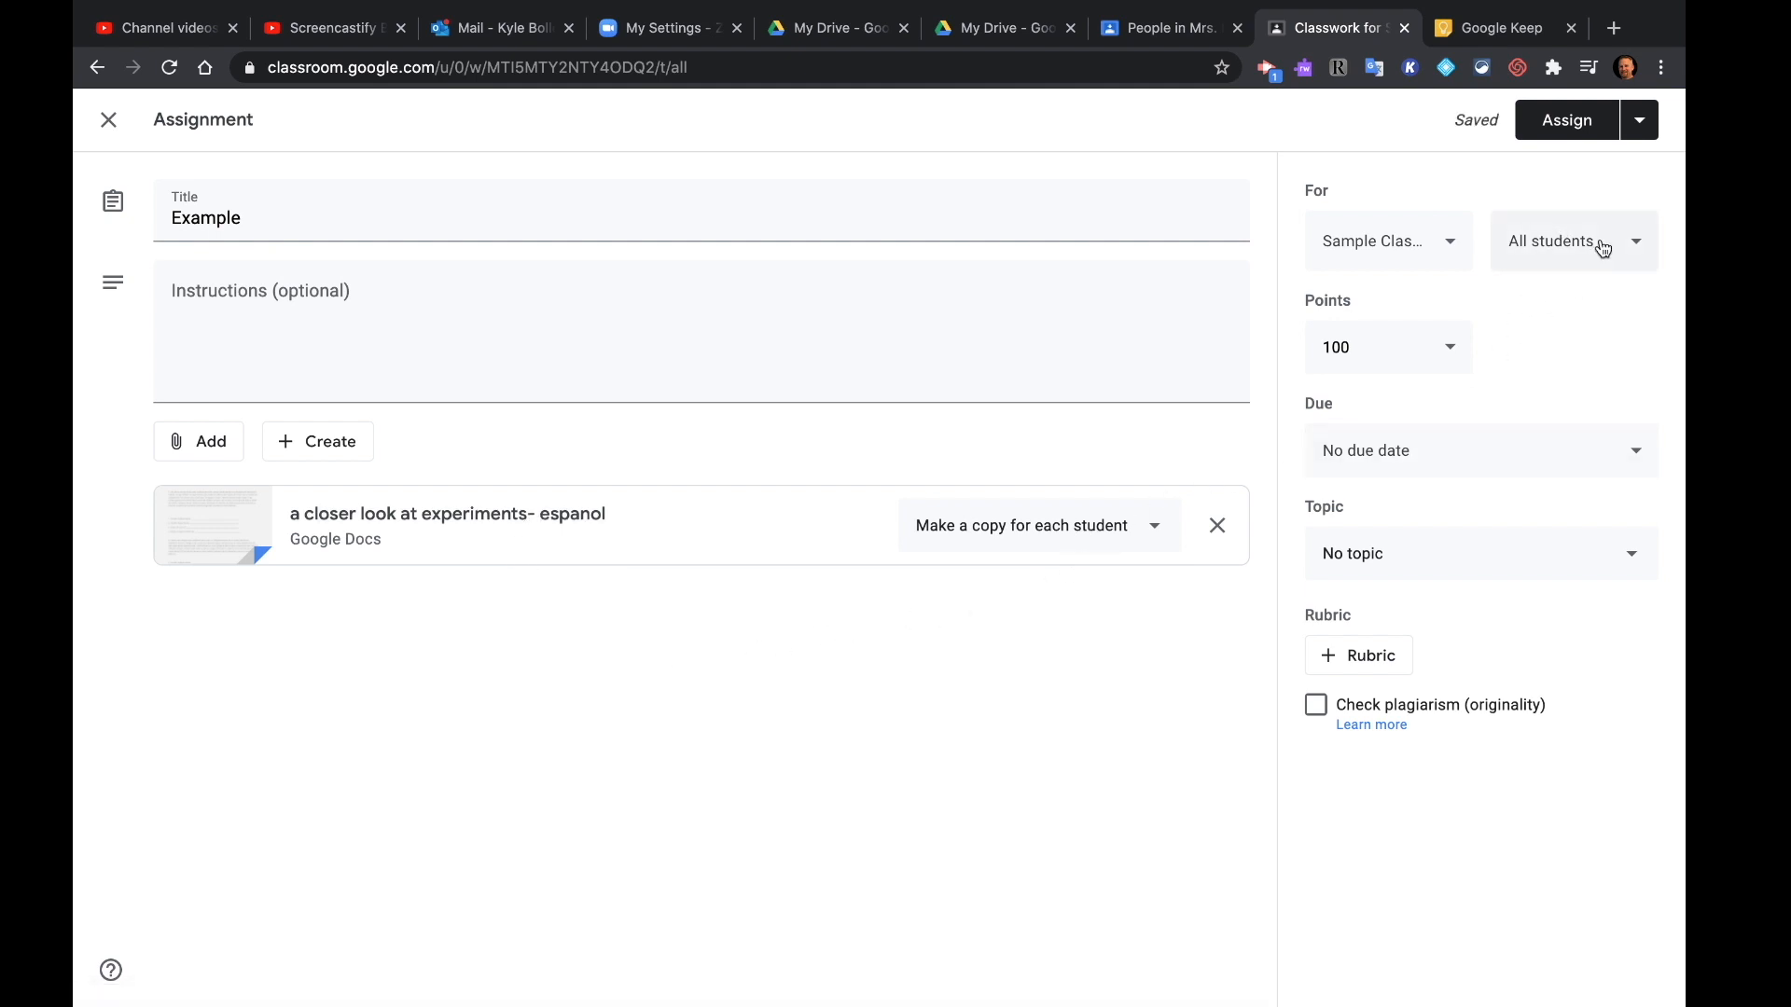
mouse_move(1614, 254)
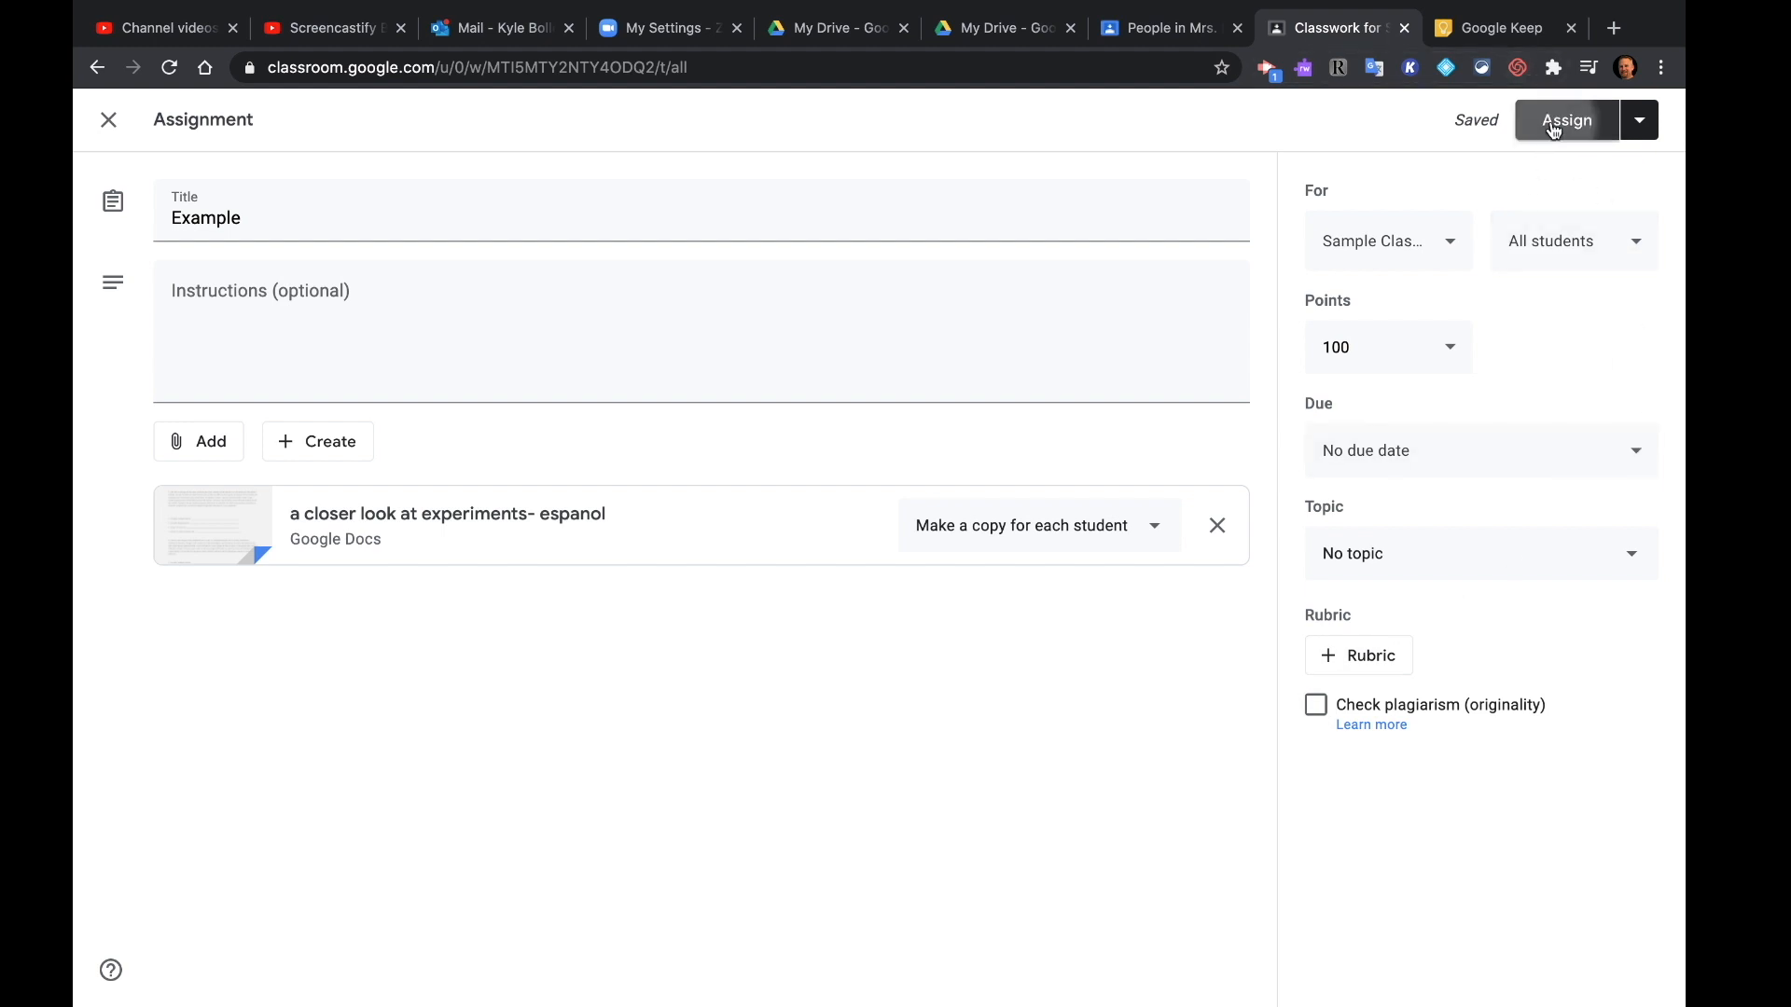
Assign the Example assignment to all students in the class
click(1565, 120)
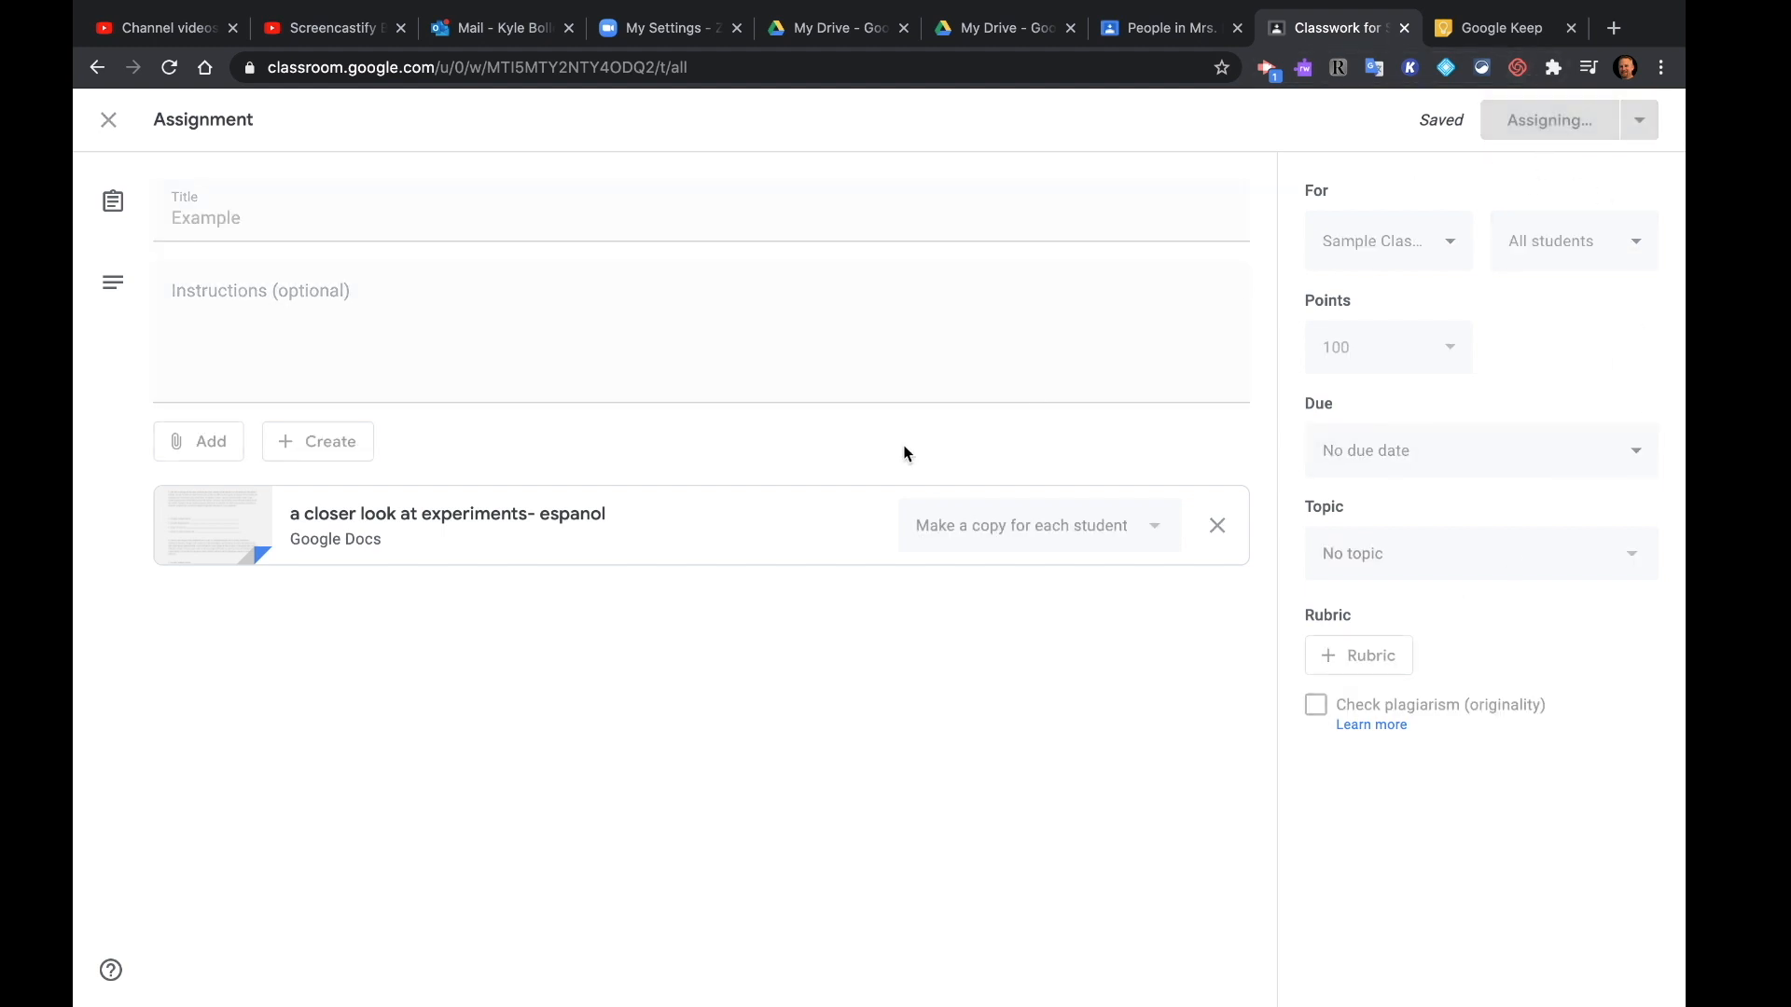
click(1549, 120)
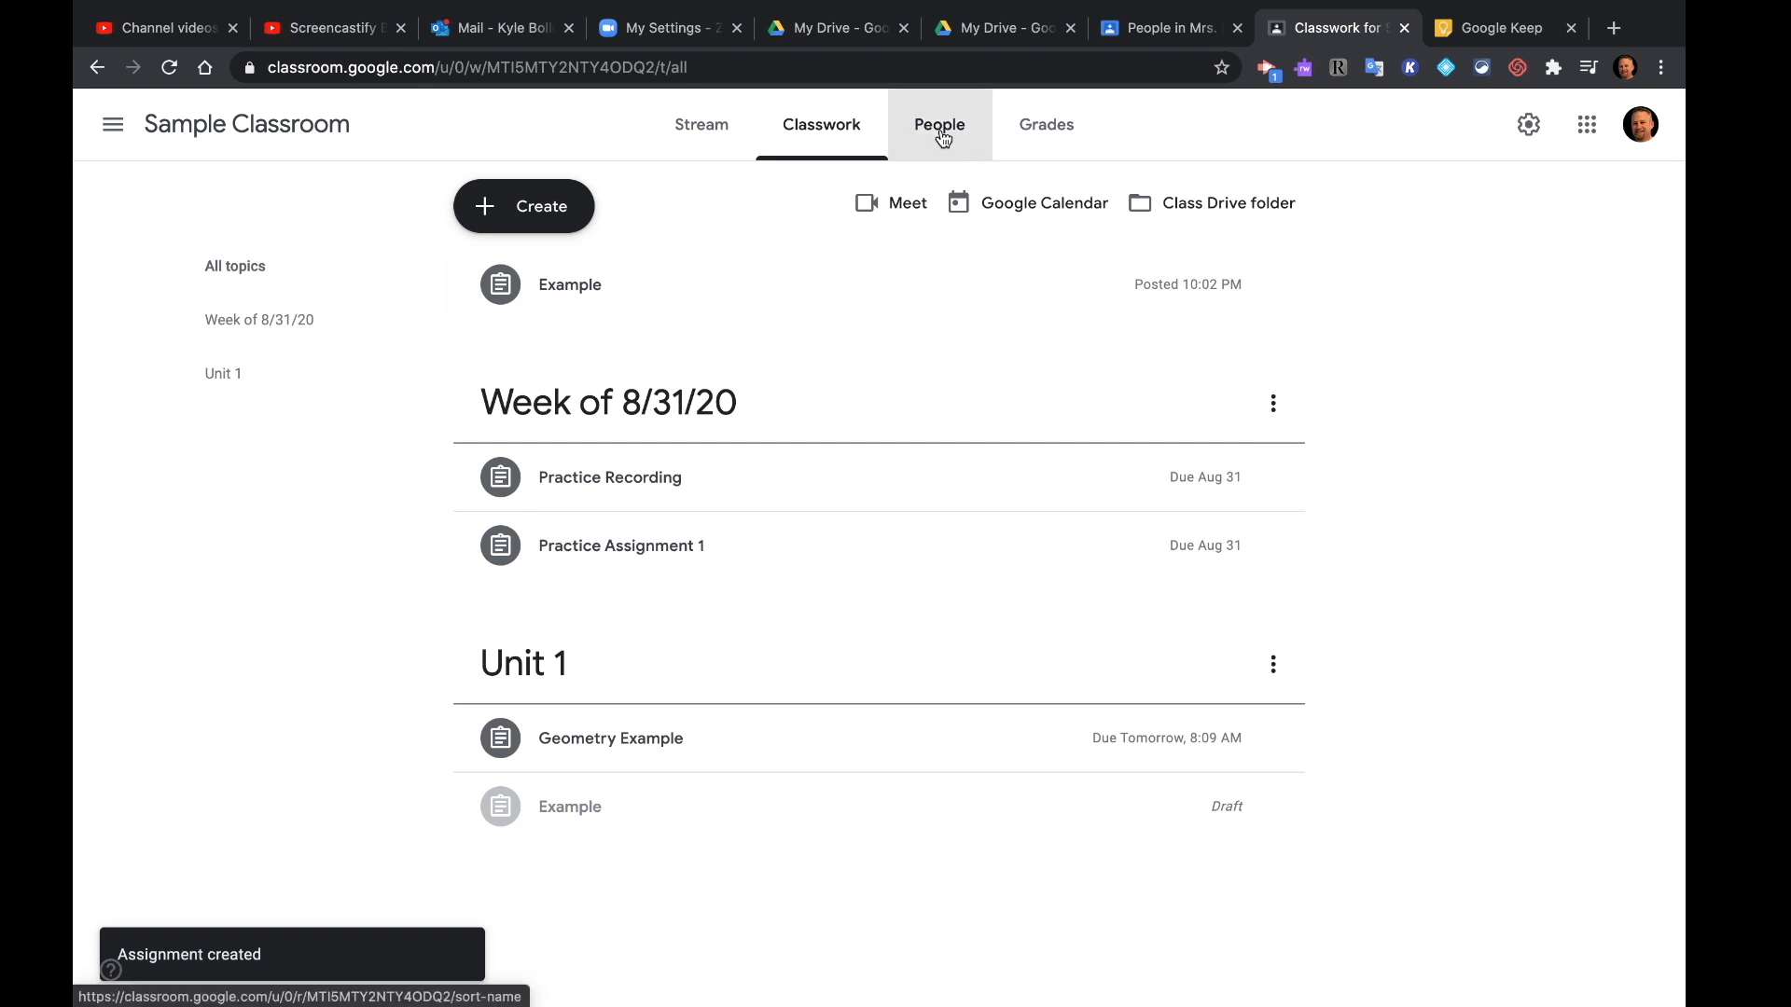
Invite HS Student to Sample Classroom from the People roster
click(939, 123)
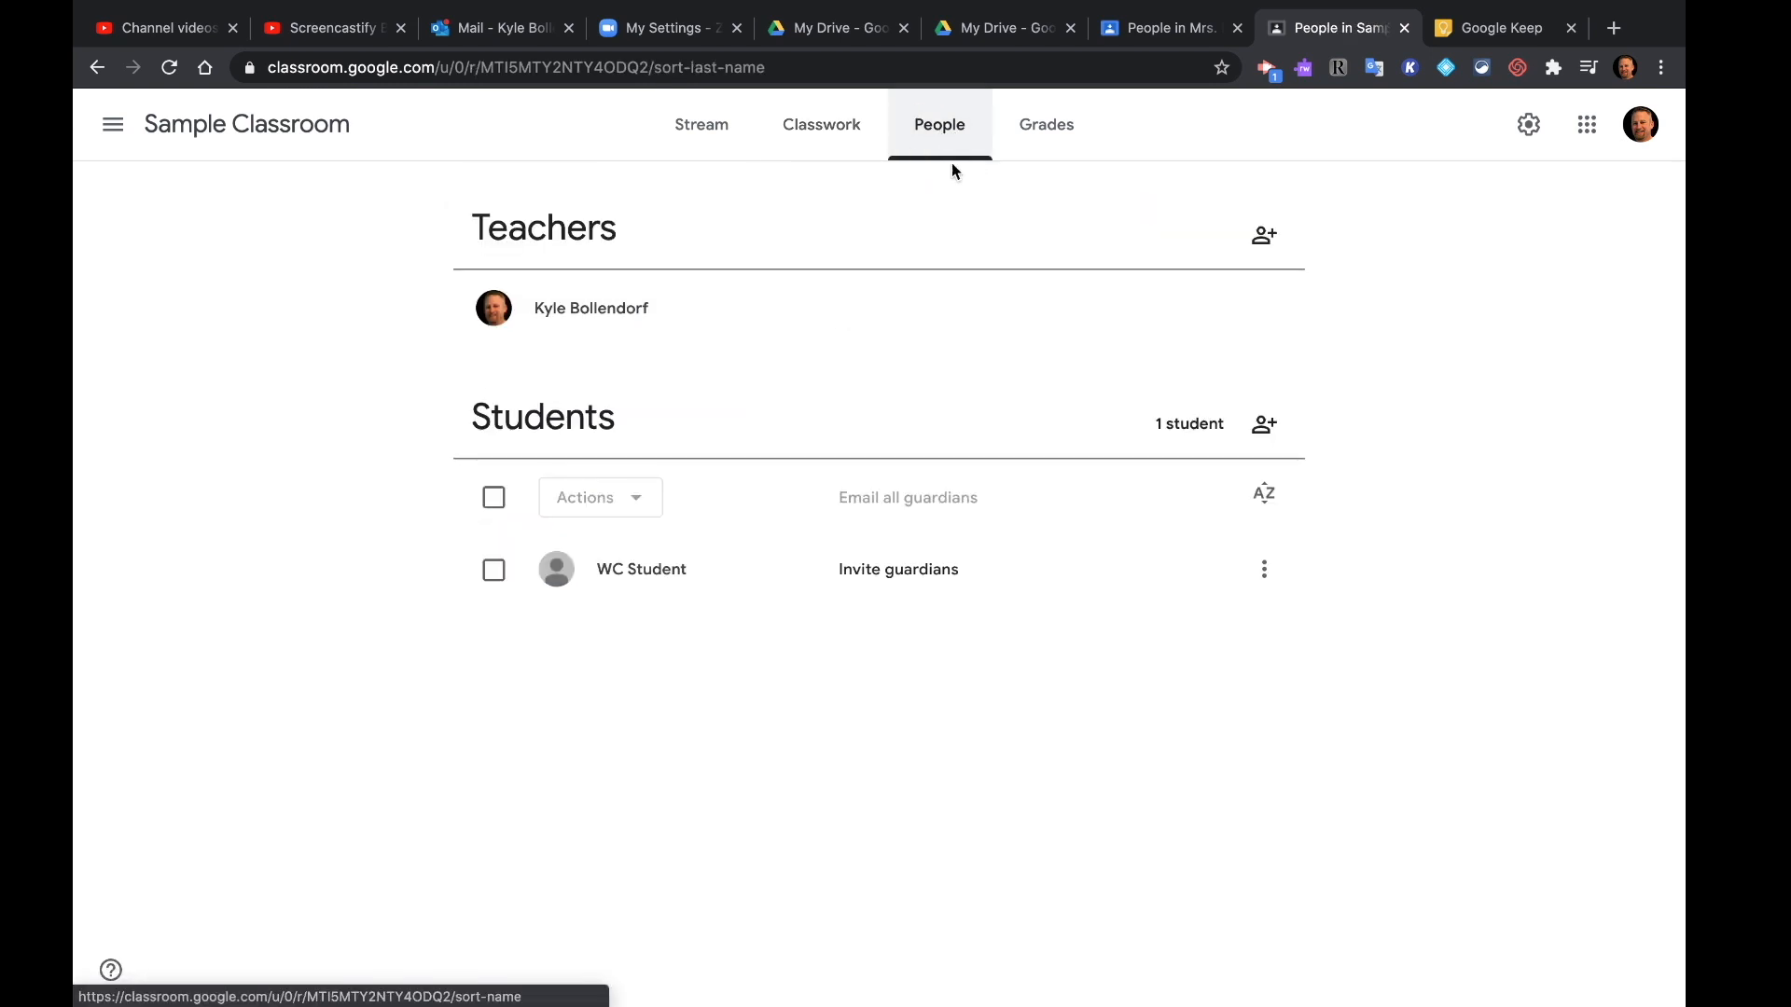
click(1263, 424)
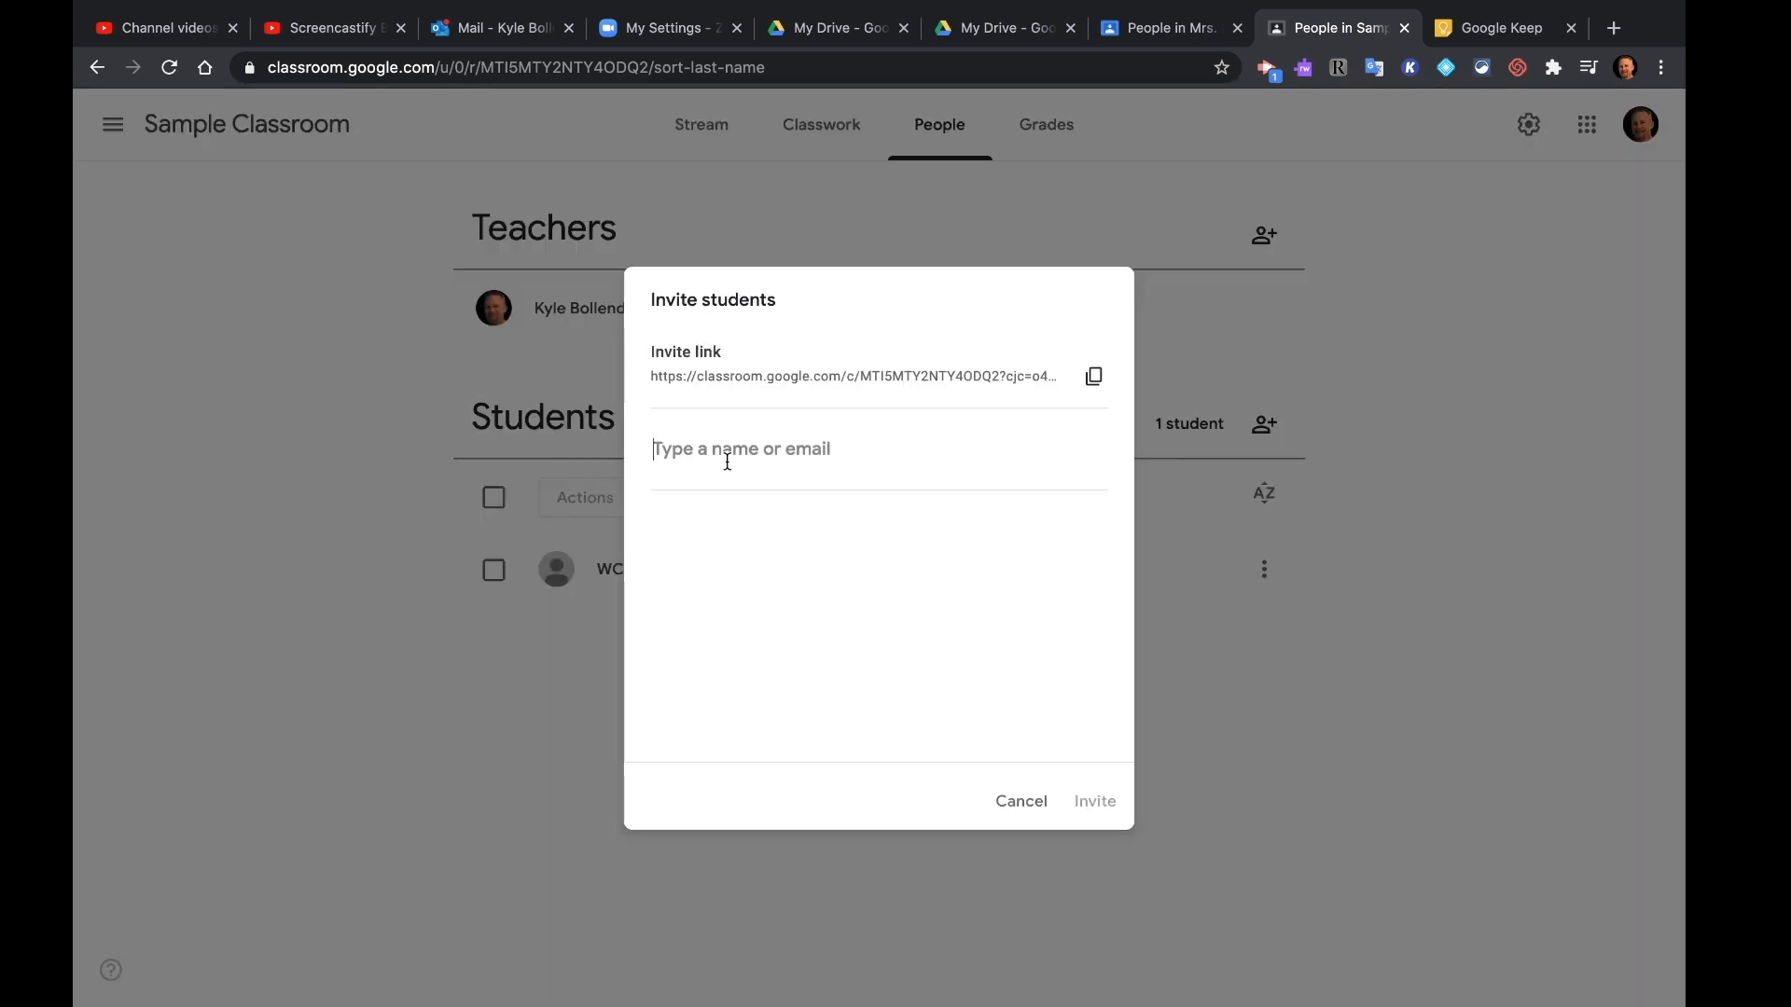
text(HS)
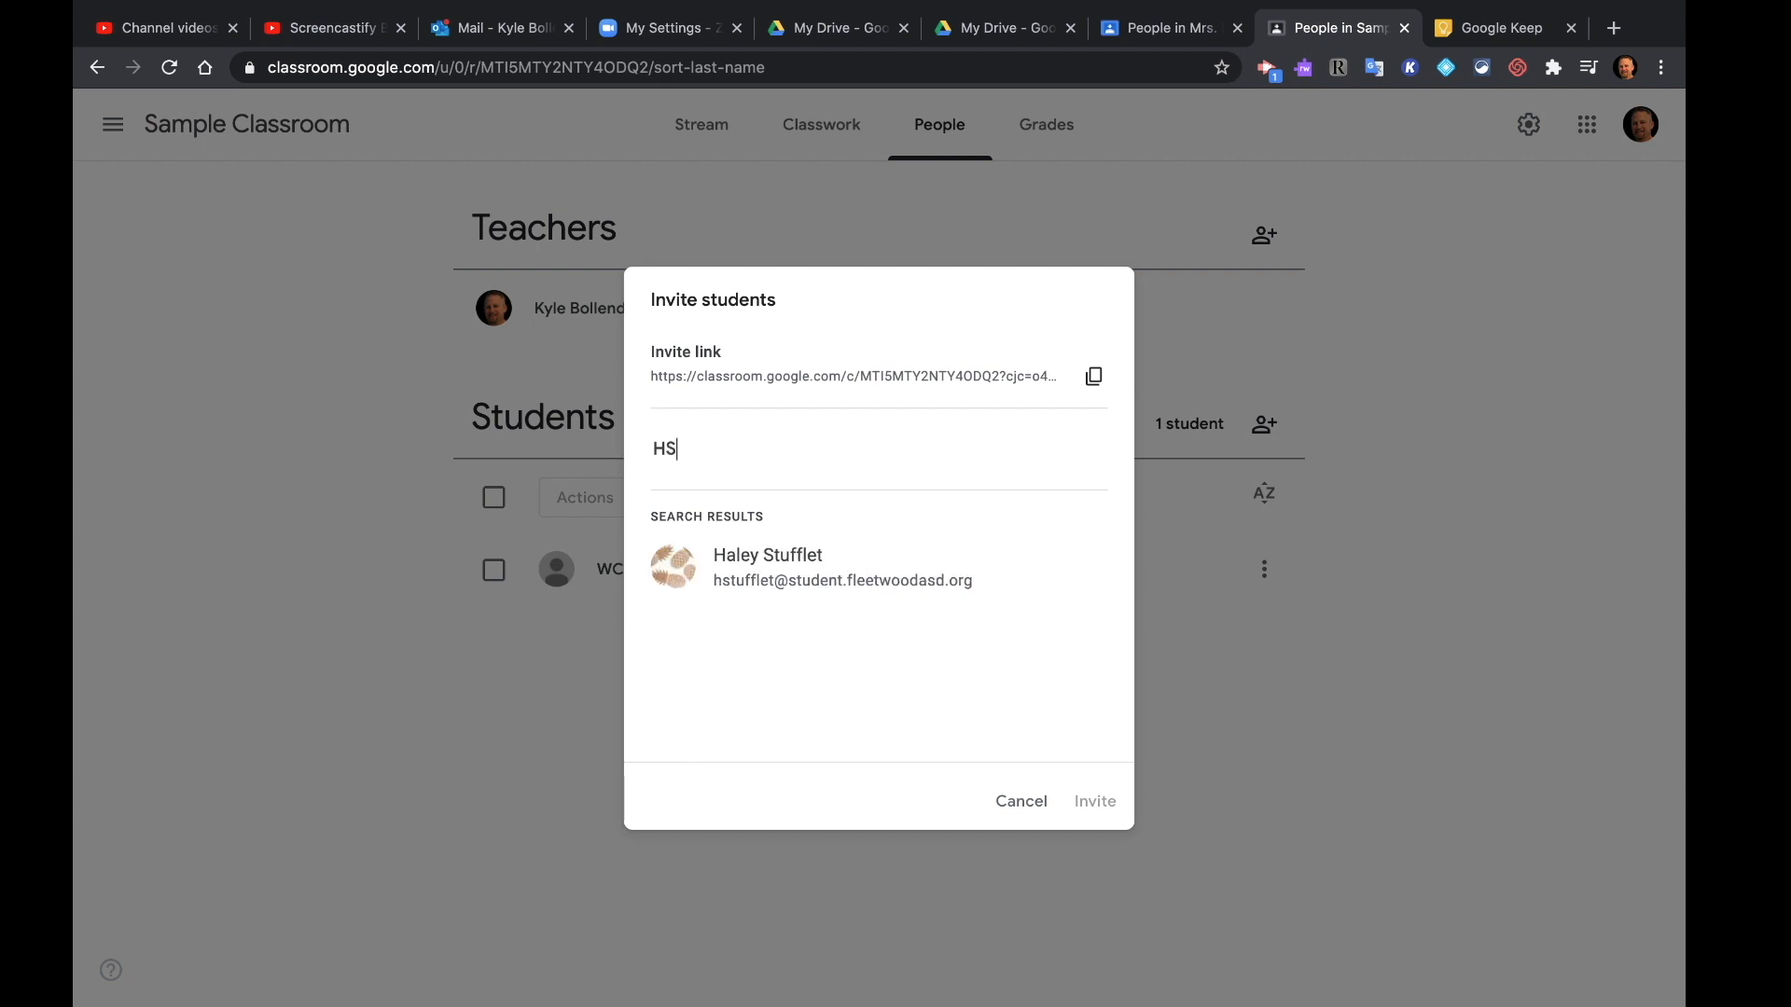
text(_)
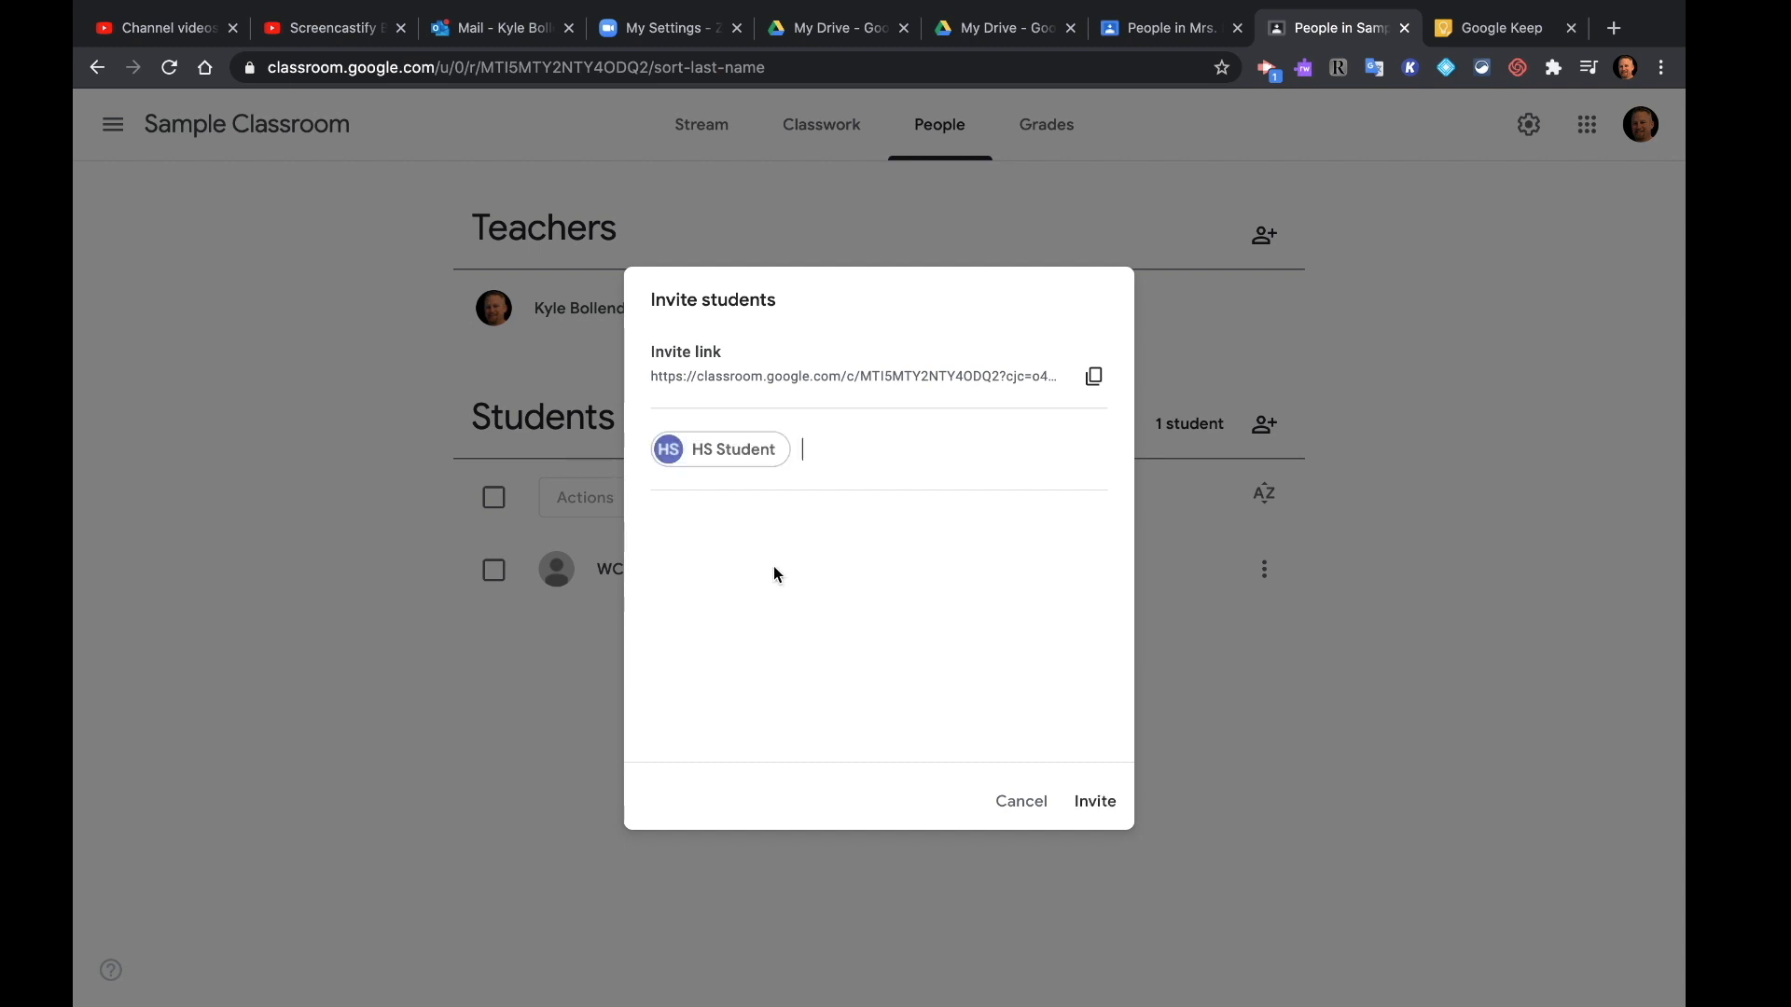
mouse_move(1094, 801)
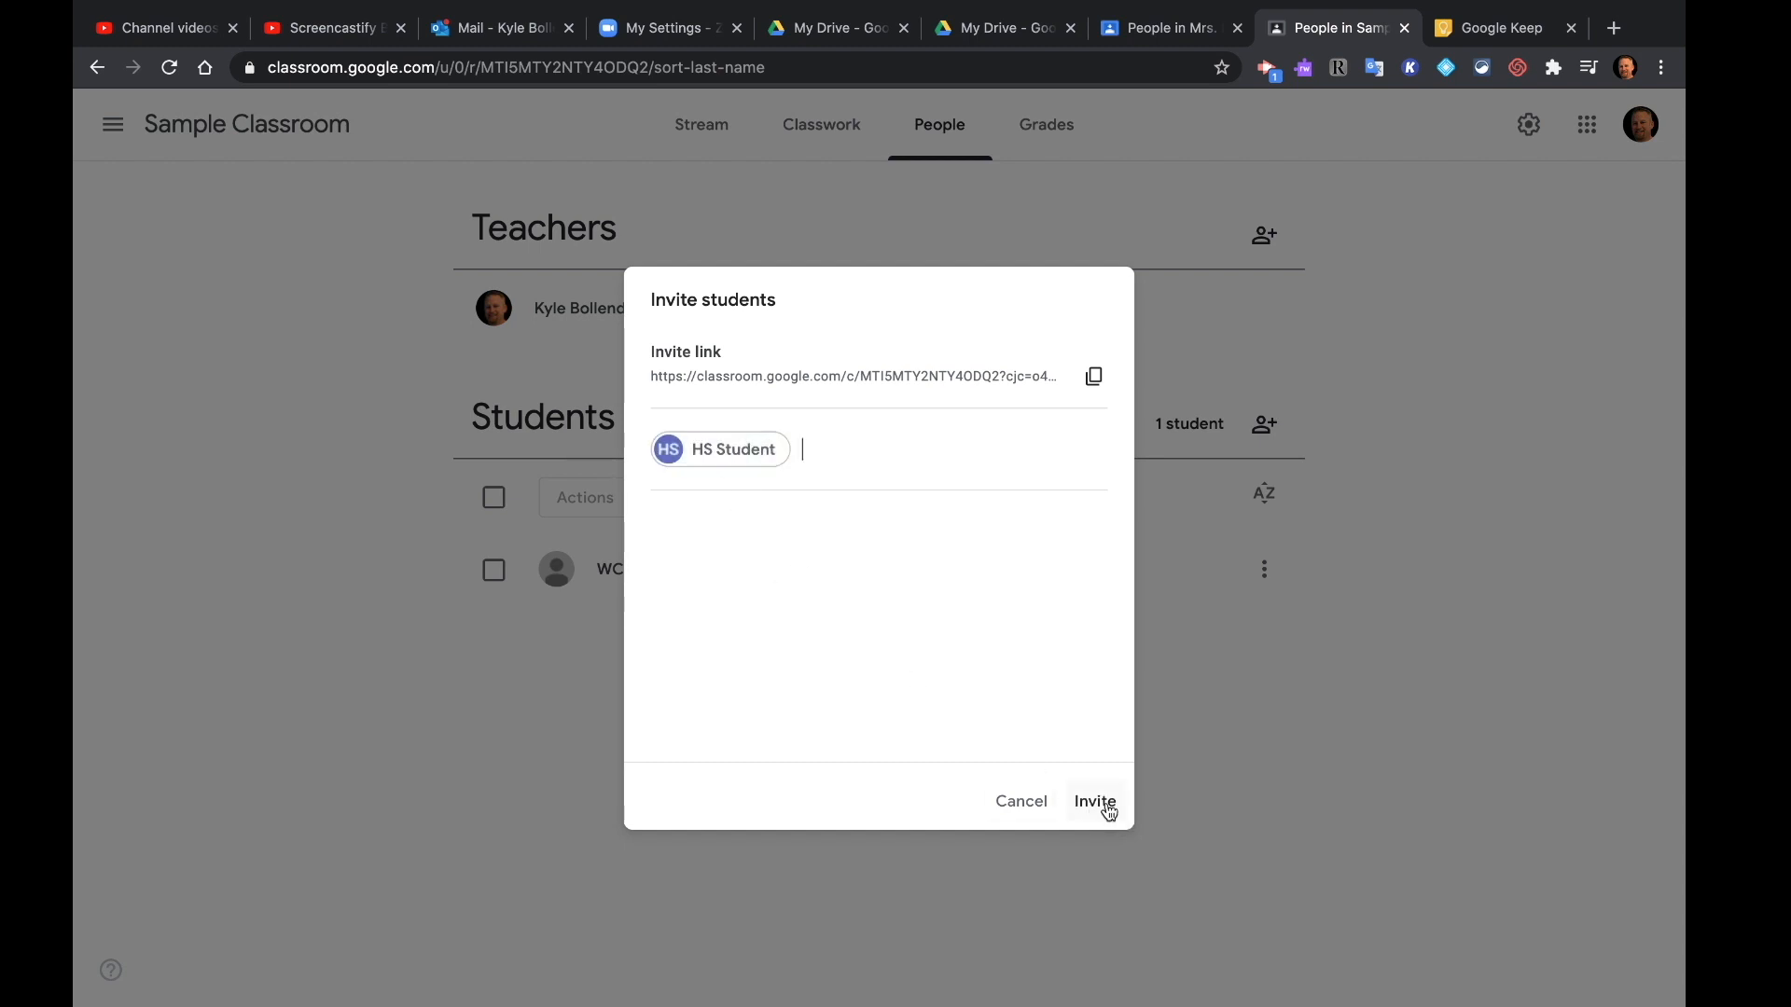
click(1091, 800)
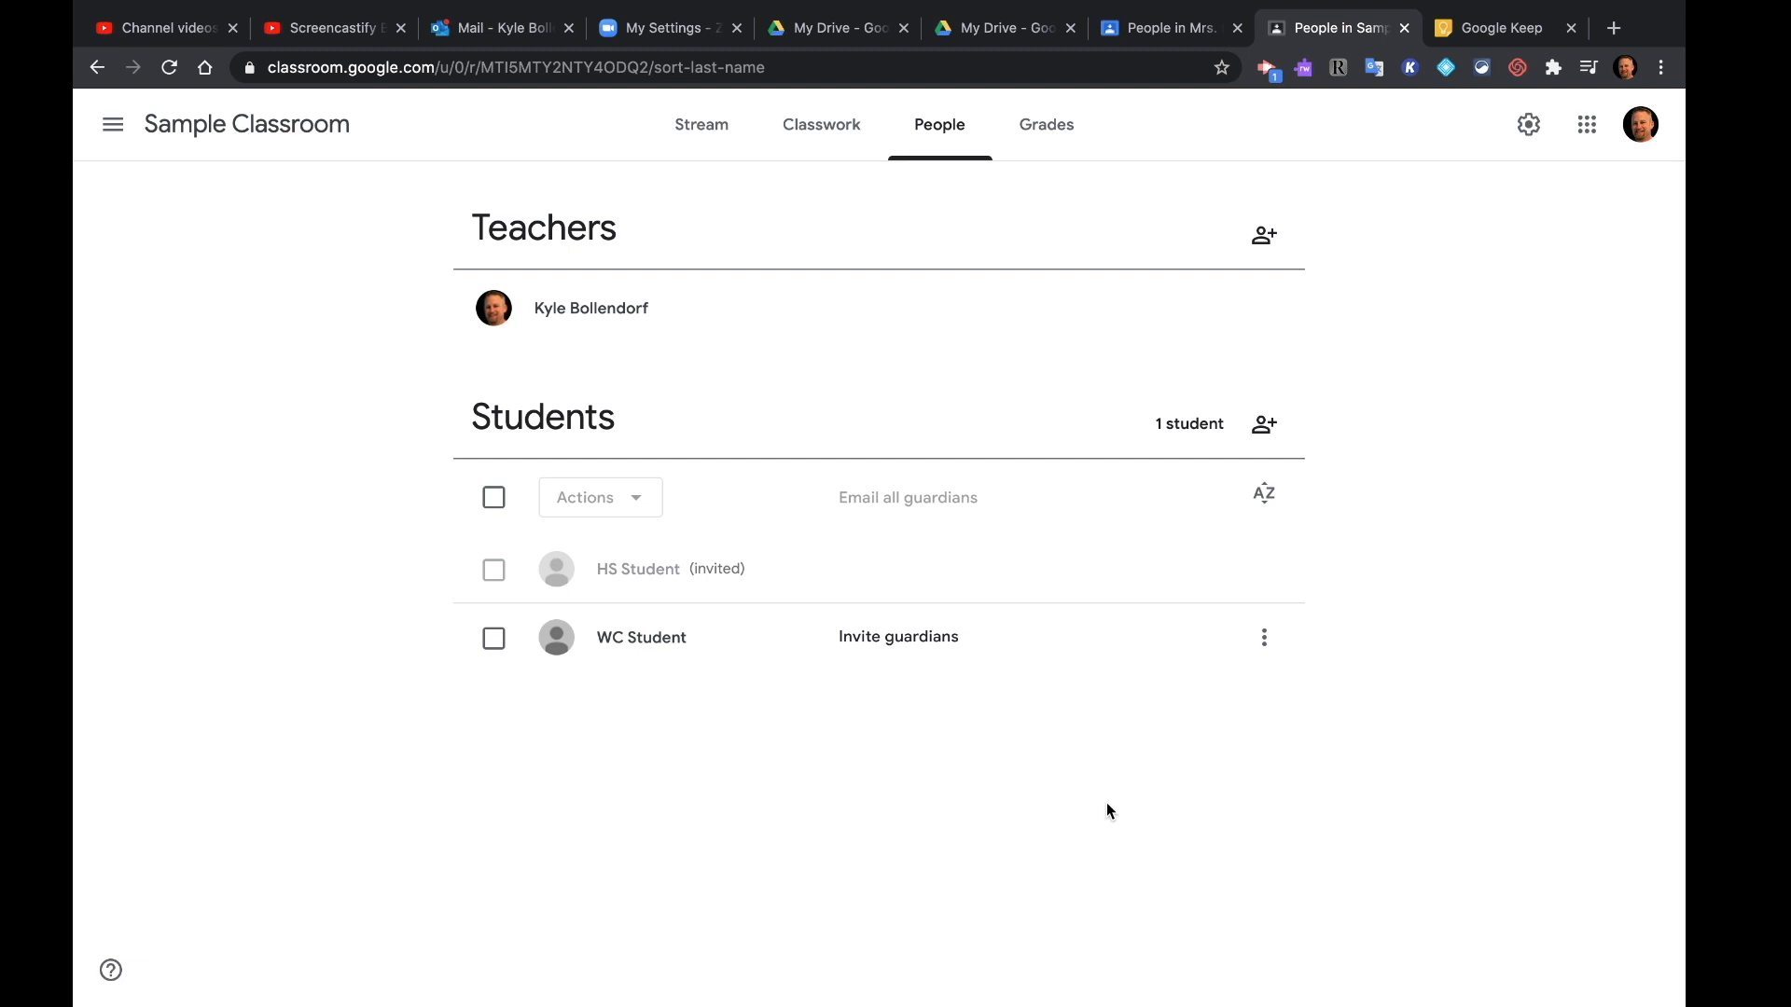
mouse_move(1586, 164)
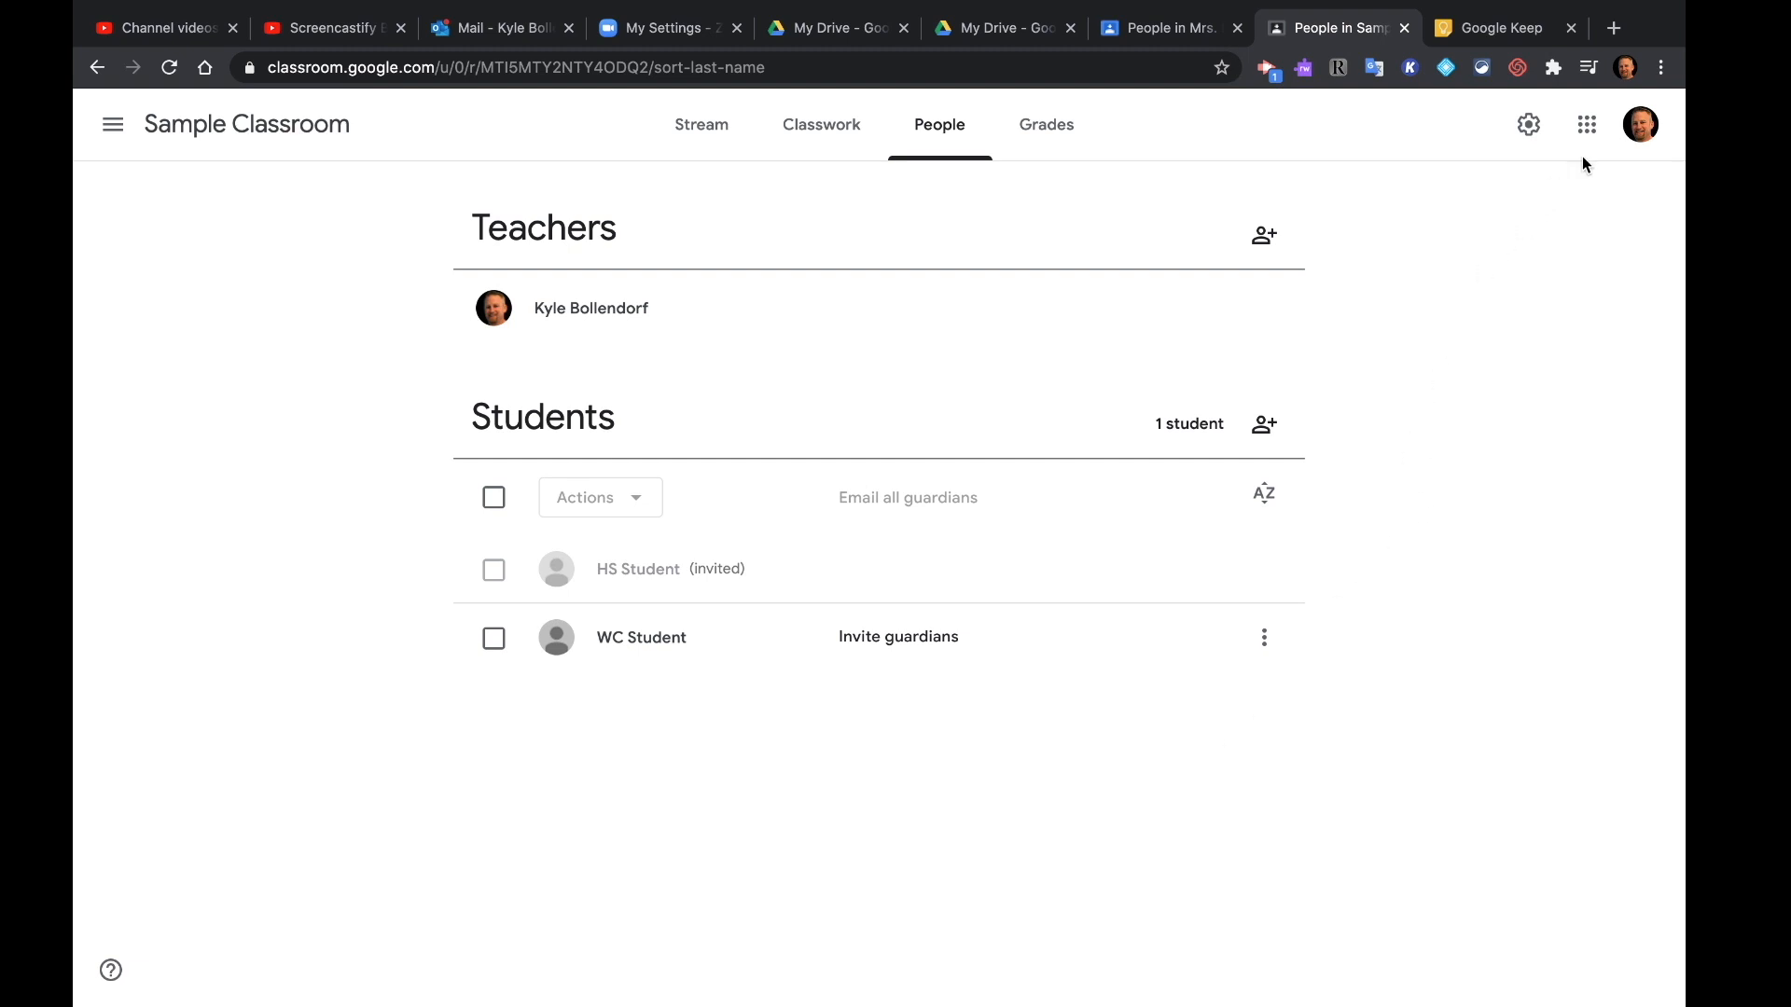
mouse_move(1660, 67)
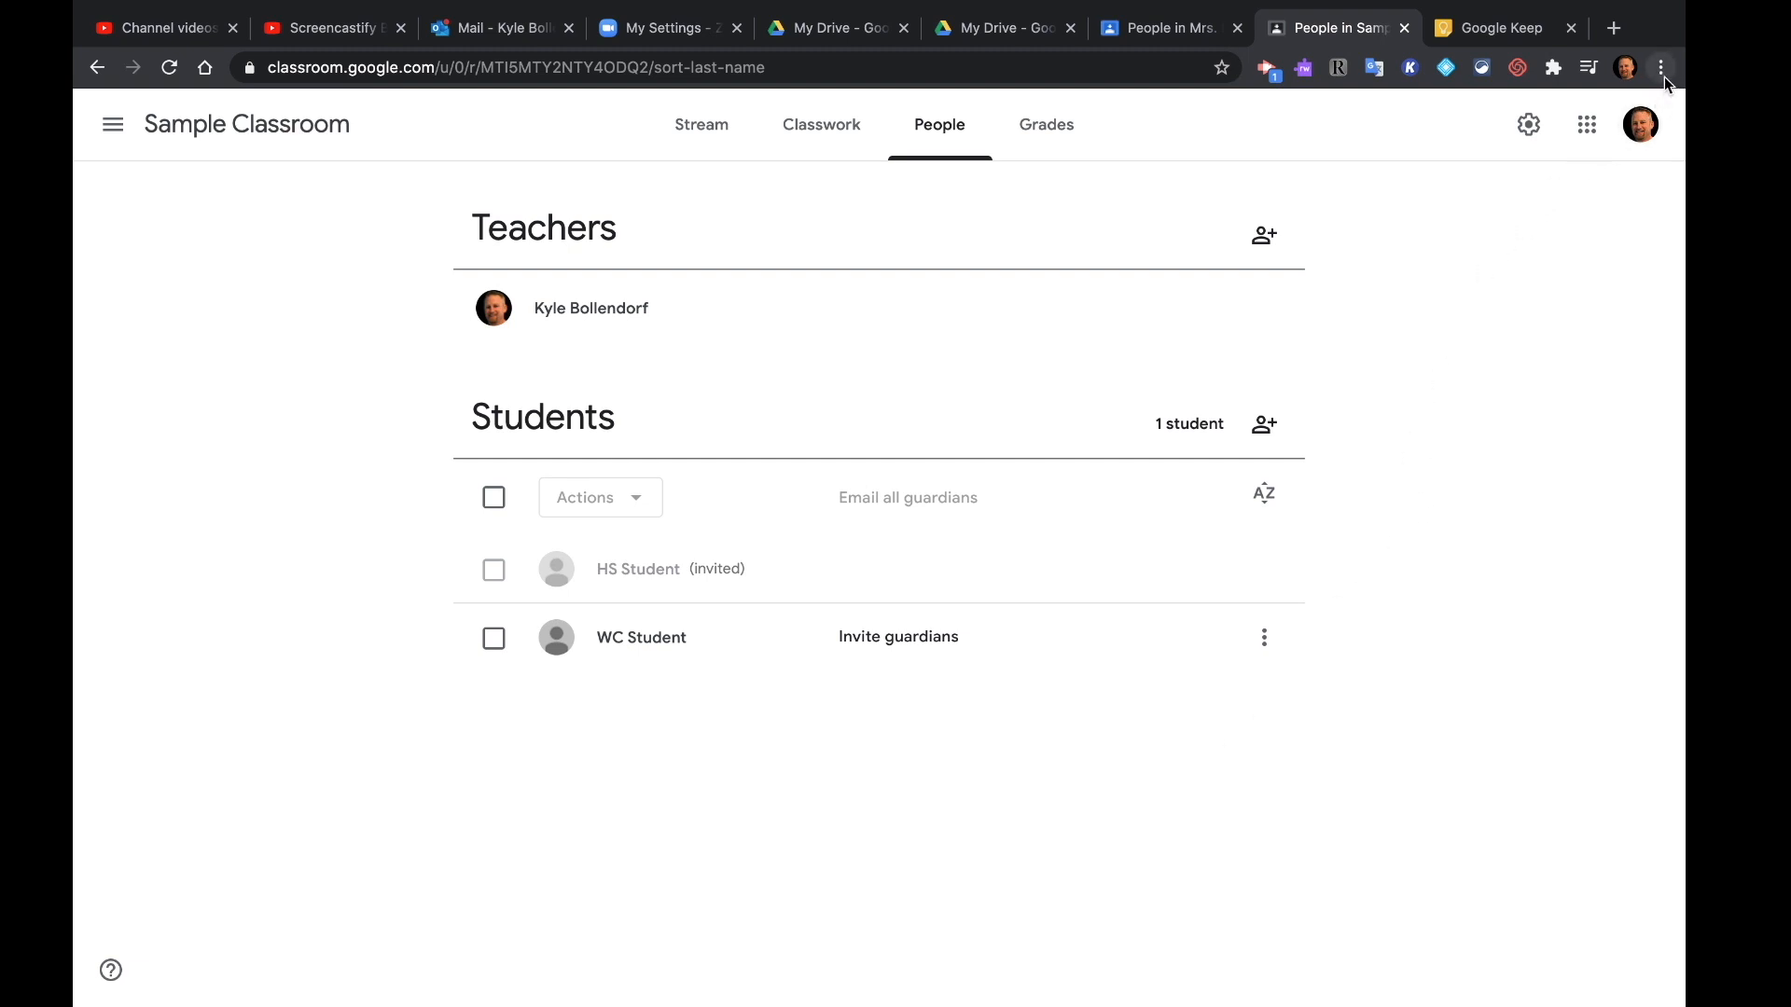
Launch a new Chrome incognito window from the browser menu
click(1660, 67)
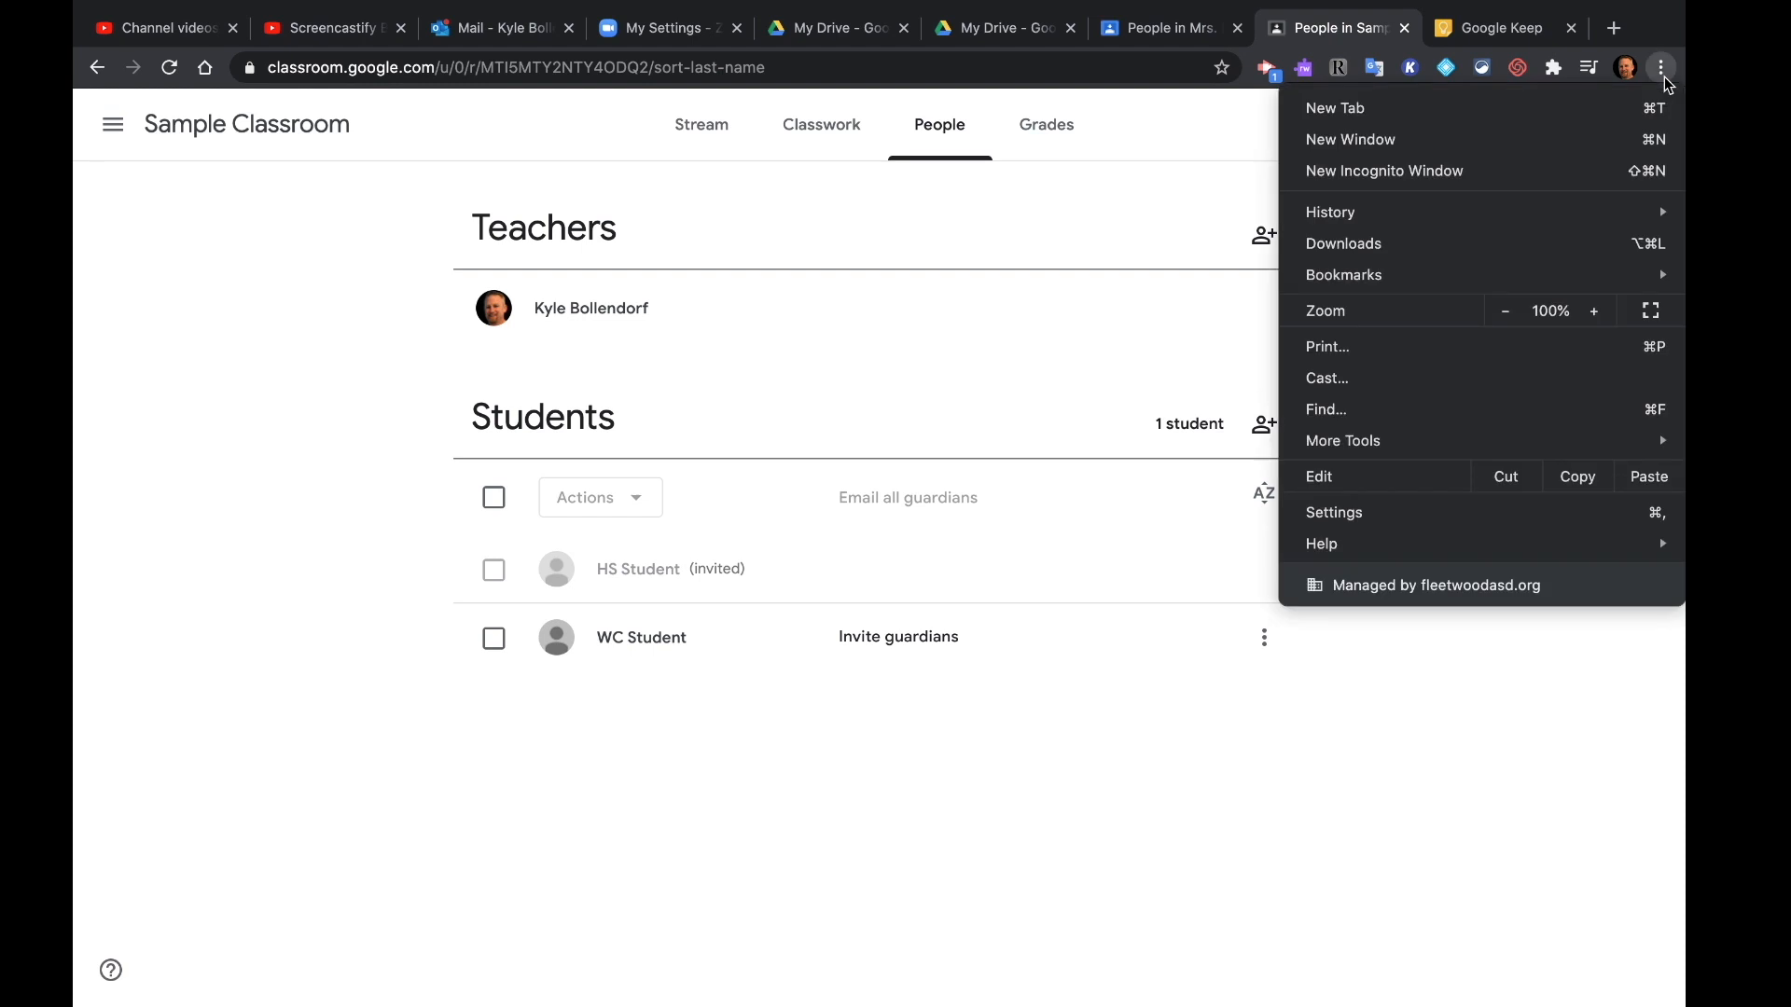
mouse_move(1382, 170)
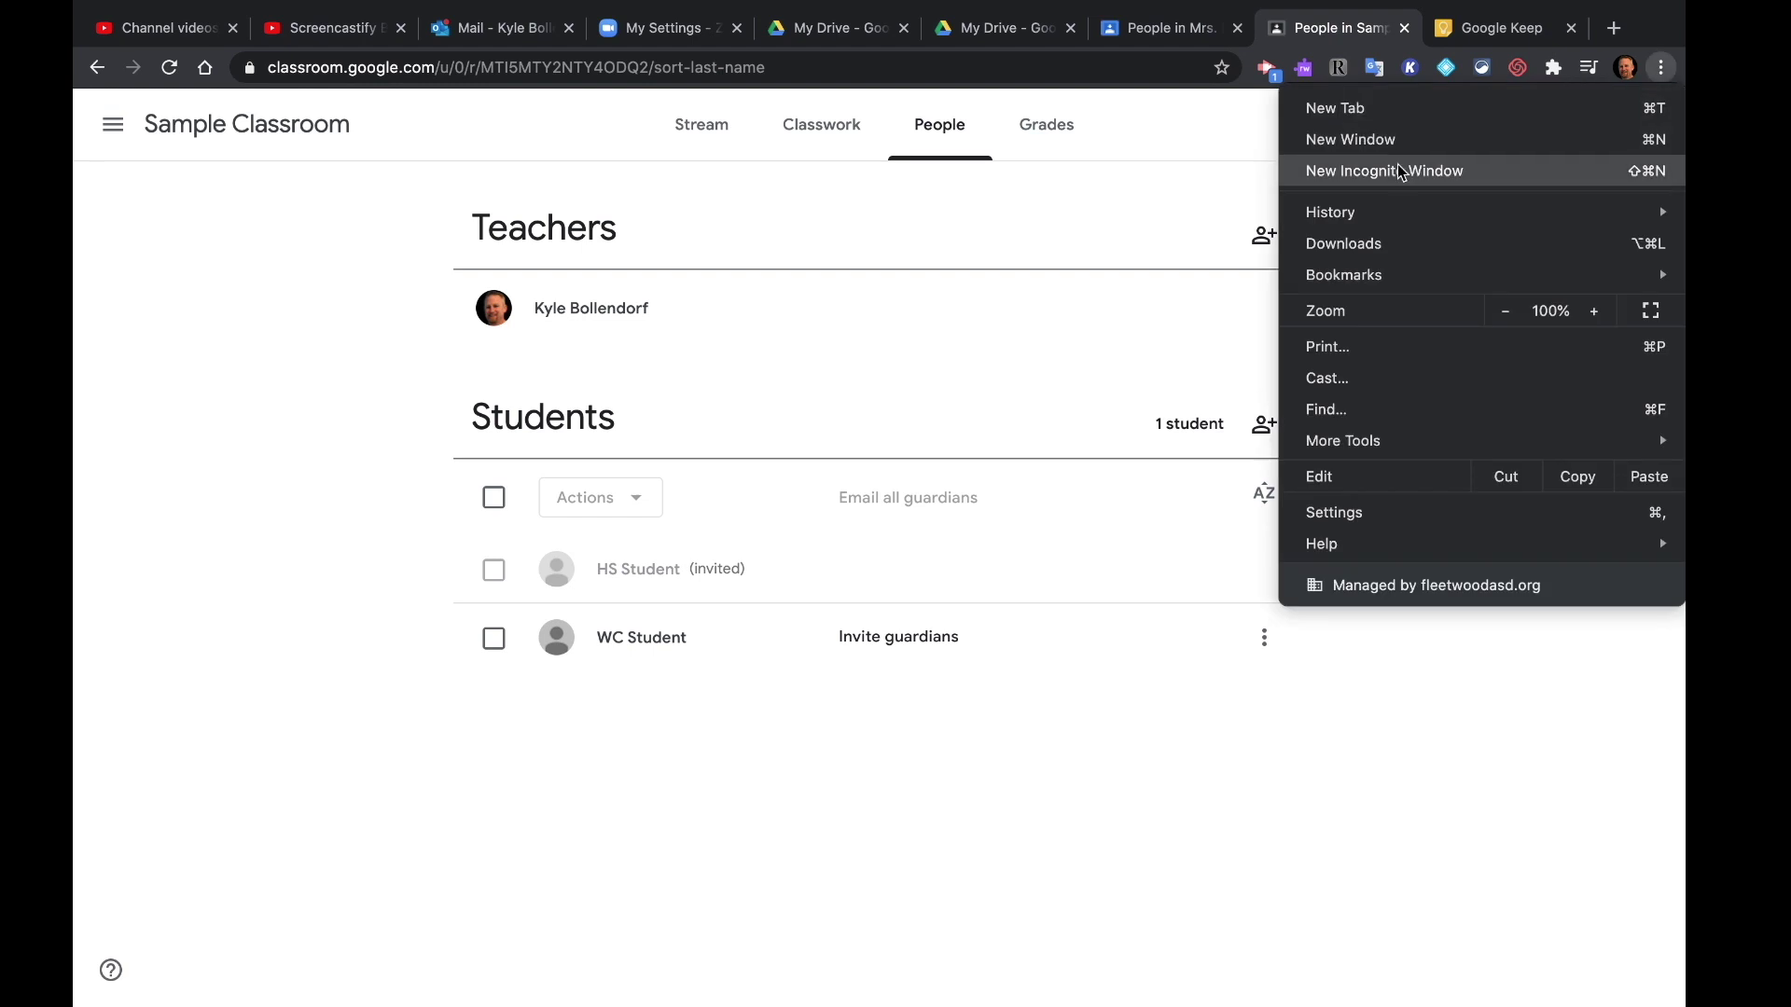
click(1382, 170)
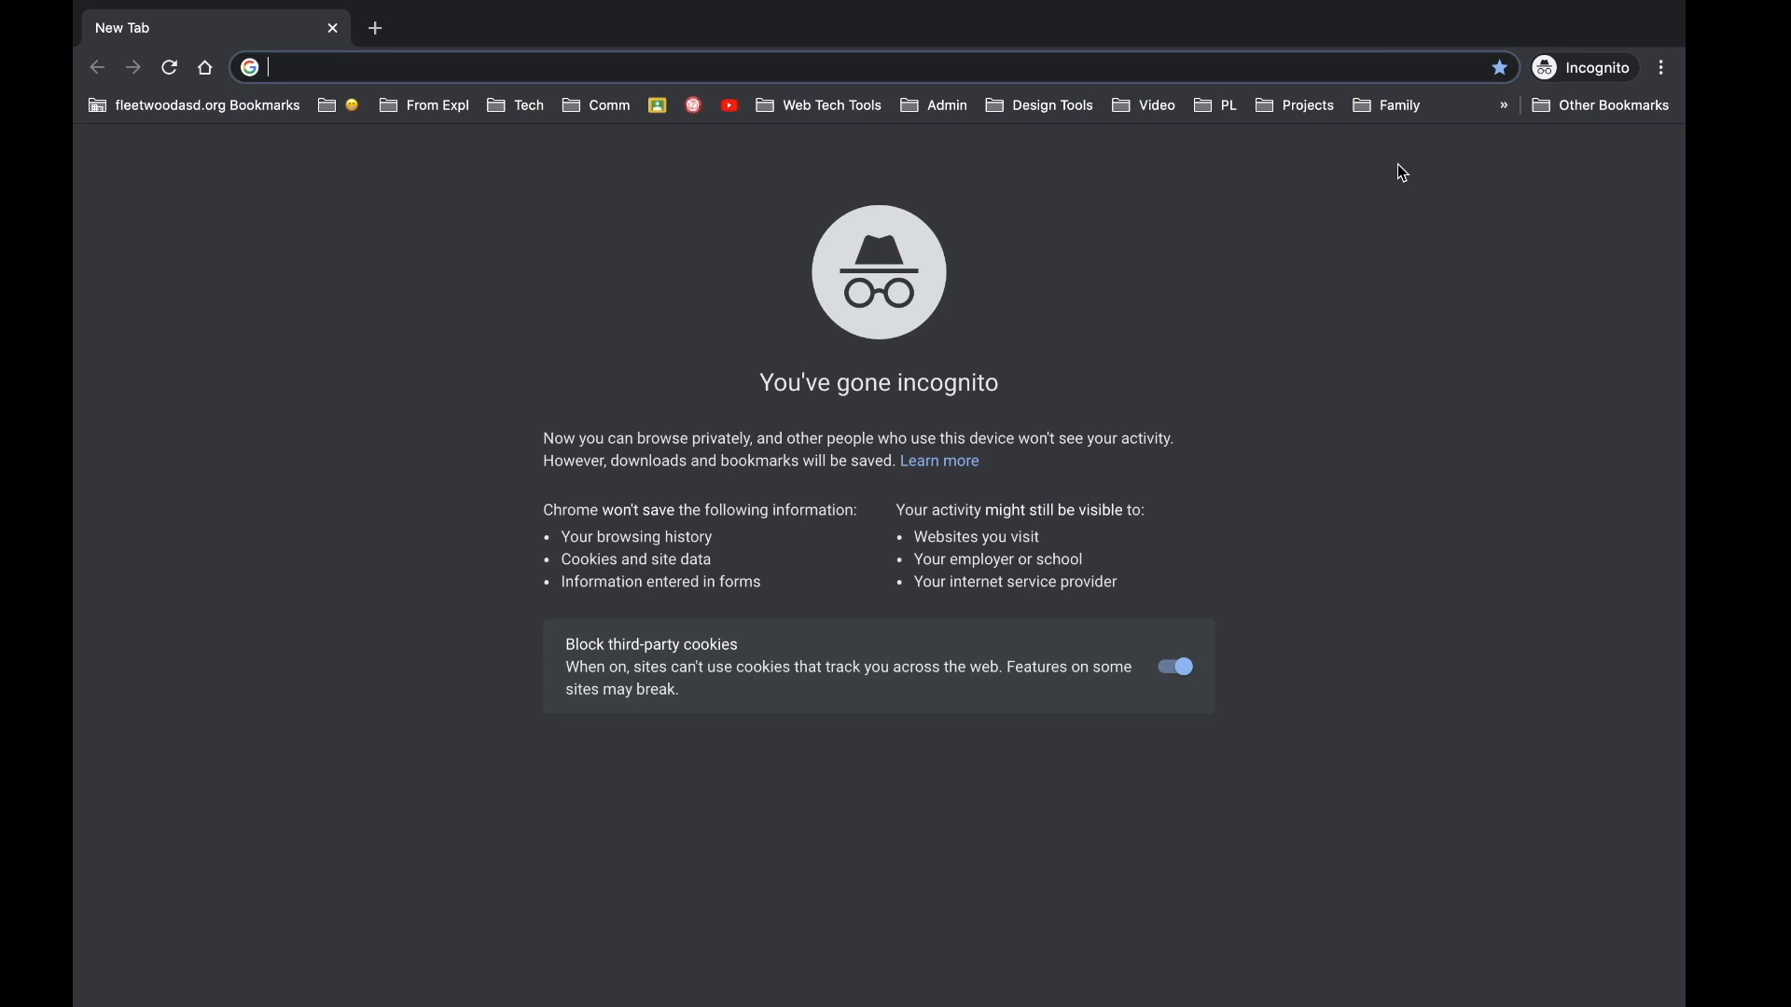
mouse_move(686, 17)
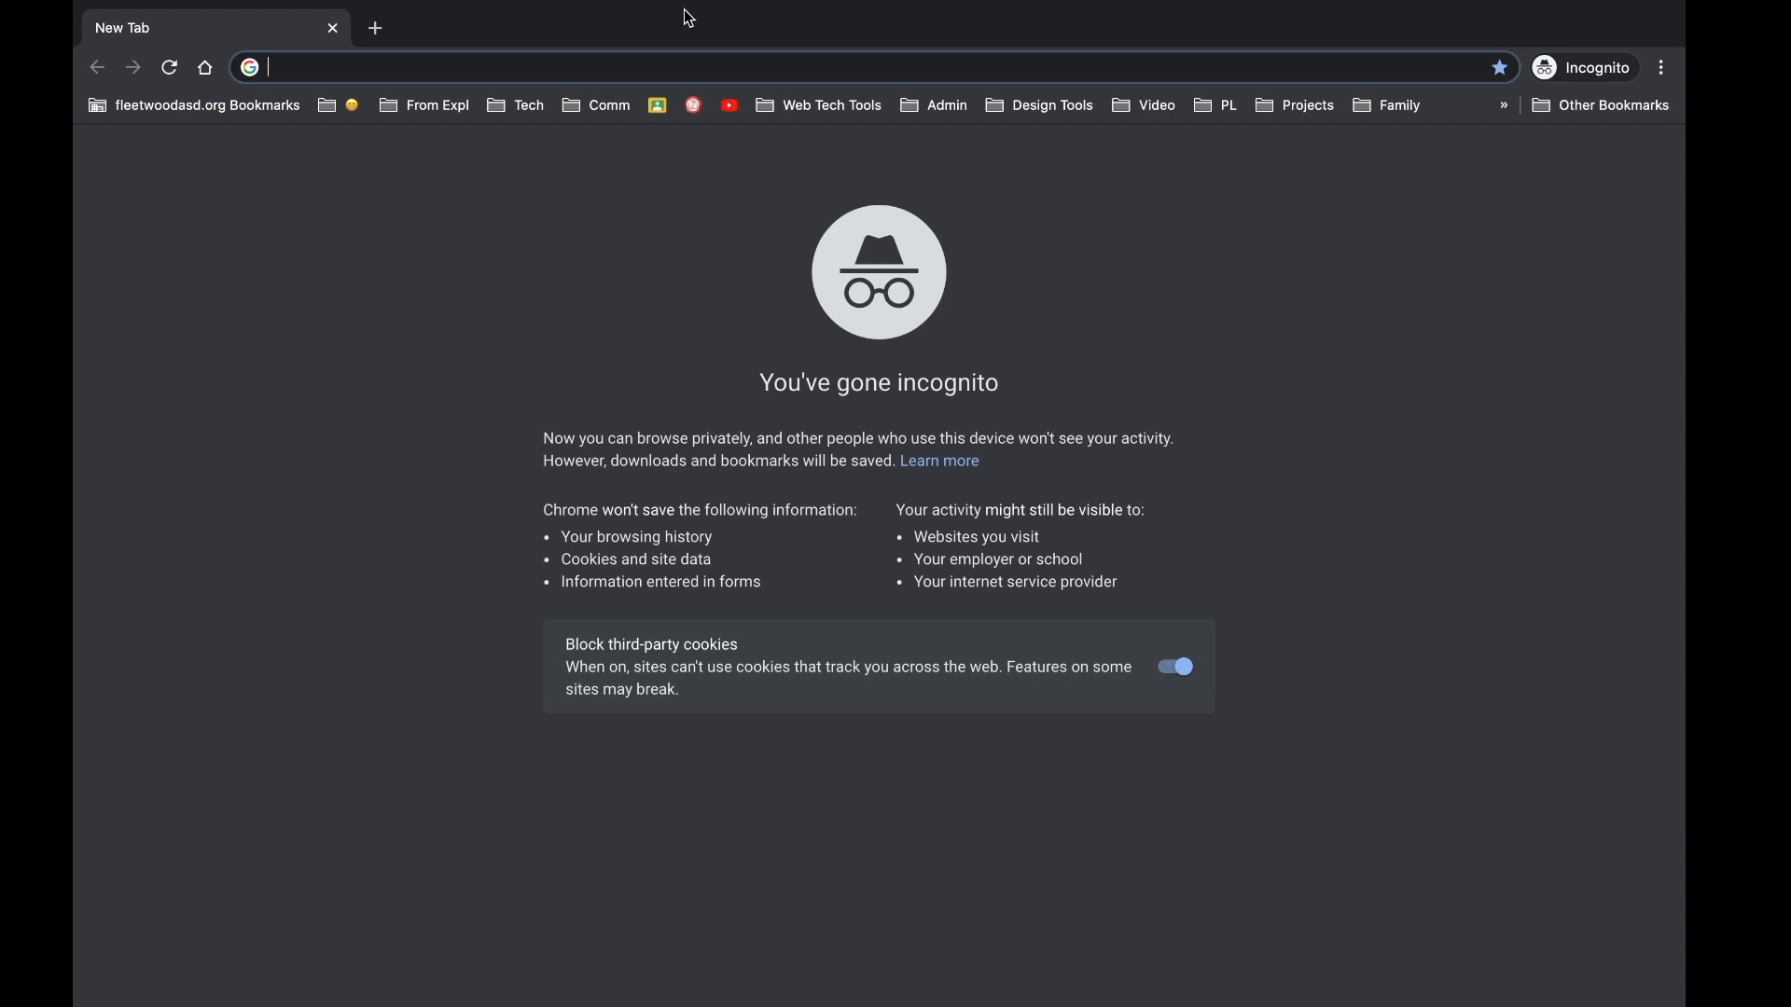
mouse_move(656, 104)
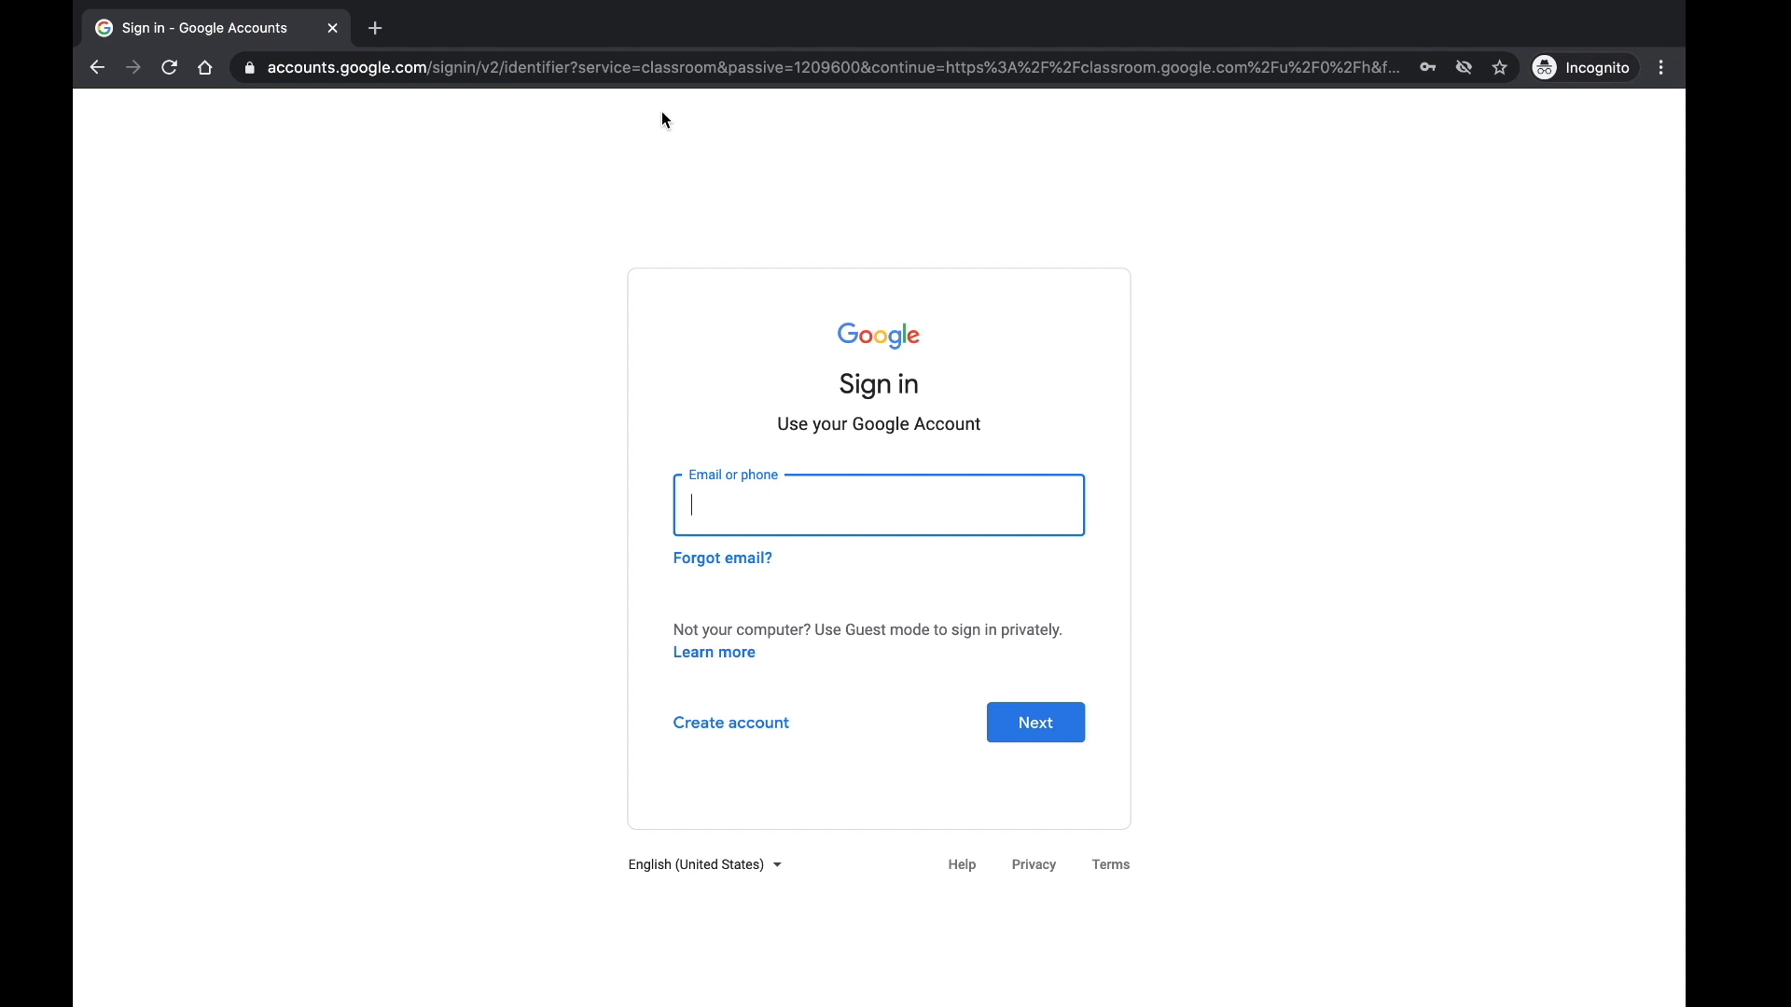
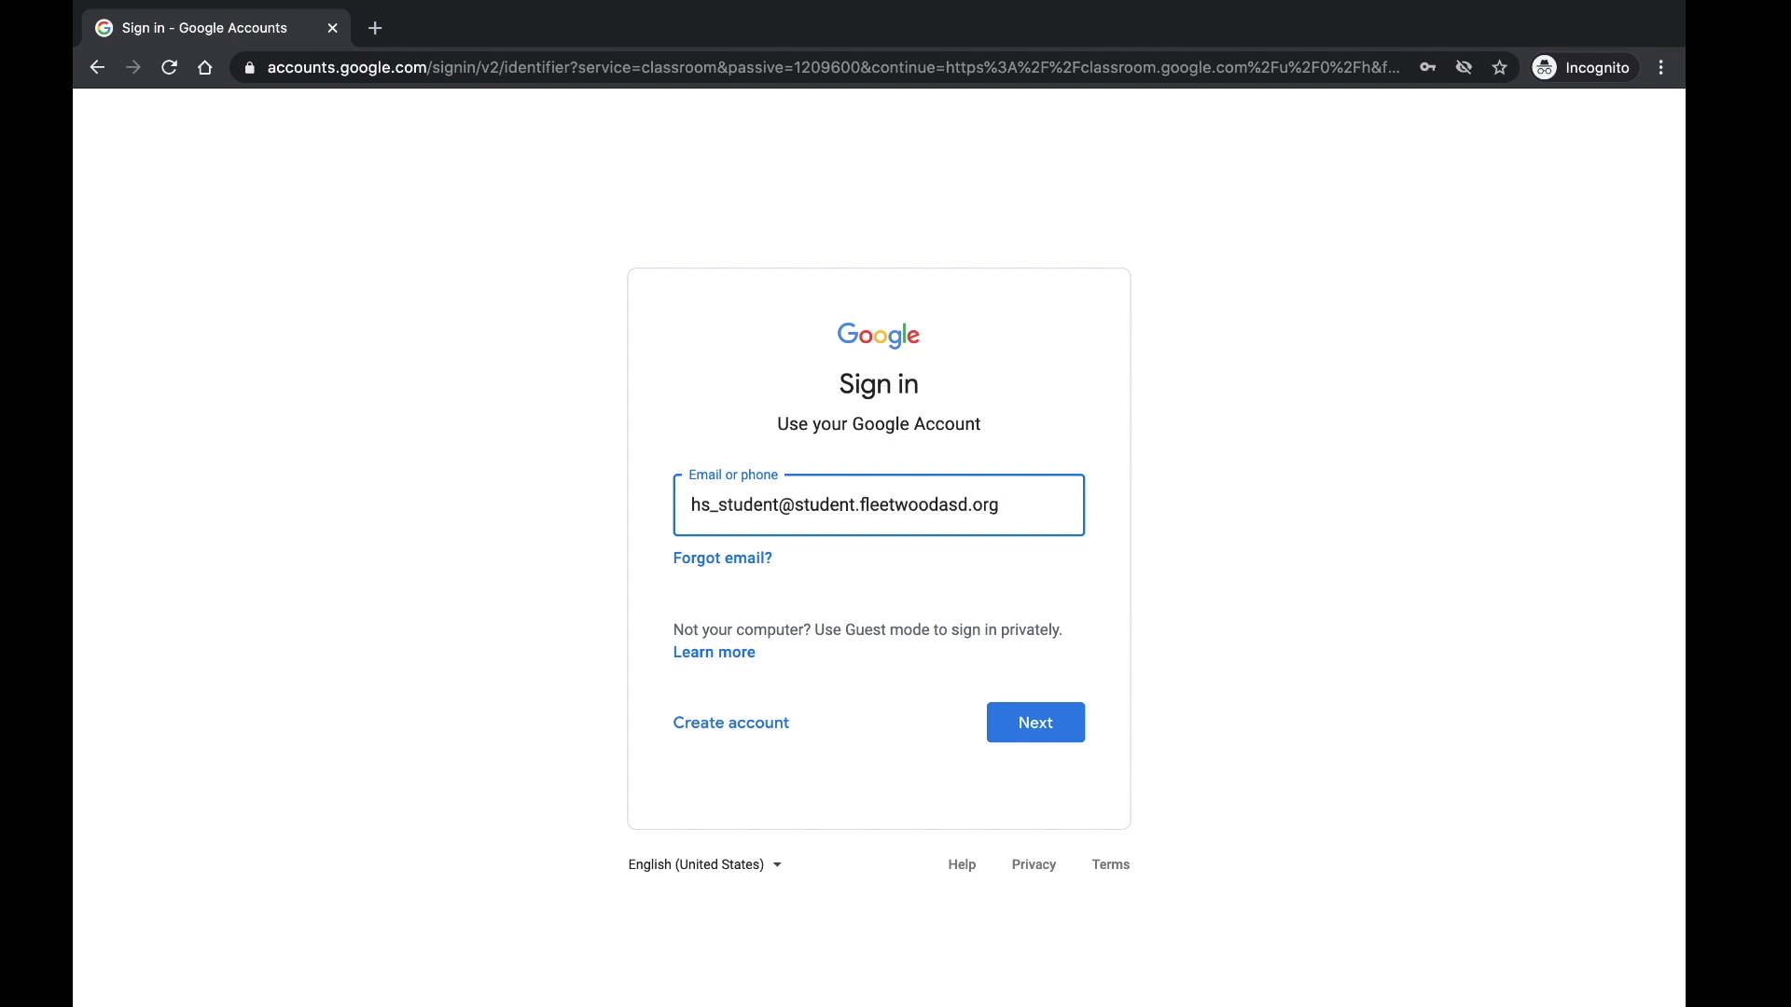
mouse_move(890, 537)
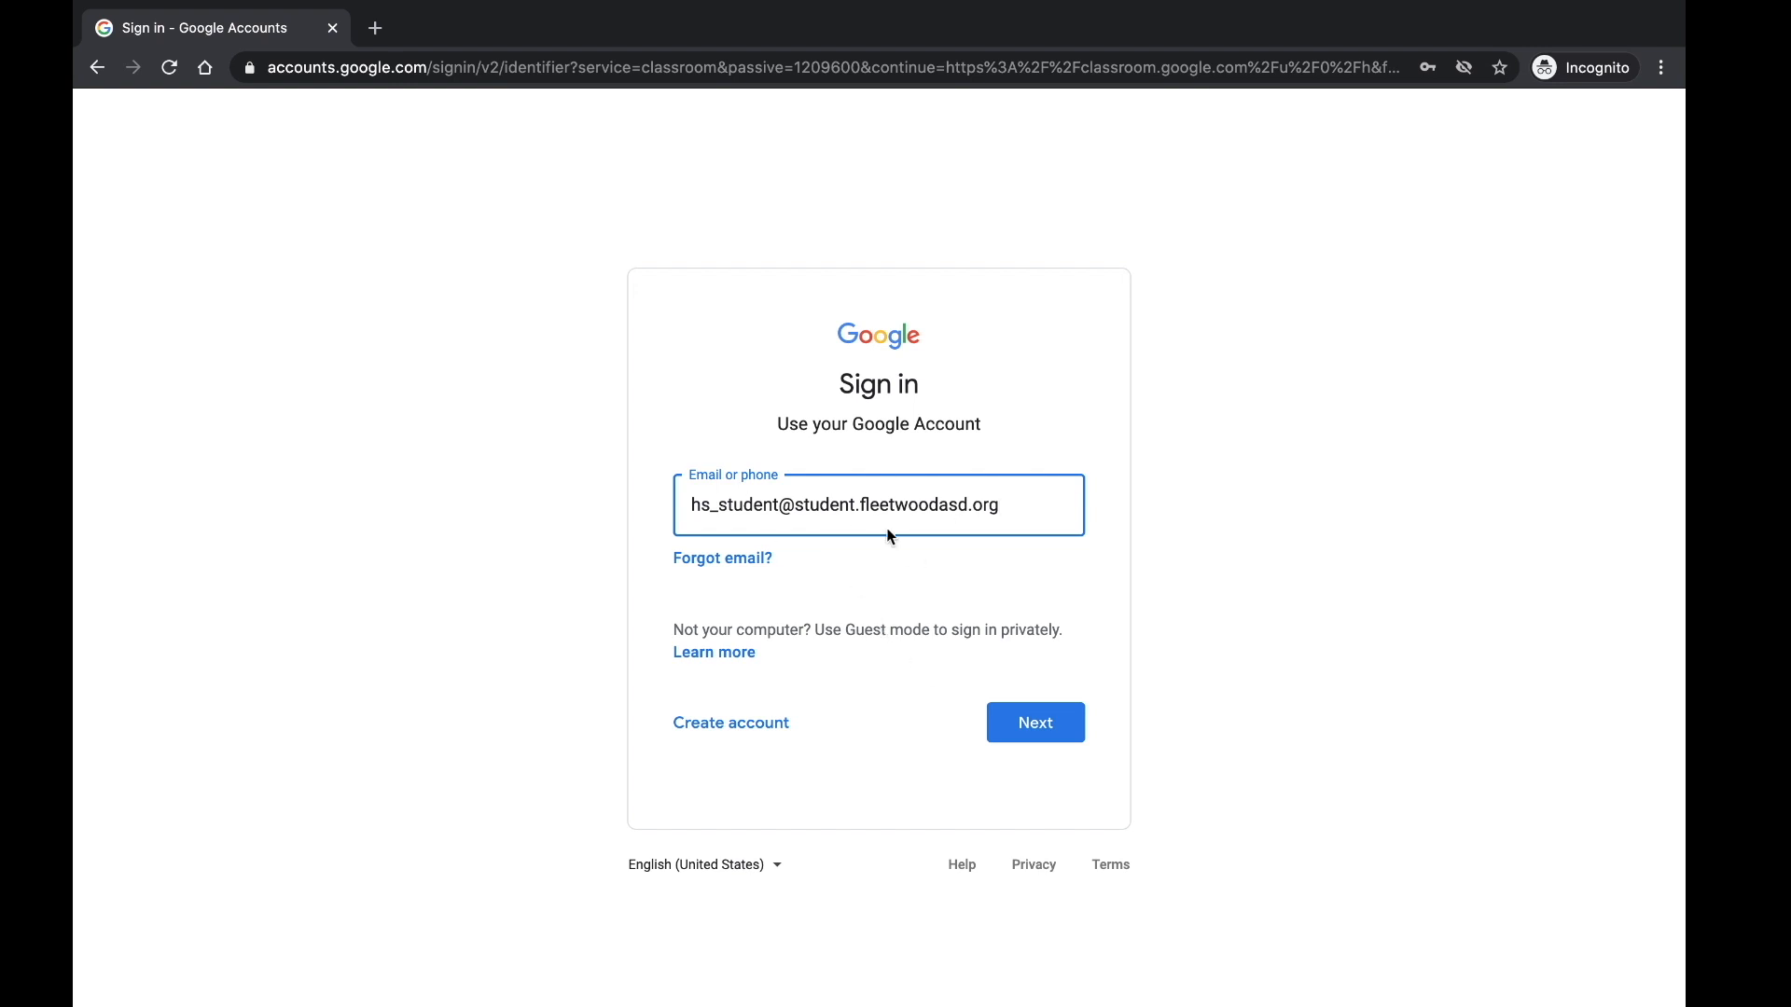
click(1033, 722)
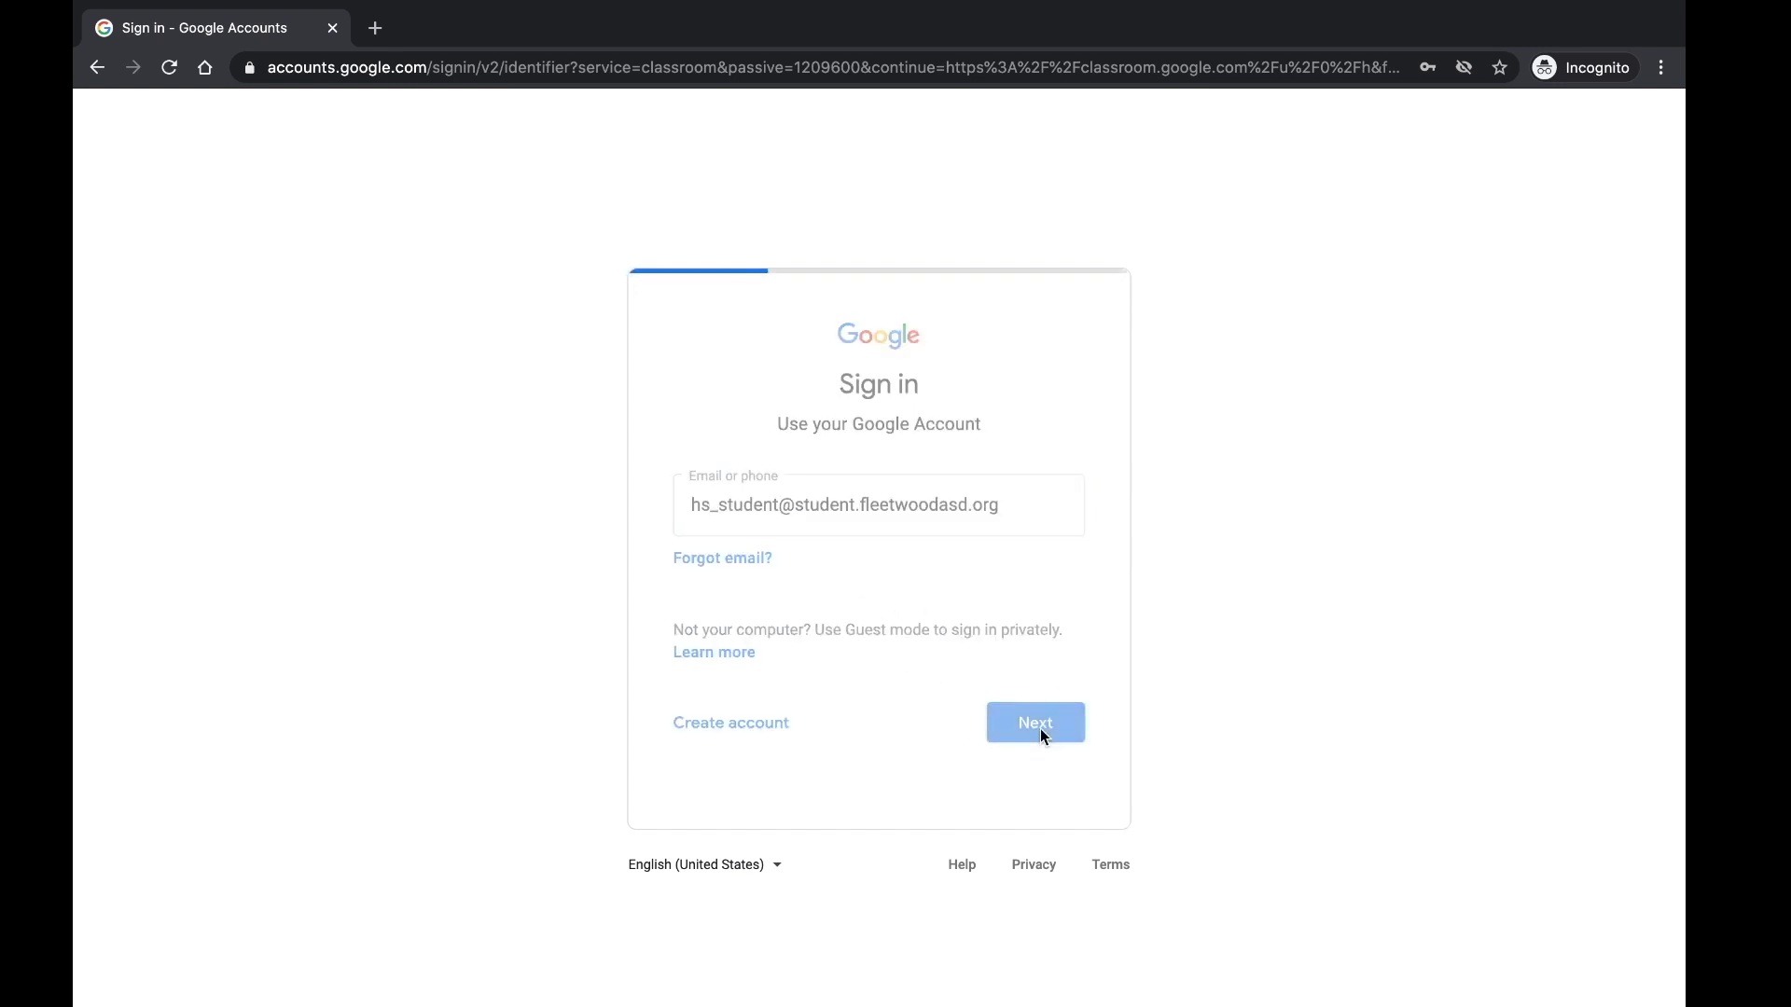
click(1036, 722)
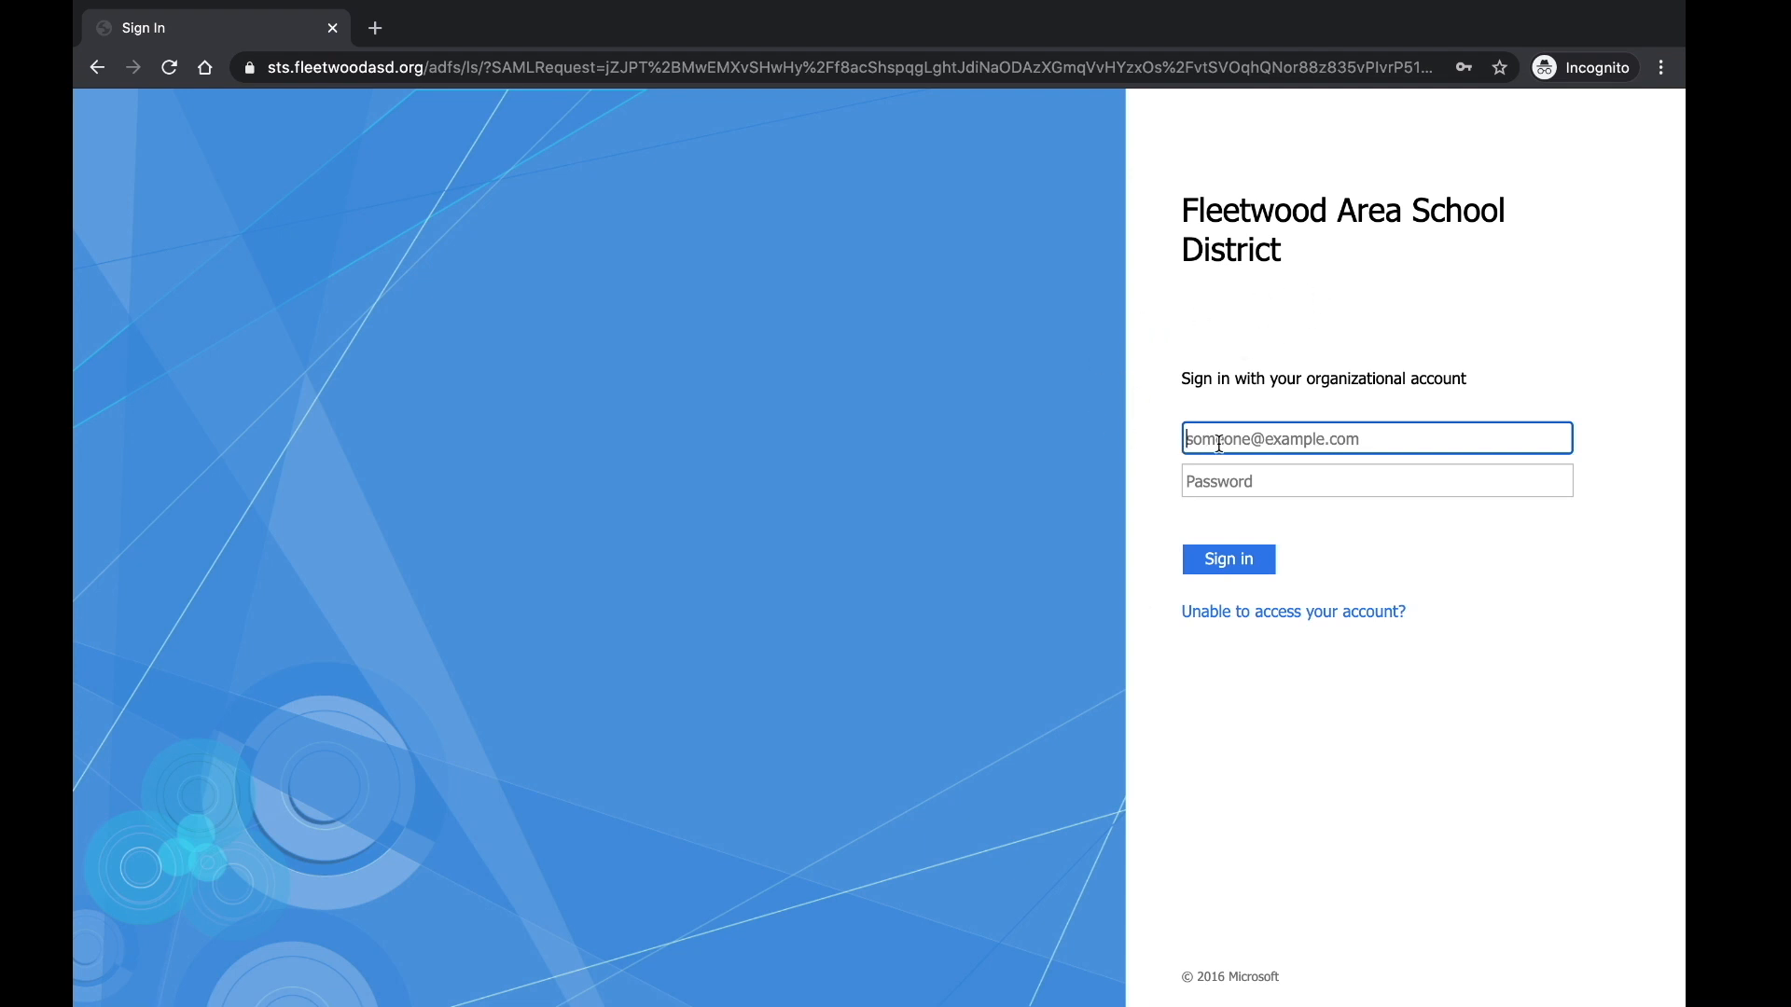
Submit the student's district account credentials to sign in to Classroom
click(1375, 438)
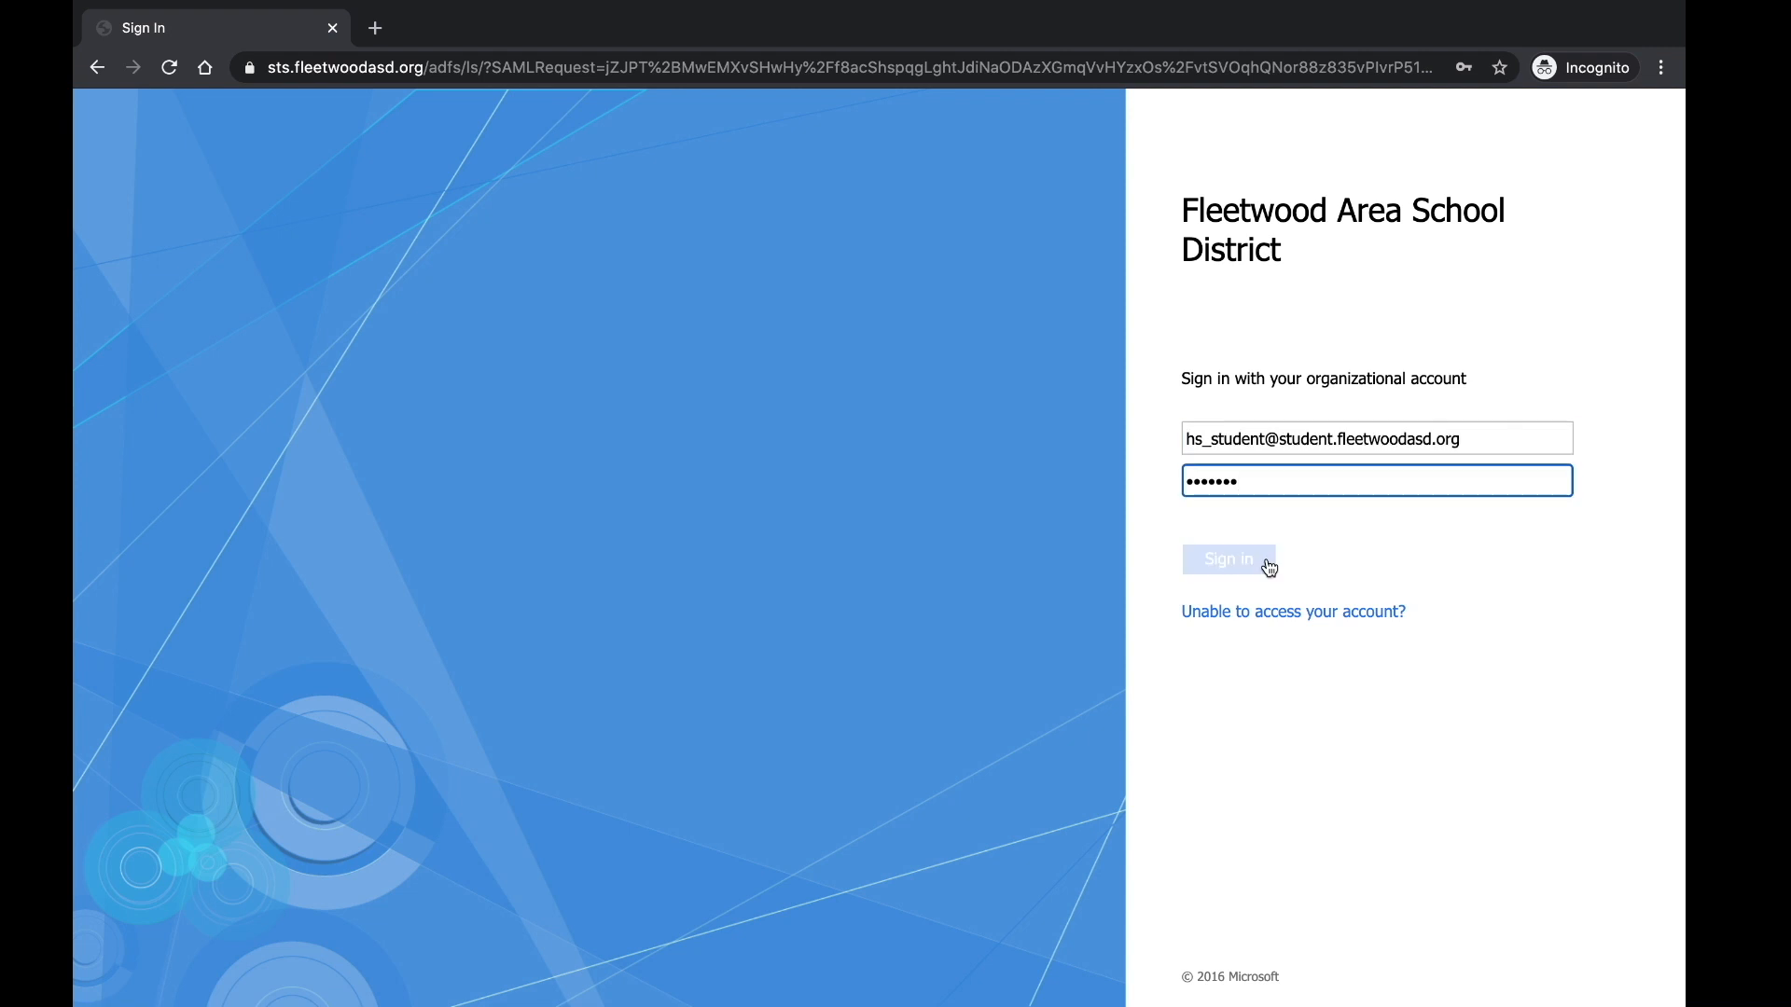
click(1229, 560)
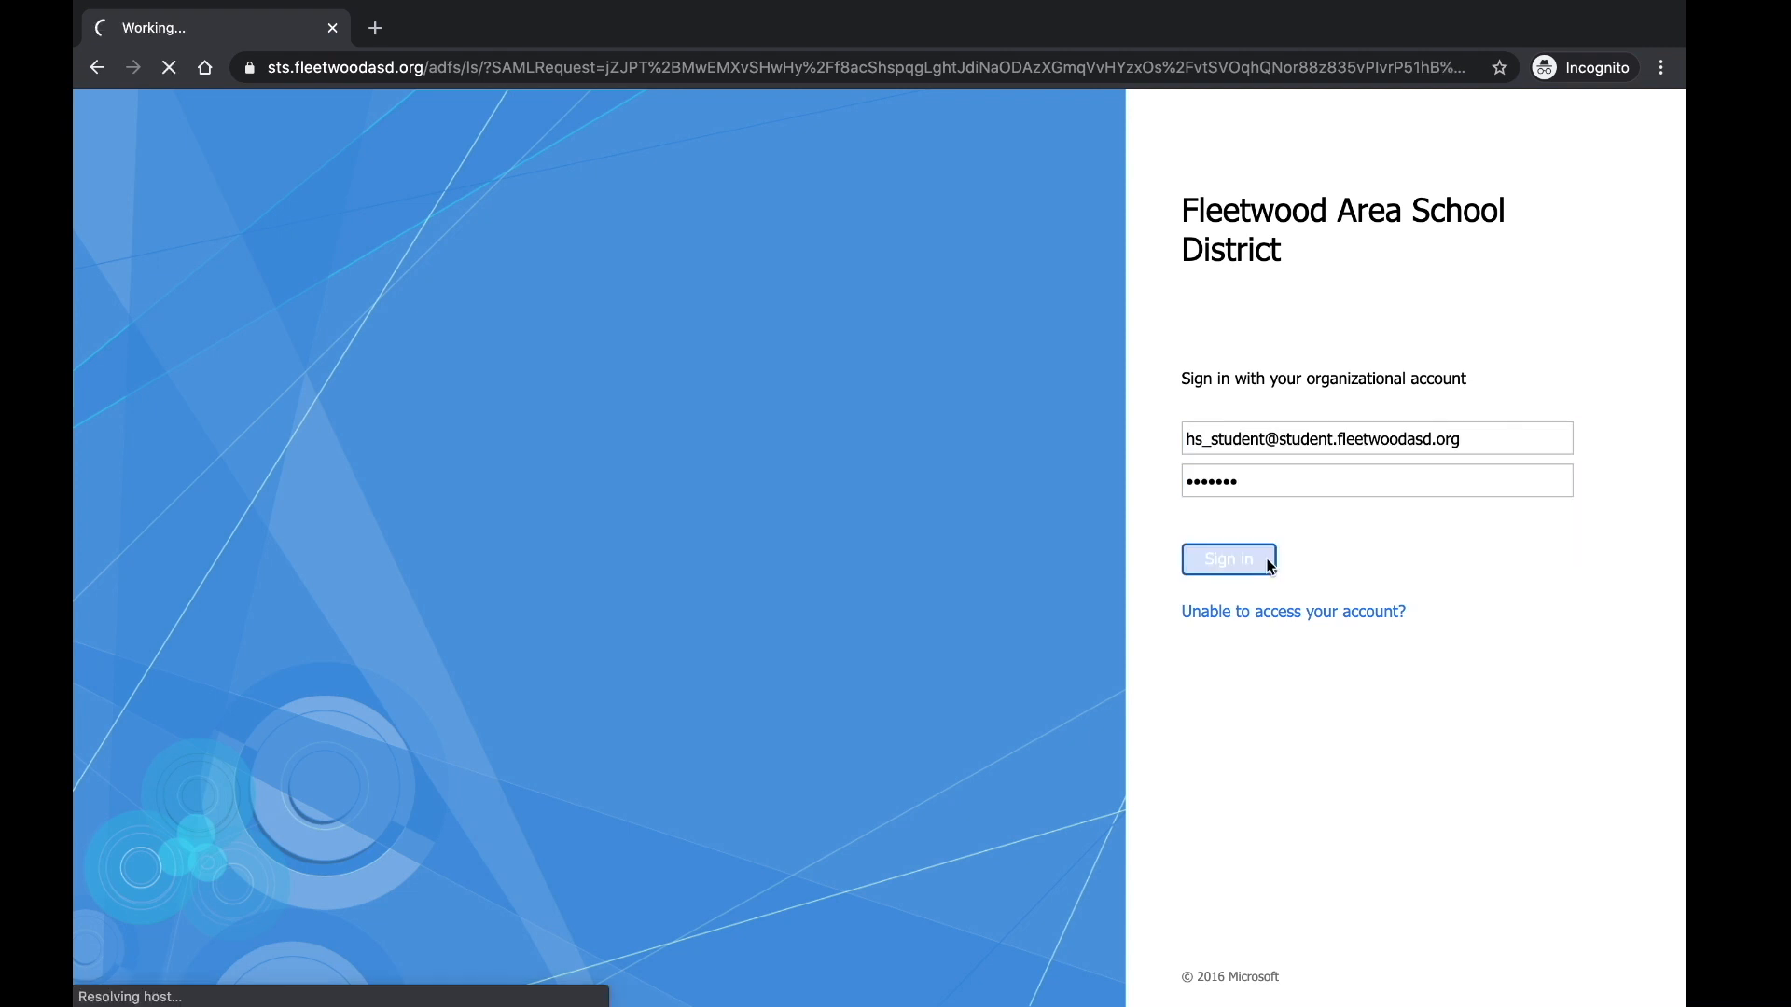
click(1229, 558)
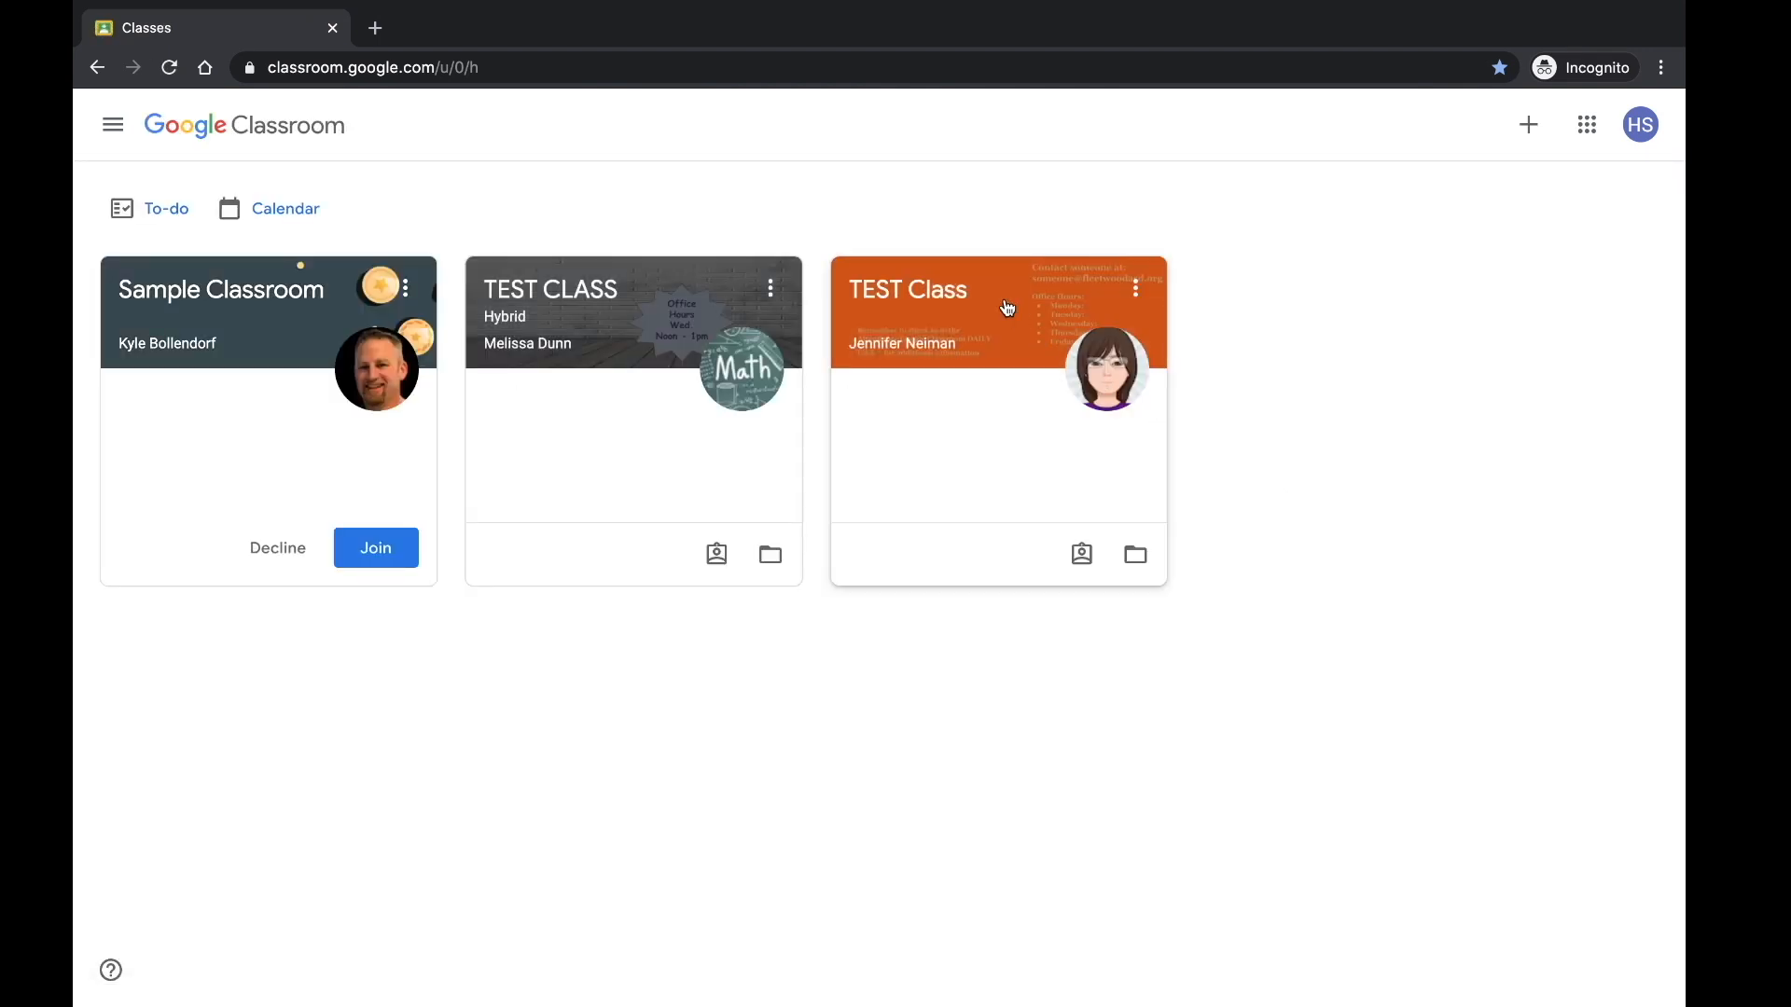
mouse_move(914, 688)
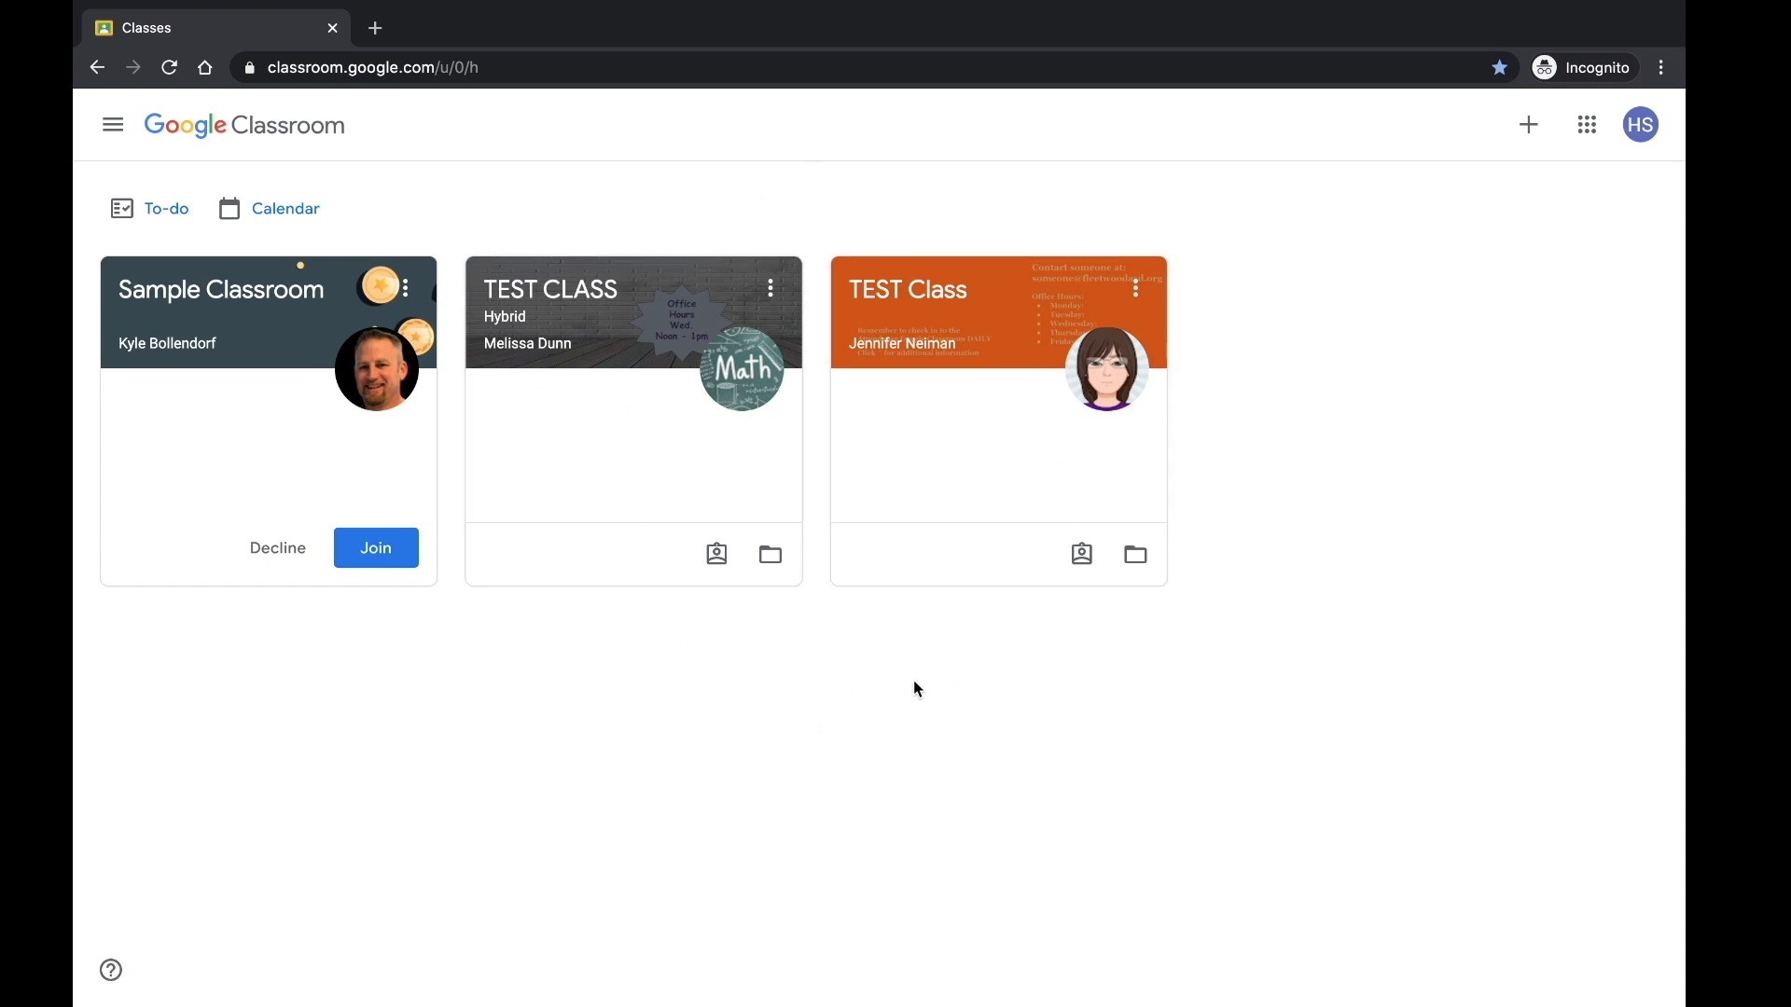
Enter Sample Classroom from the student's Classes page, landing on its Stream
click(375, 546)
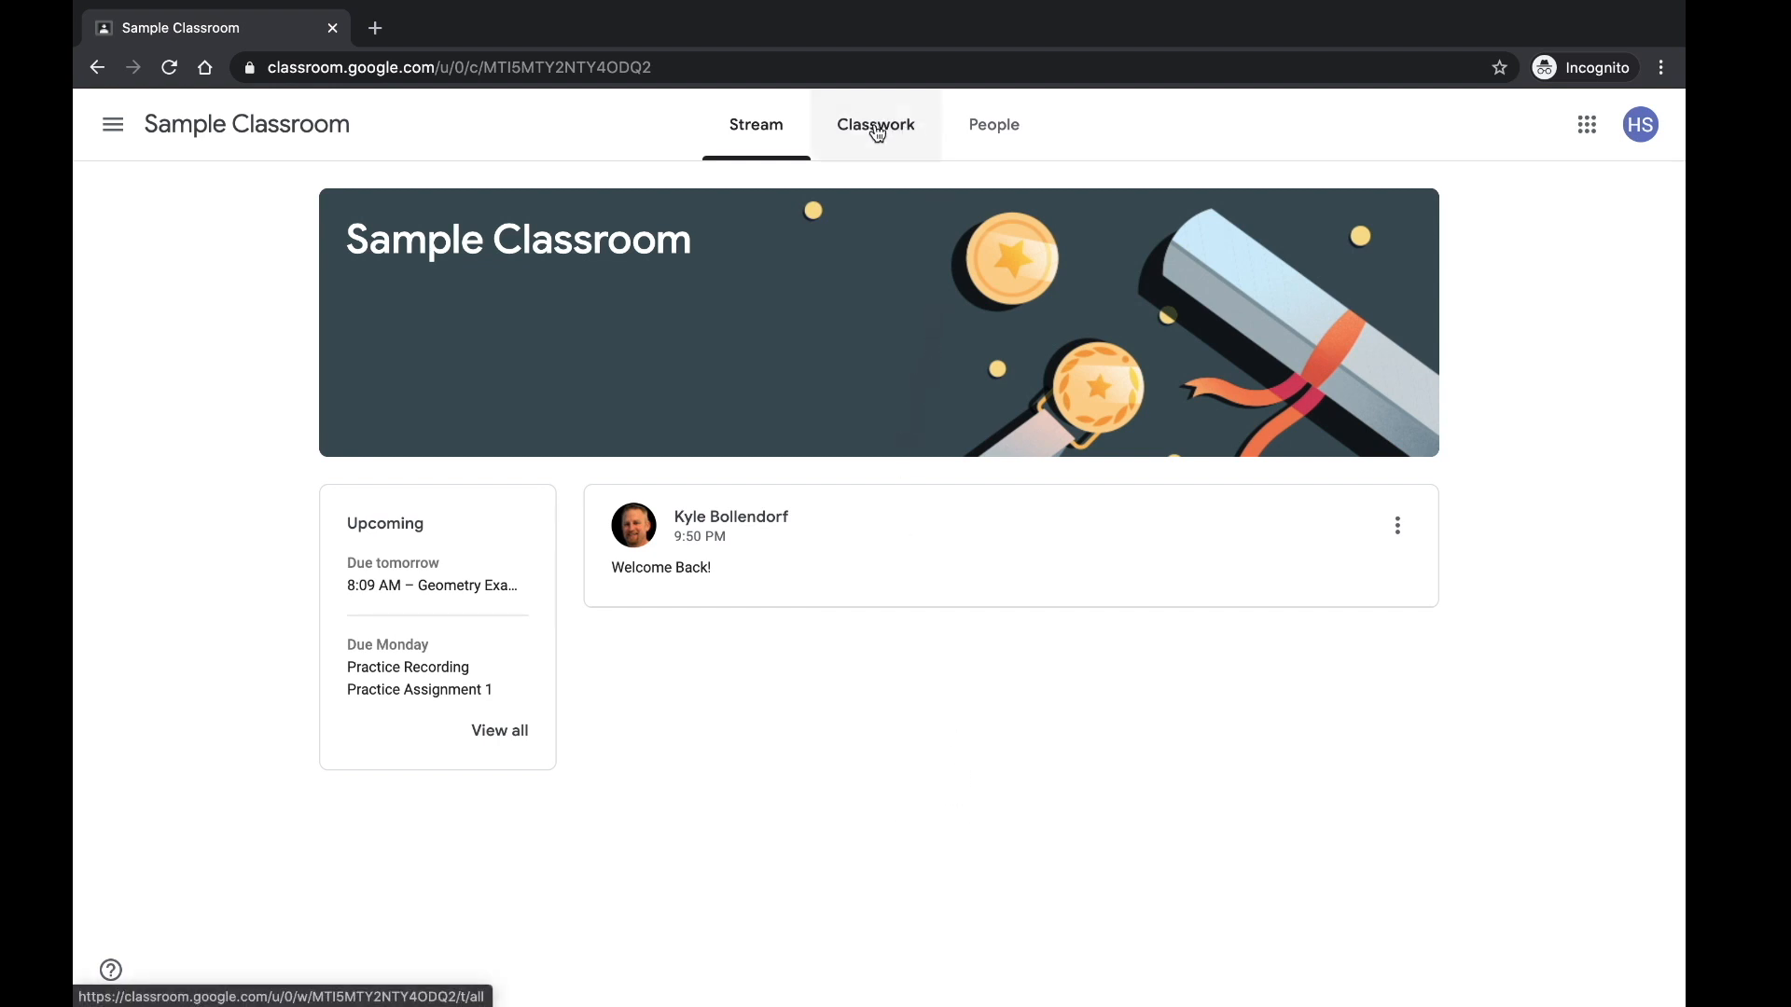
Go to Classwork and view the Example assignment's full details page
click(875, 125)
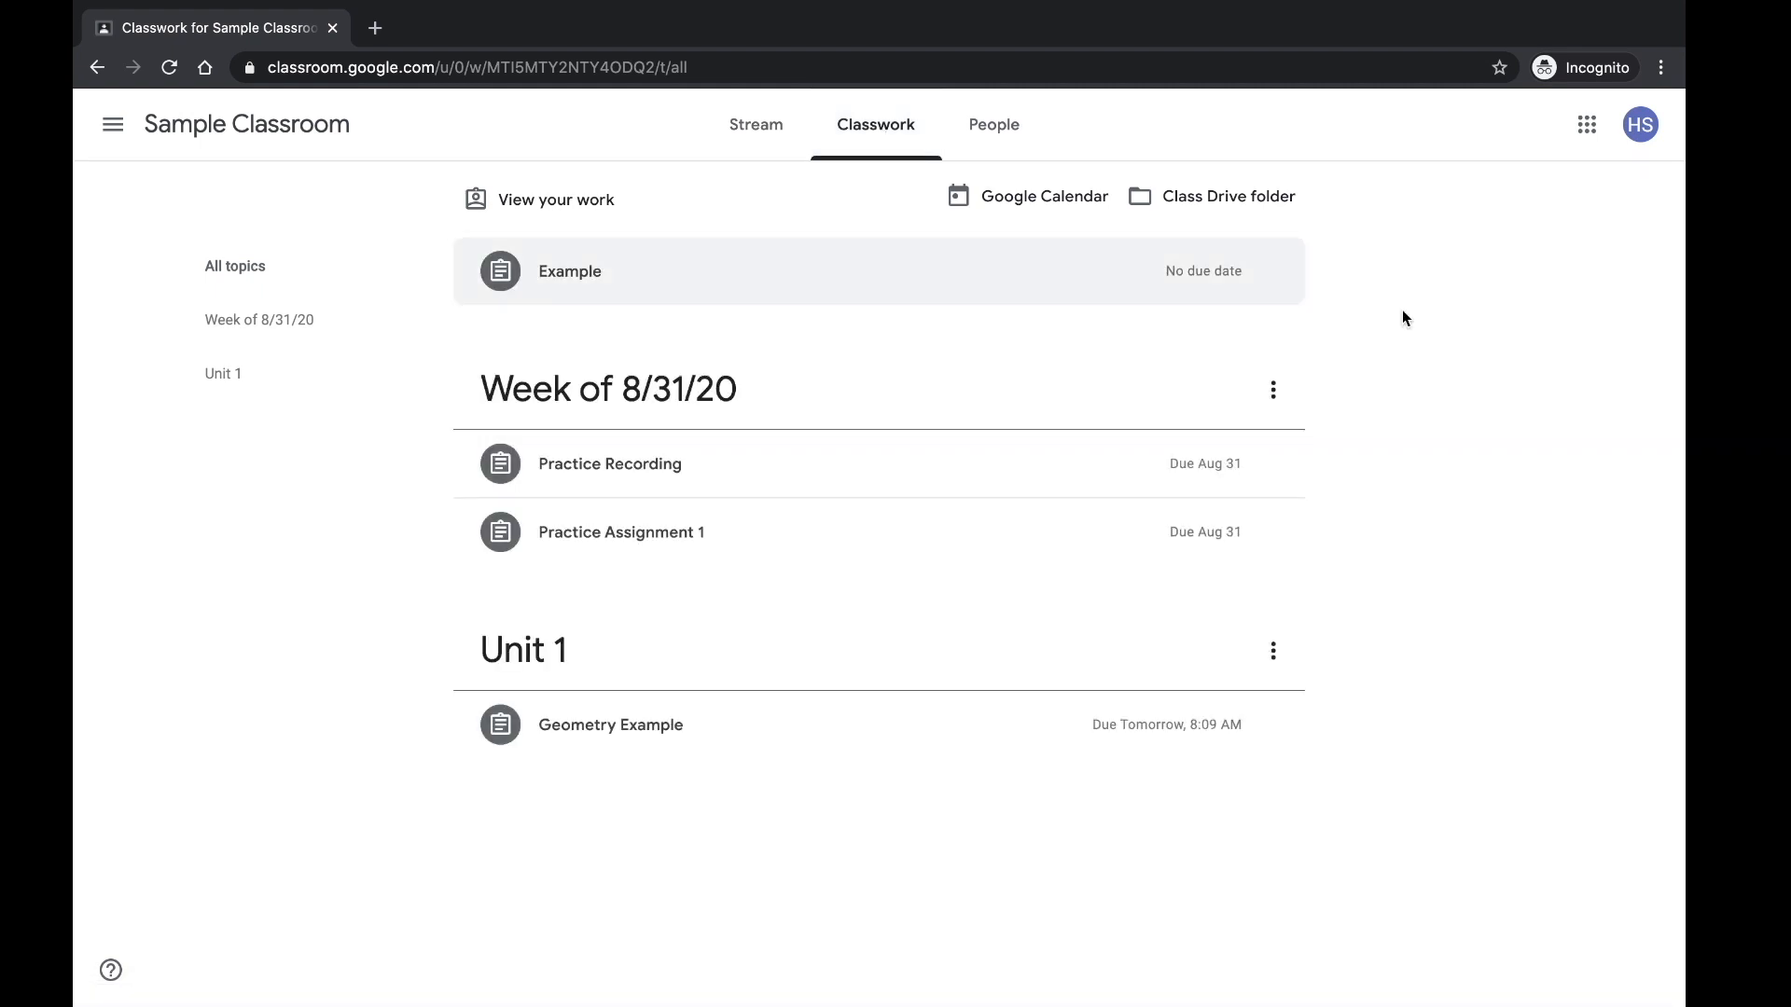
mouse_move(712, 250)
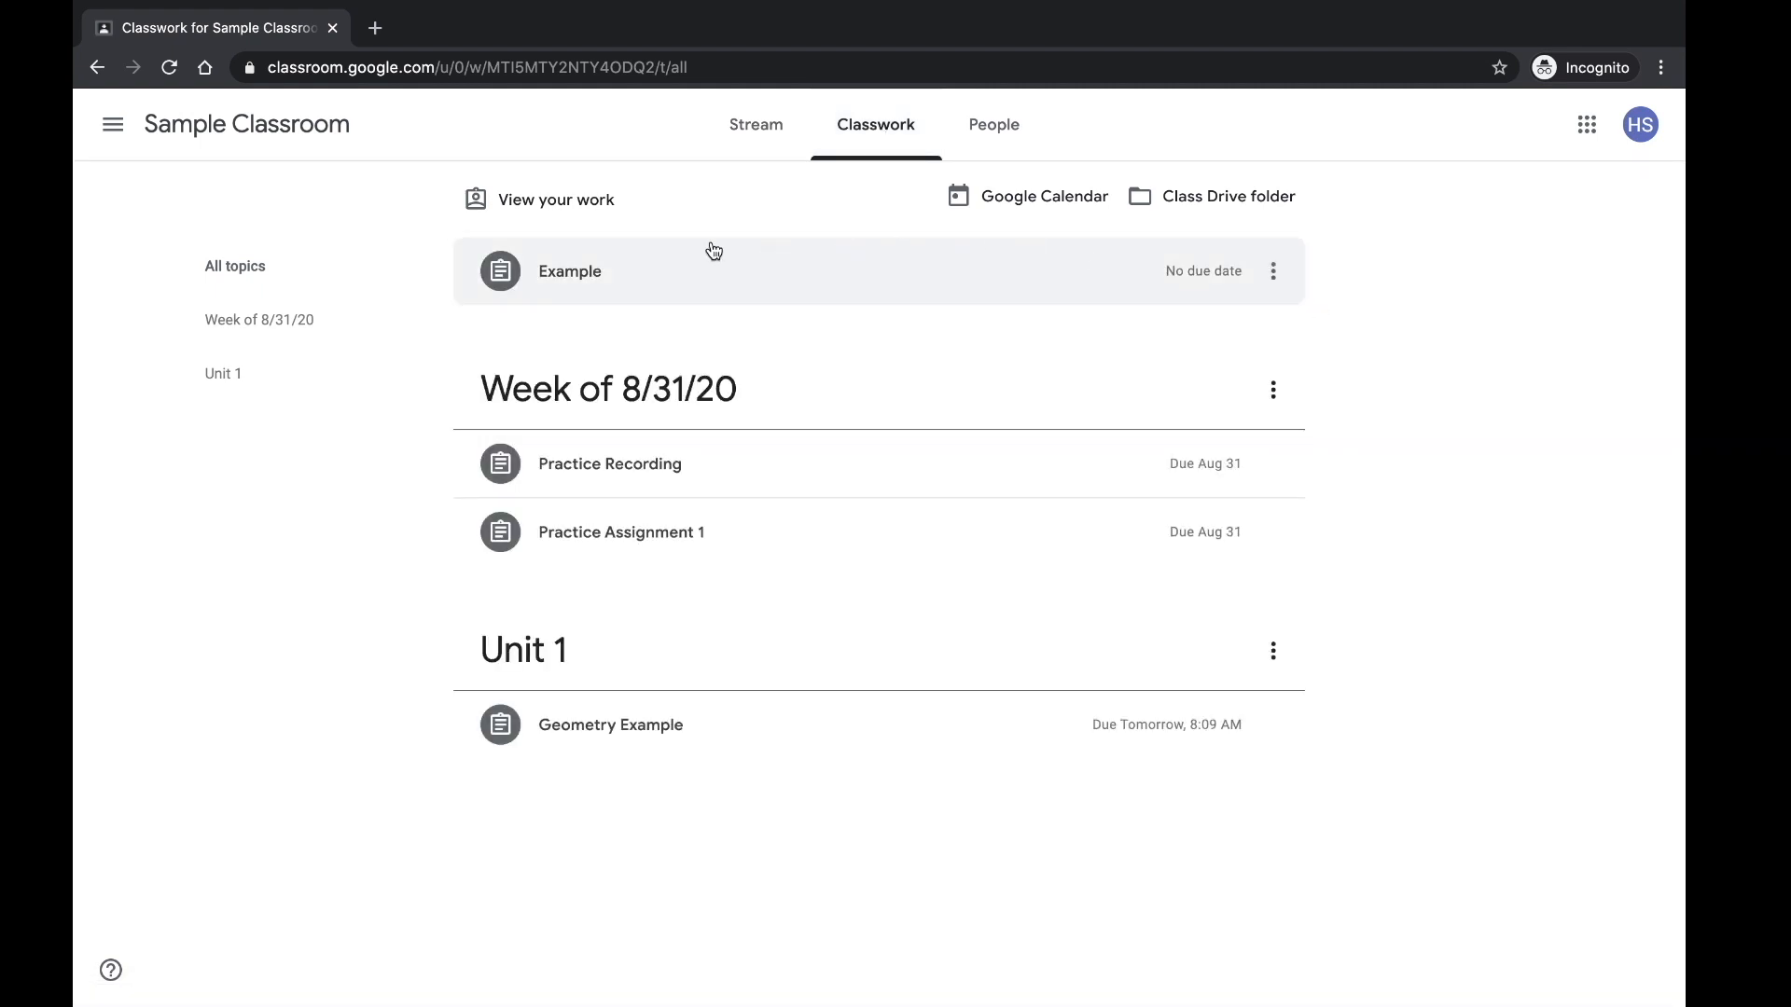
mouse_move(569, 277)
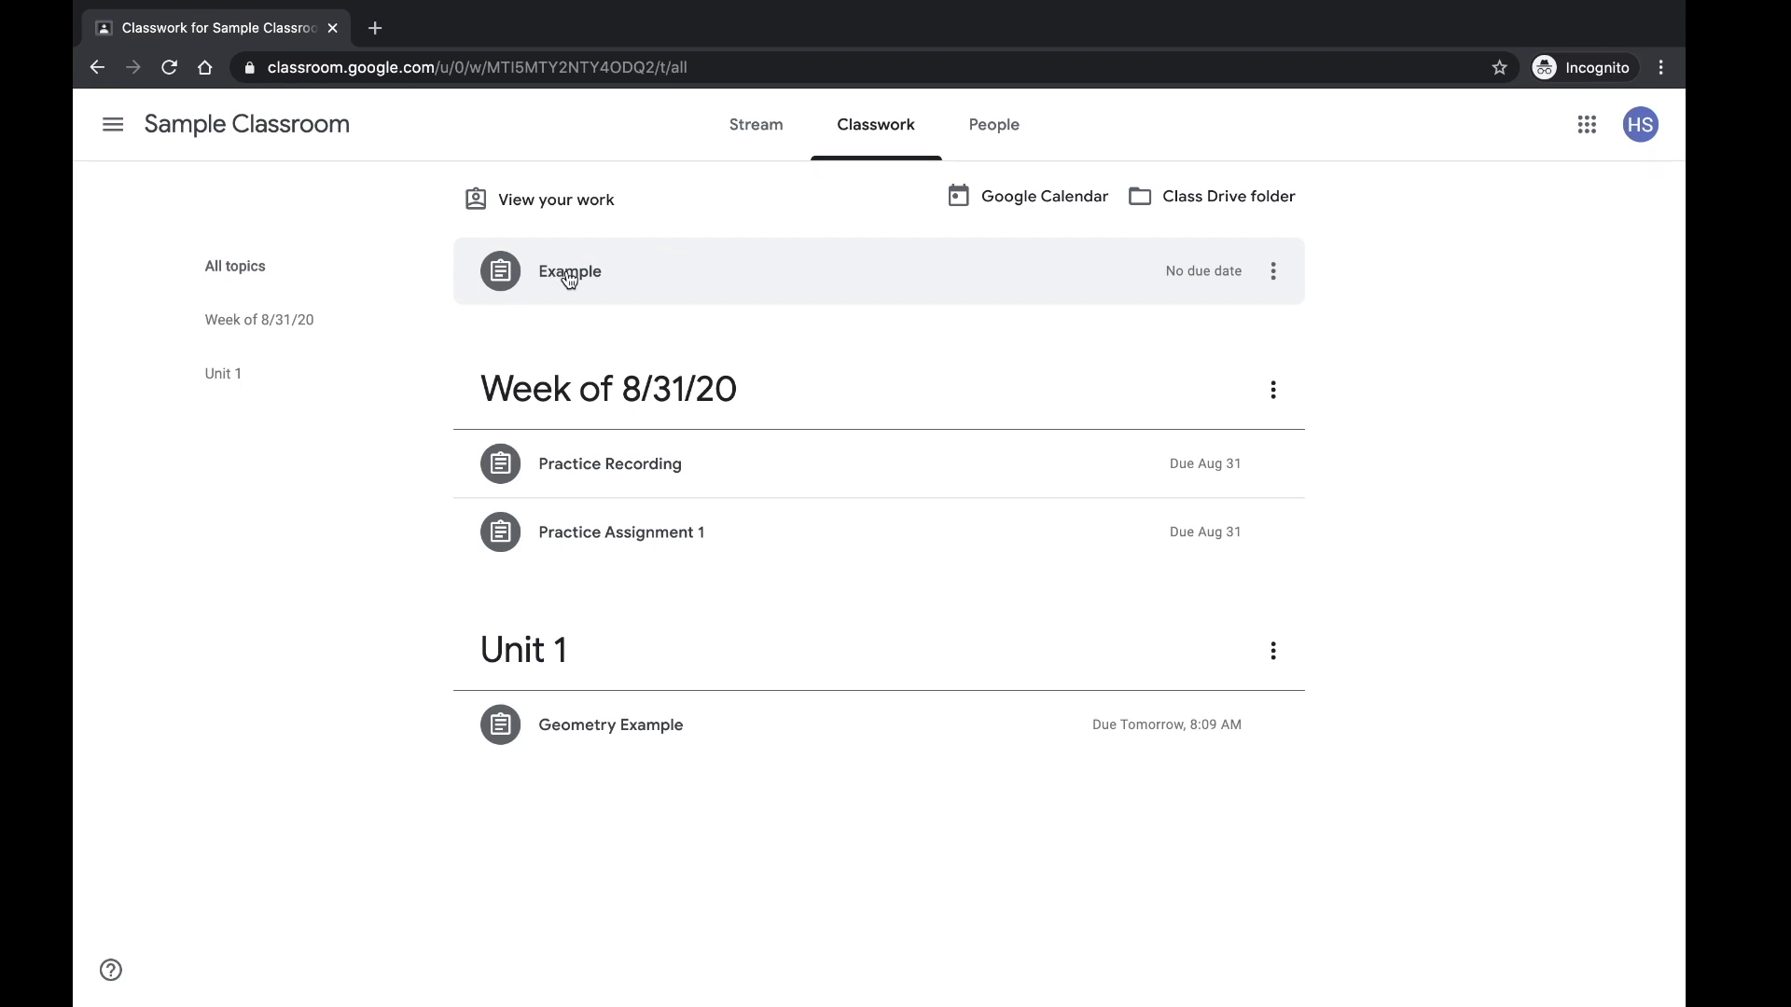
click(569, 270)
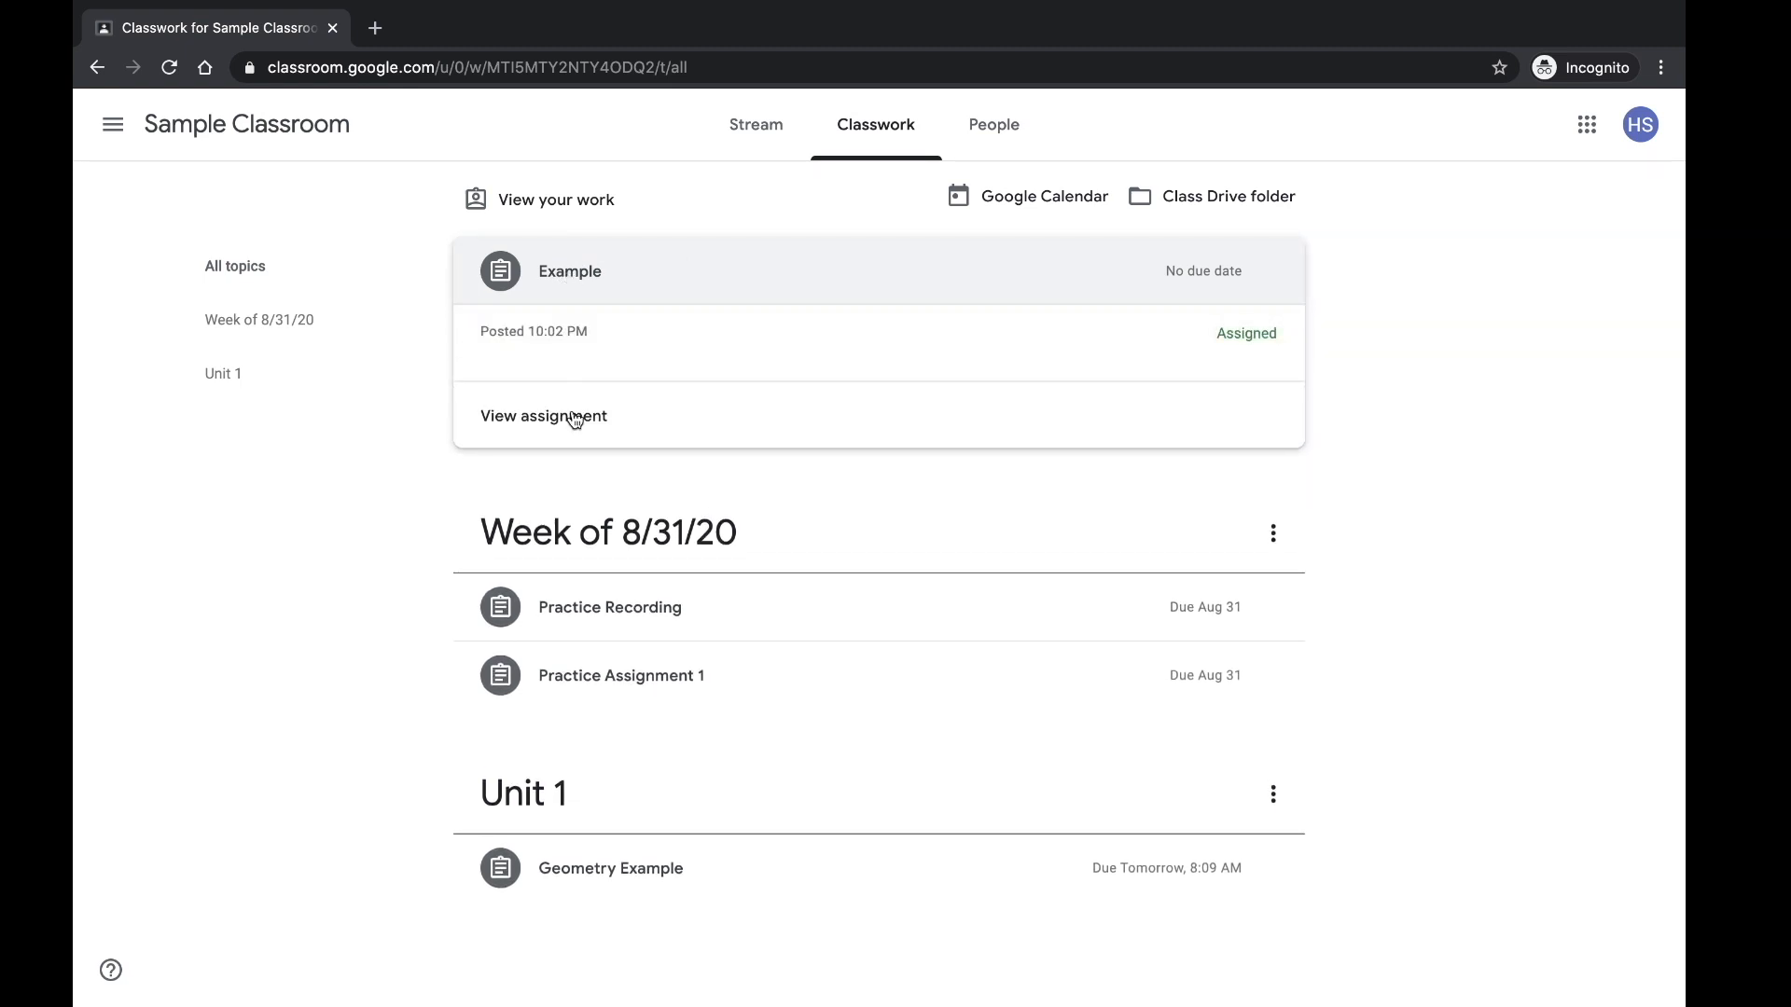
mouse_move(542, 414)
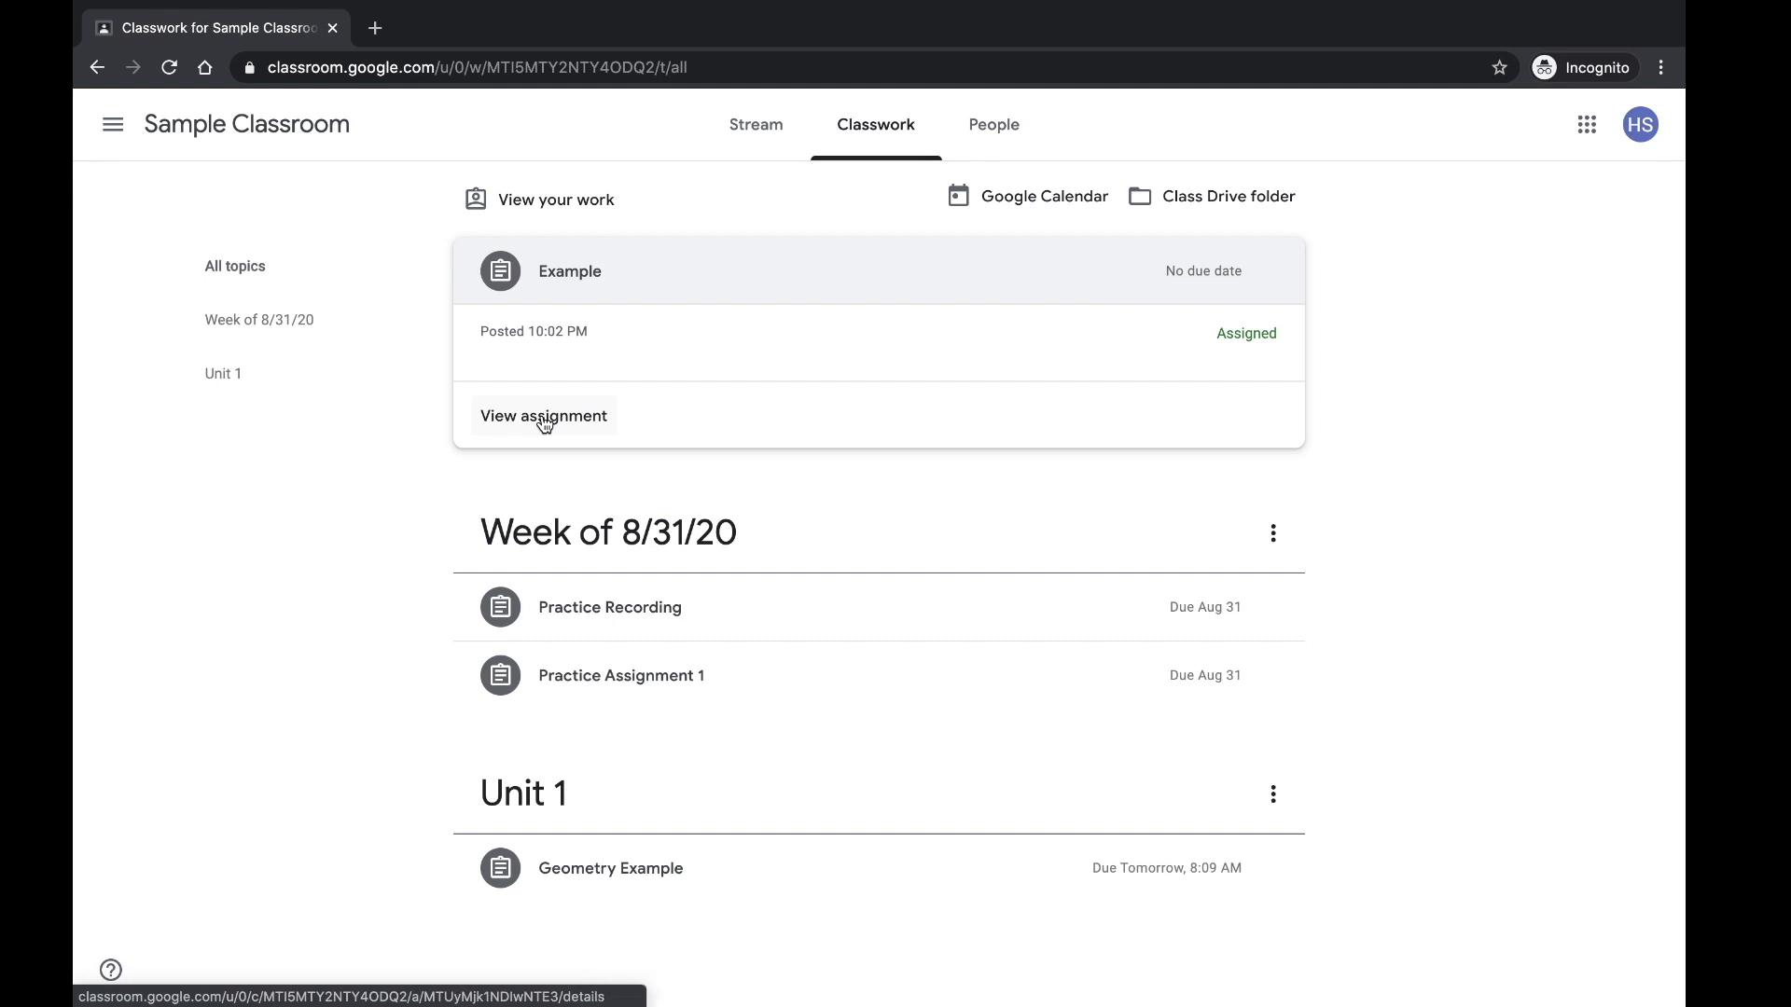
click(543, 414)
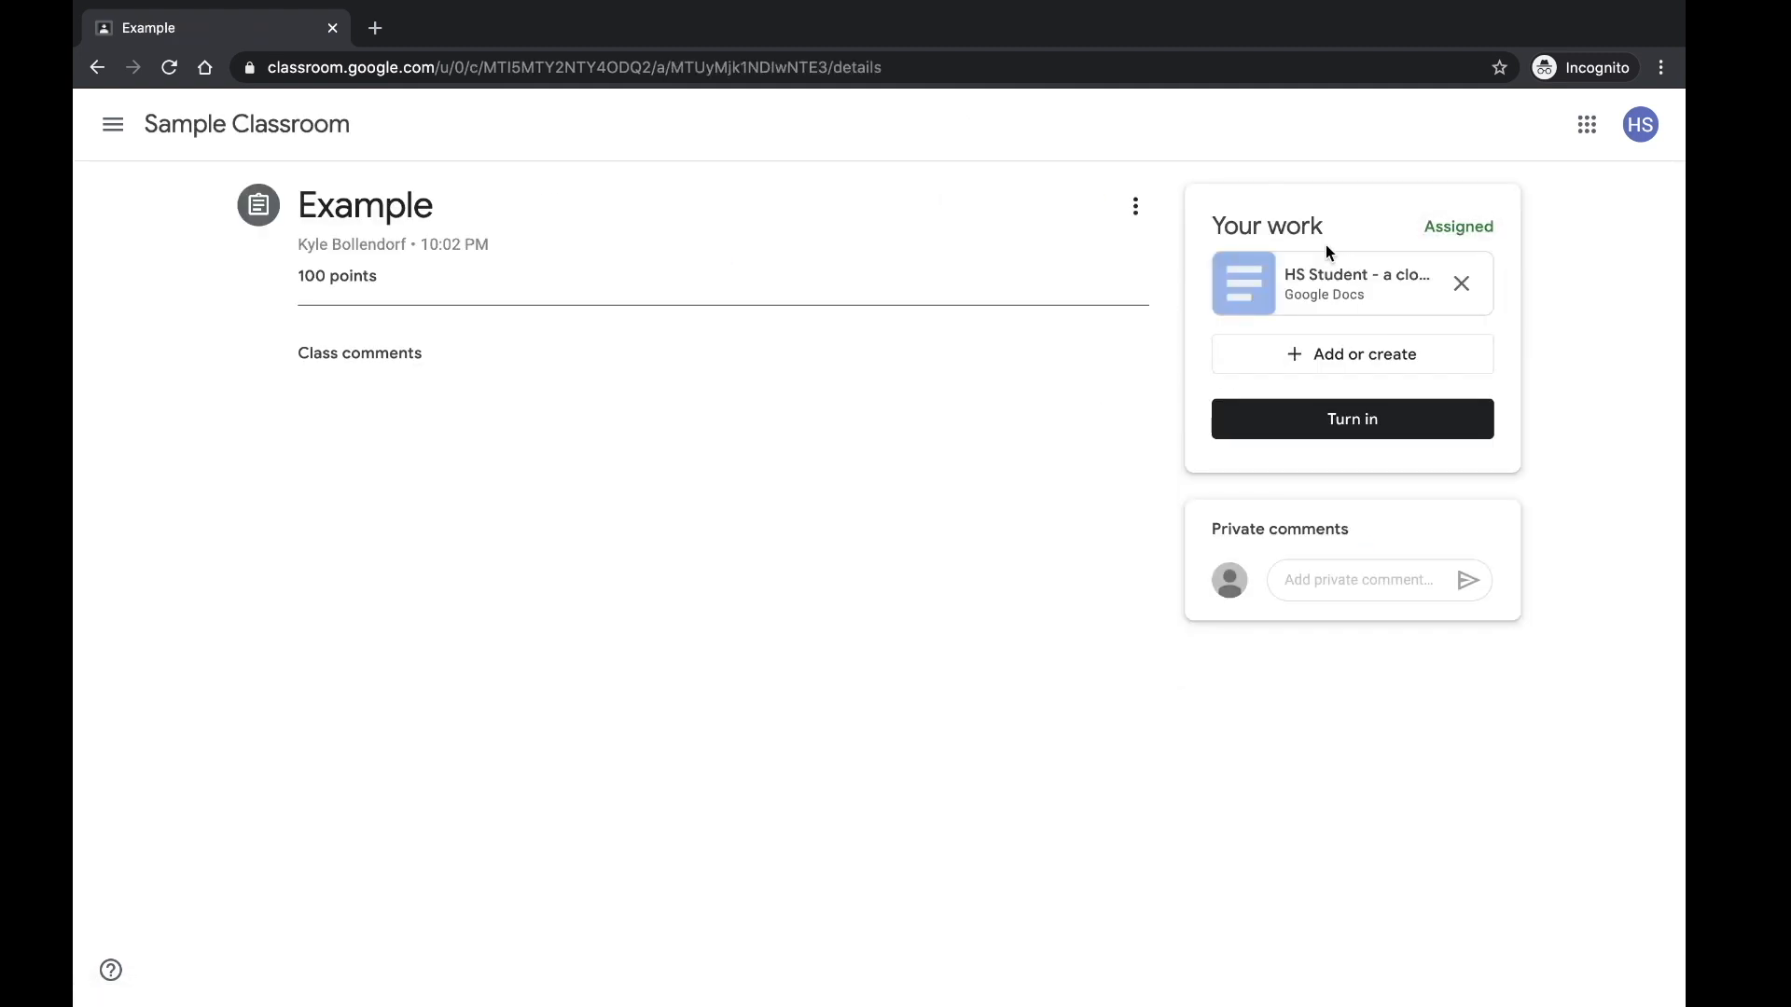
mouse_move(1313, 284)
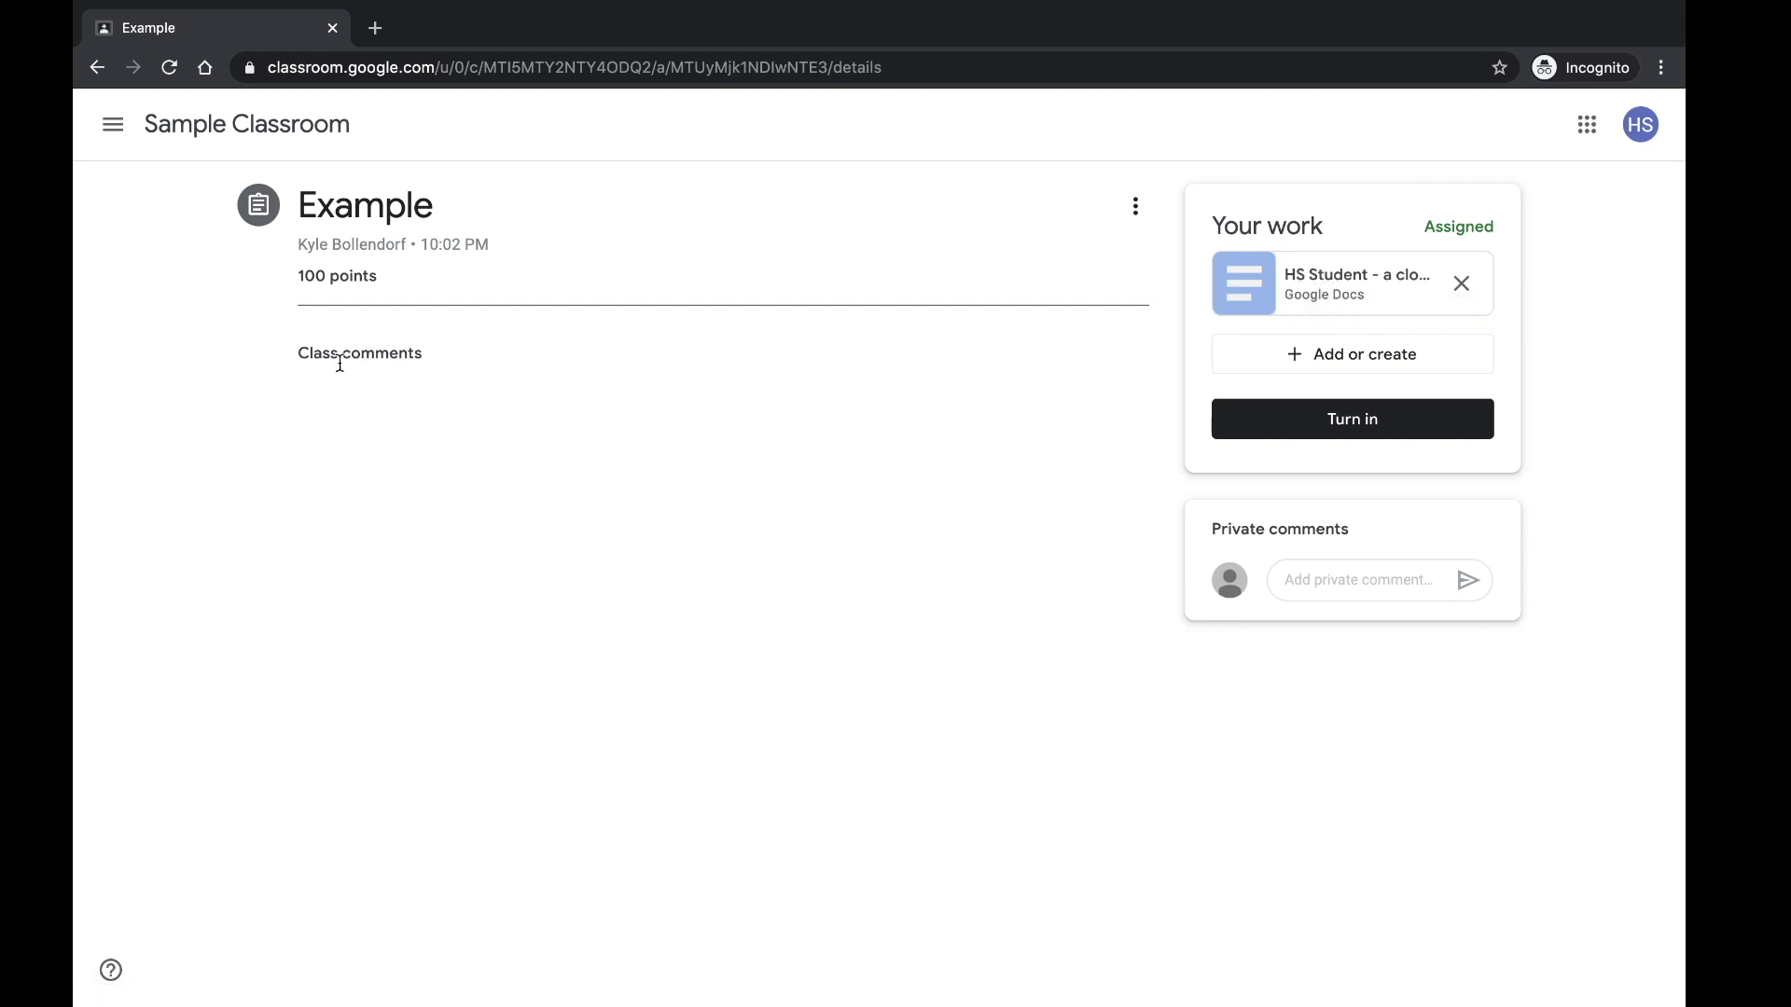
mouse_move(1300, 284)
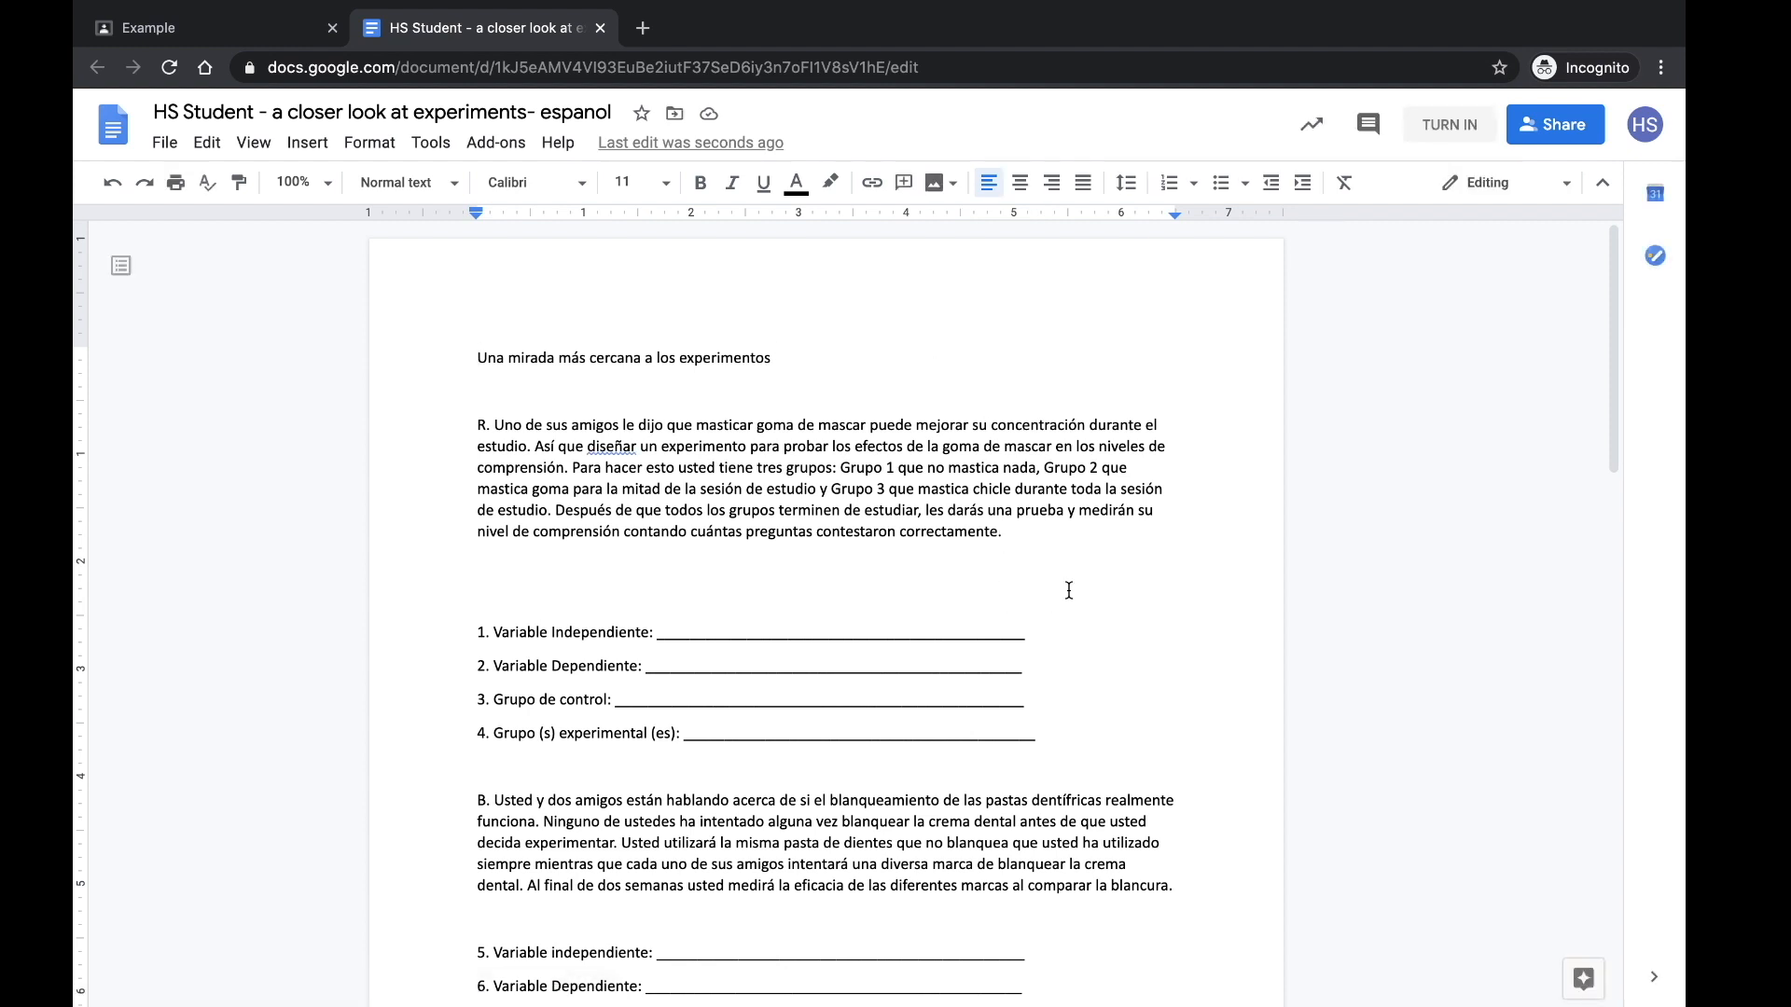
Fill the worksheet's first blanks with placeholder answers 'dhadsl' and 'dhdslahlsdhga'
click(725, 632)
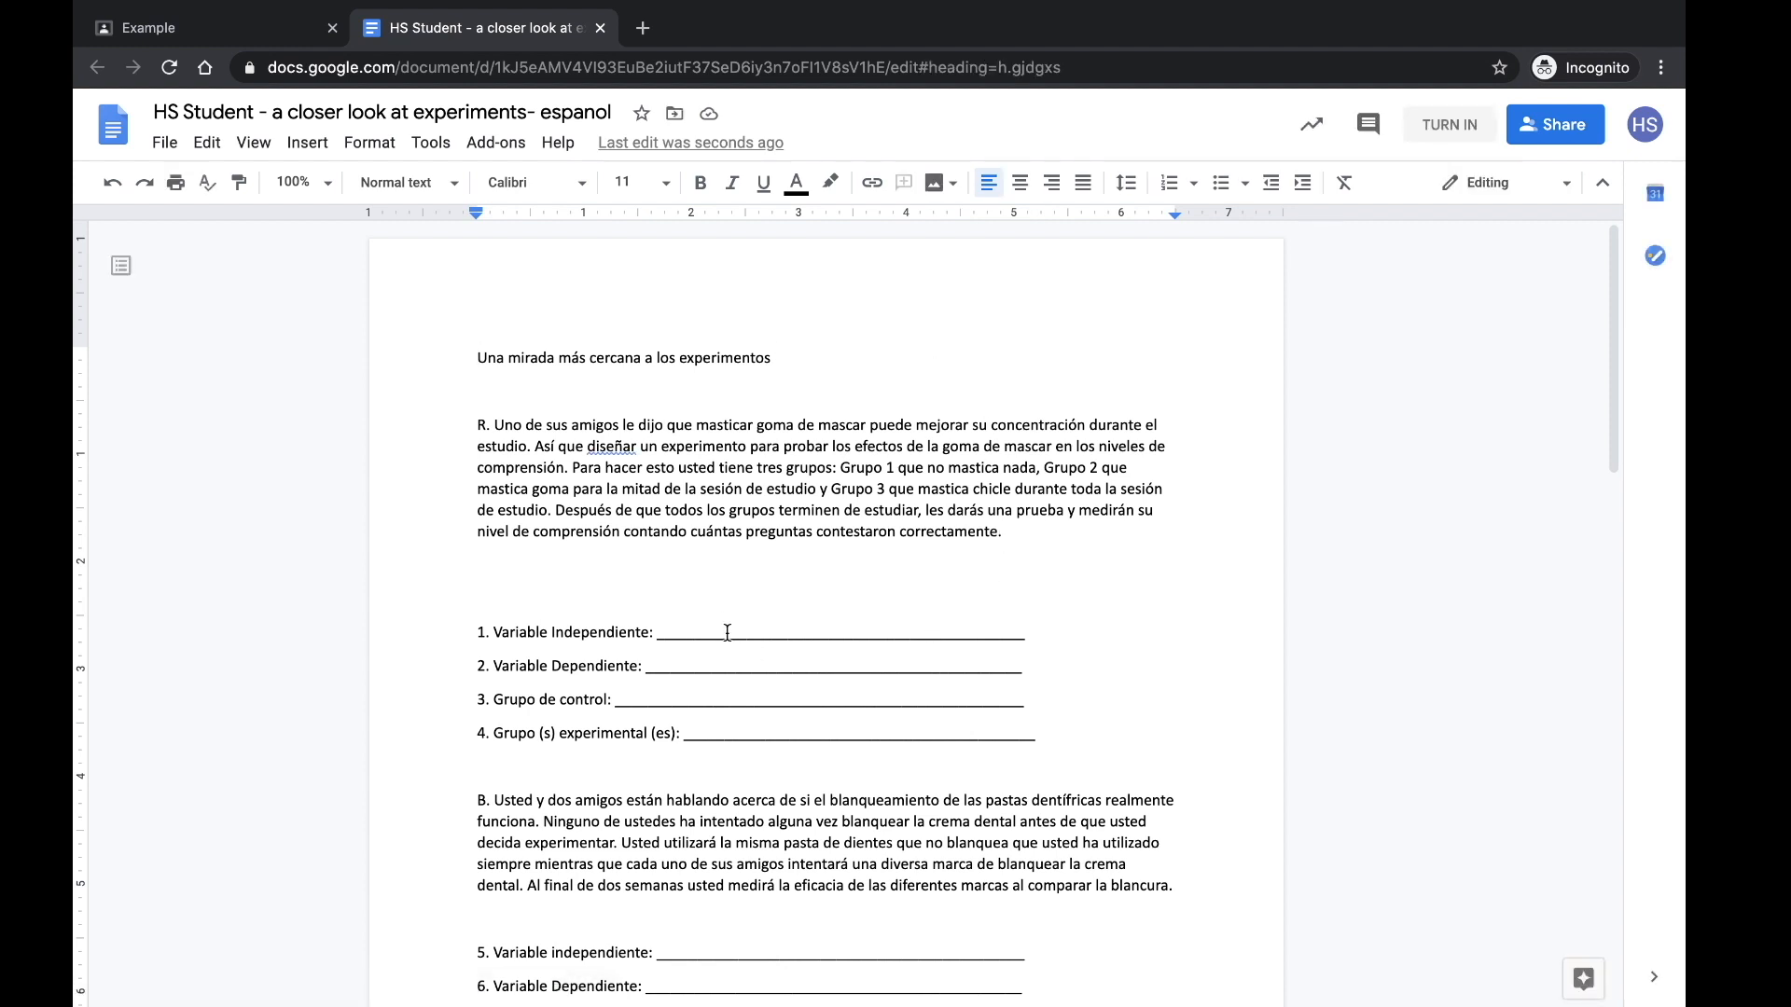
text(dhadslgfhadlfhlas)
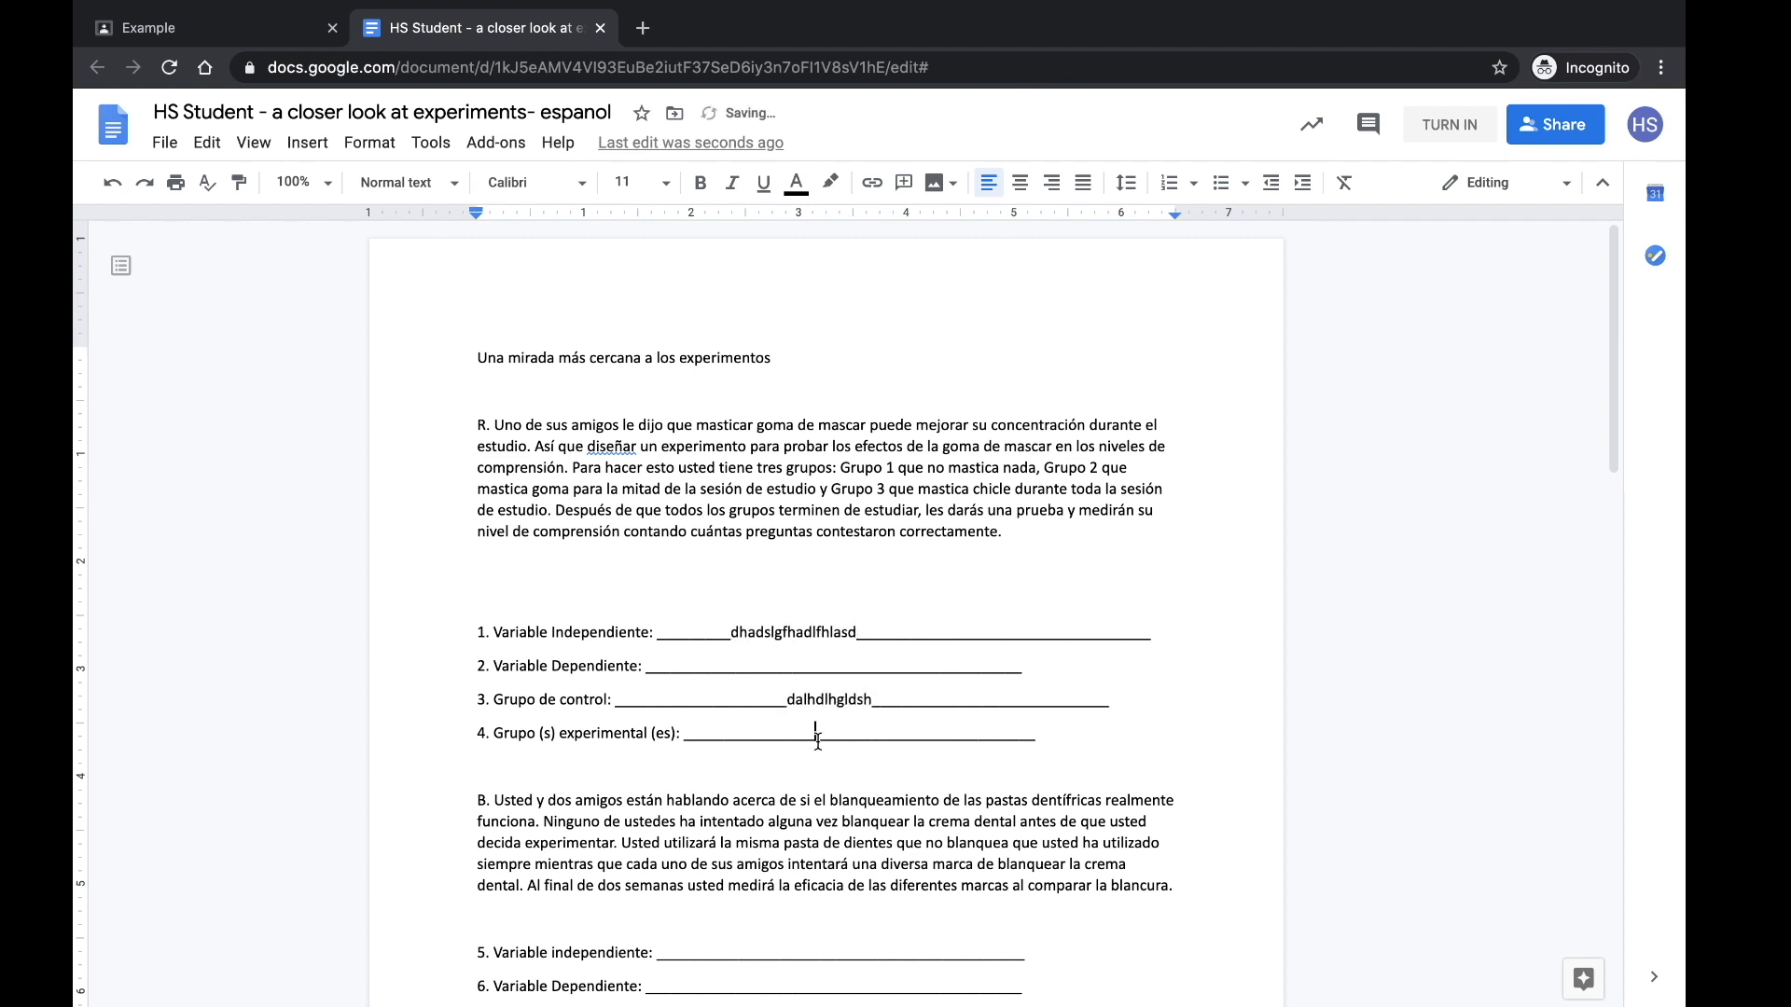
text(dhdslahlsdhga)
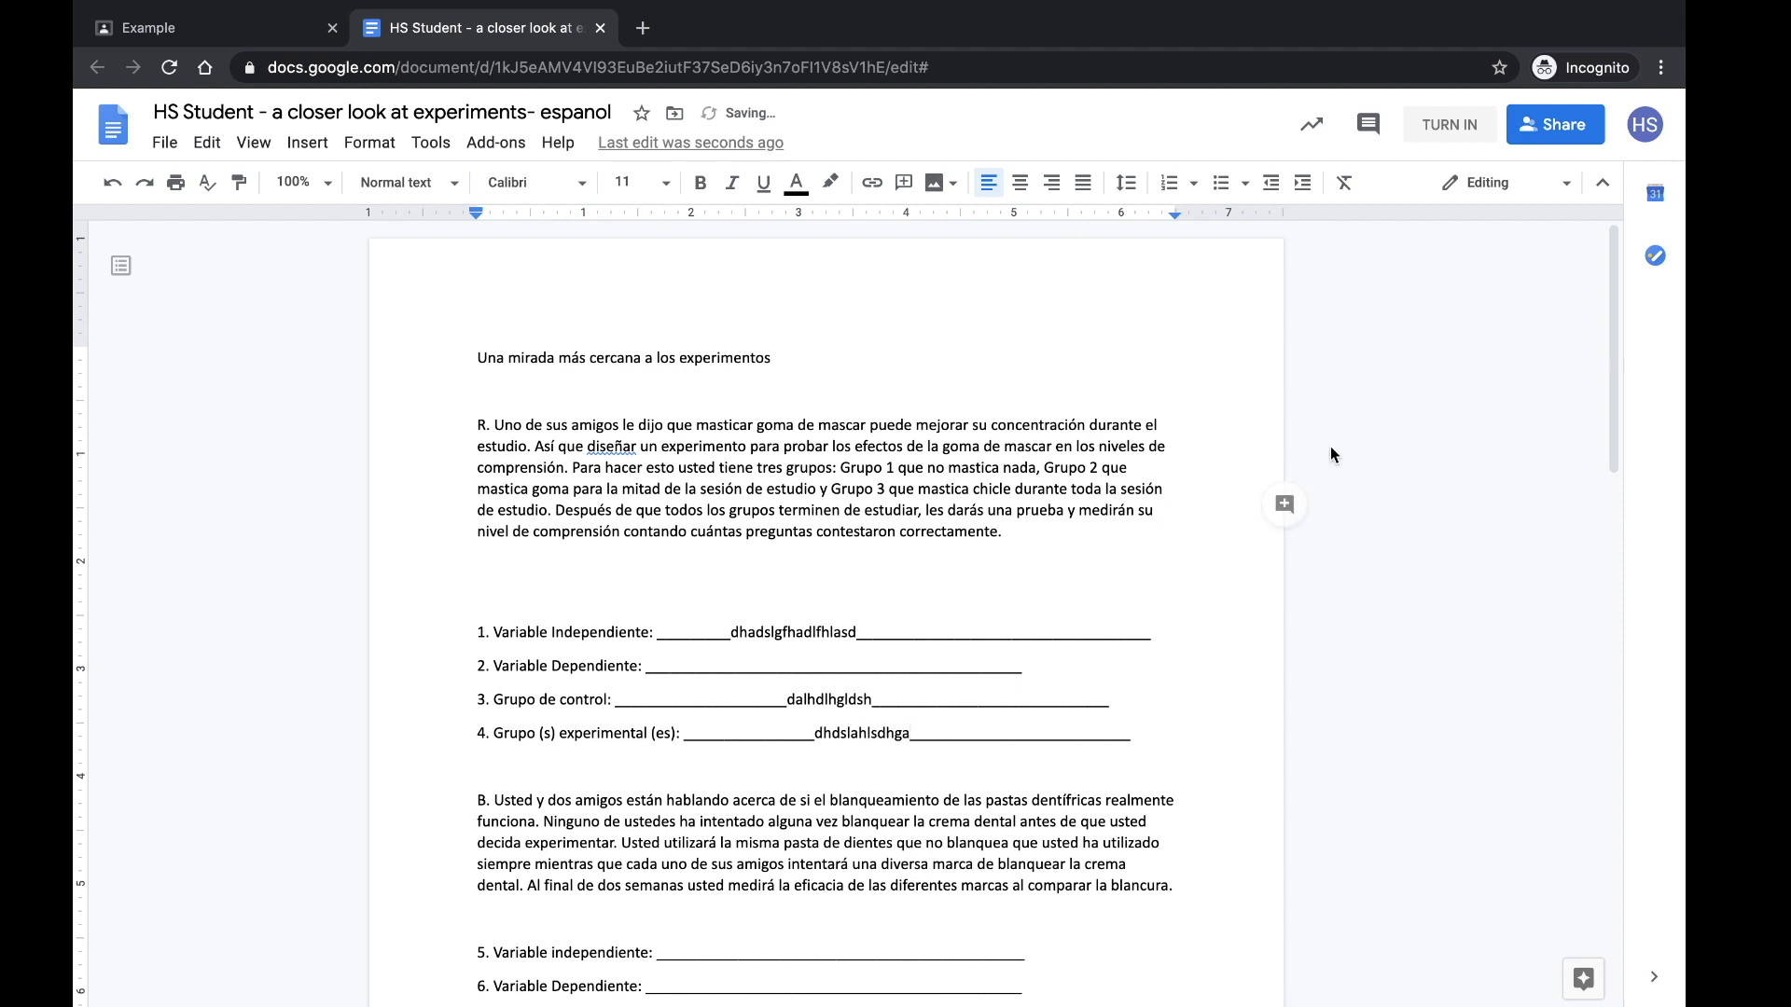
mouse_move(1450, 123)
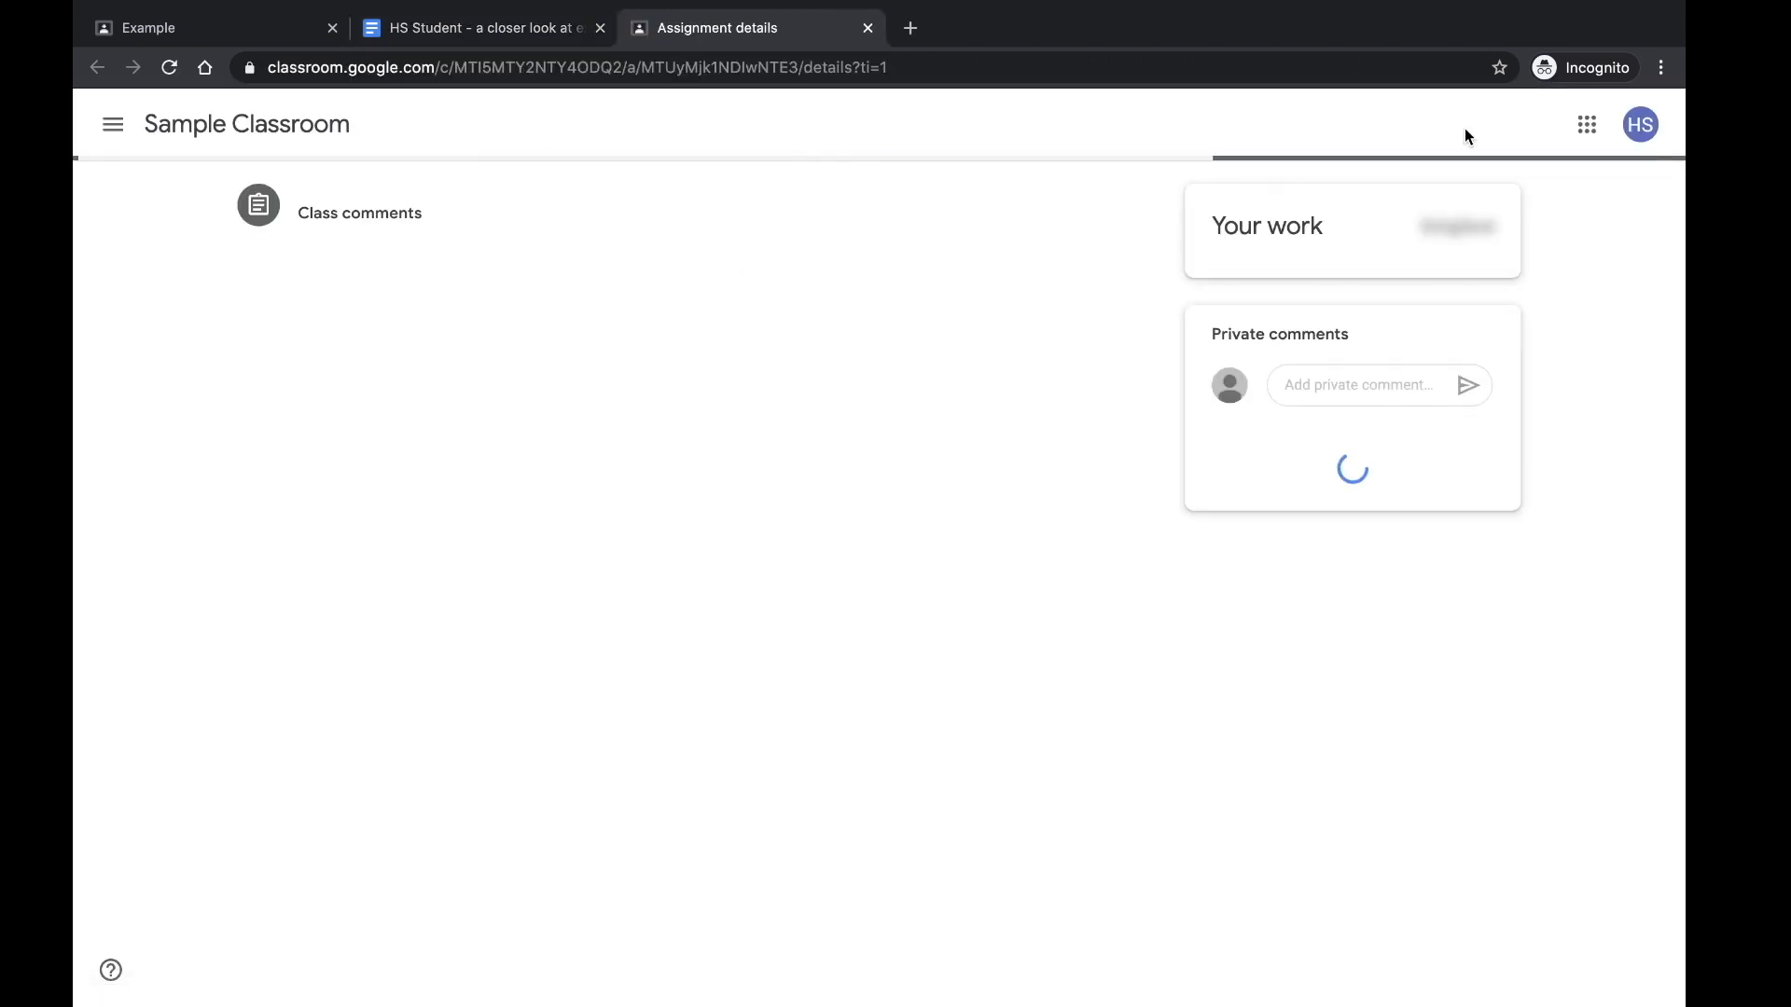
Turn in the Example assignment with the edited Doc and confirm the submission
click(1351, 418)
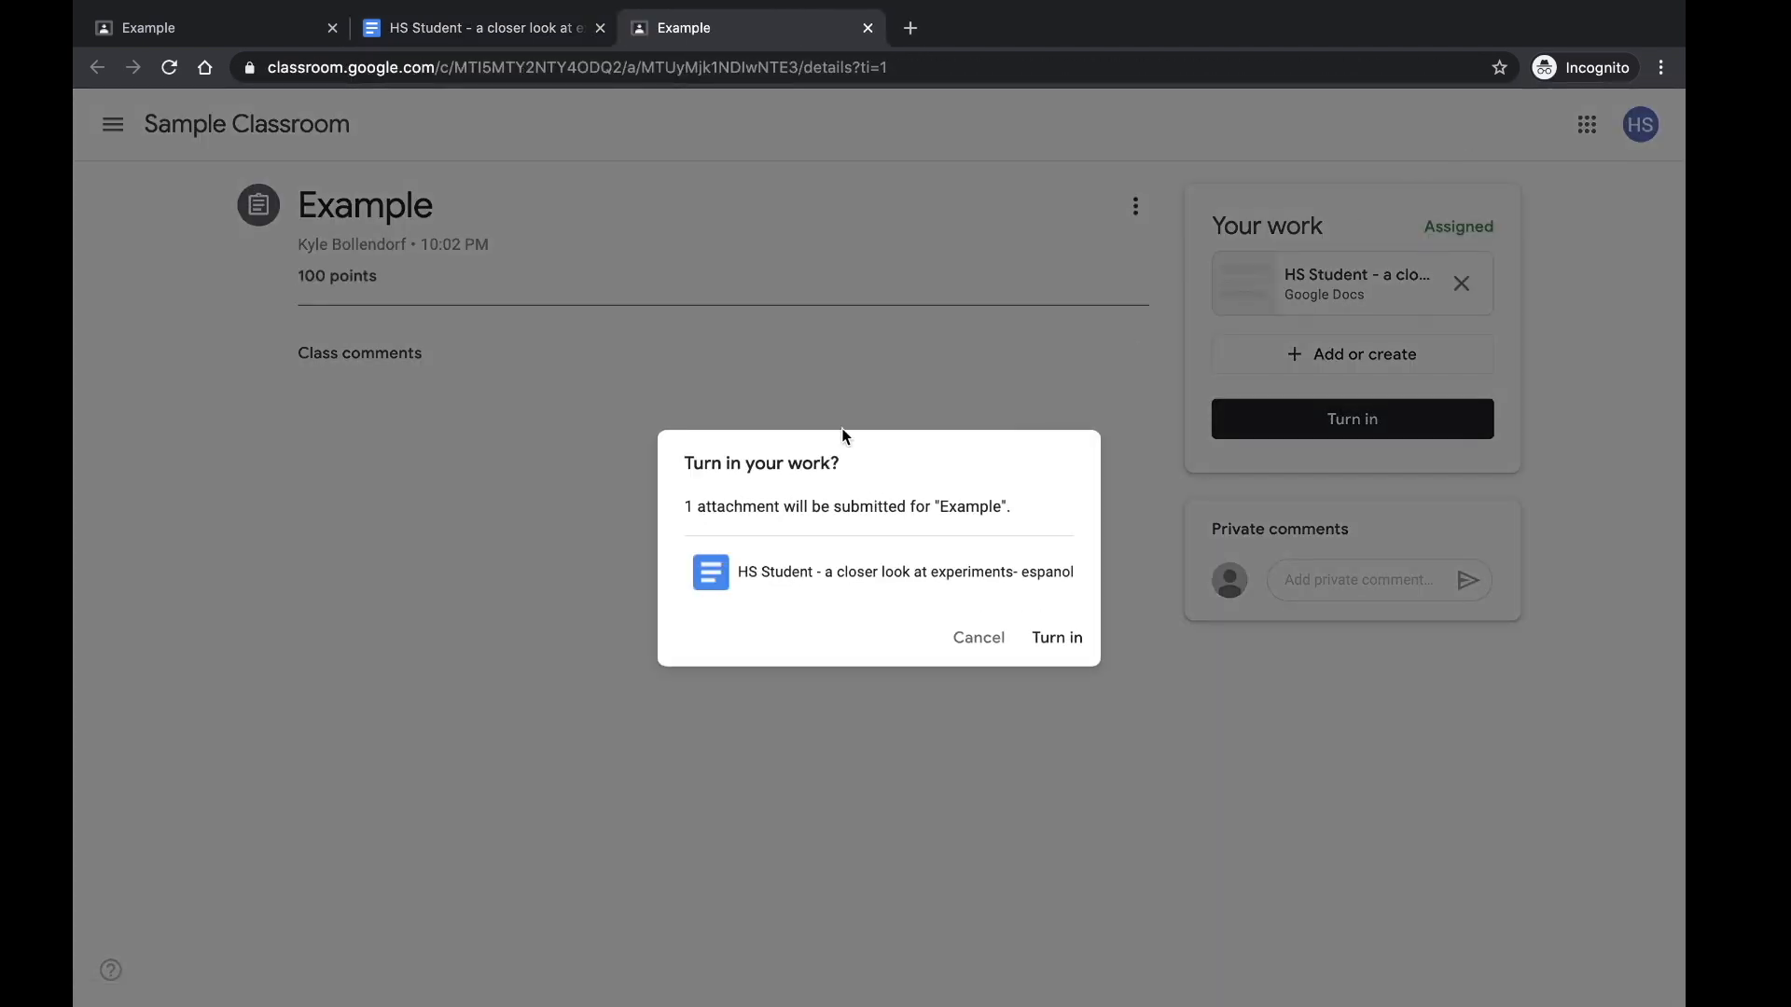
mouse_move(959, 605)
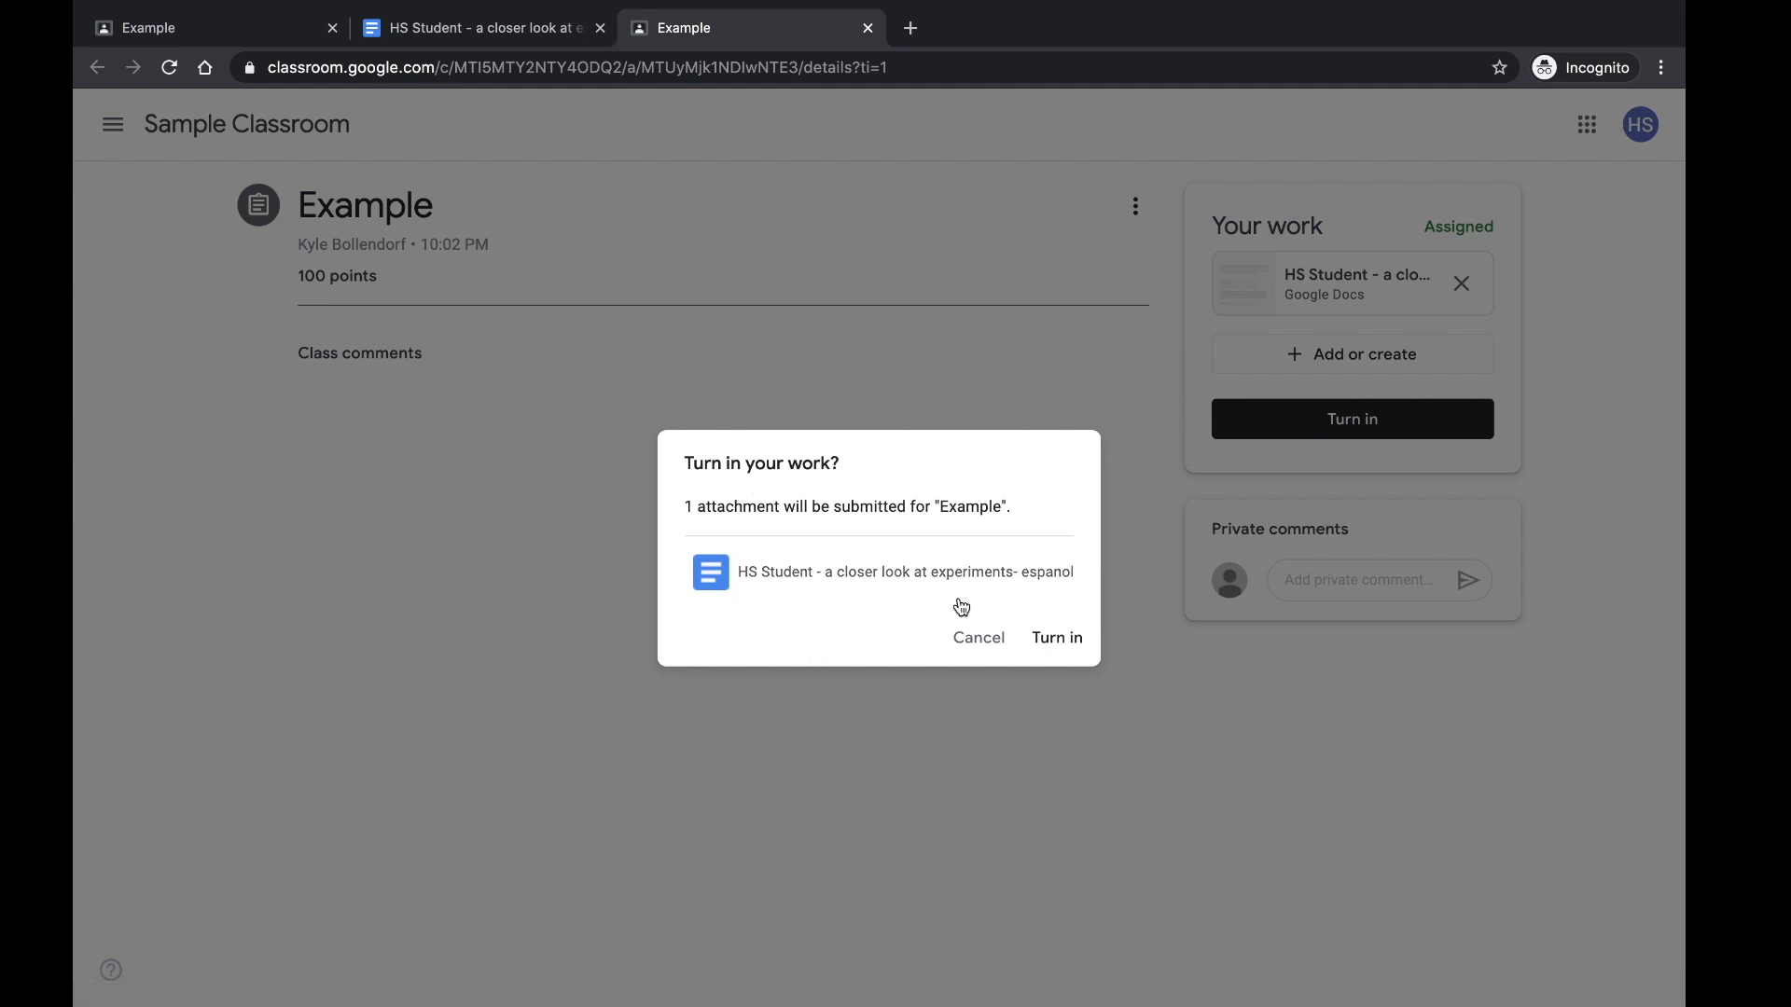
click(1056, 638)
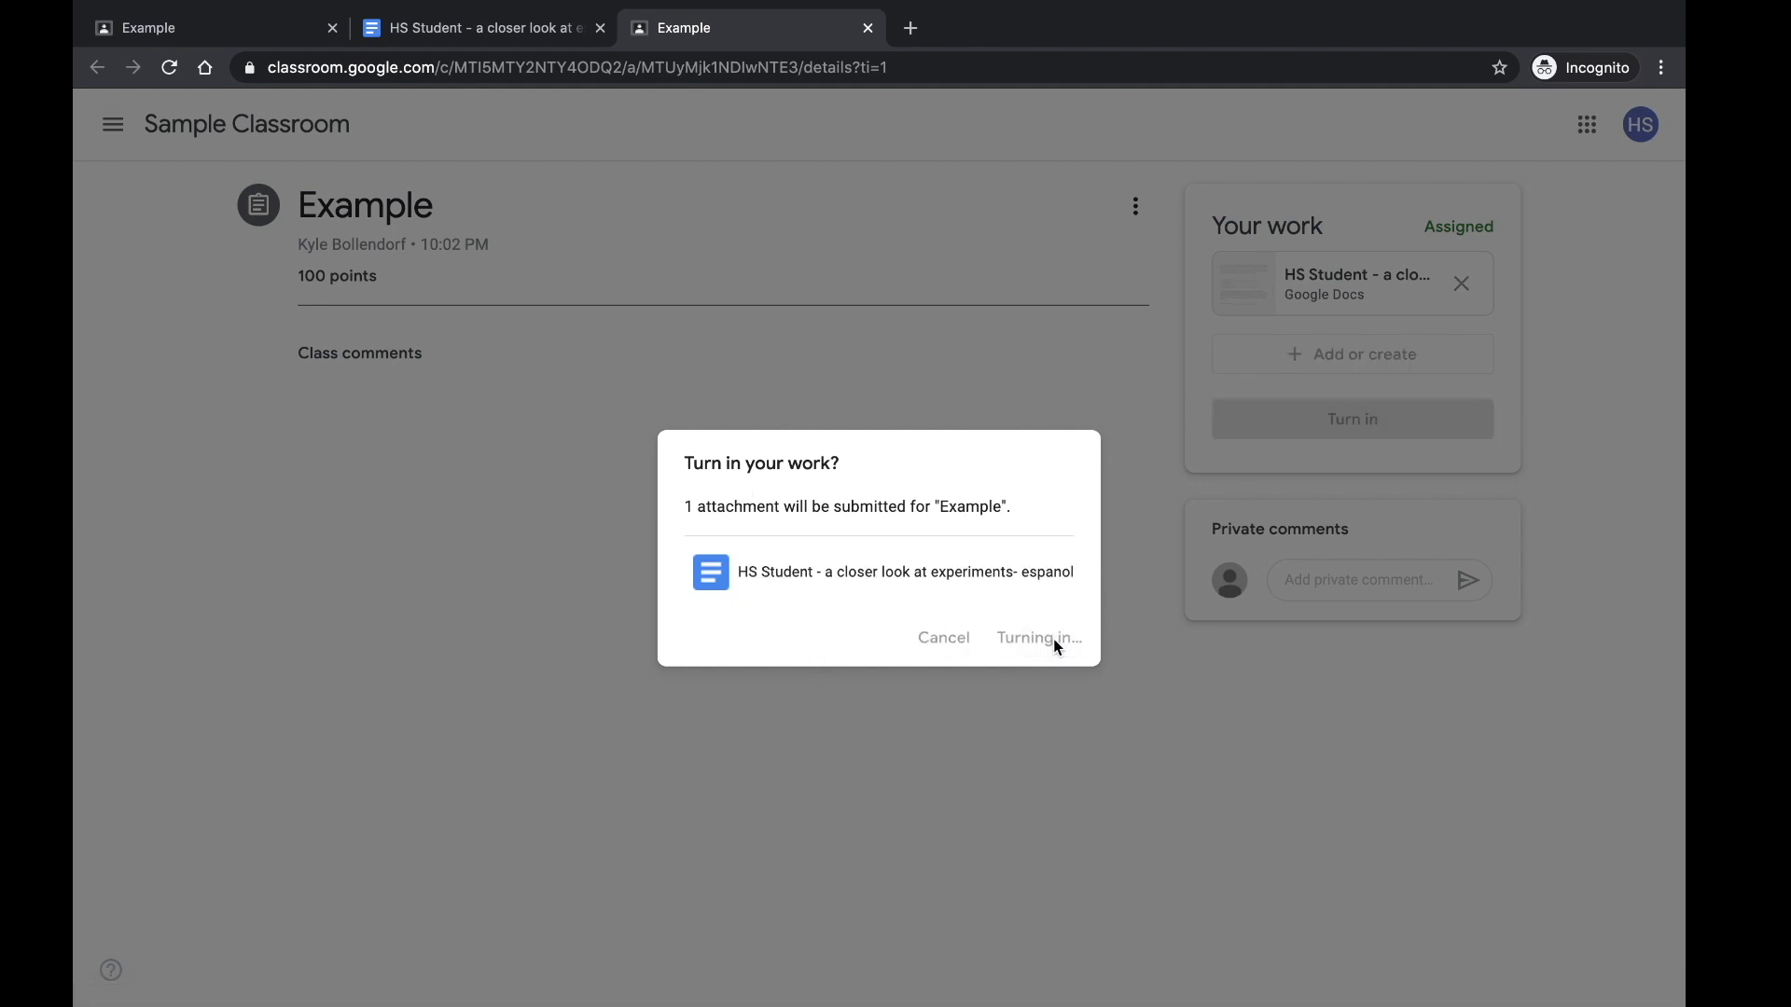
click(1039, 638)
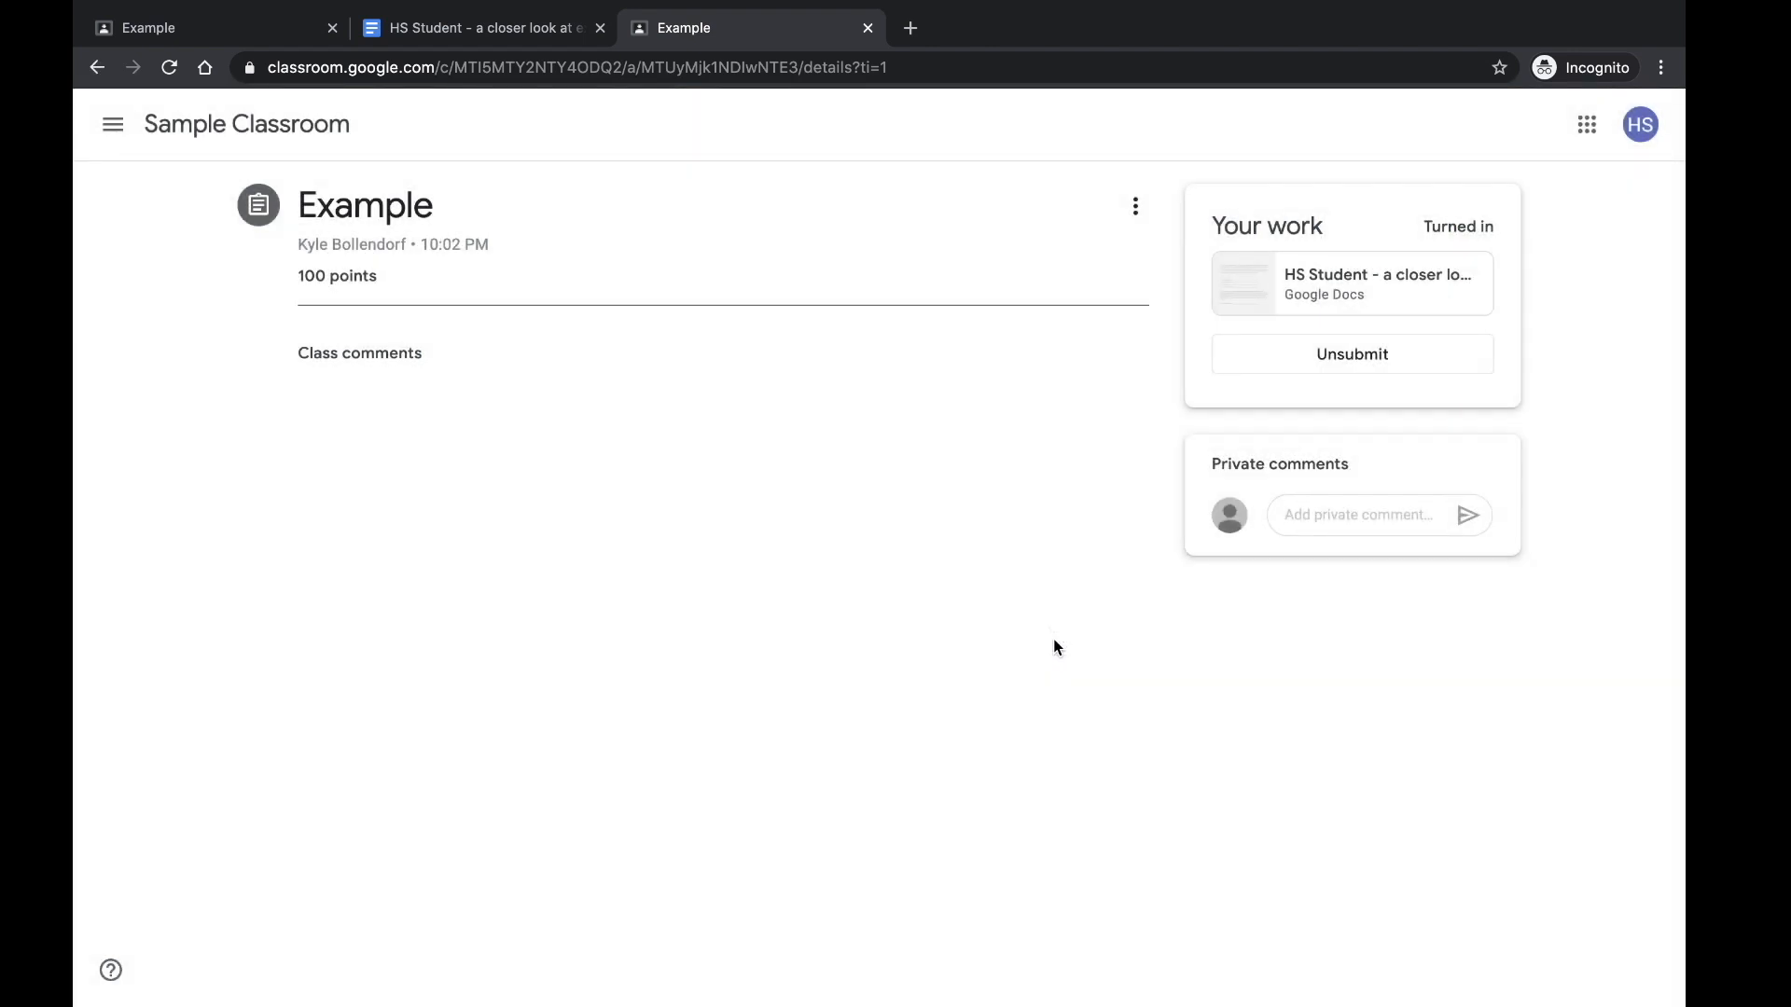
mouse_move(1355, 465)
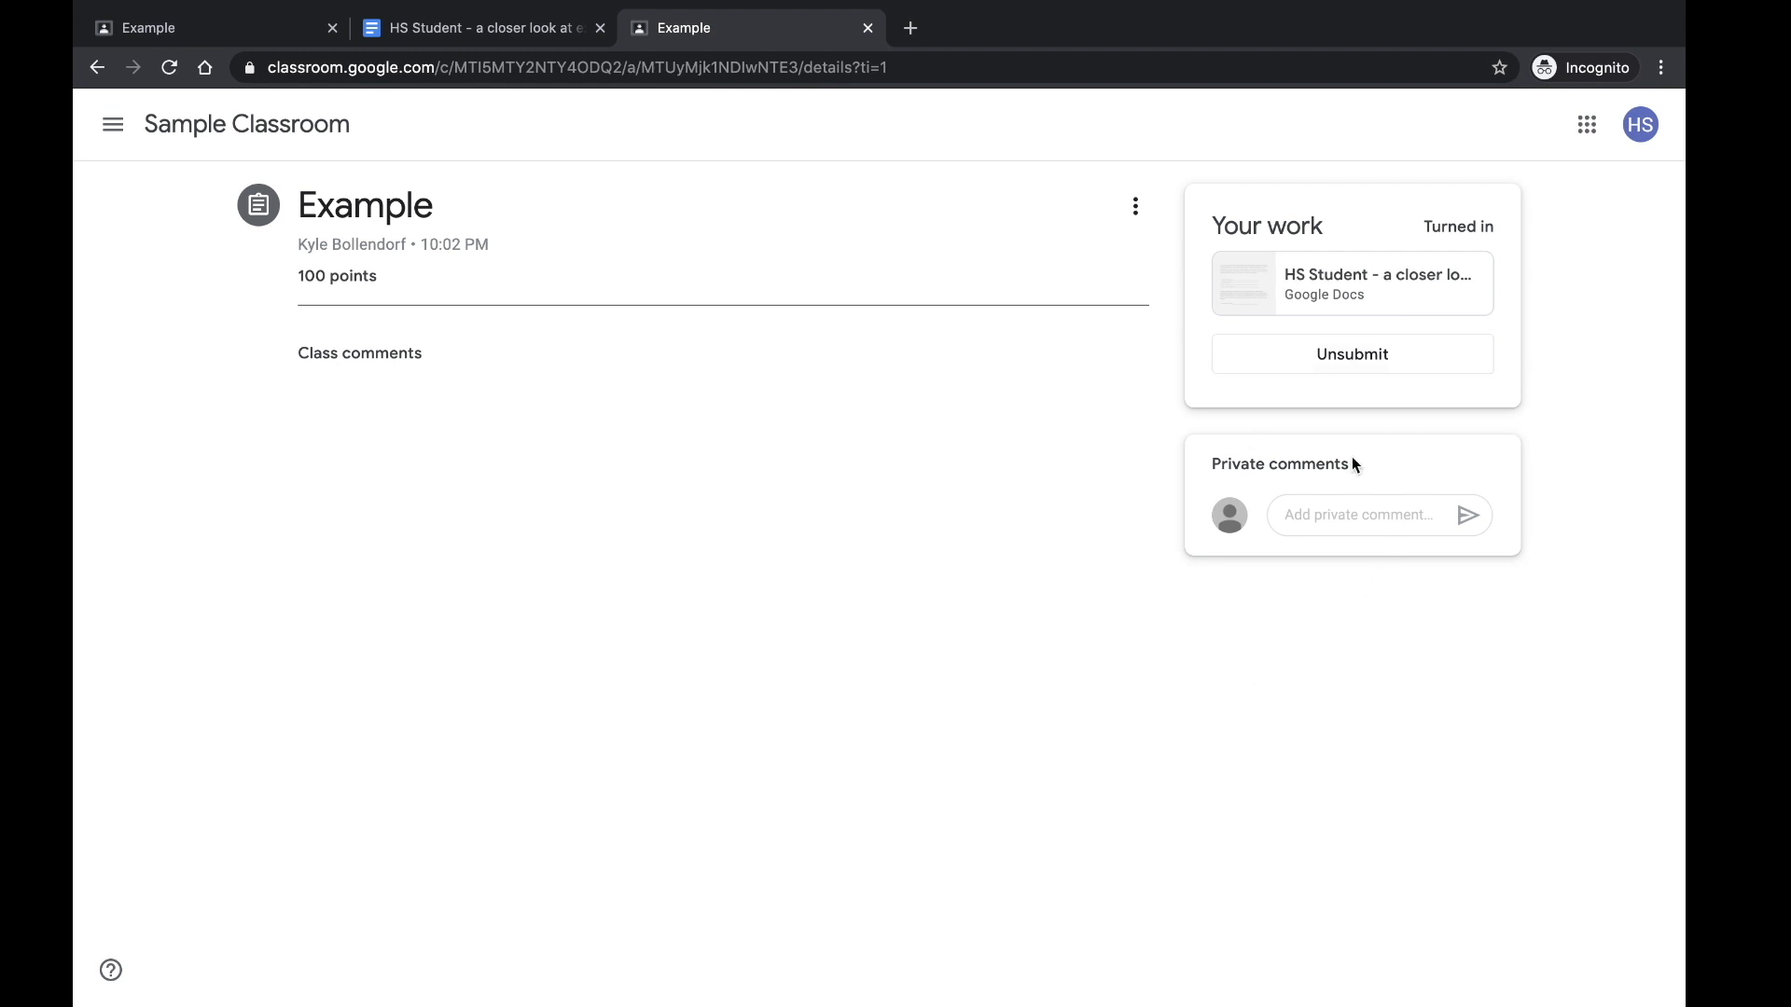
mouse_move(1362, 394)
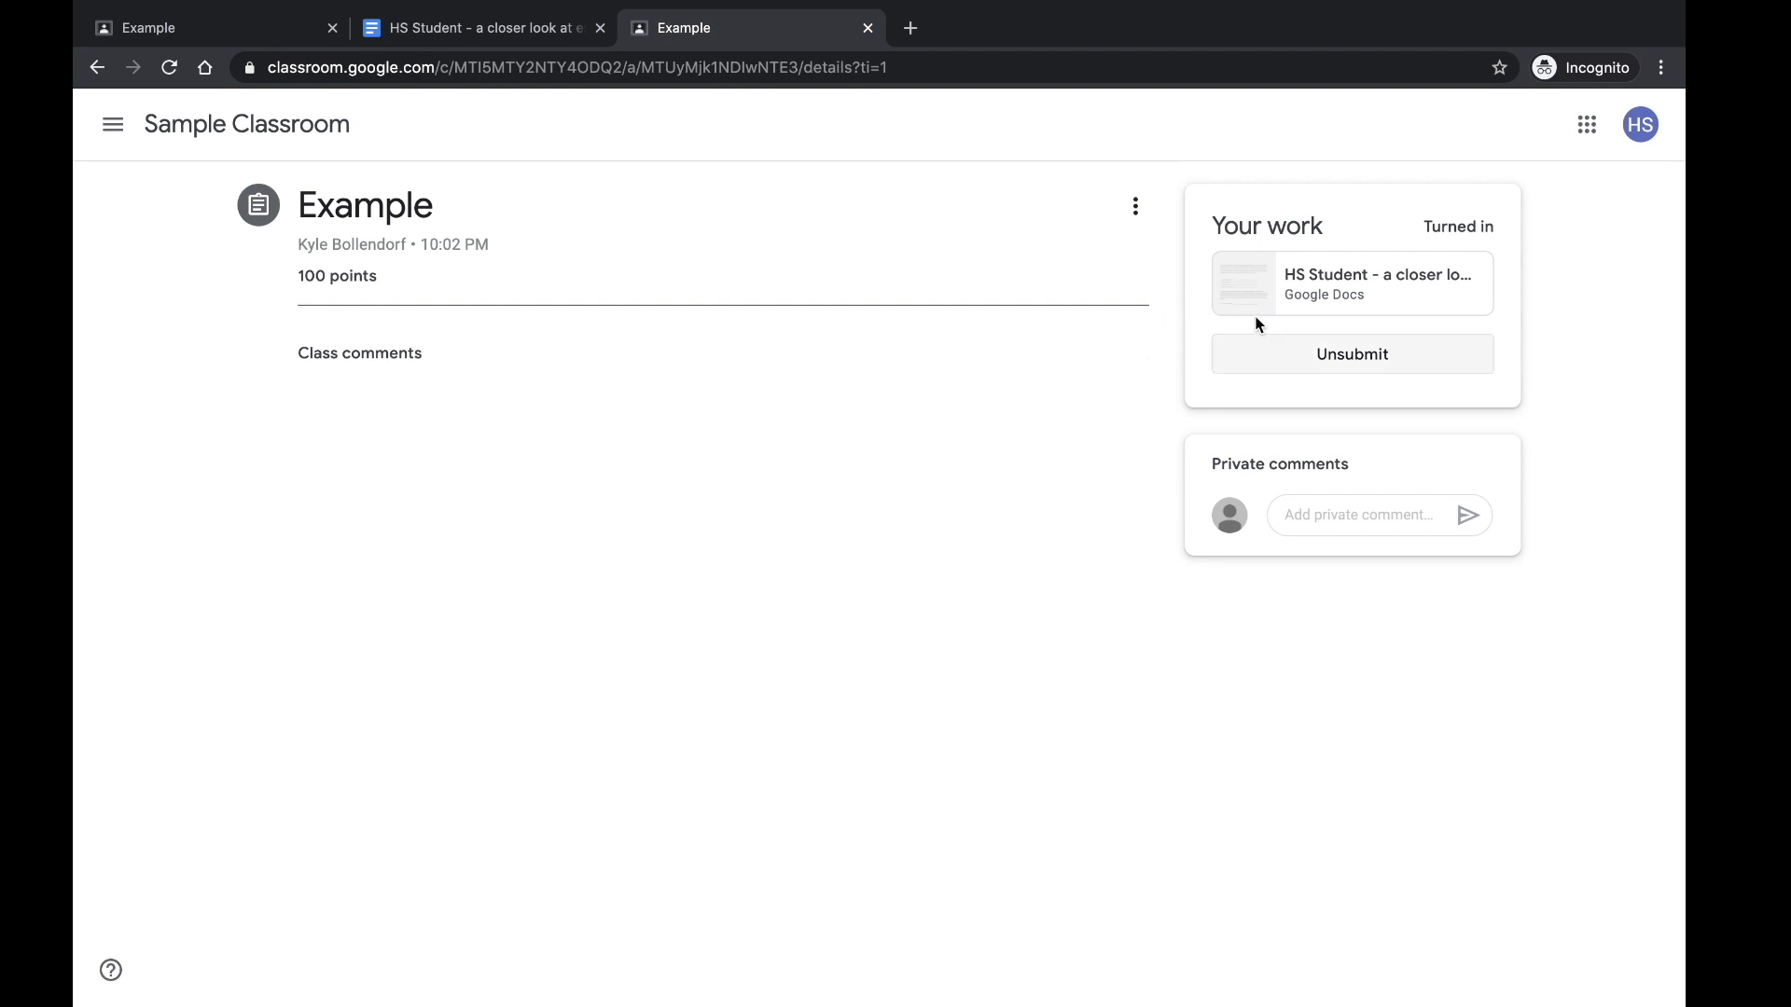
mouse_move(1043, 434)
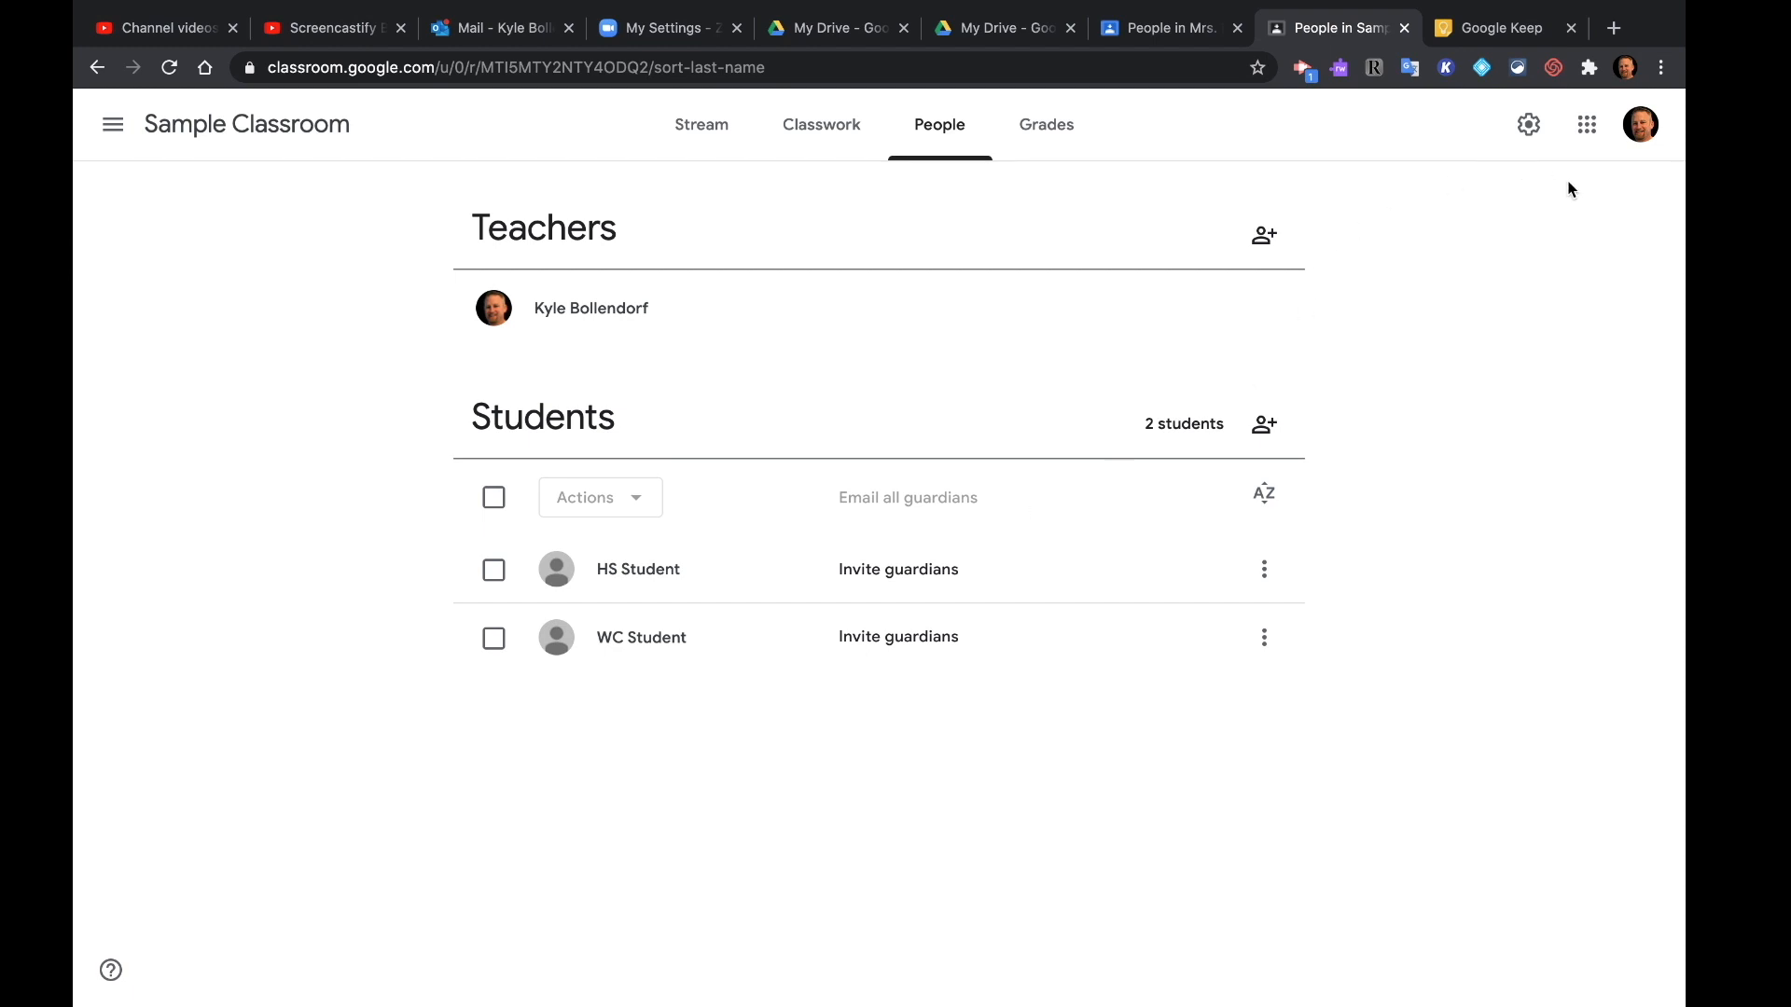
mouse_move(1539, 211)
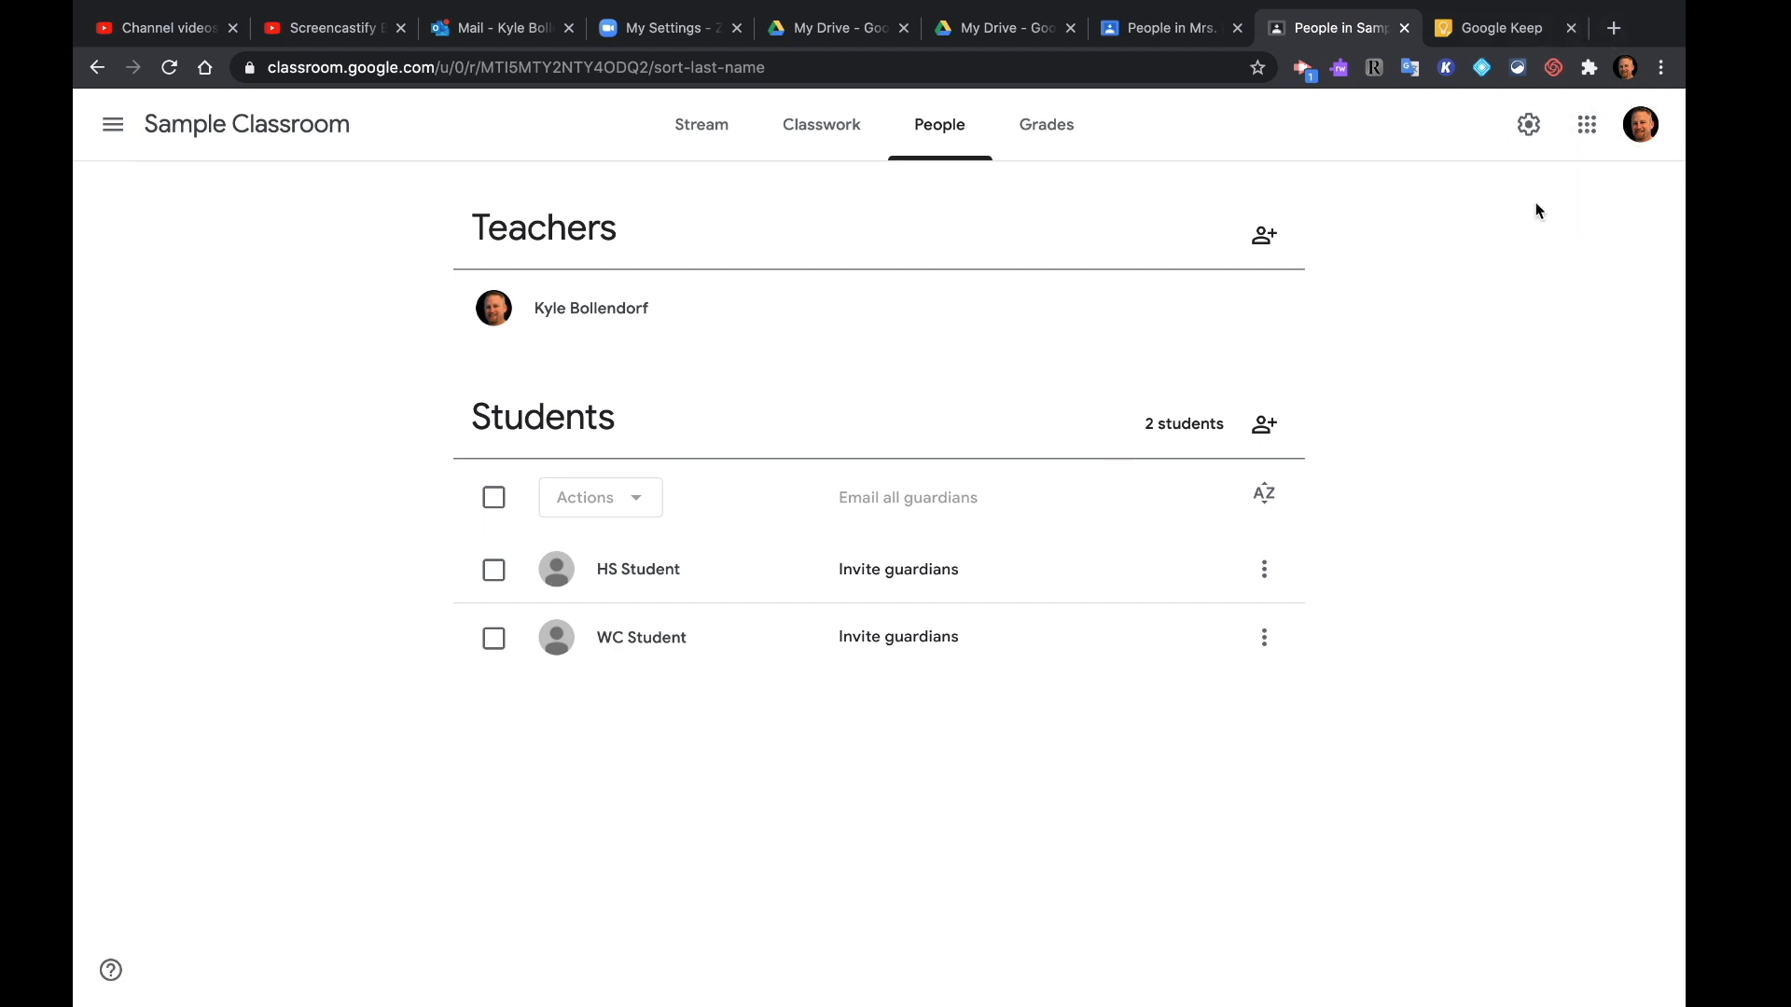
mouse_move(1526, 250)
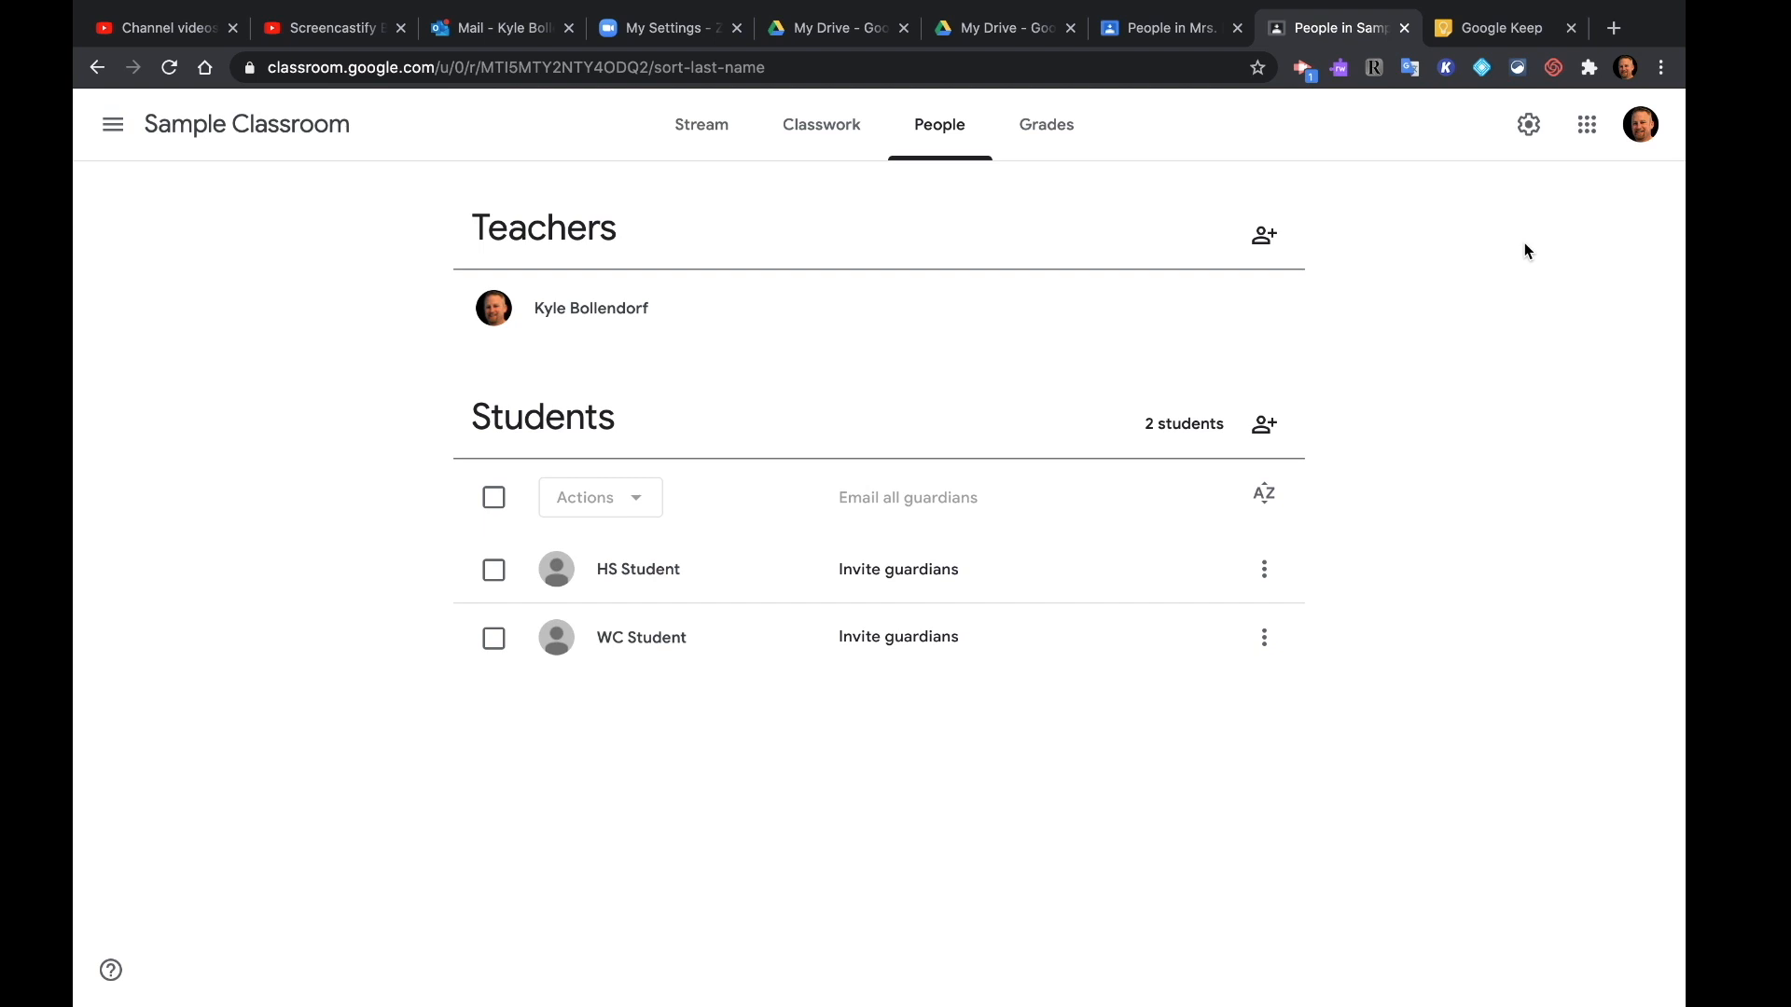
mouse_move(1555, 205)
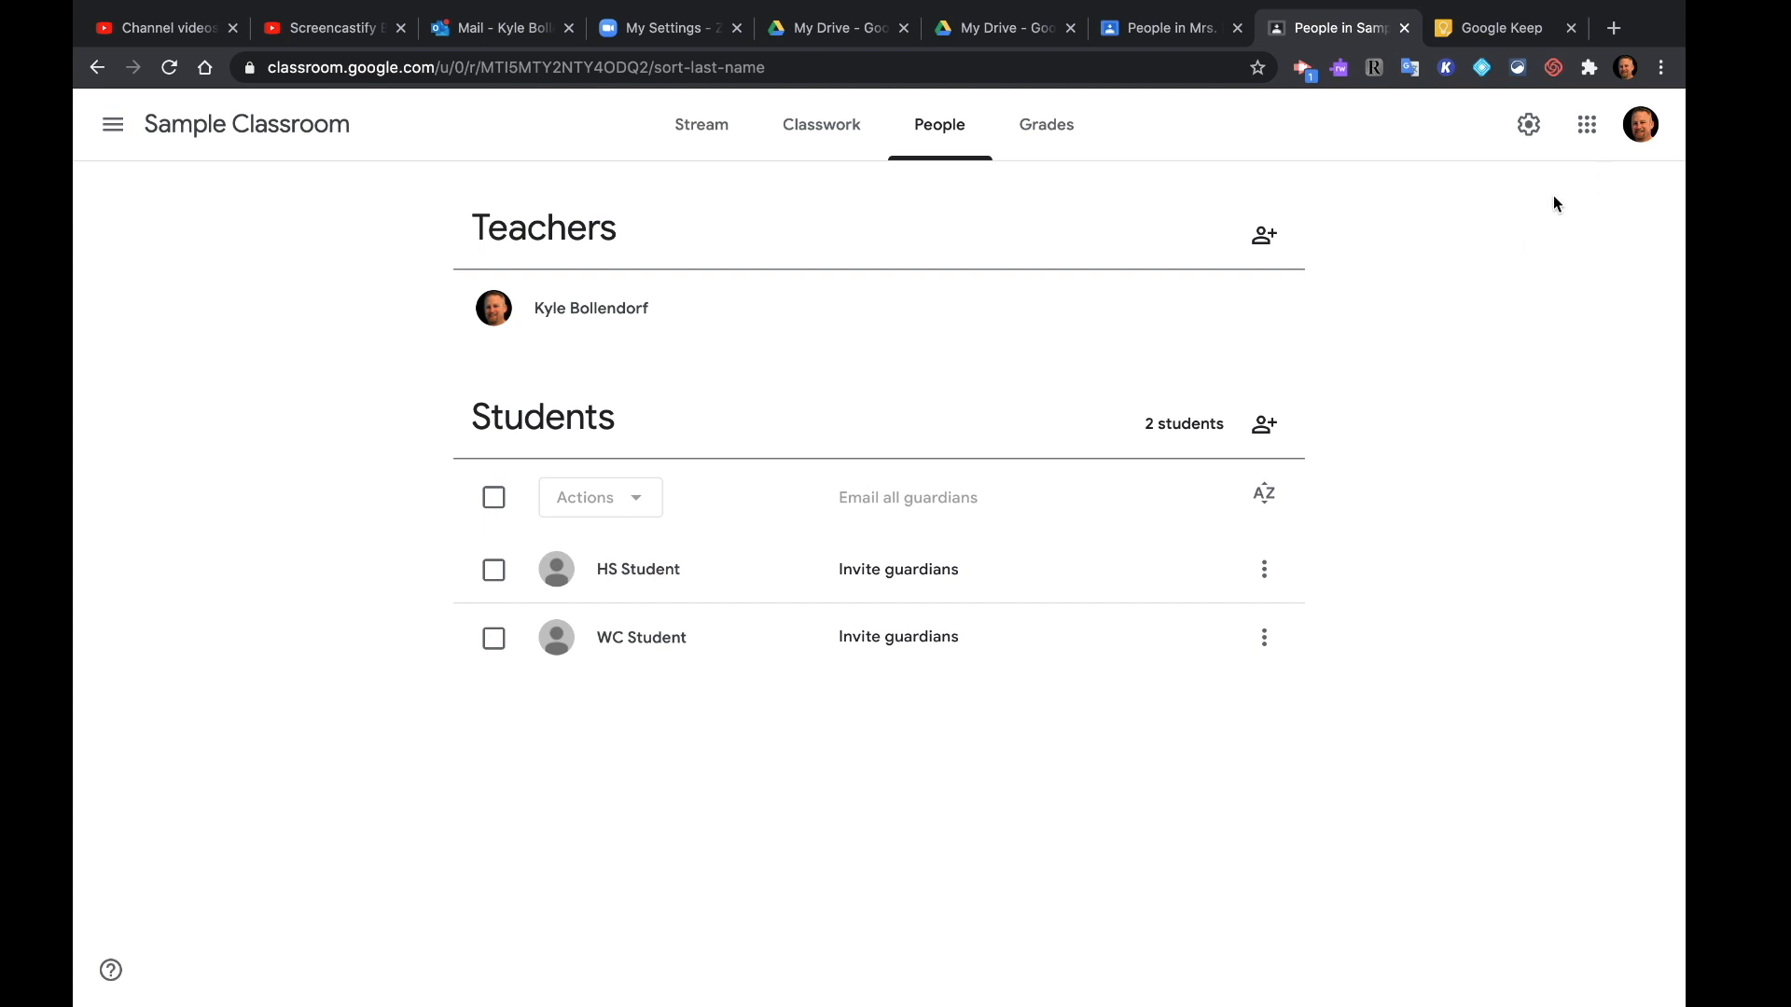
mouse_move(1474, 220)
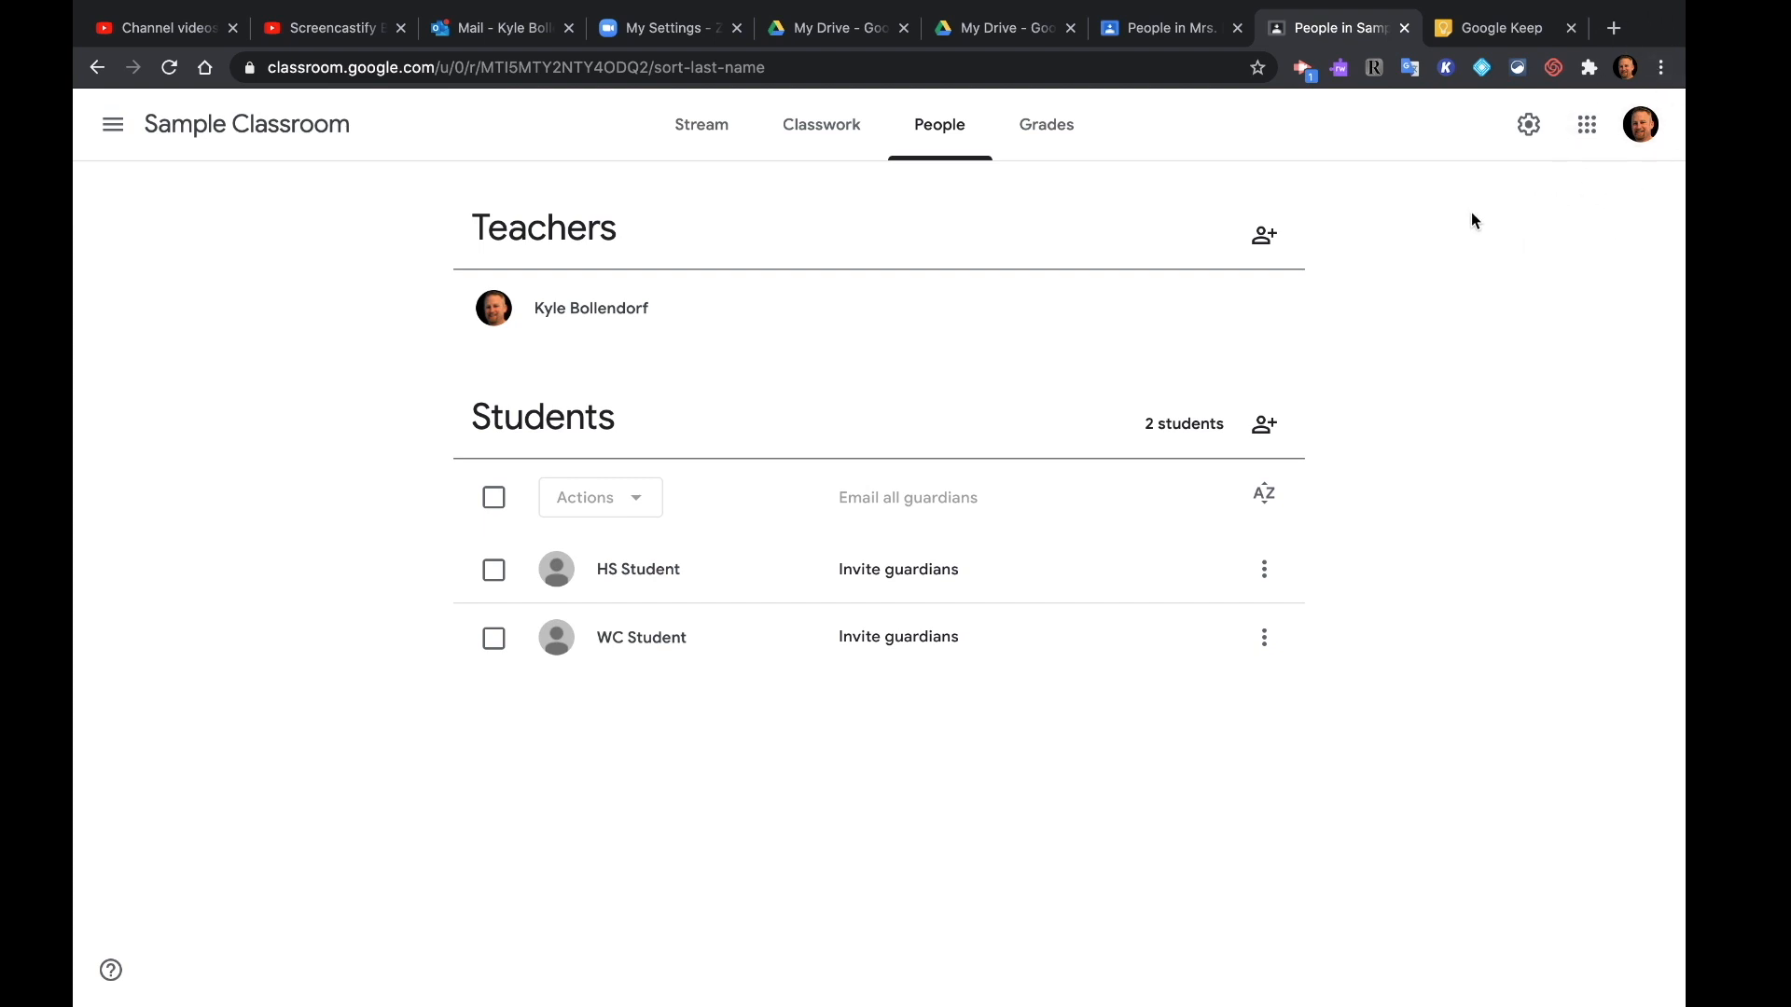
mouse_move(658, 211)
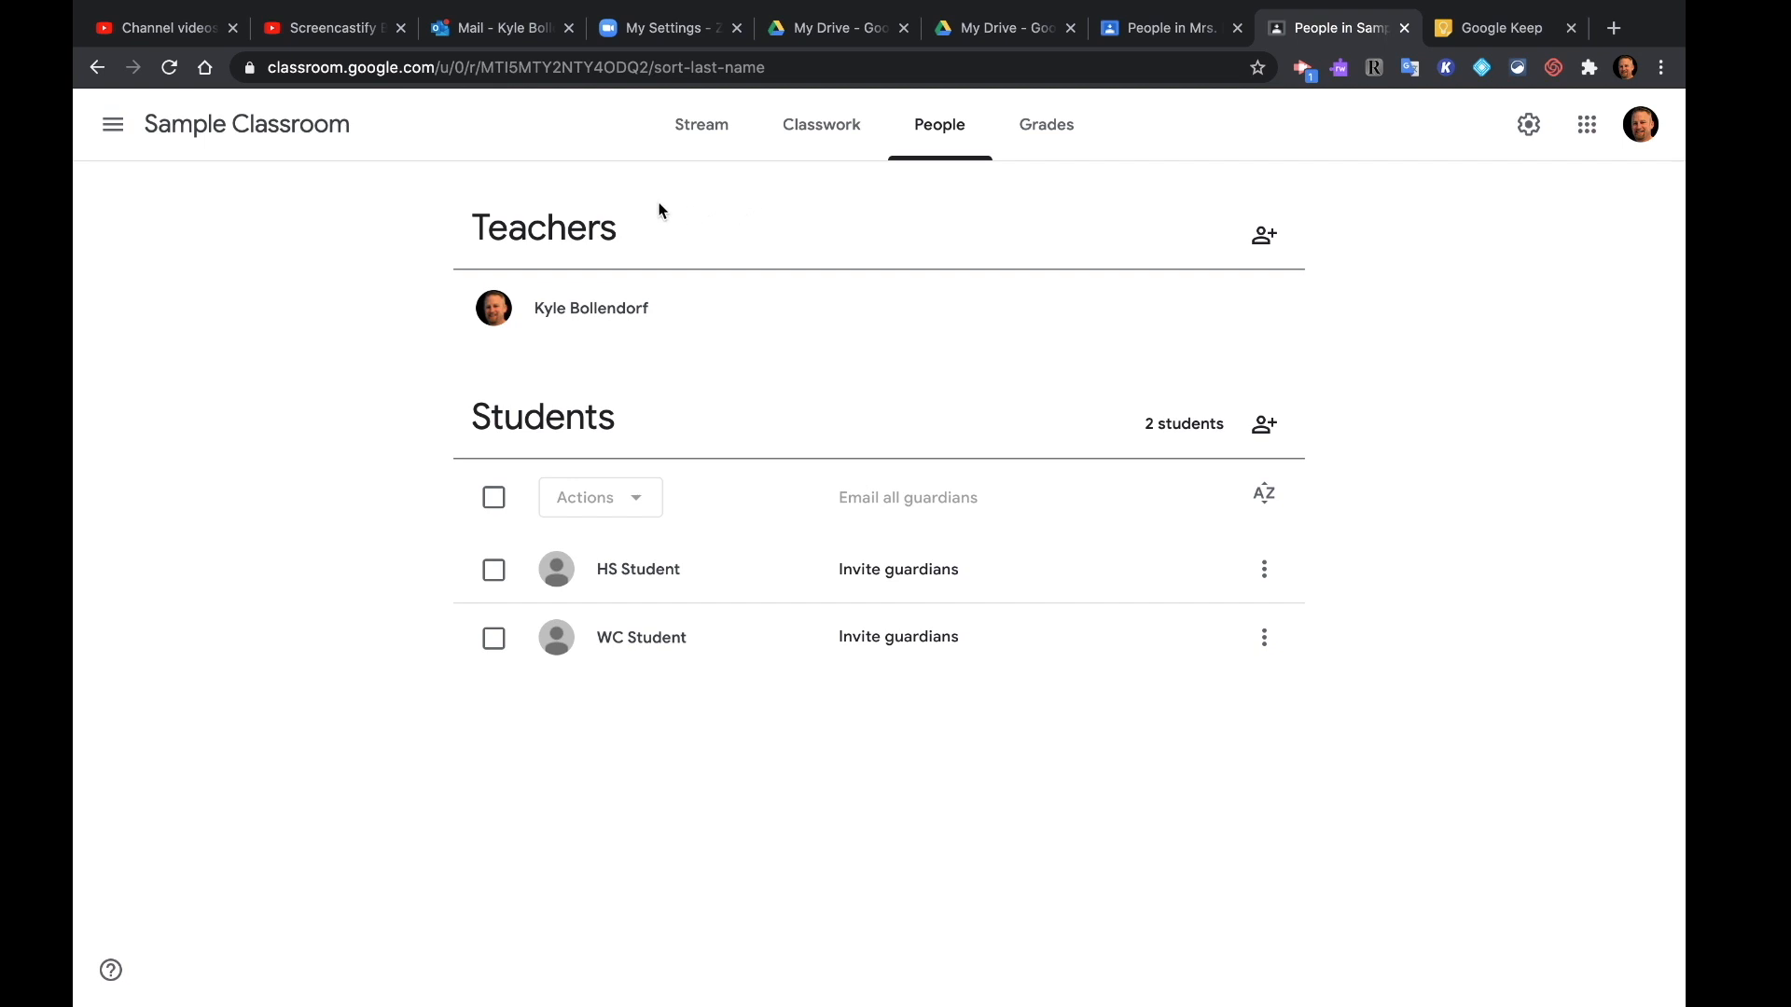
Go to Sample Classroom's Classwork list from the People page
click(821, 125)
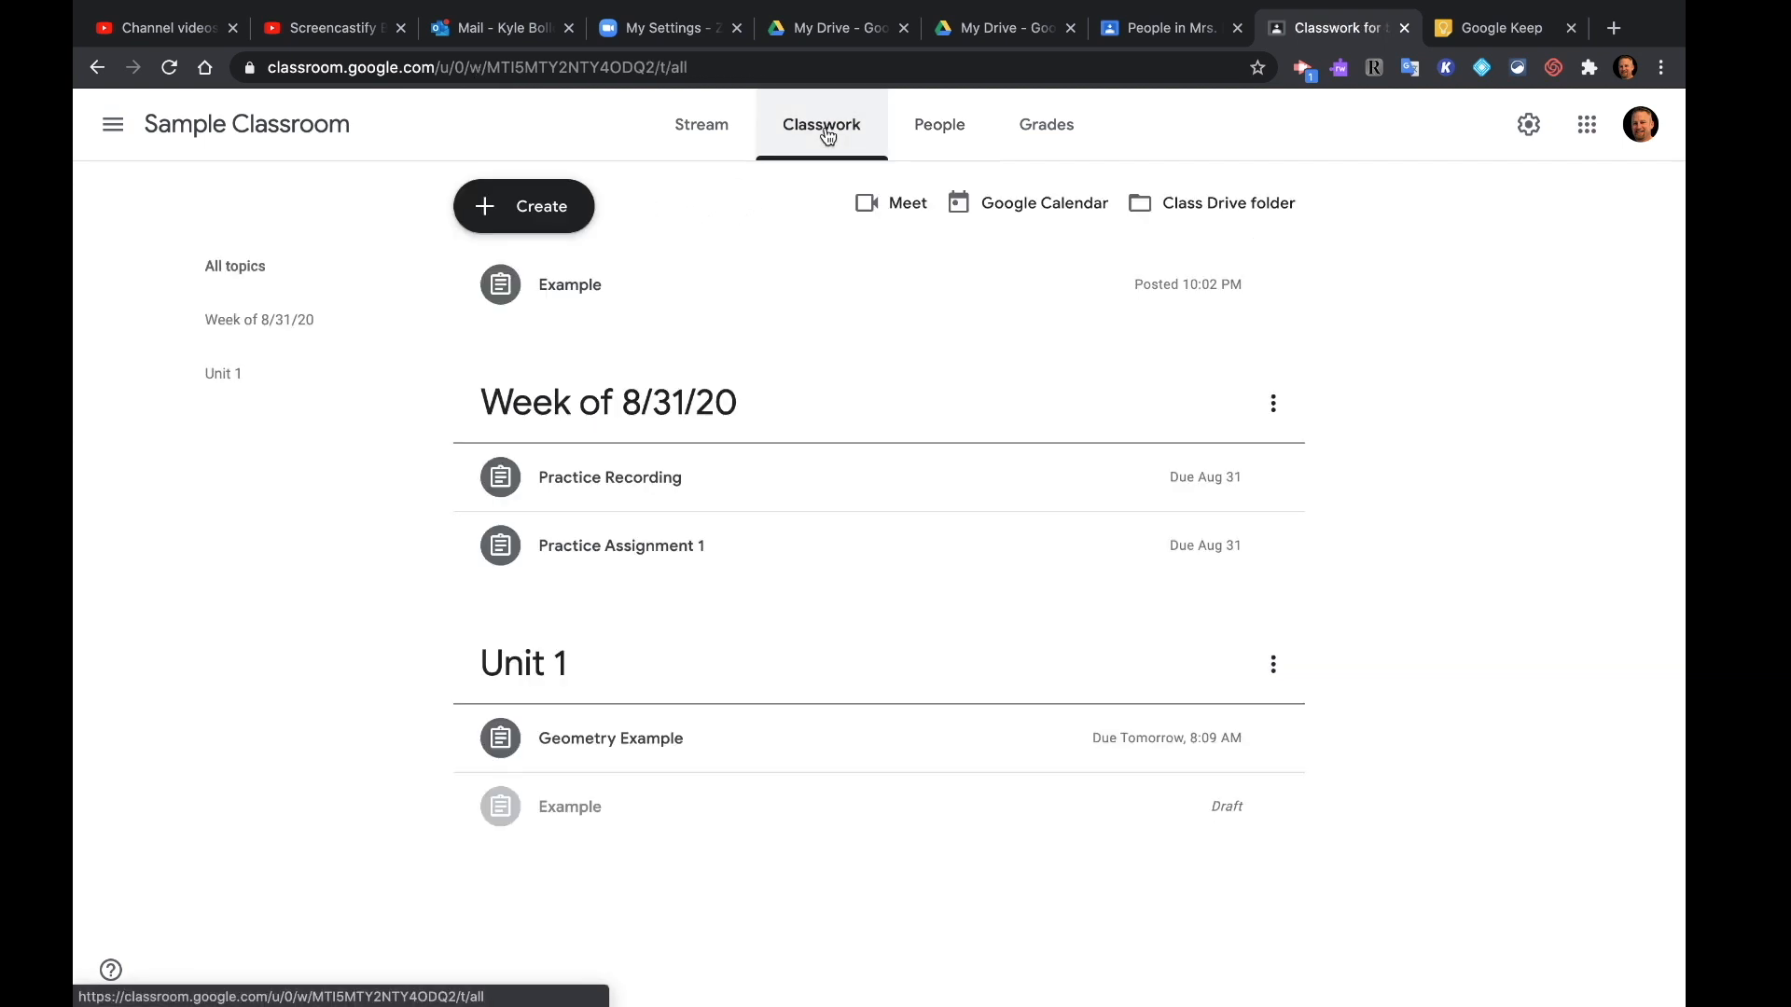
mouse_move(509, 371)
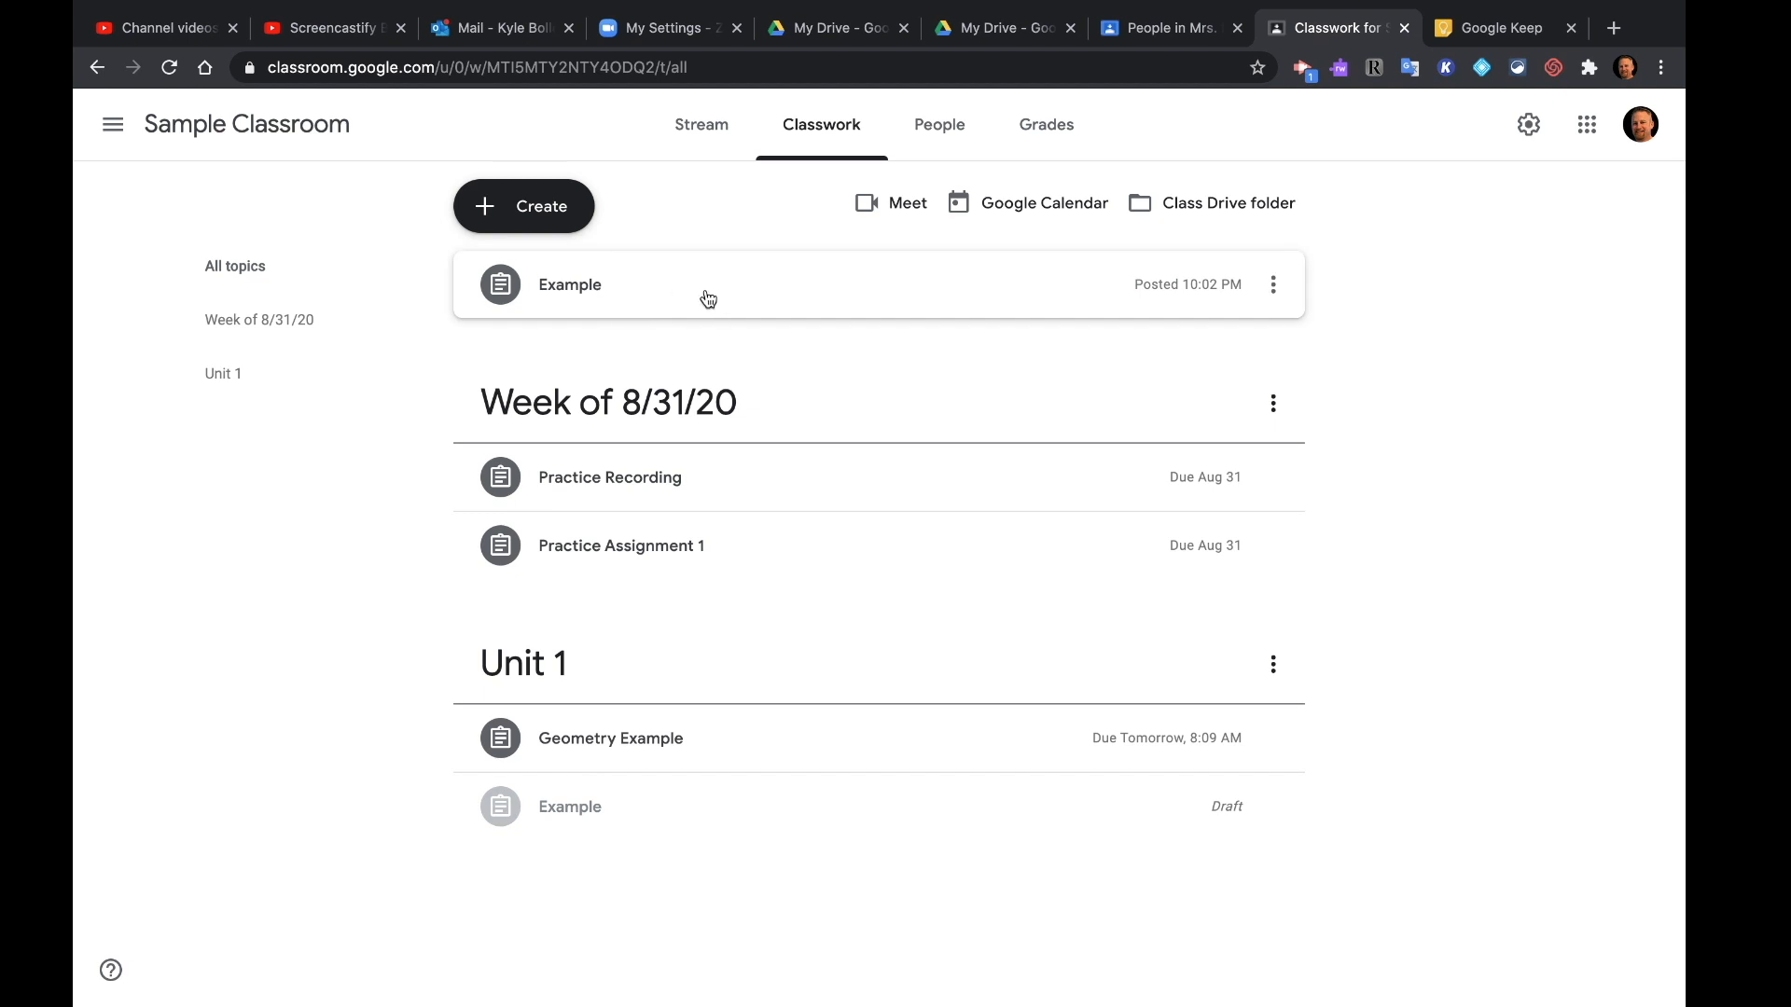
mouse_move(608, 251)
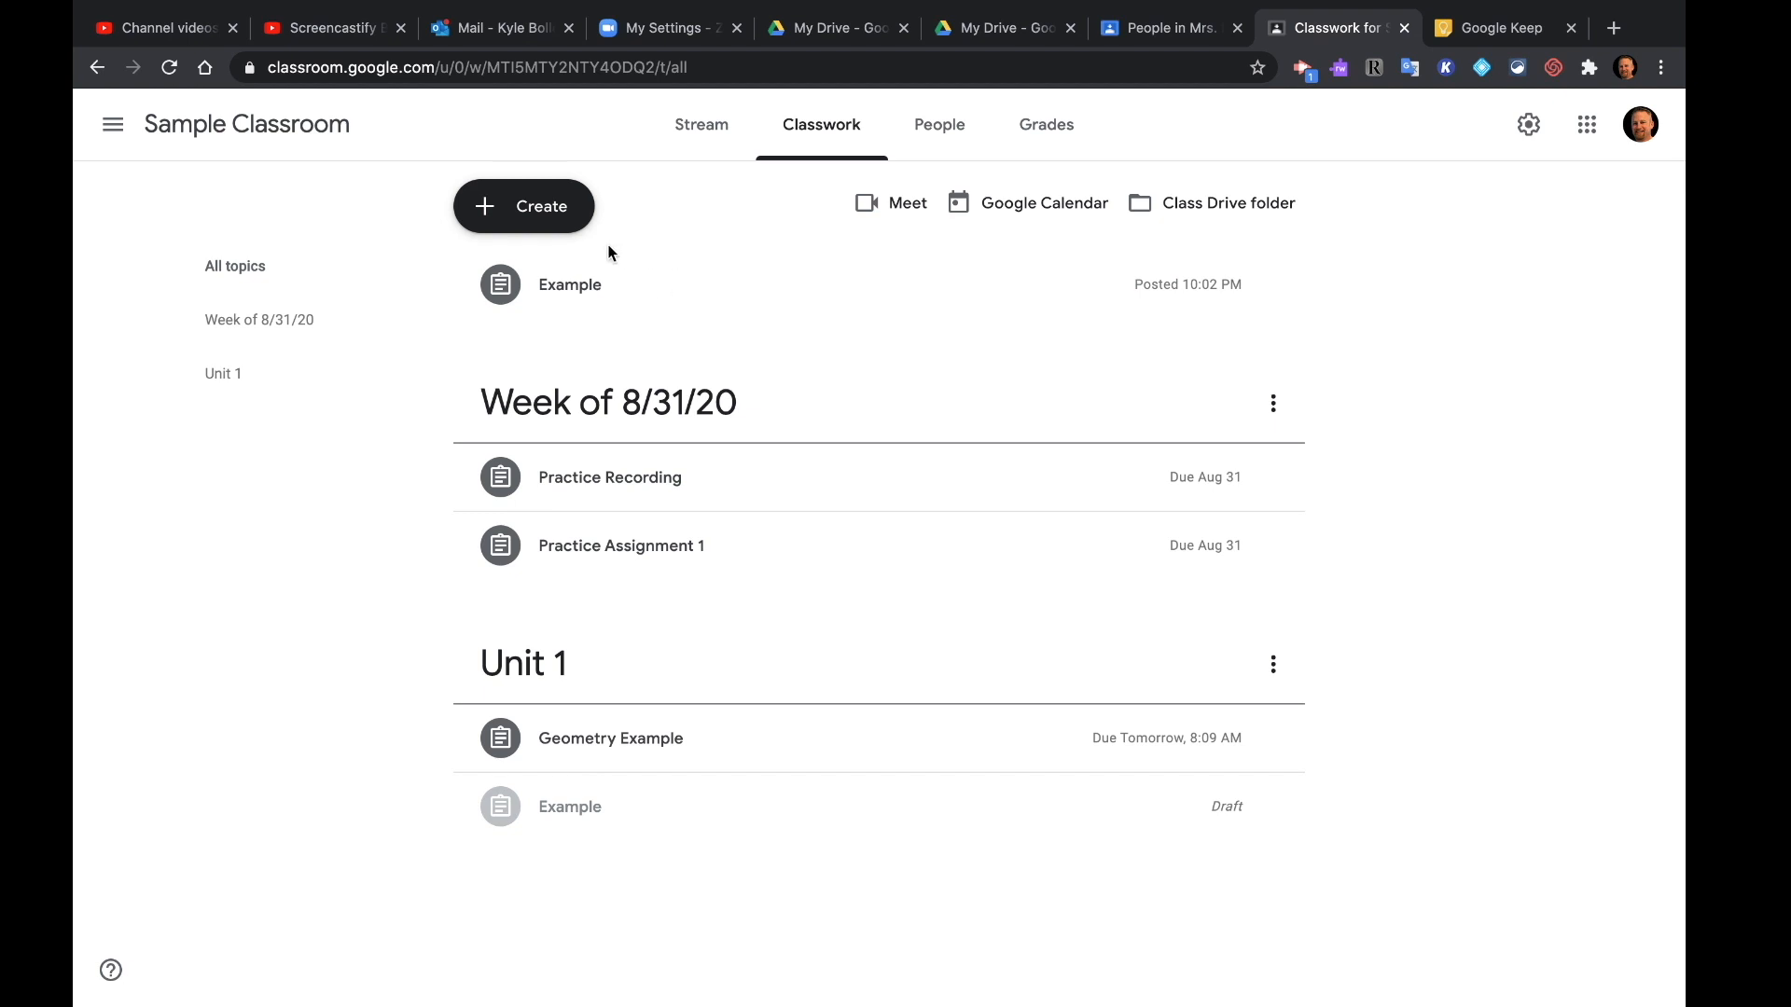
mouse_move(619, 544)
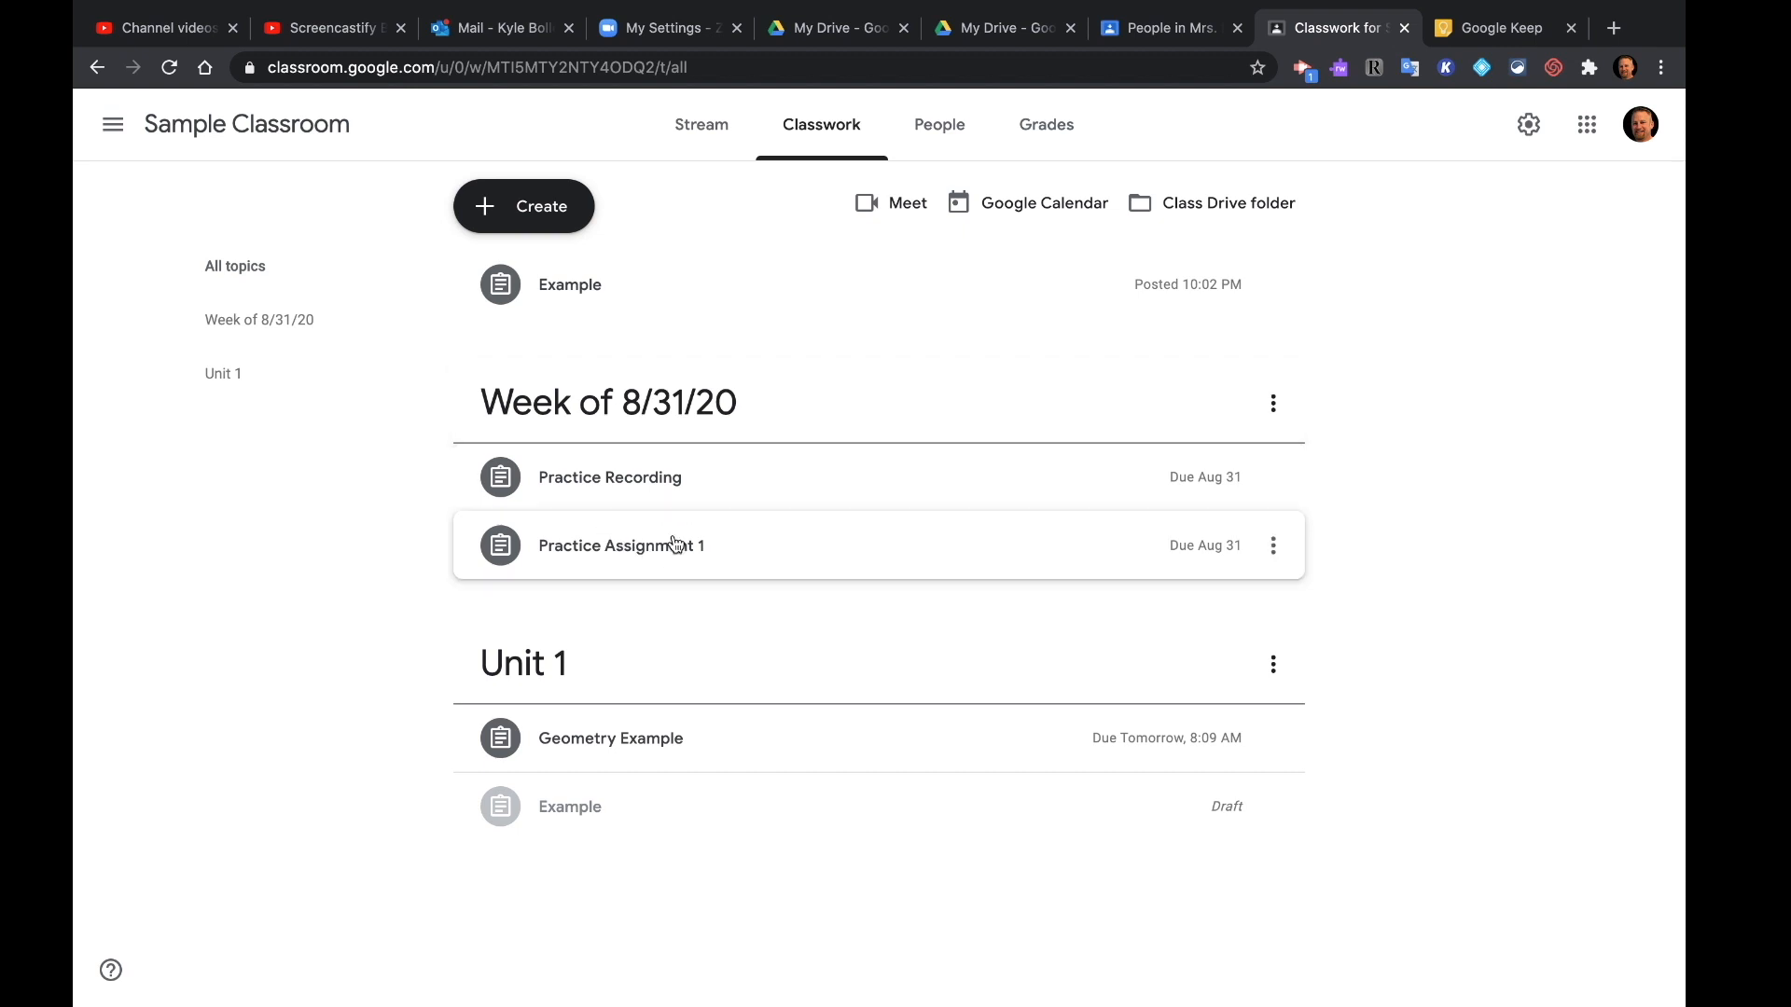
mouse_move(690, 283)
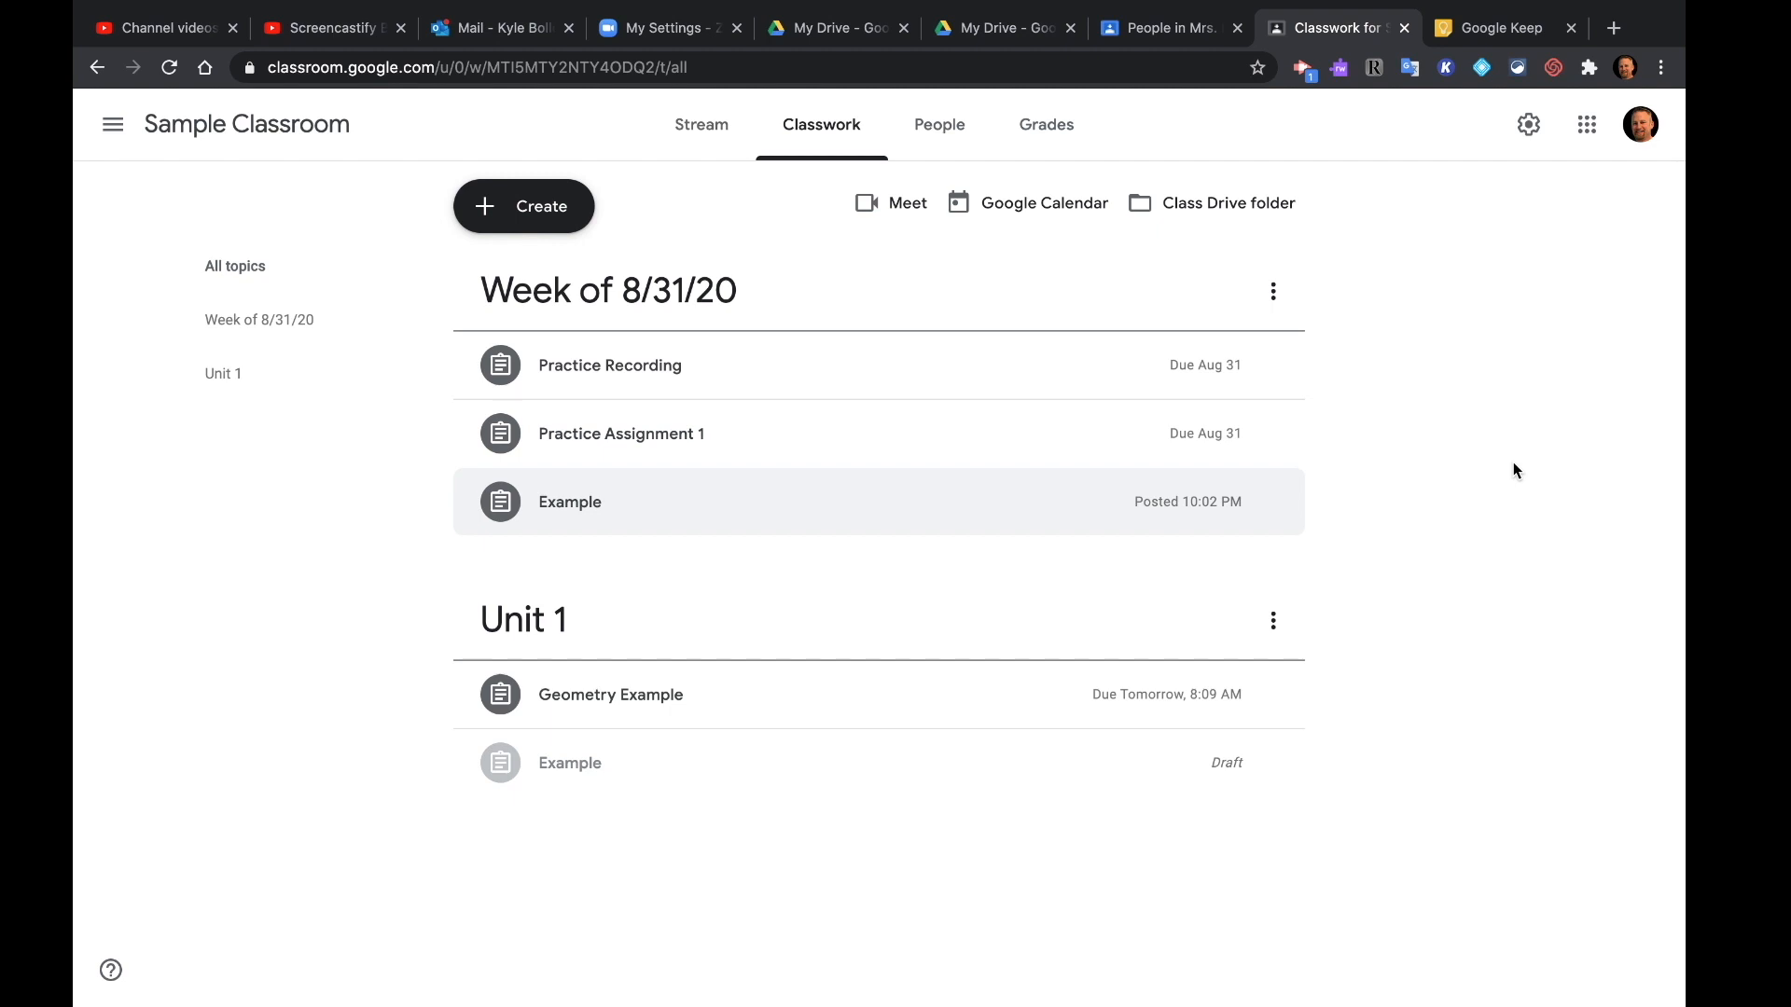
mouse_move(765, 519)
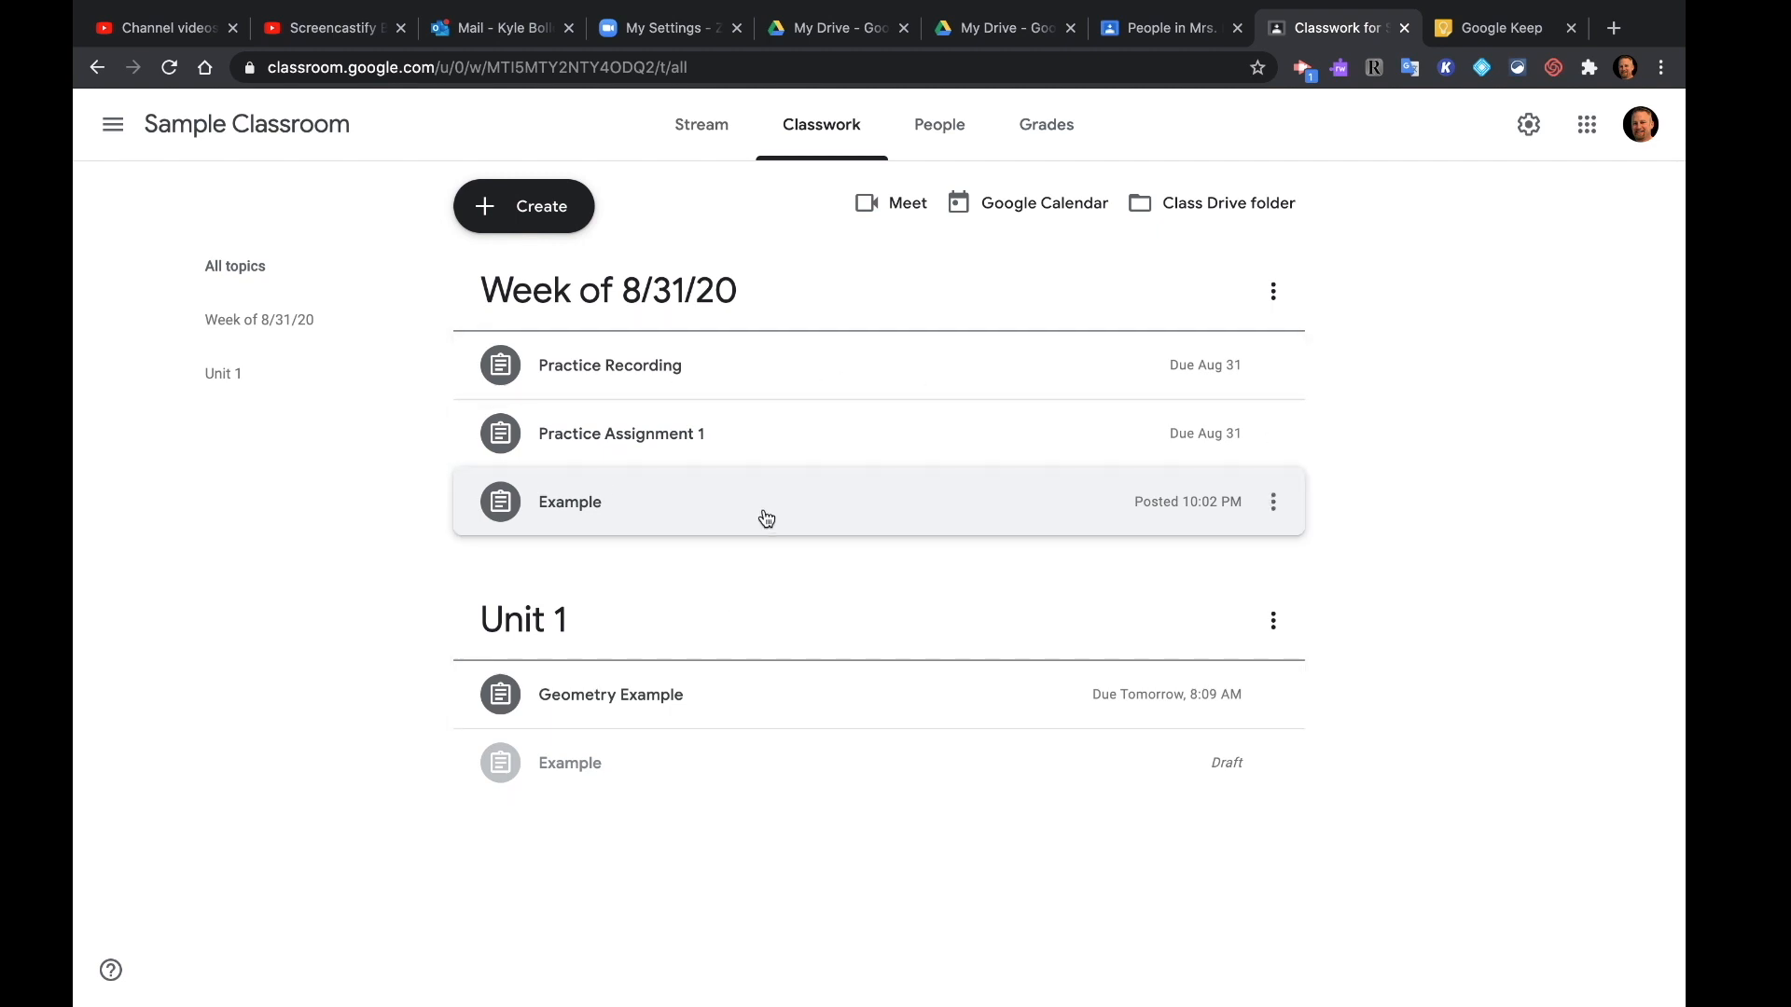
mouse_move(570, 516)
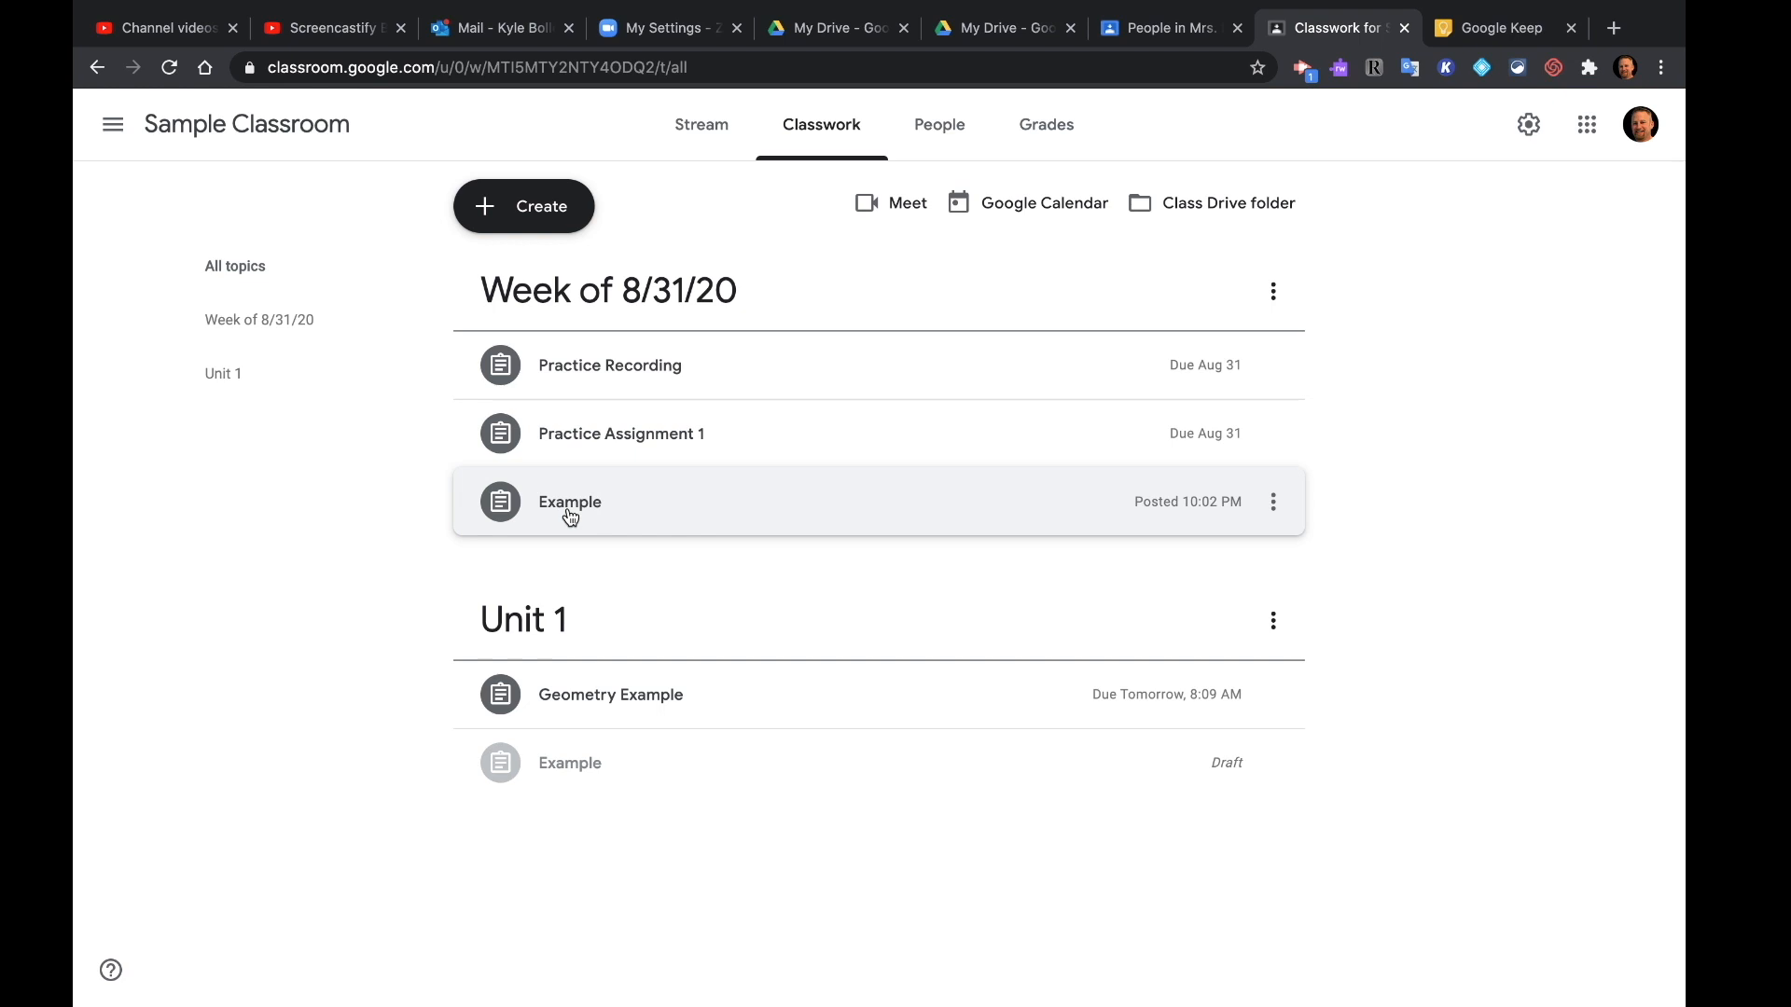
Expand the Example assignment and view its Student work page showing 1 turned in
click(569, 501)
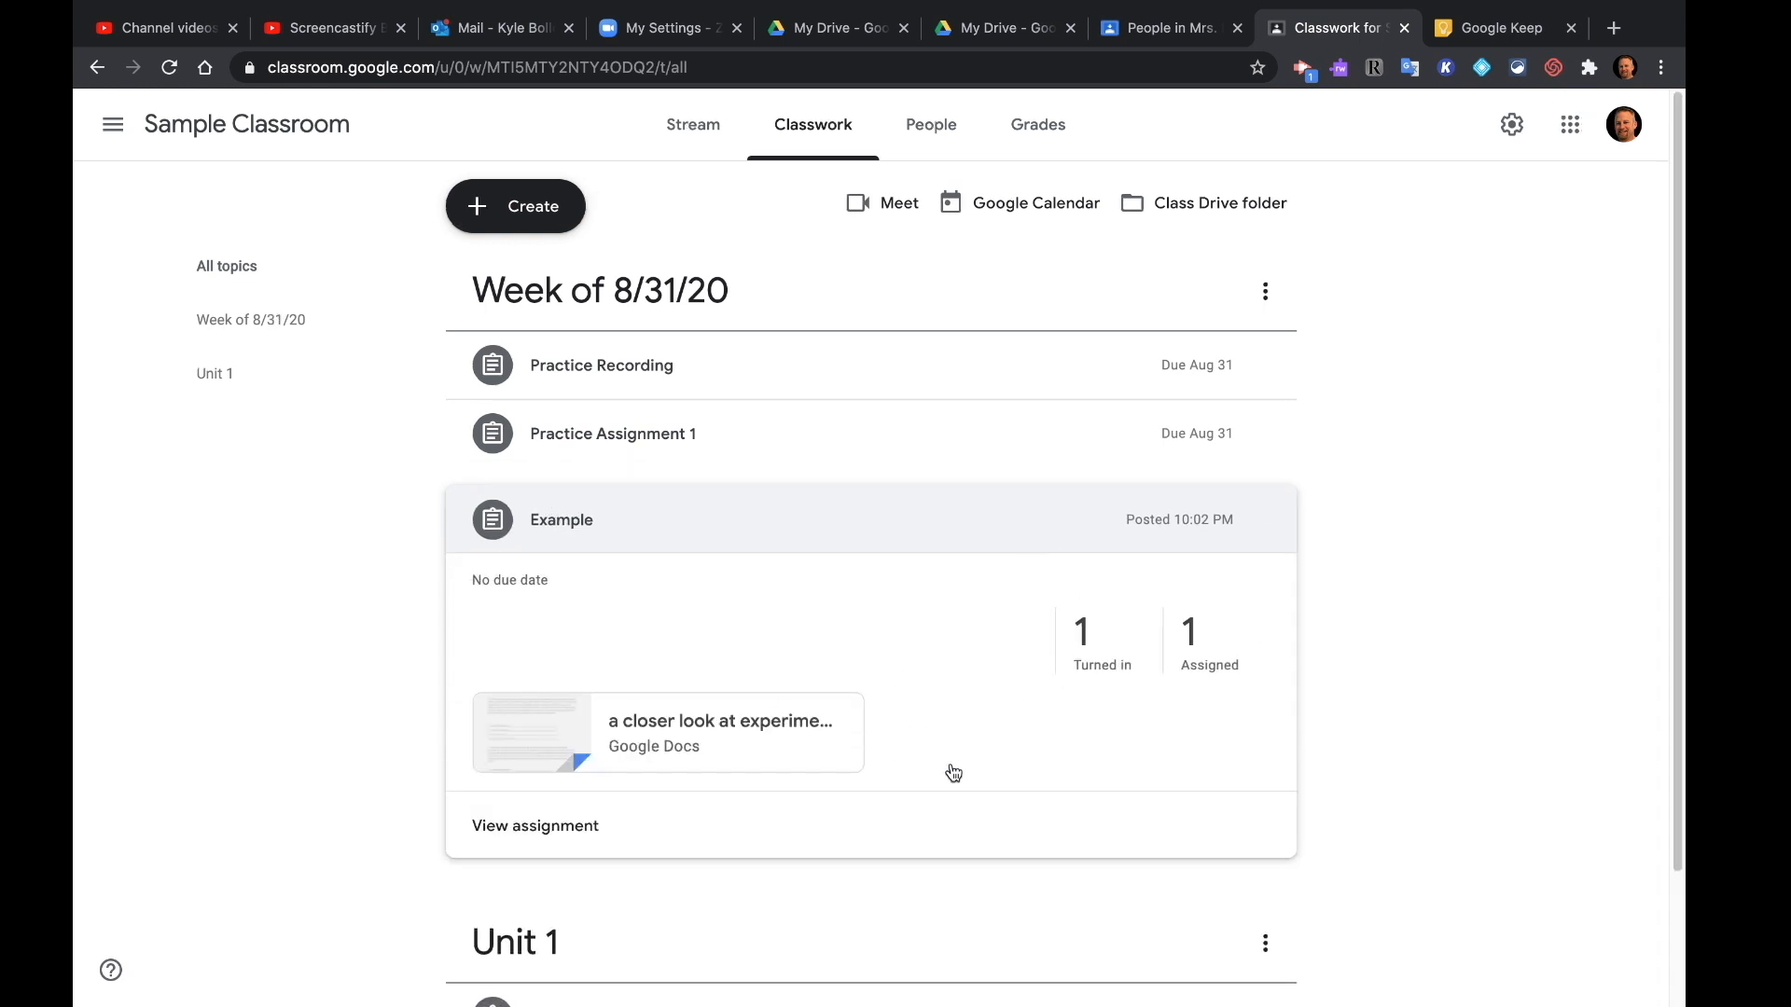
mouse_move(1095, 664)
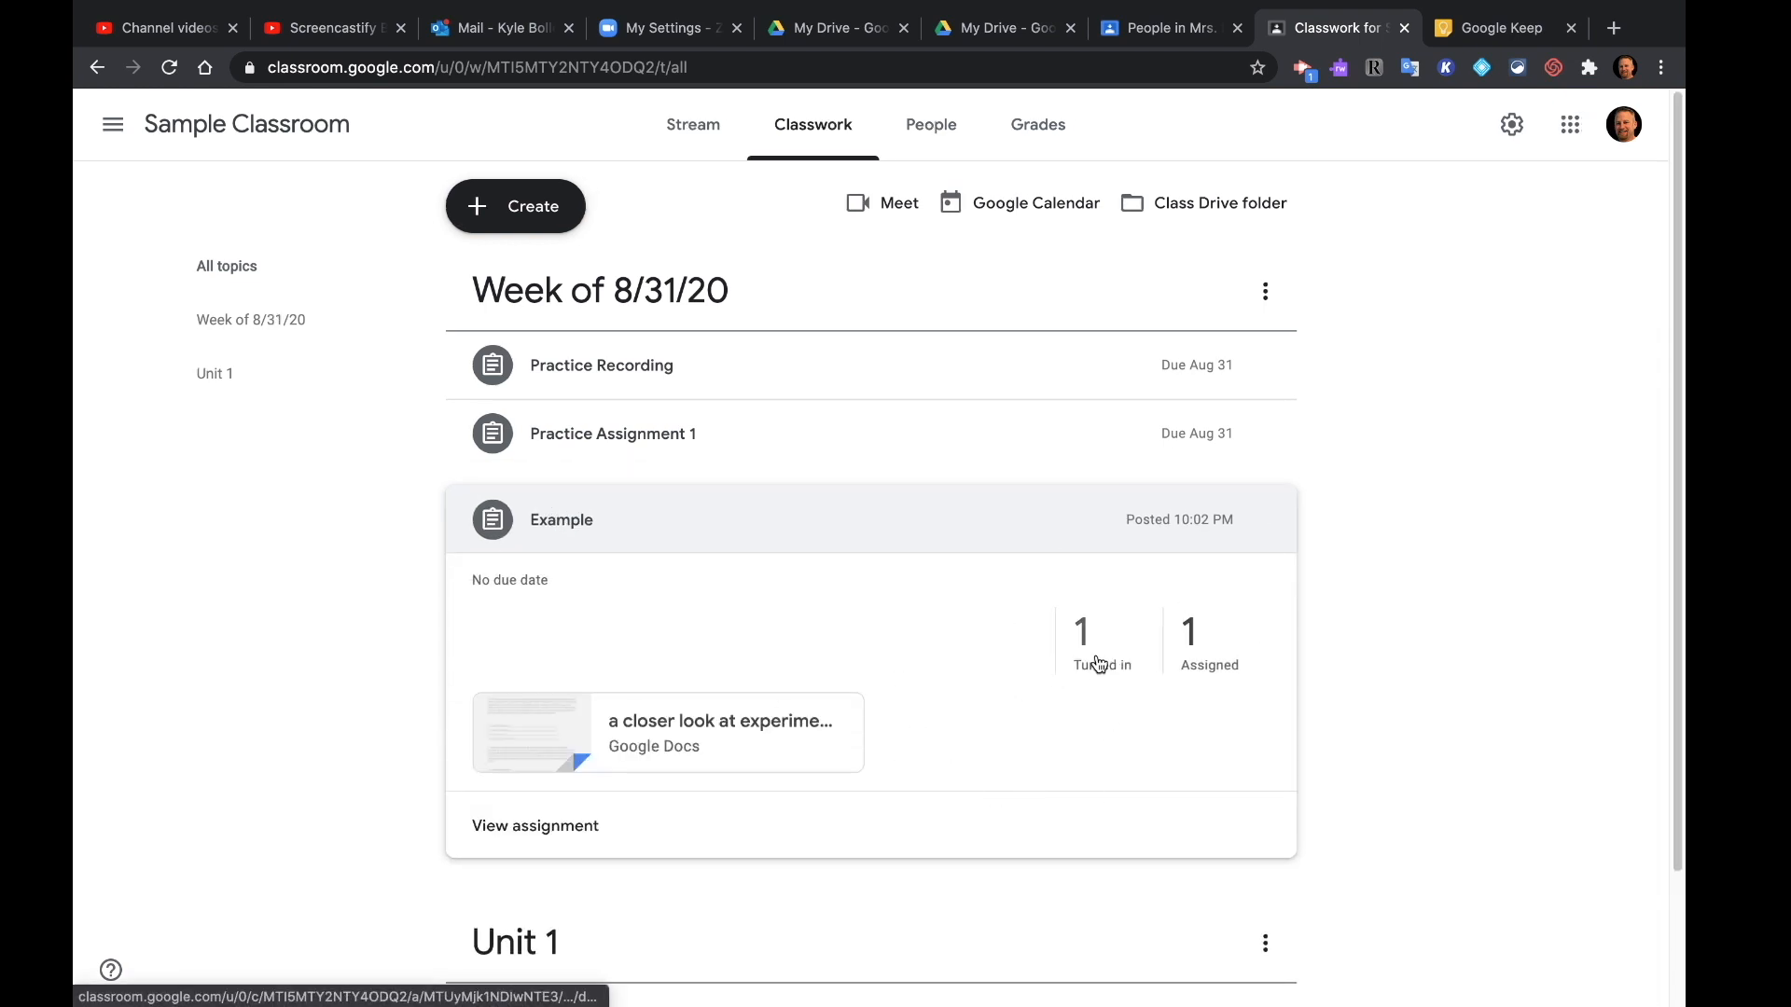
click(535, 826)
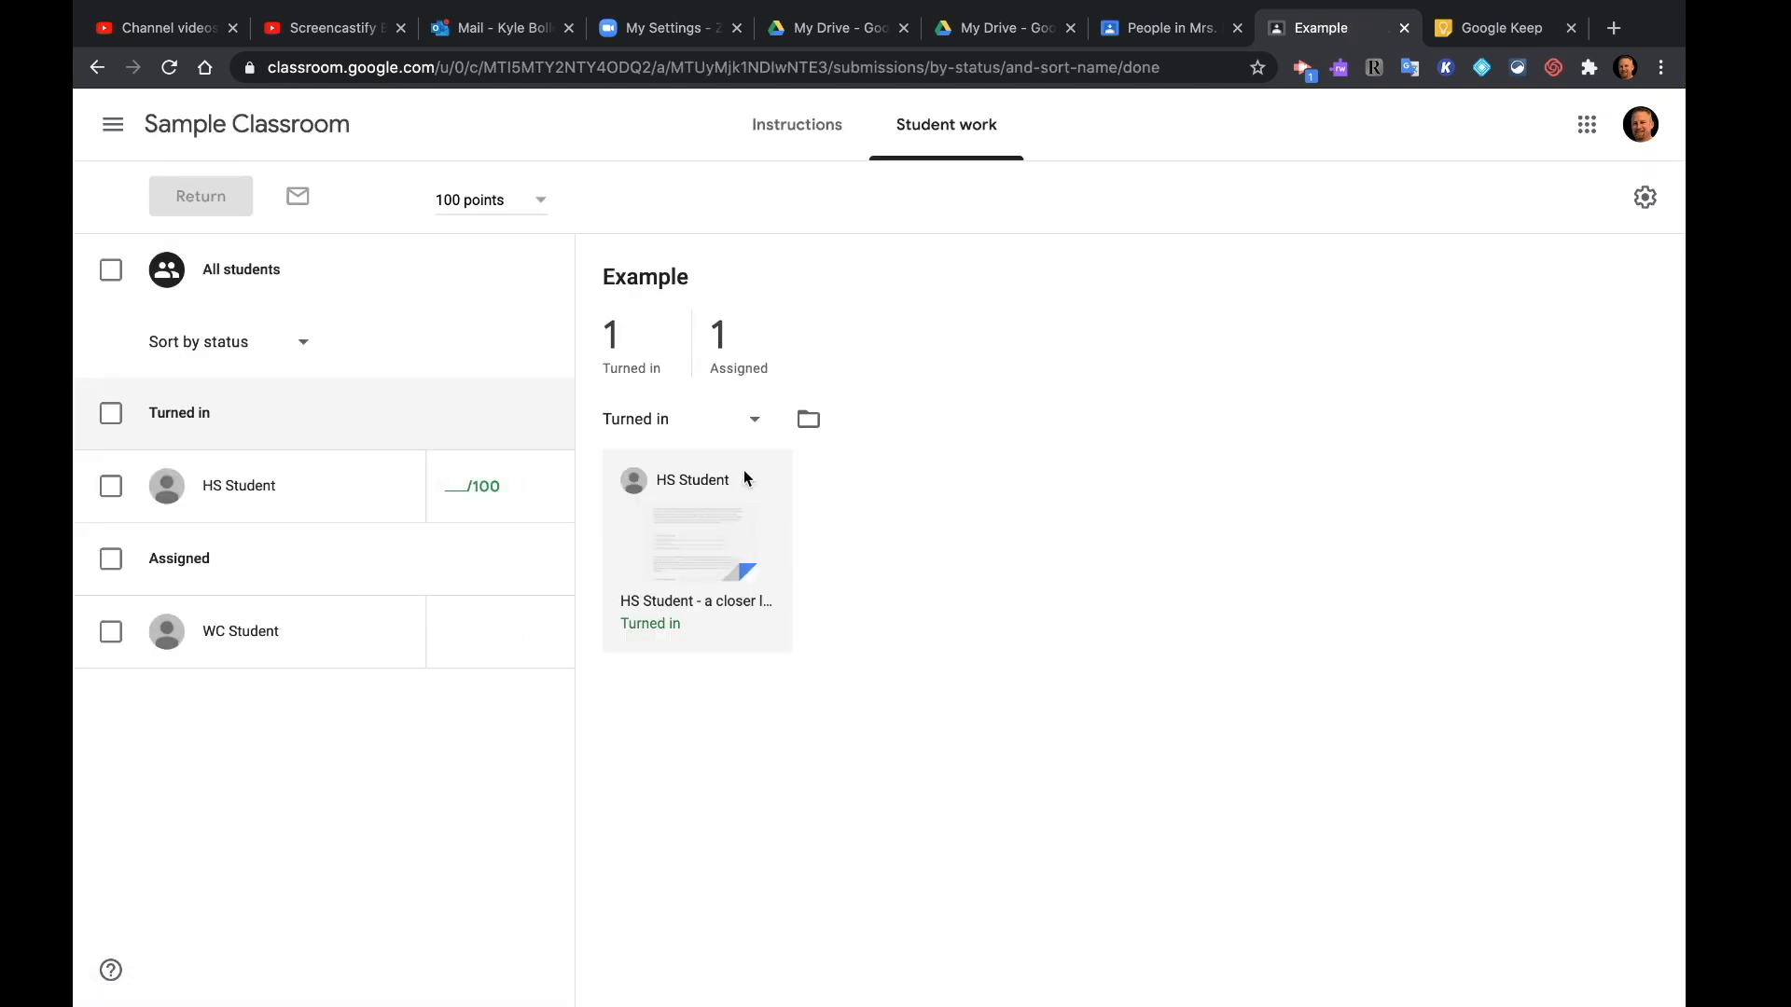
mouse_move(729, 567)
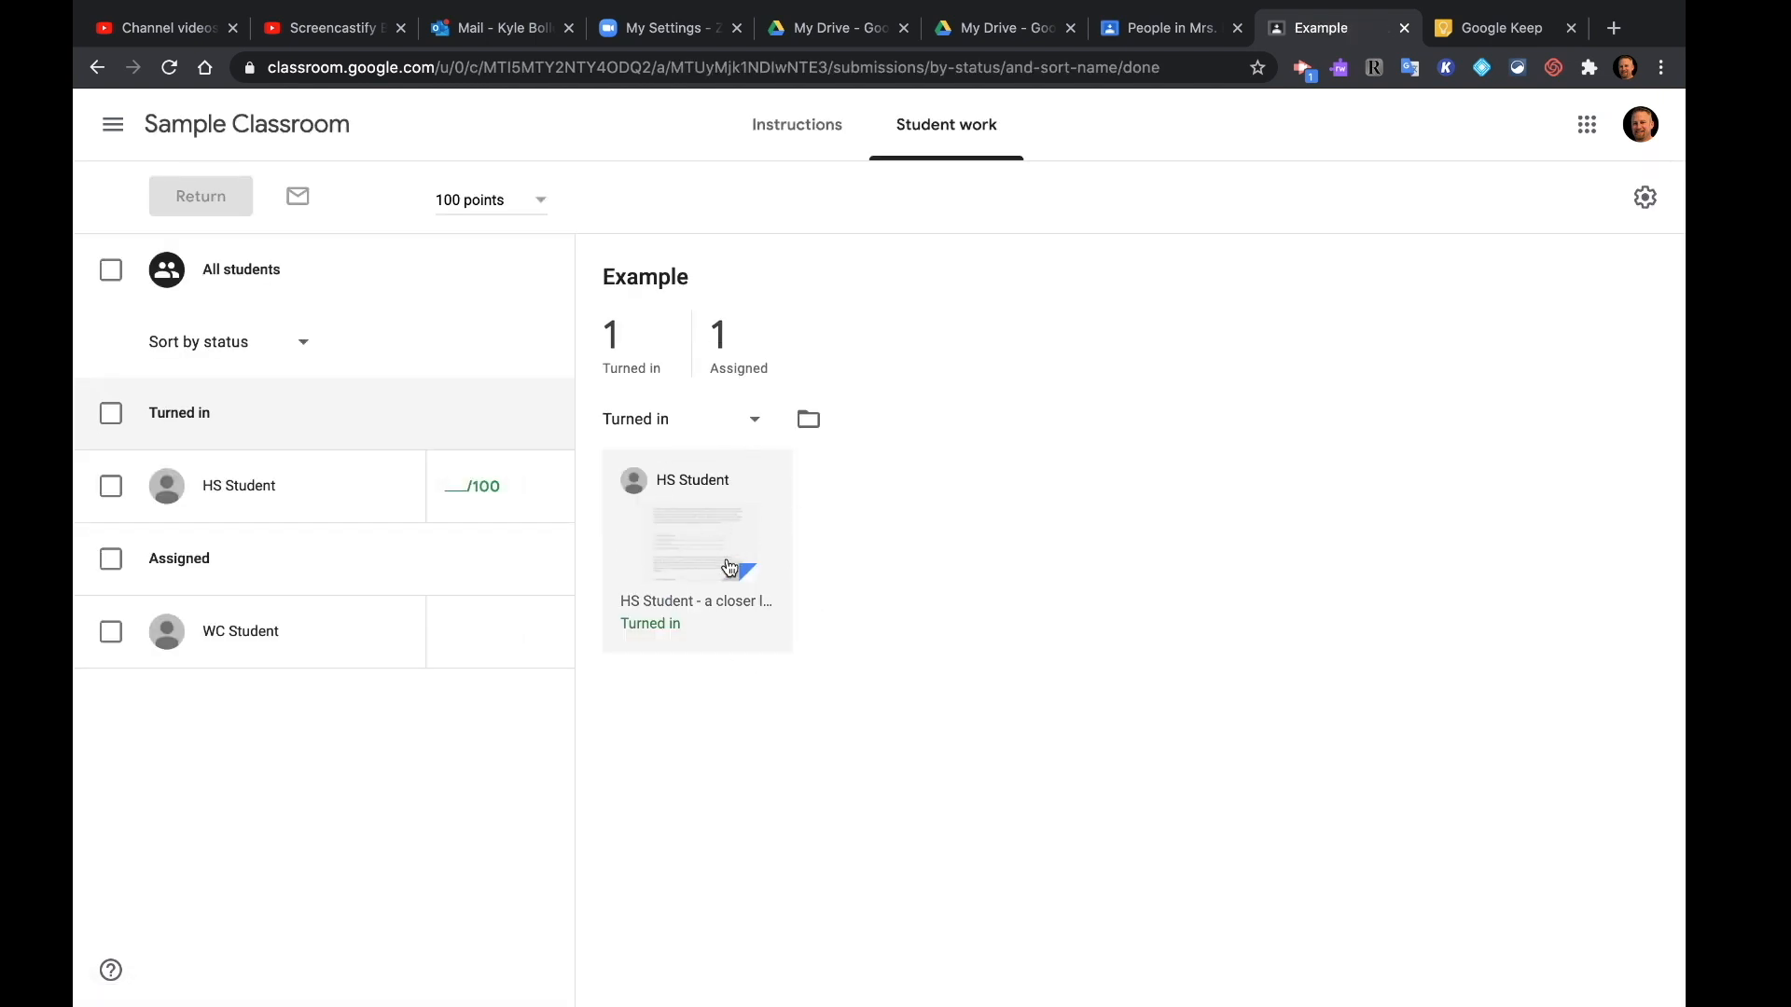
Open HS Student's turned-in Example Doc in the grading view, ungraded out of 100
click(696, 543)
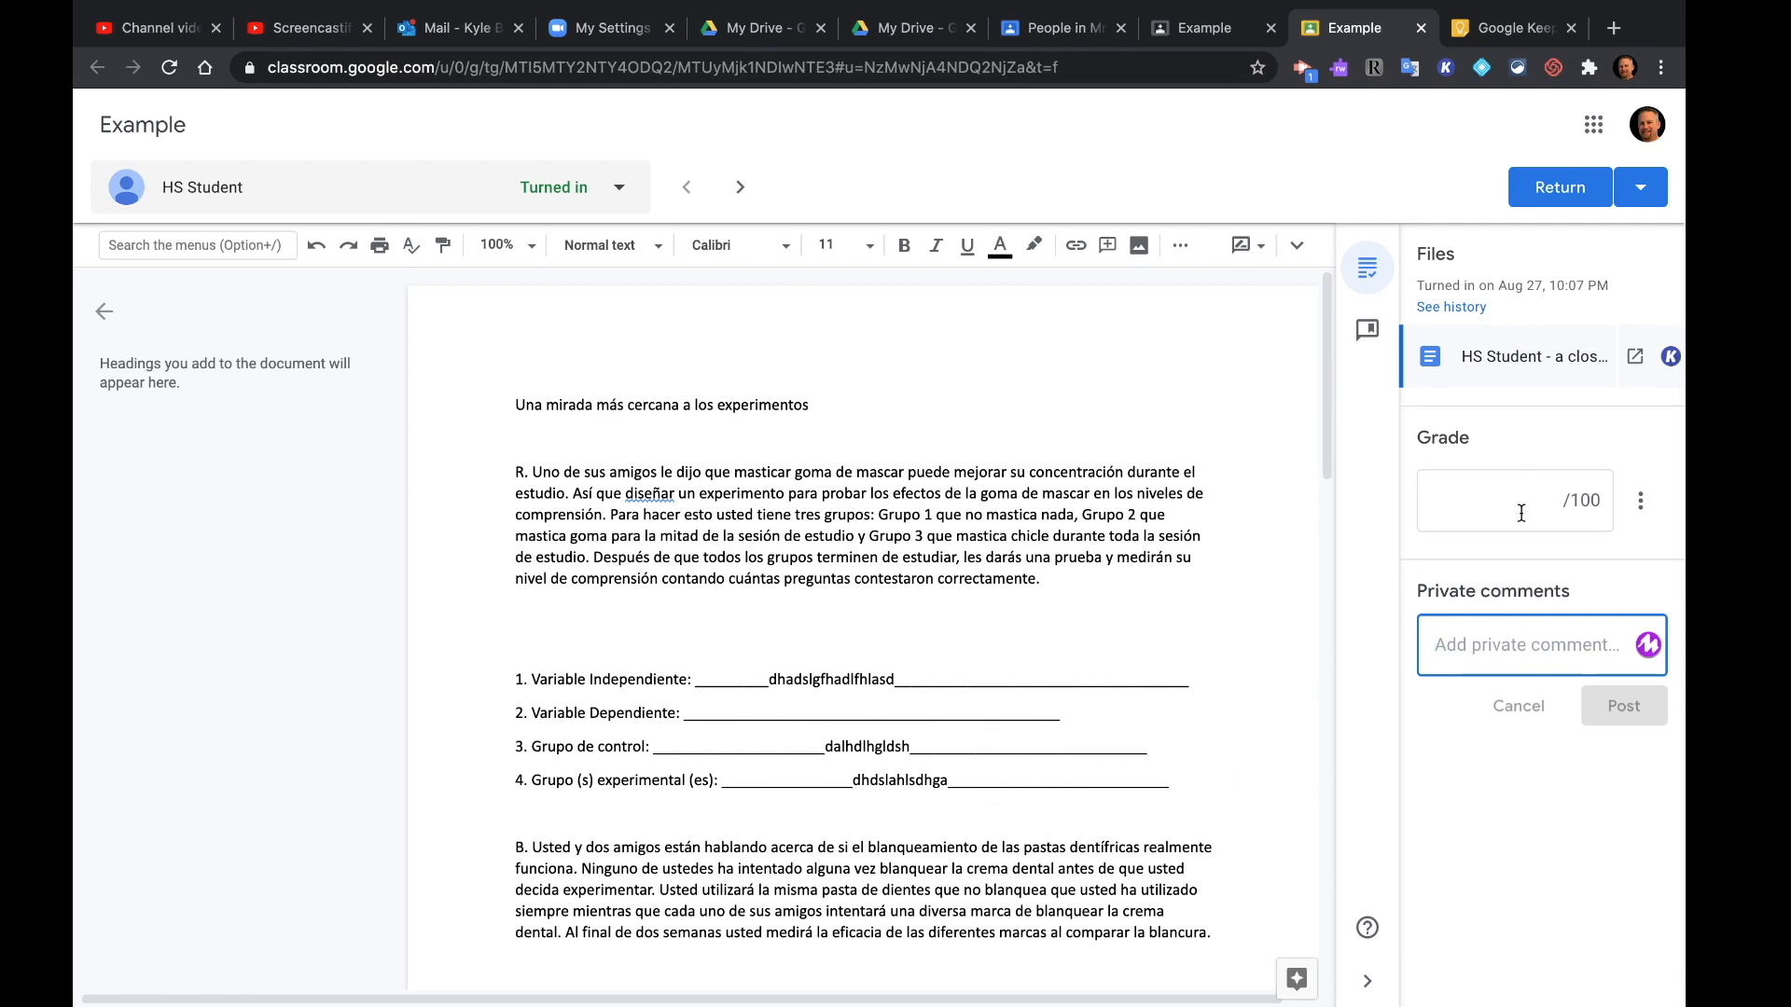
mouse_move(1545, 354)
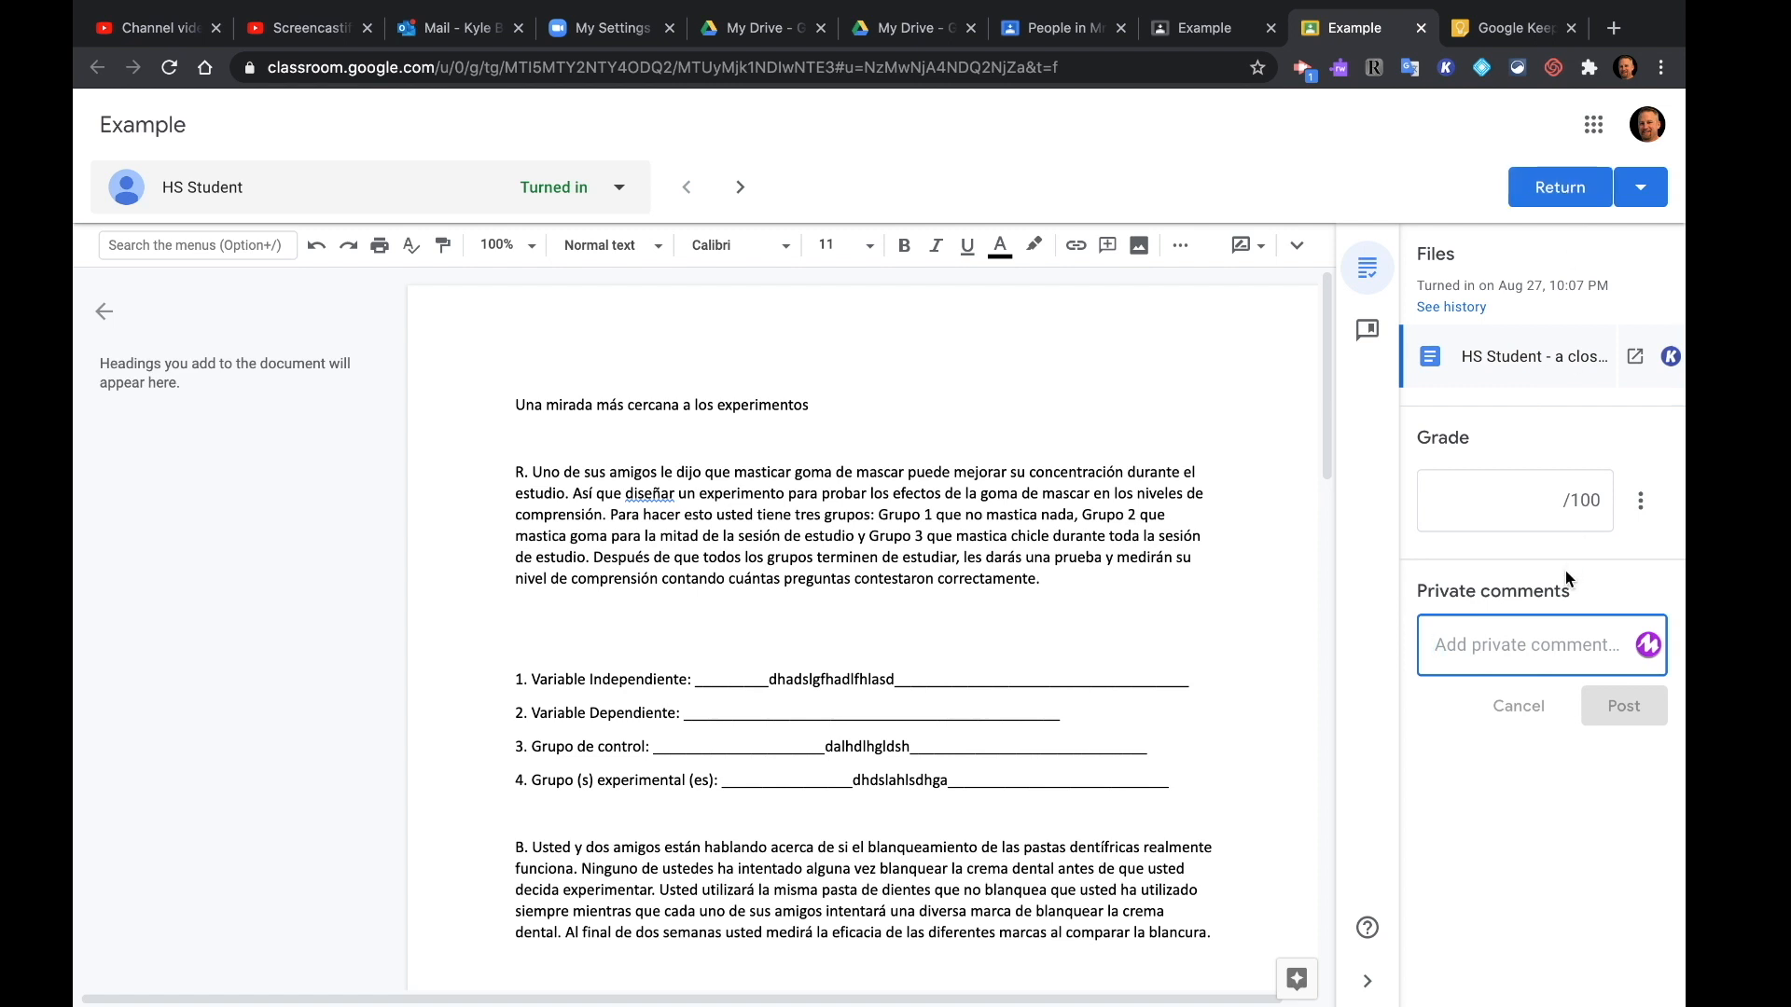
mouse_move(1312, 666)
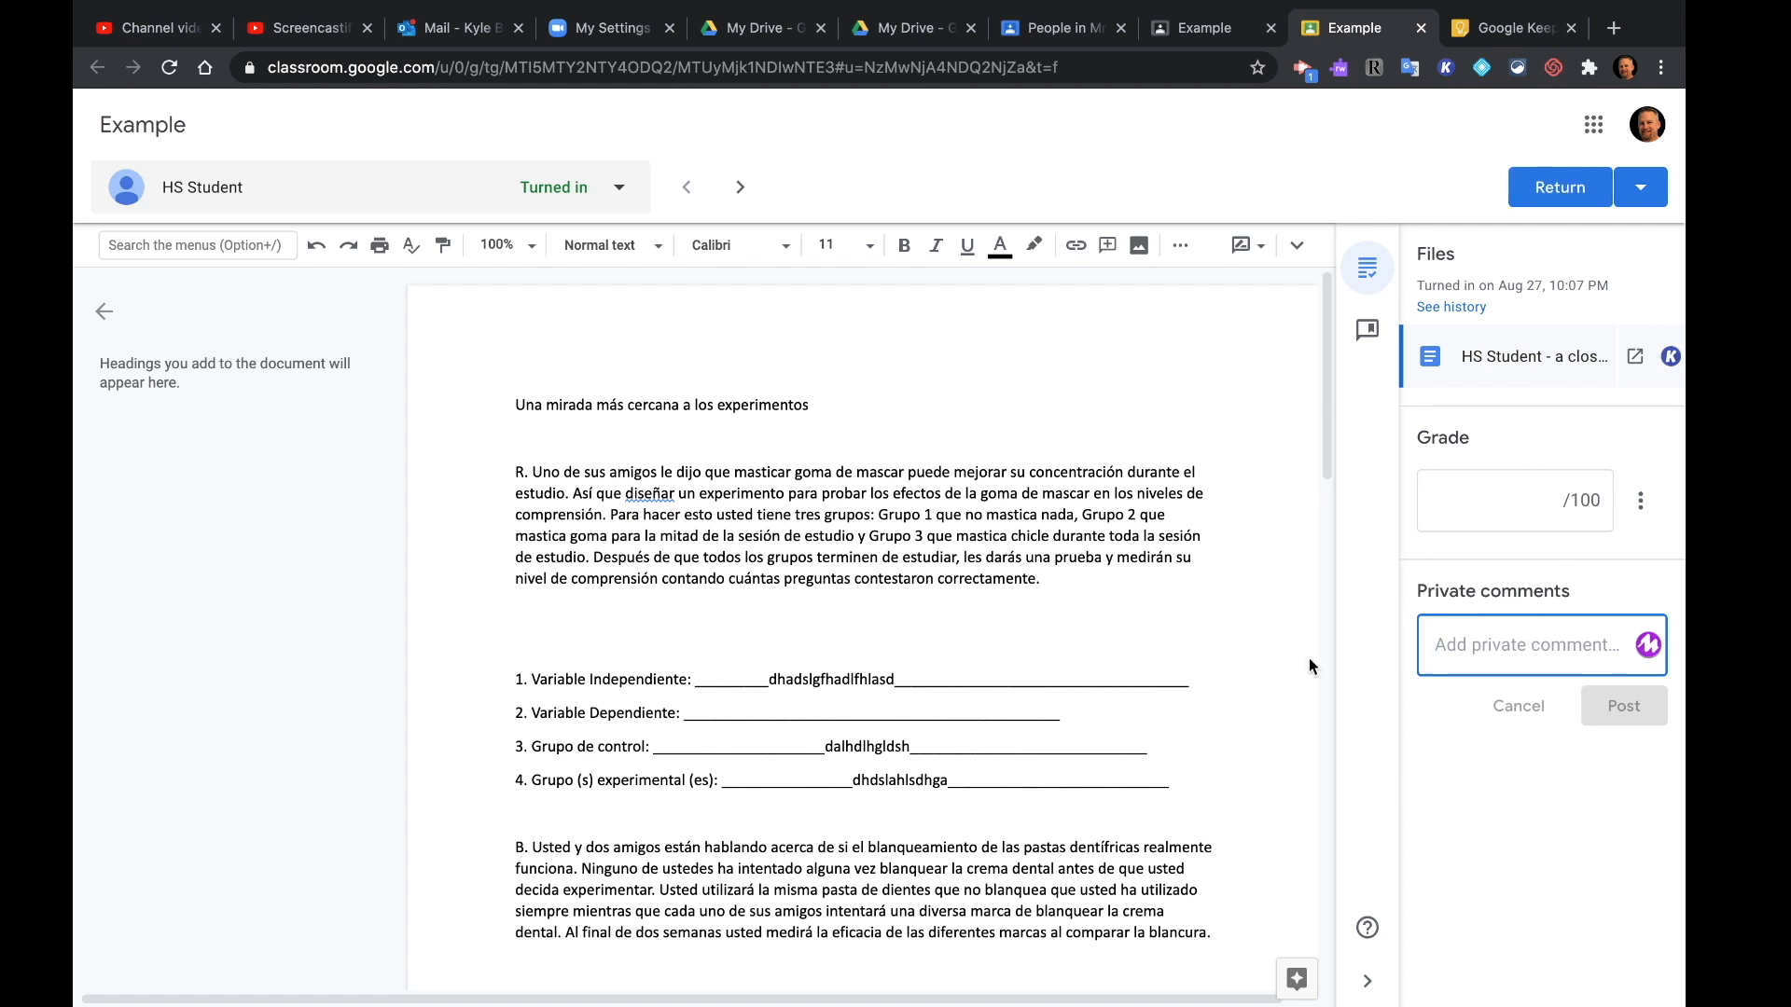
mouse_move(1235, 593)
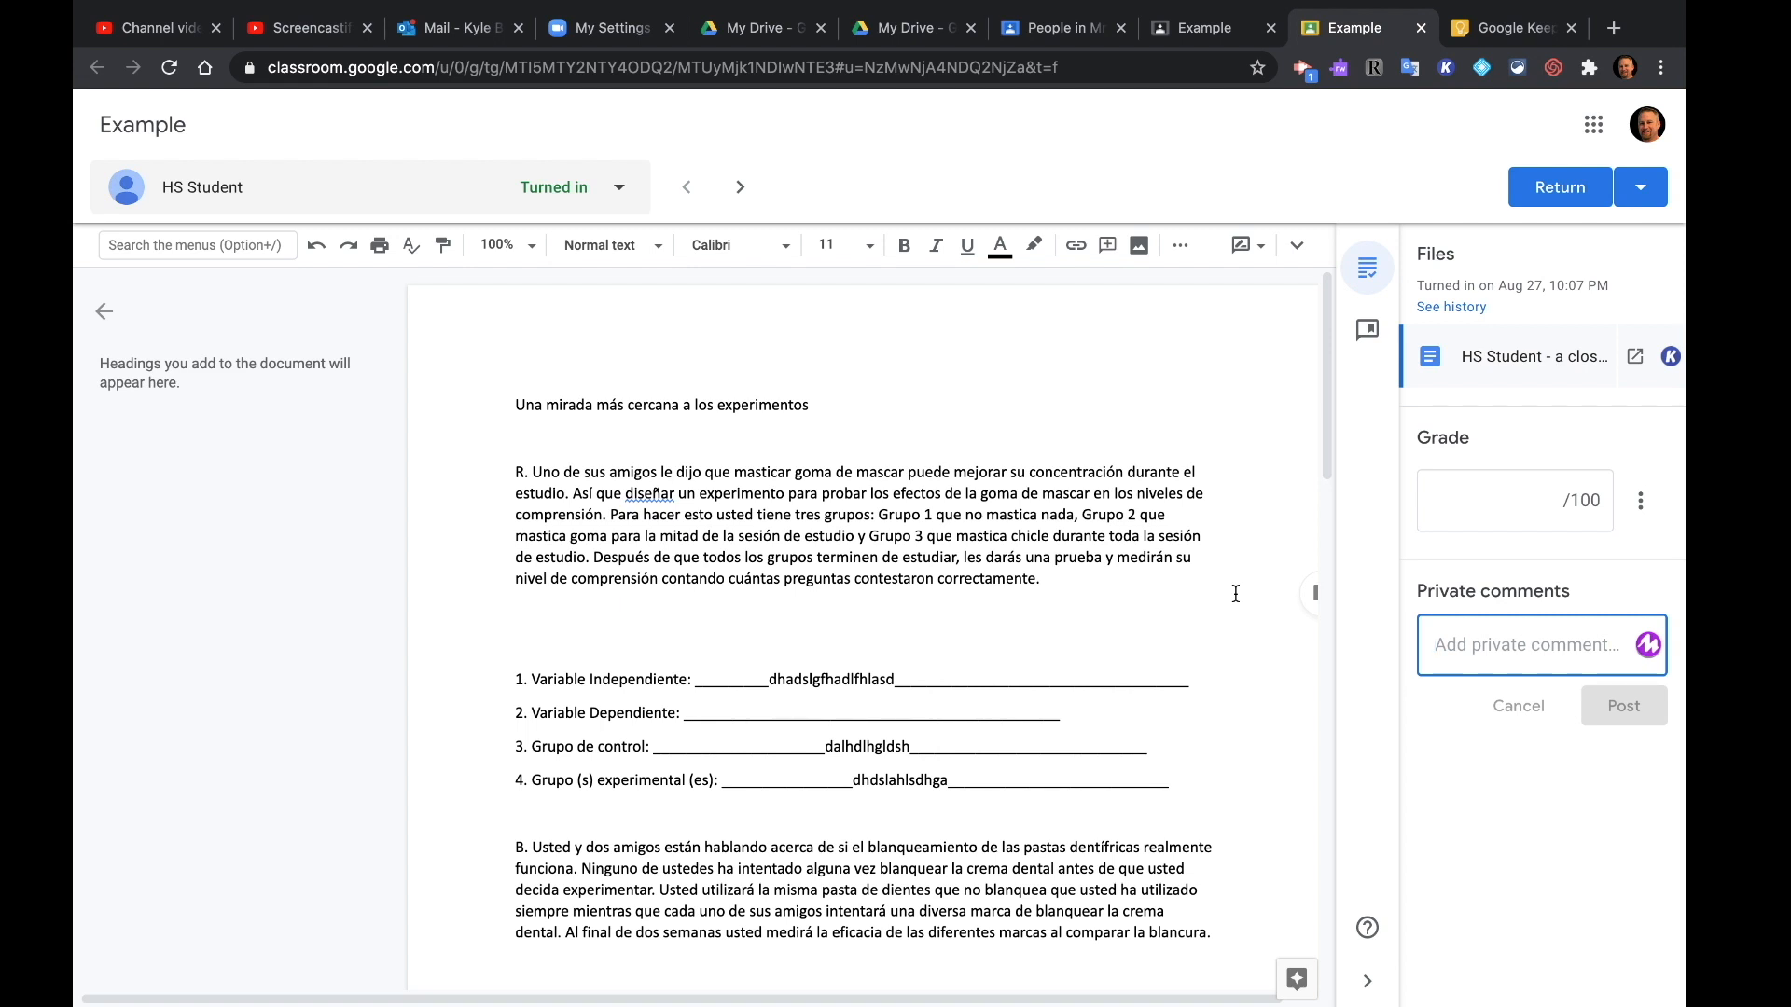
mouse_move(748, 272)
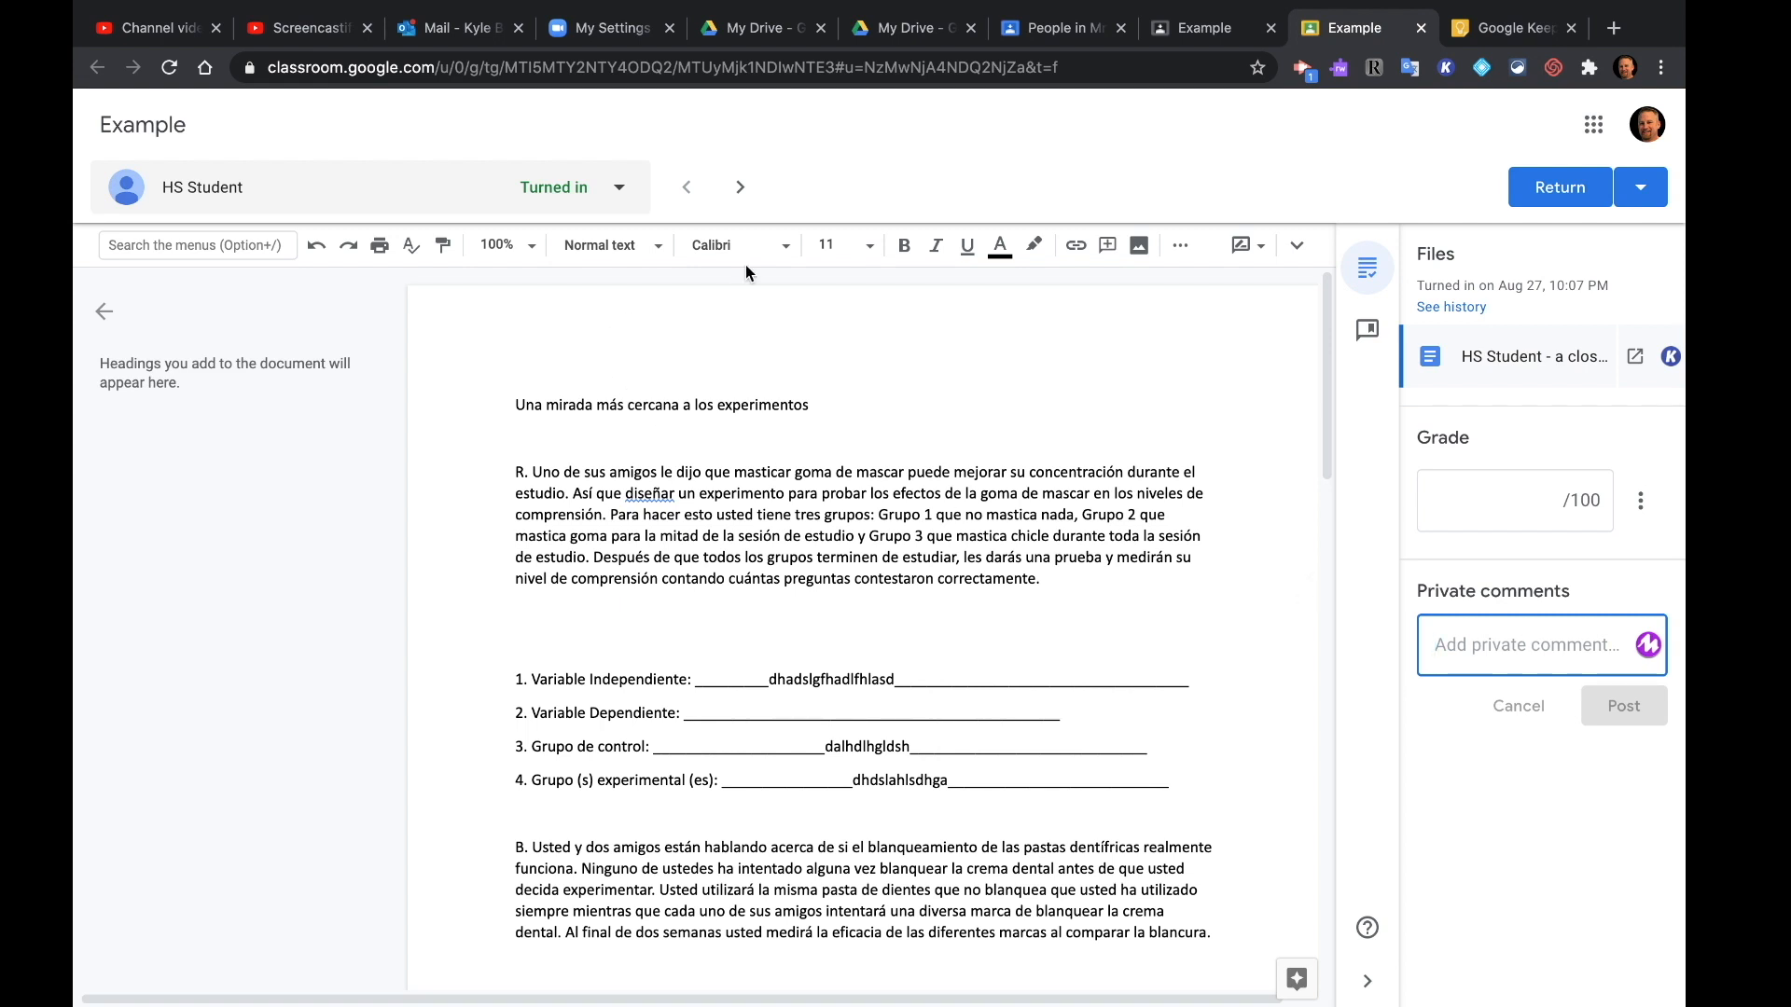
mouse_move(761, 199)
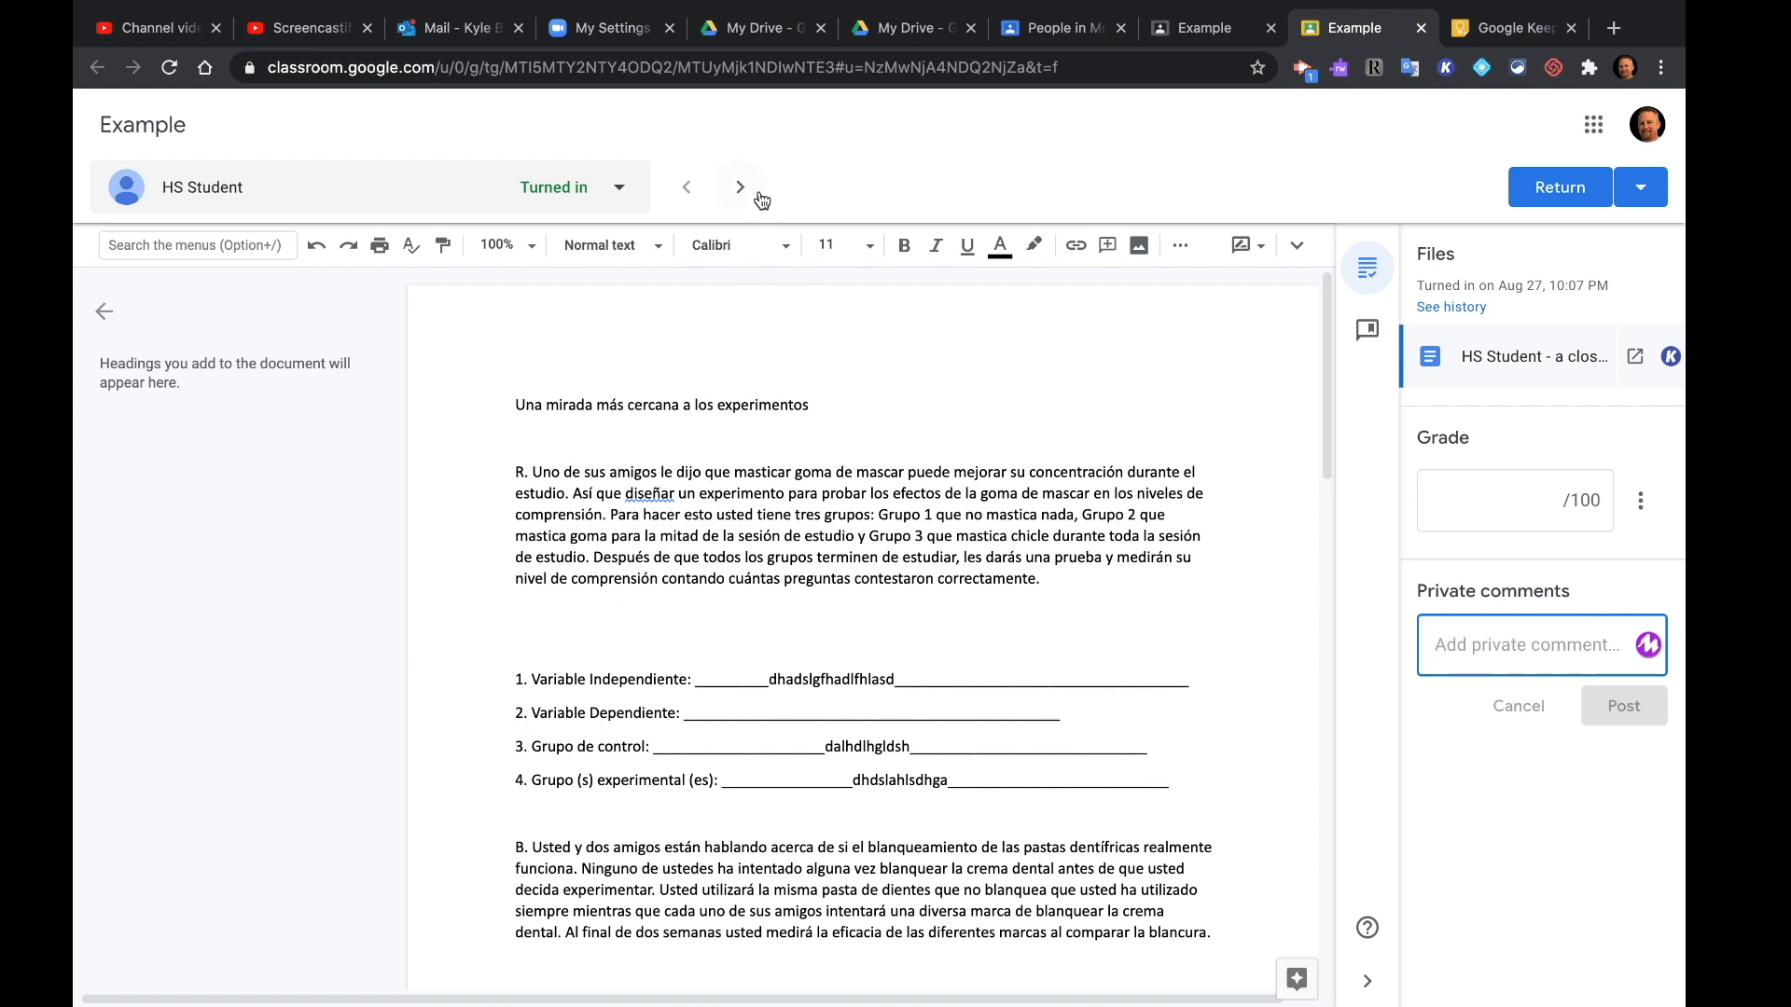
mouse_move(821, 564)
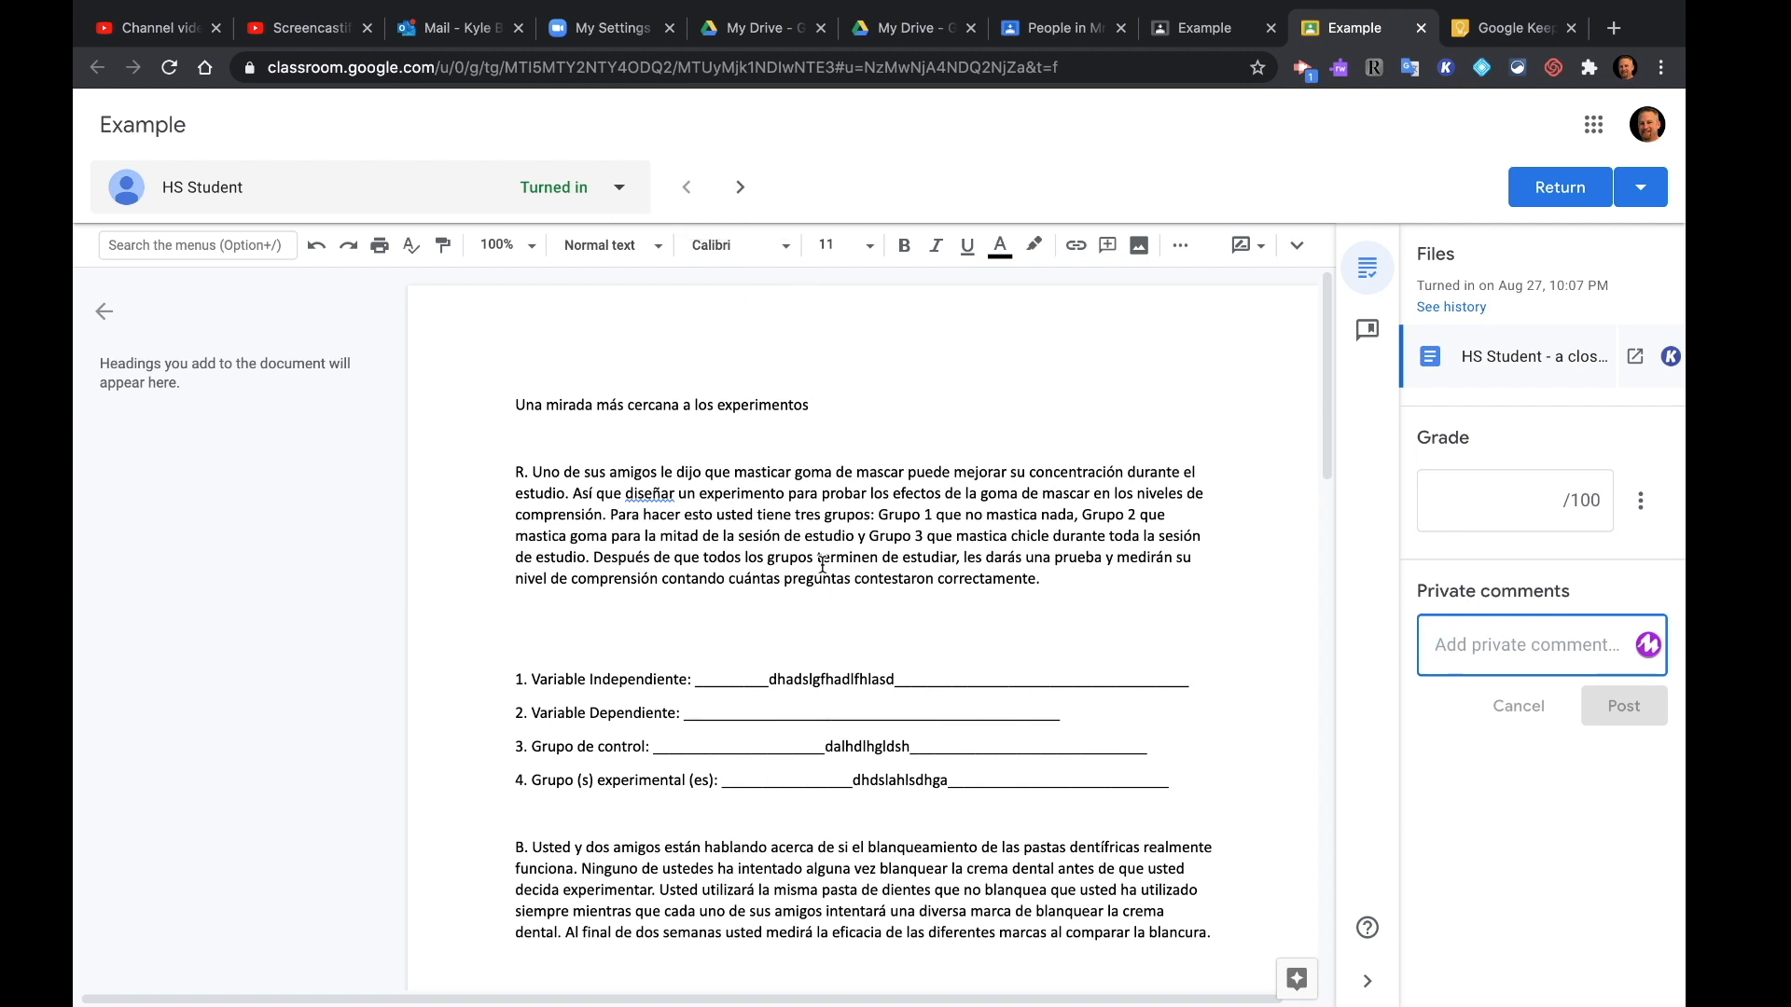
mouse_move(740, 187)
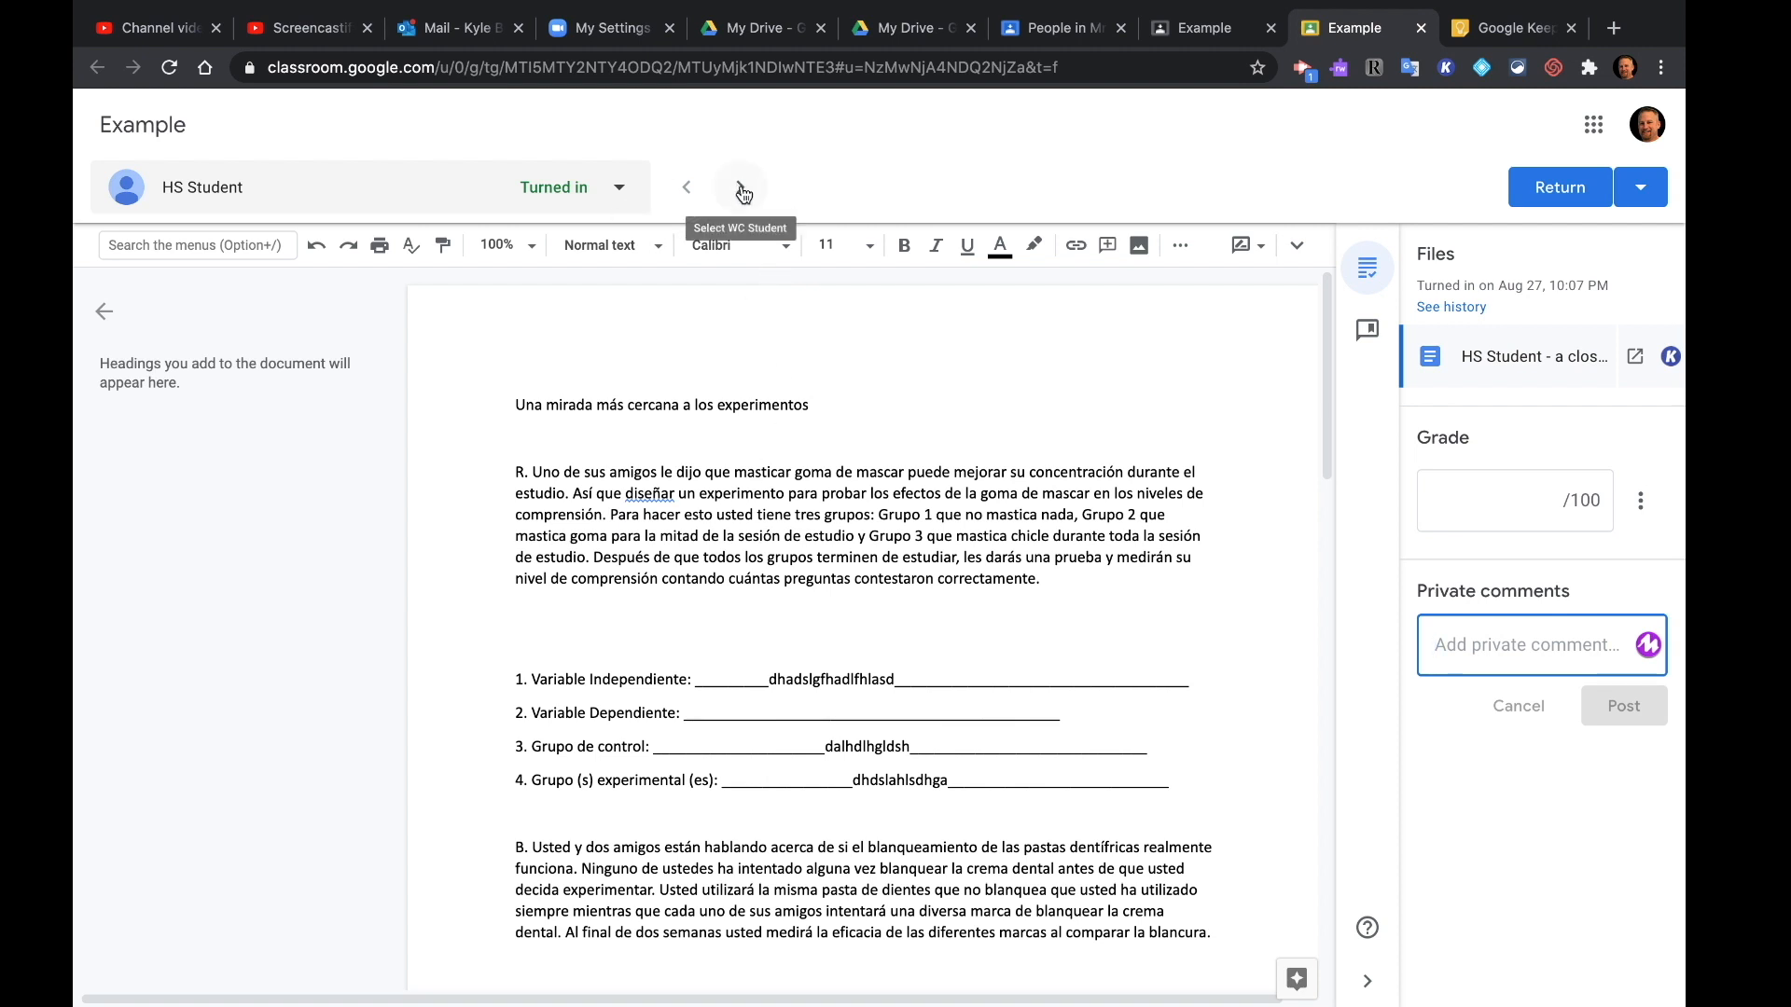
click(740, 187)
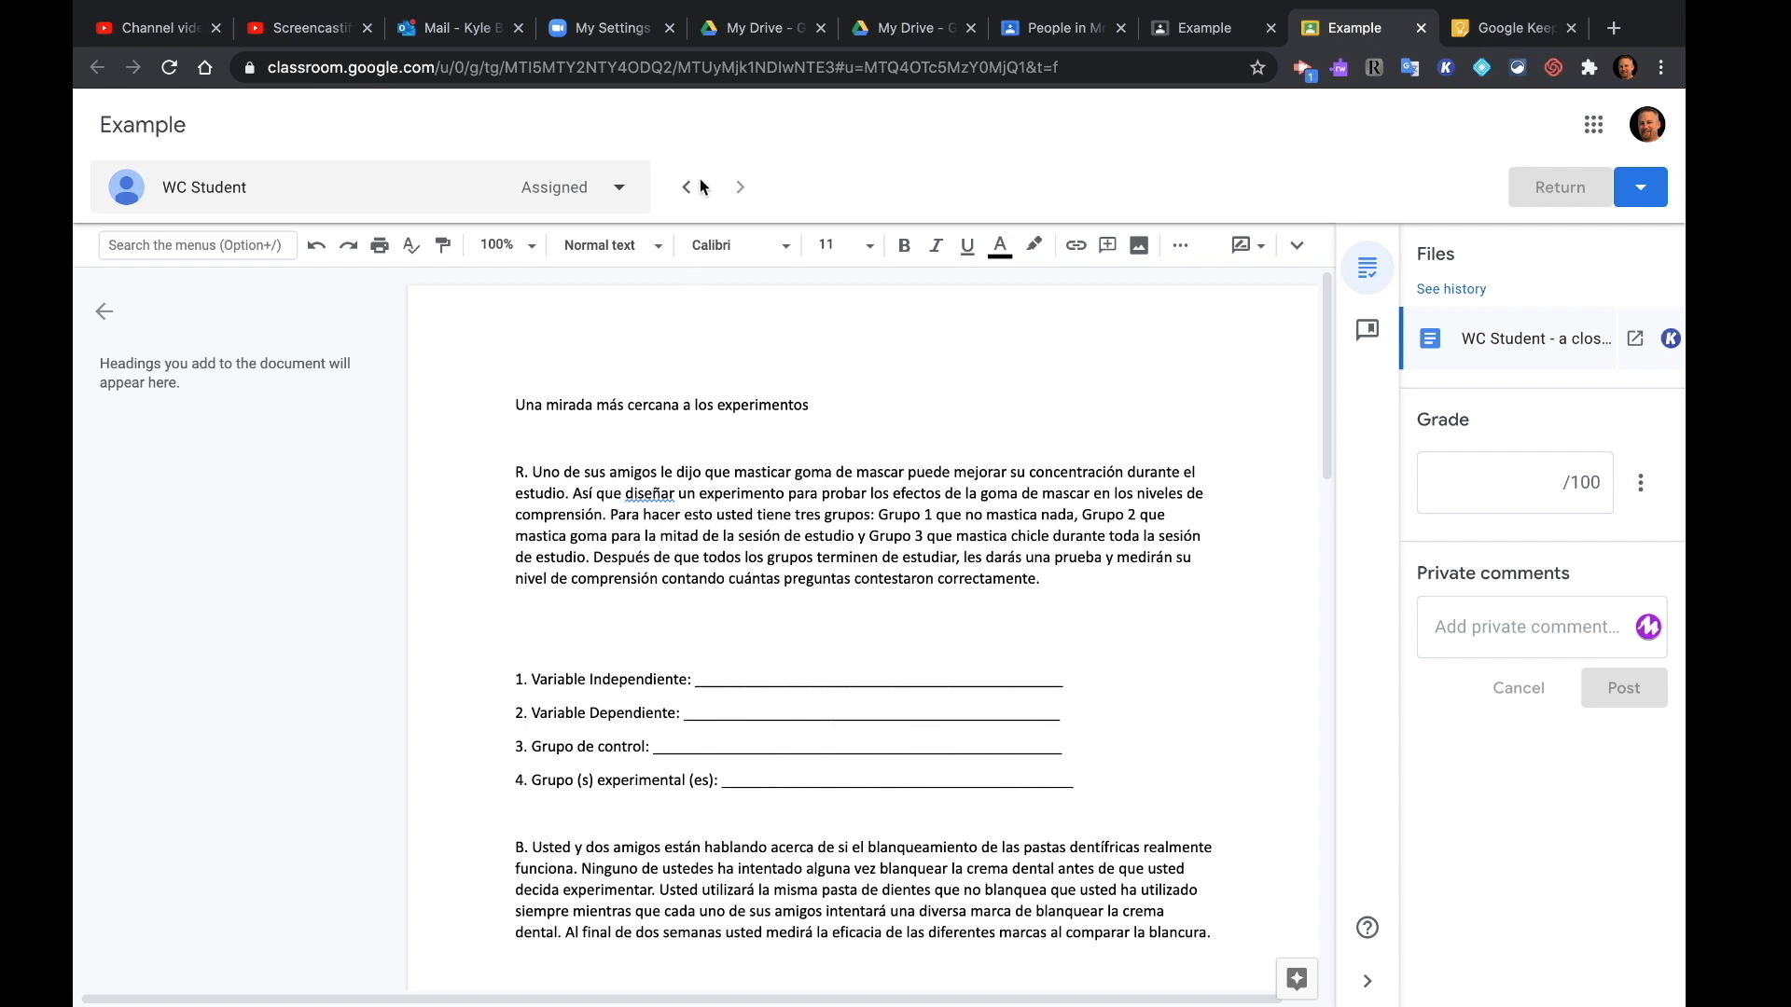
click(741, 187)
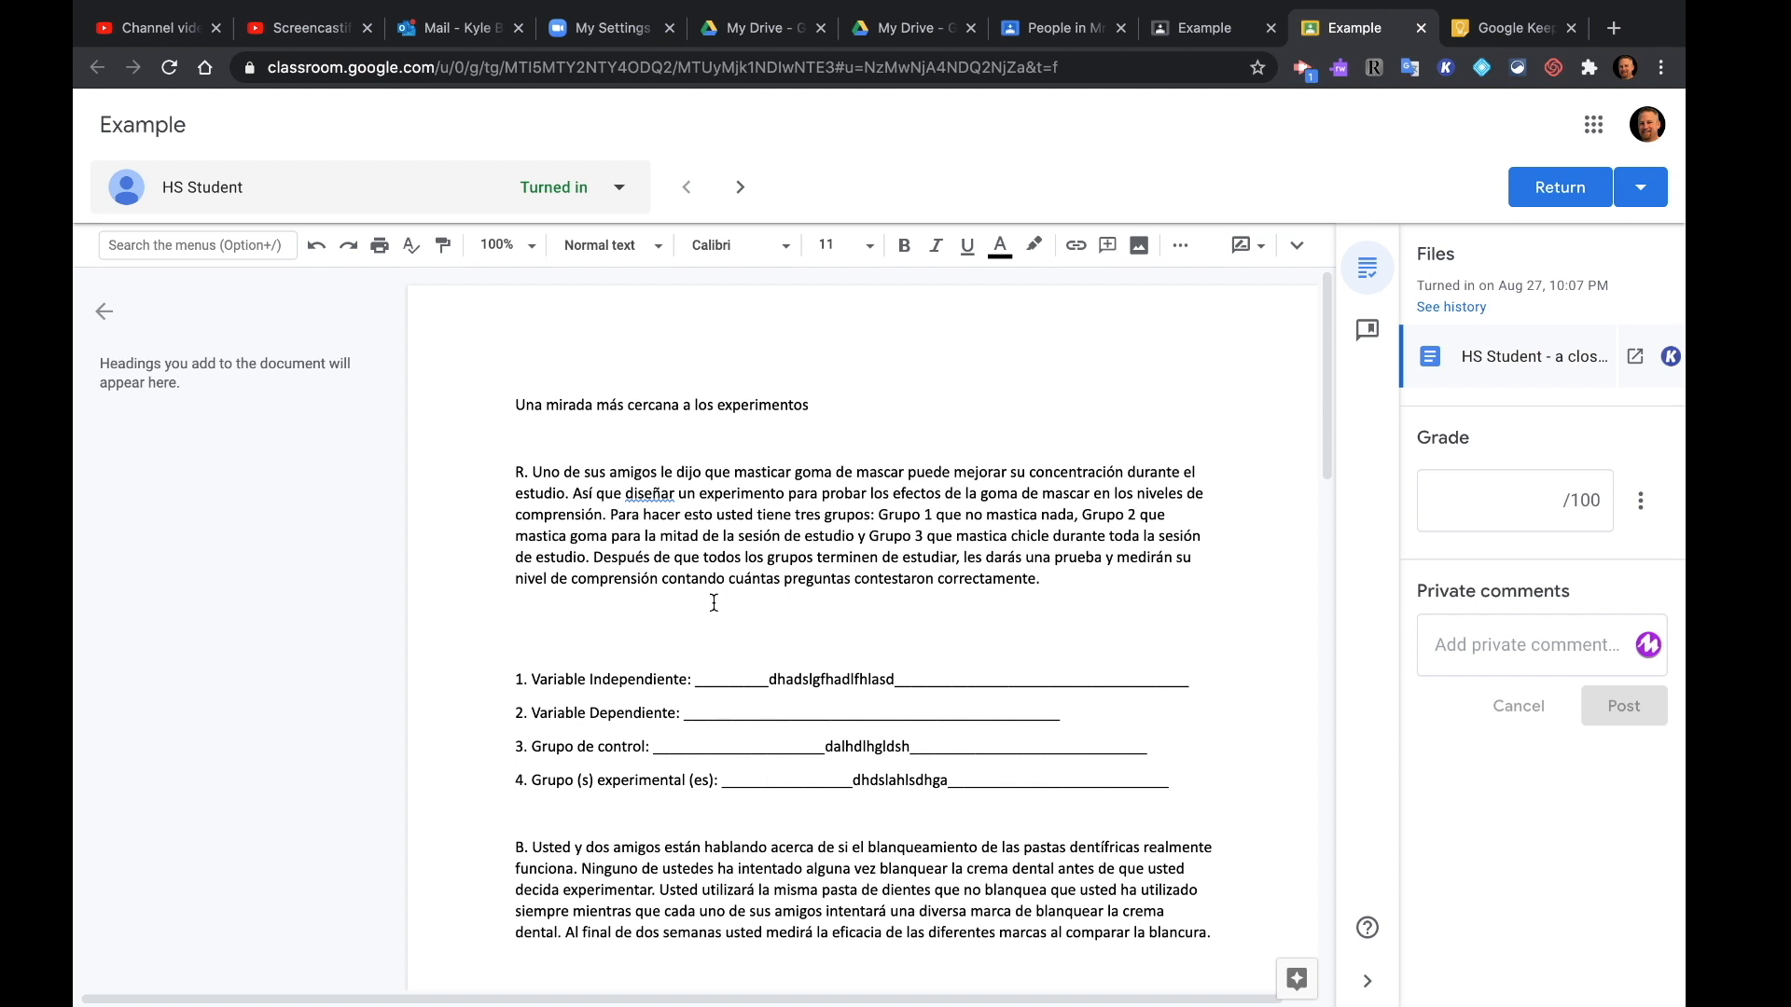
mouse_move(774, 469)
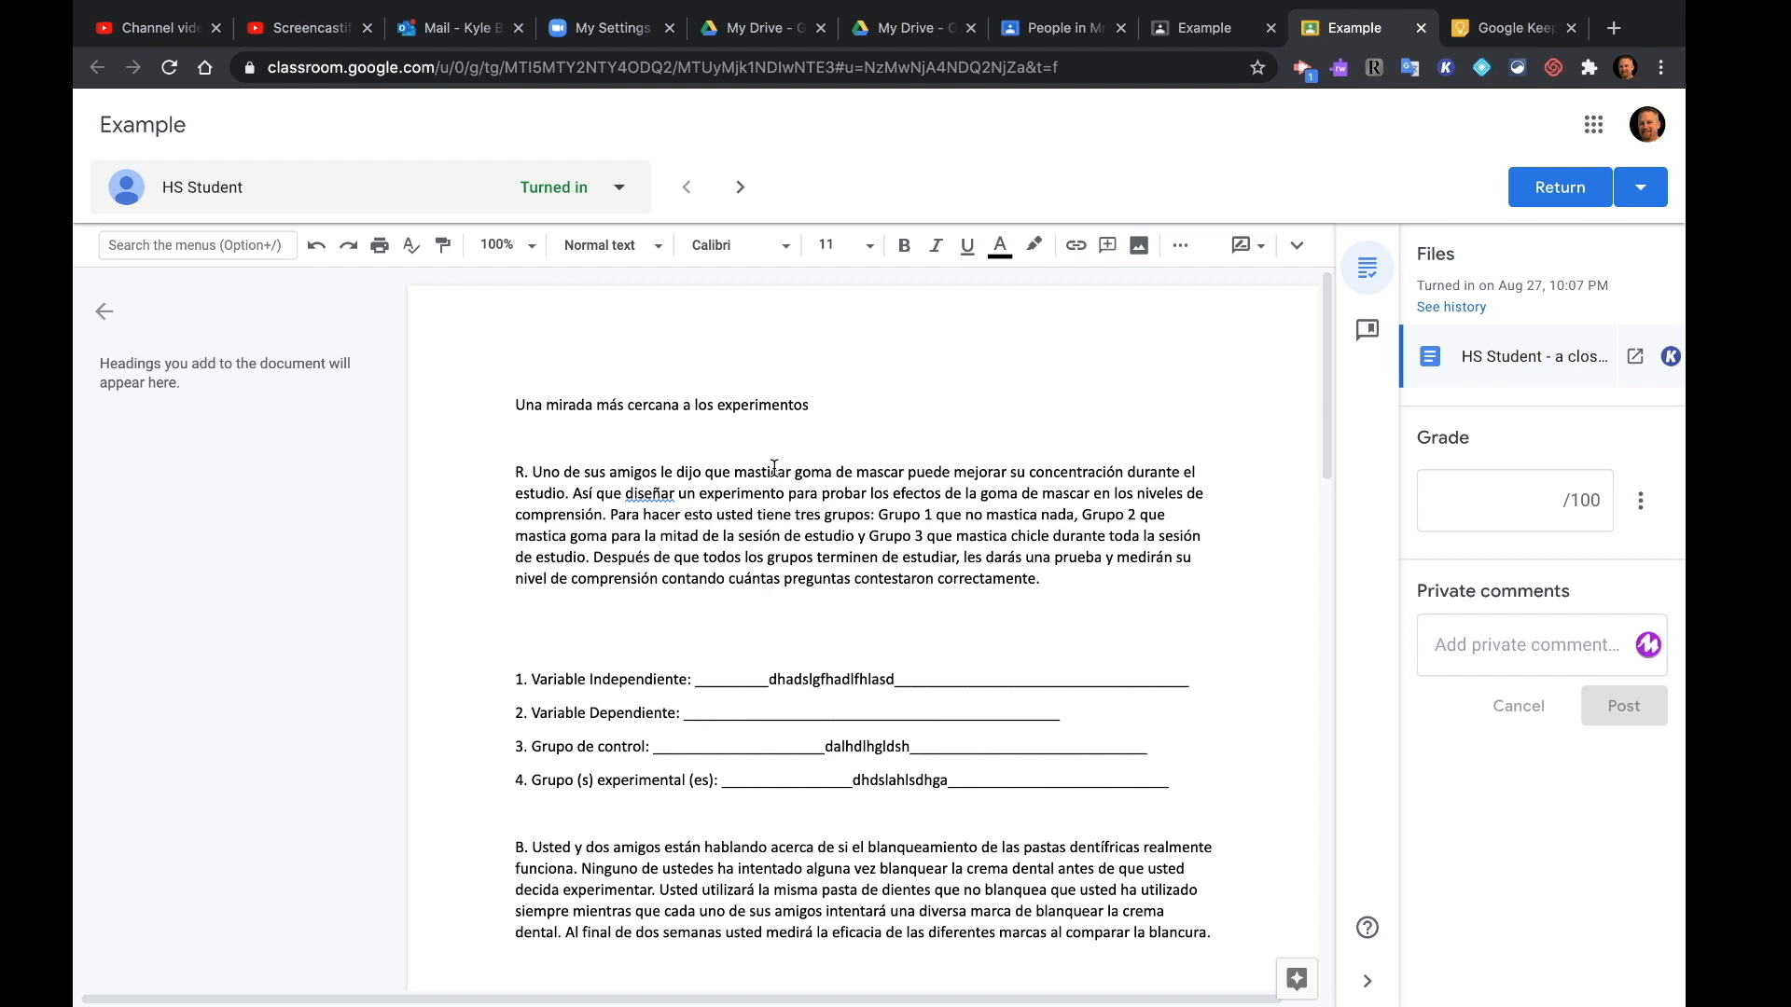
mouse_move(1453, 655)
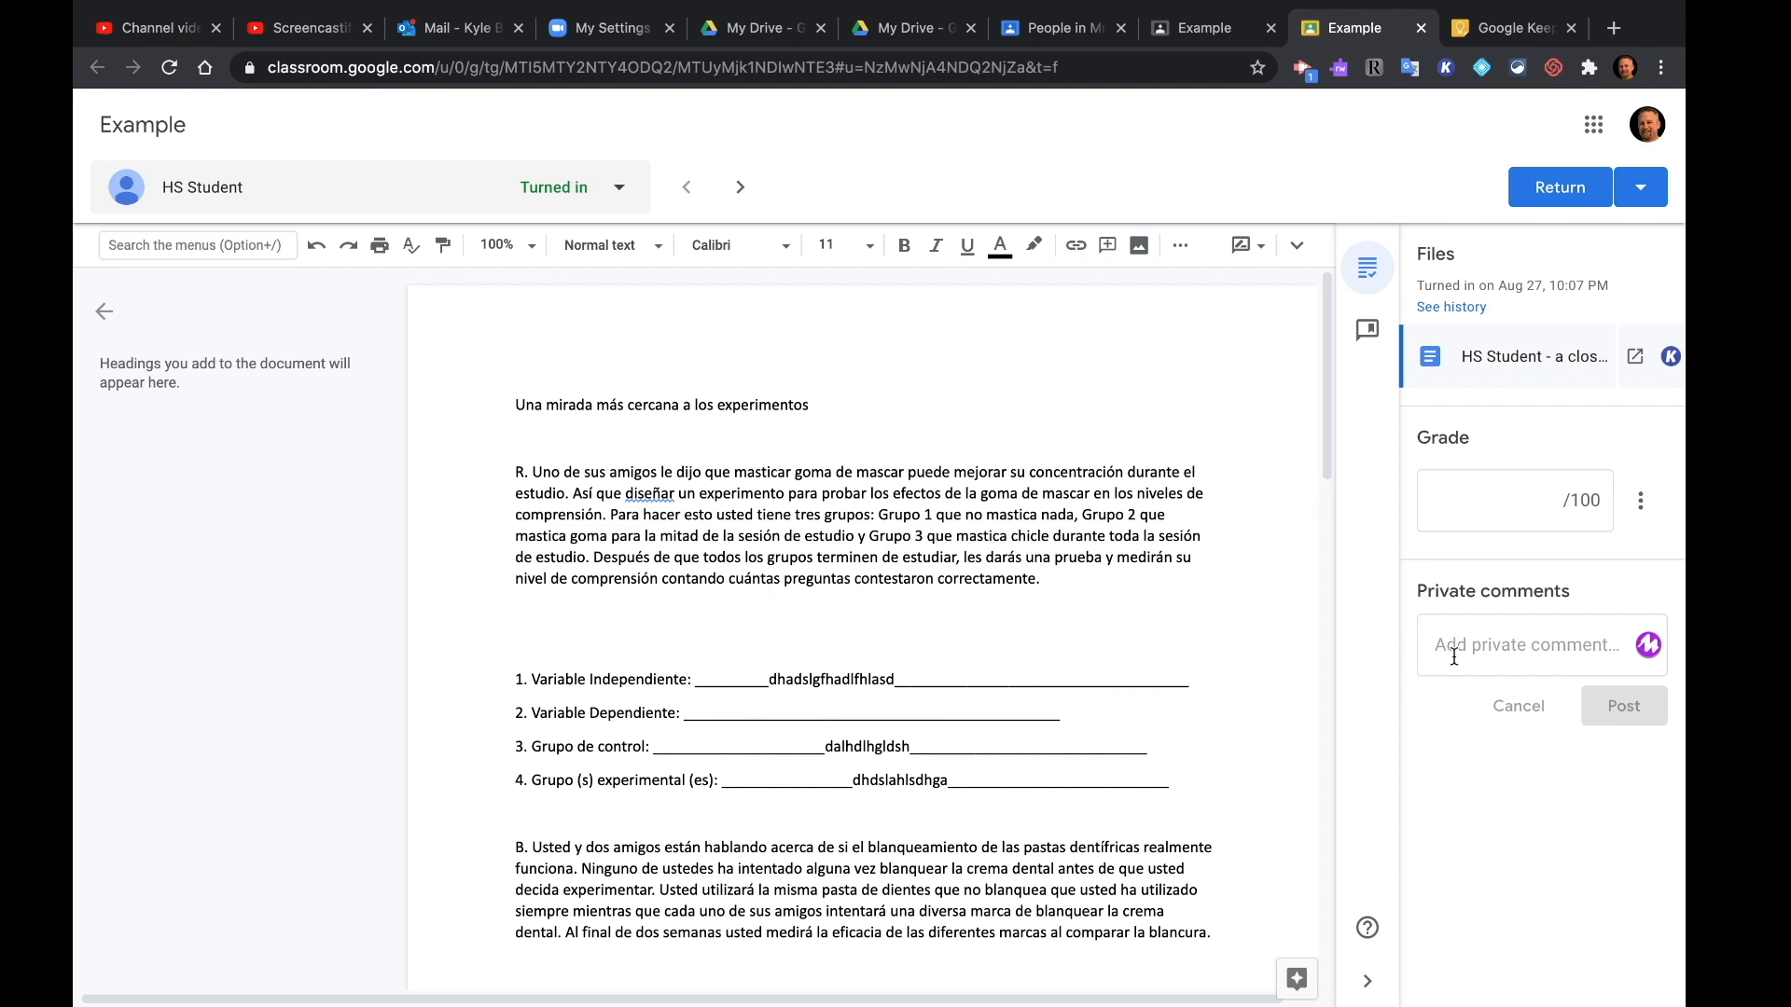
mouse_move(1498, 511)
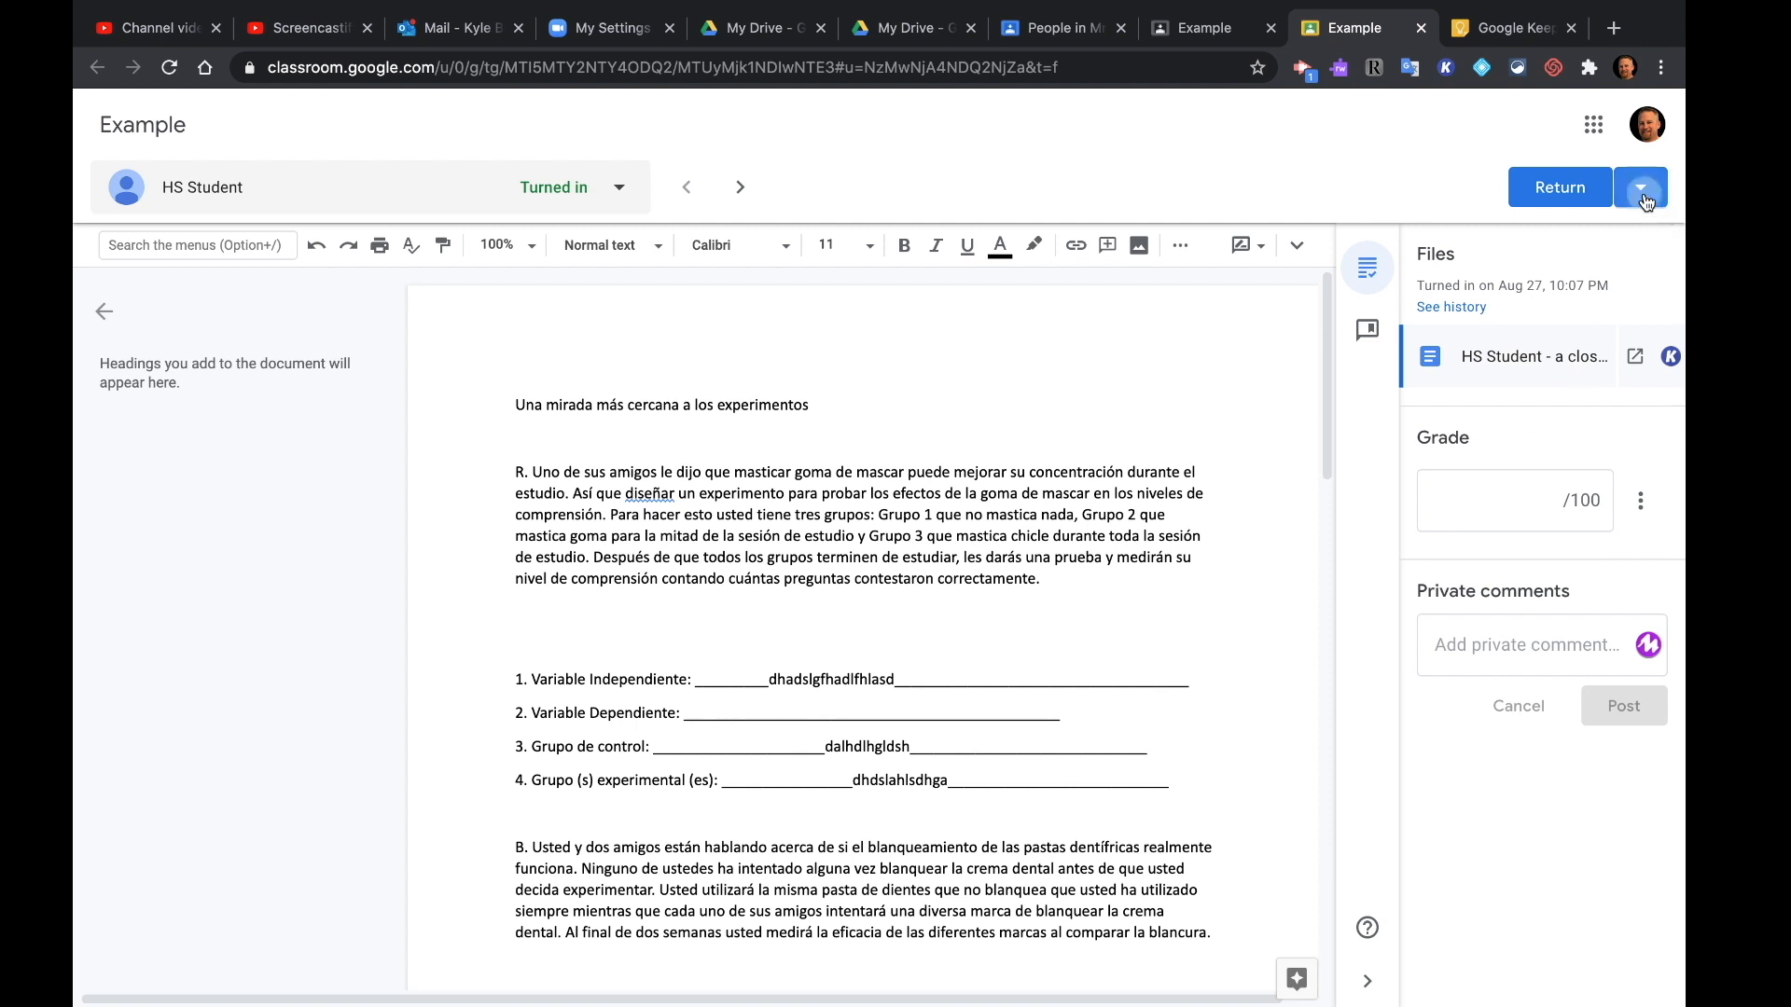
Show the Return options for HS Student's submission: this submission or multiple
click(1640, 186)
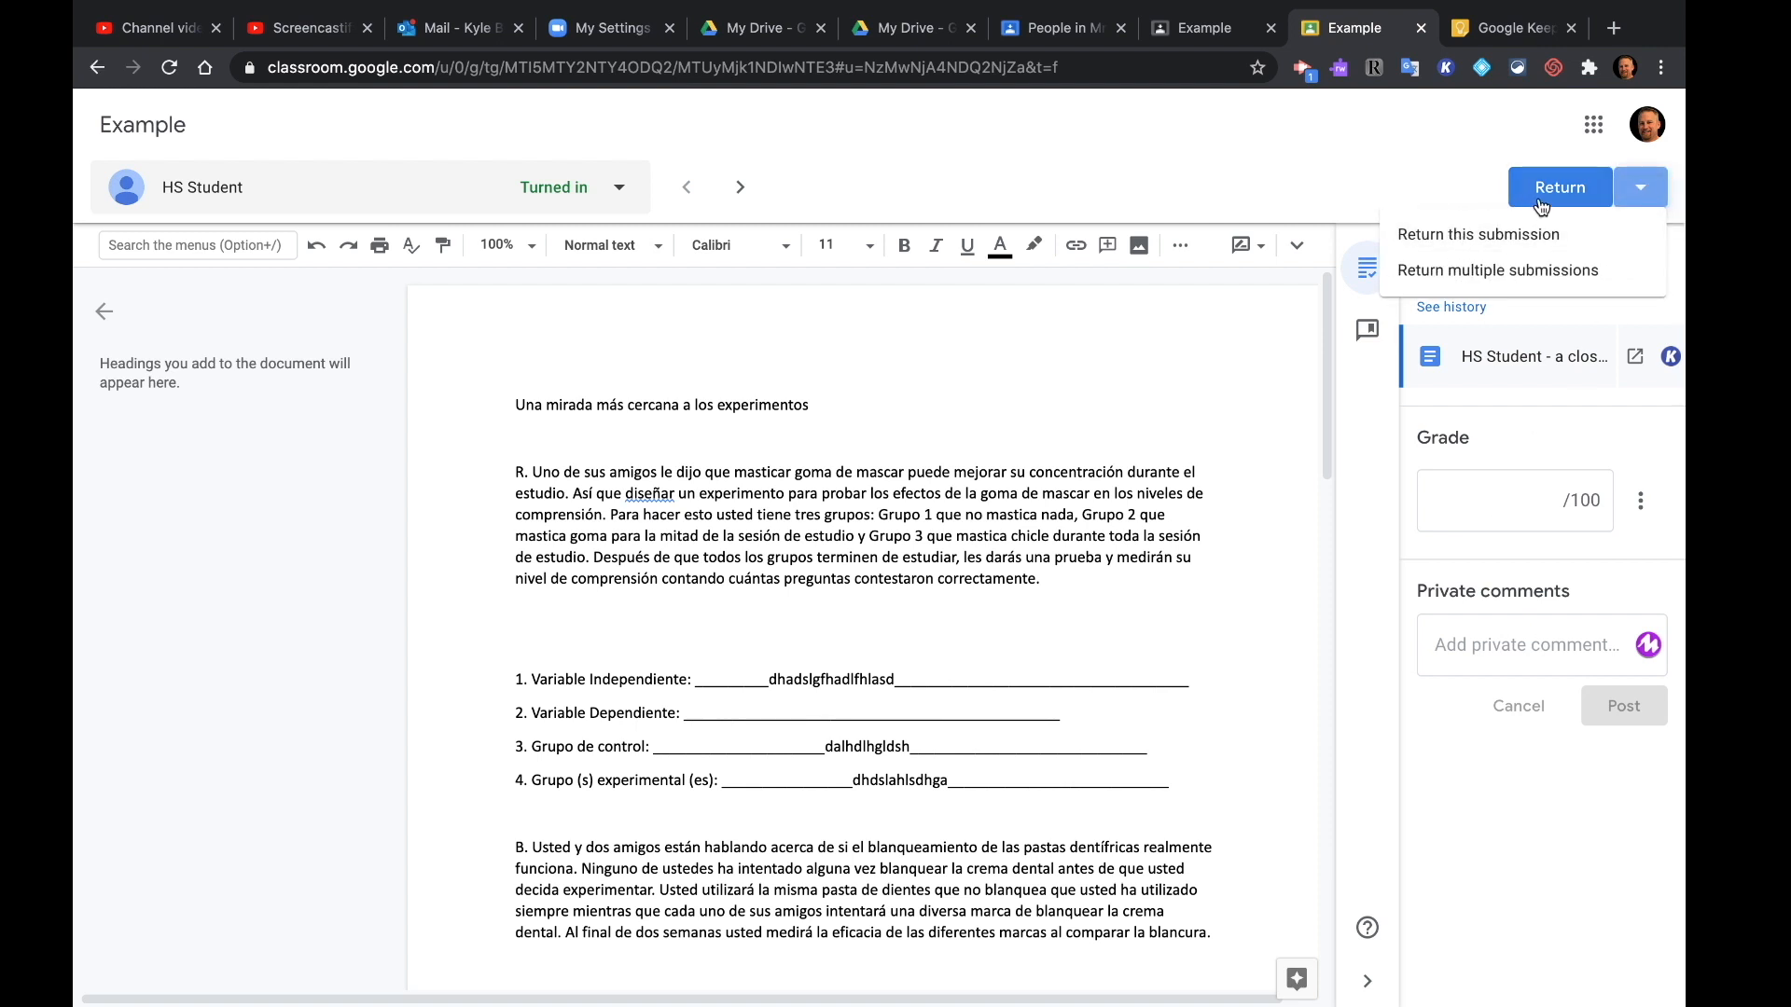
mouse_move(1478, 235)
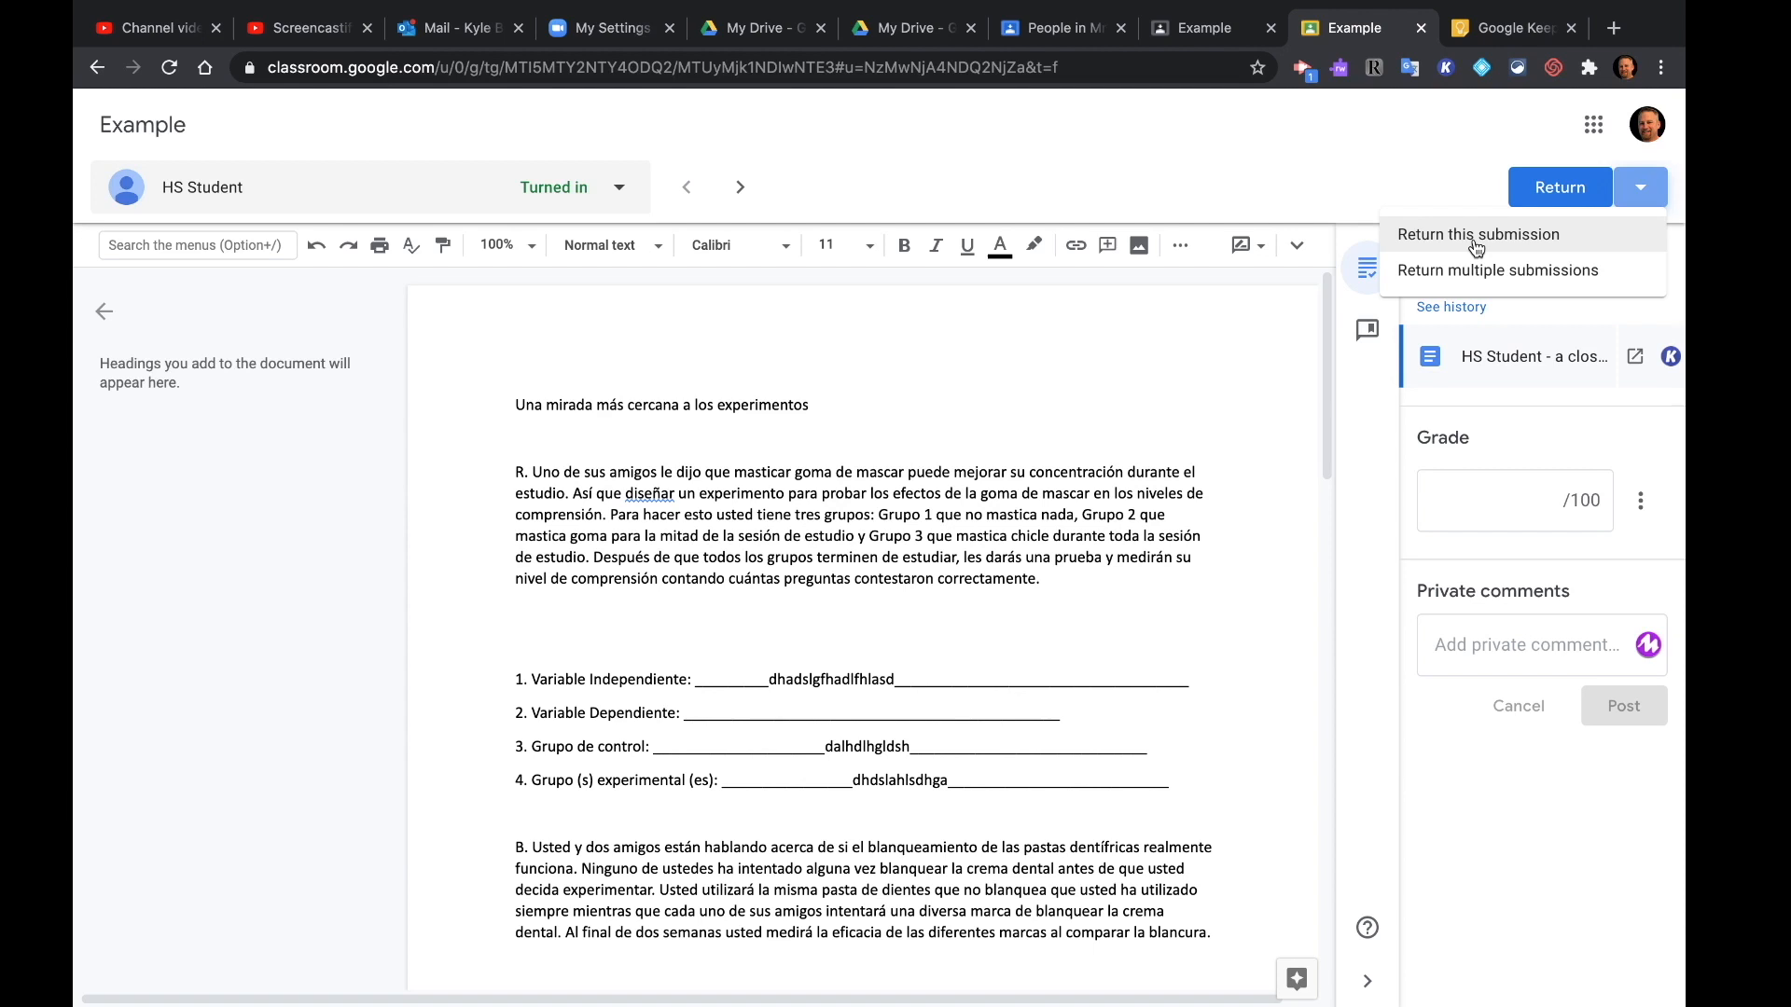
mouse_move(1498, 268)
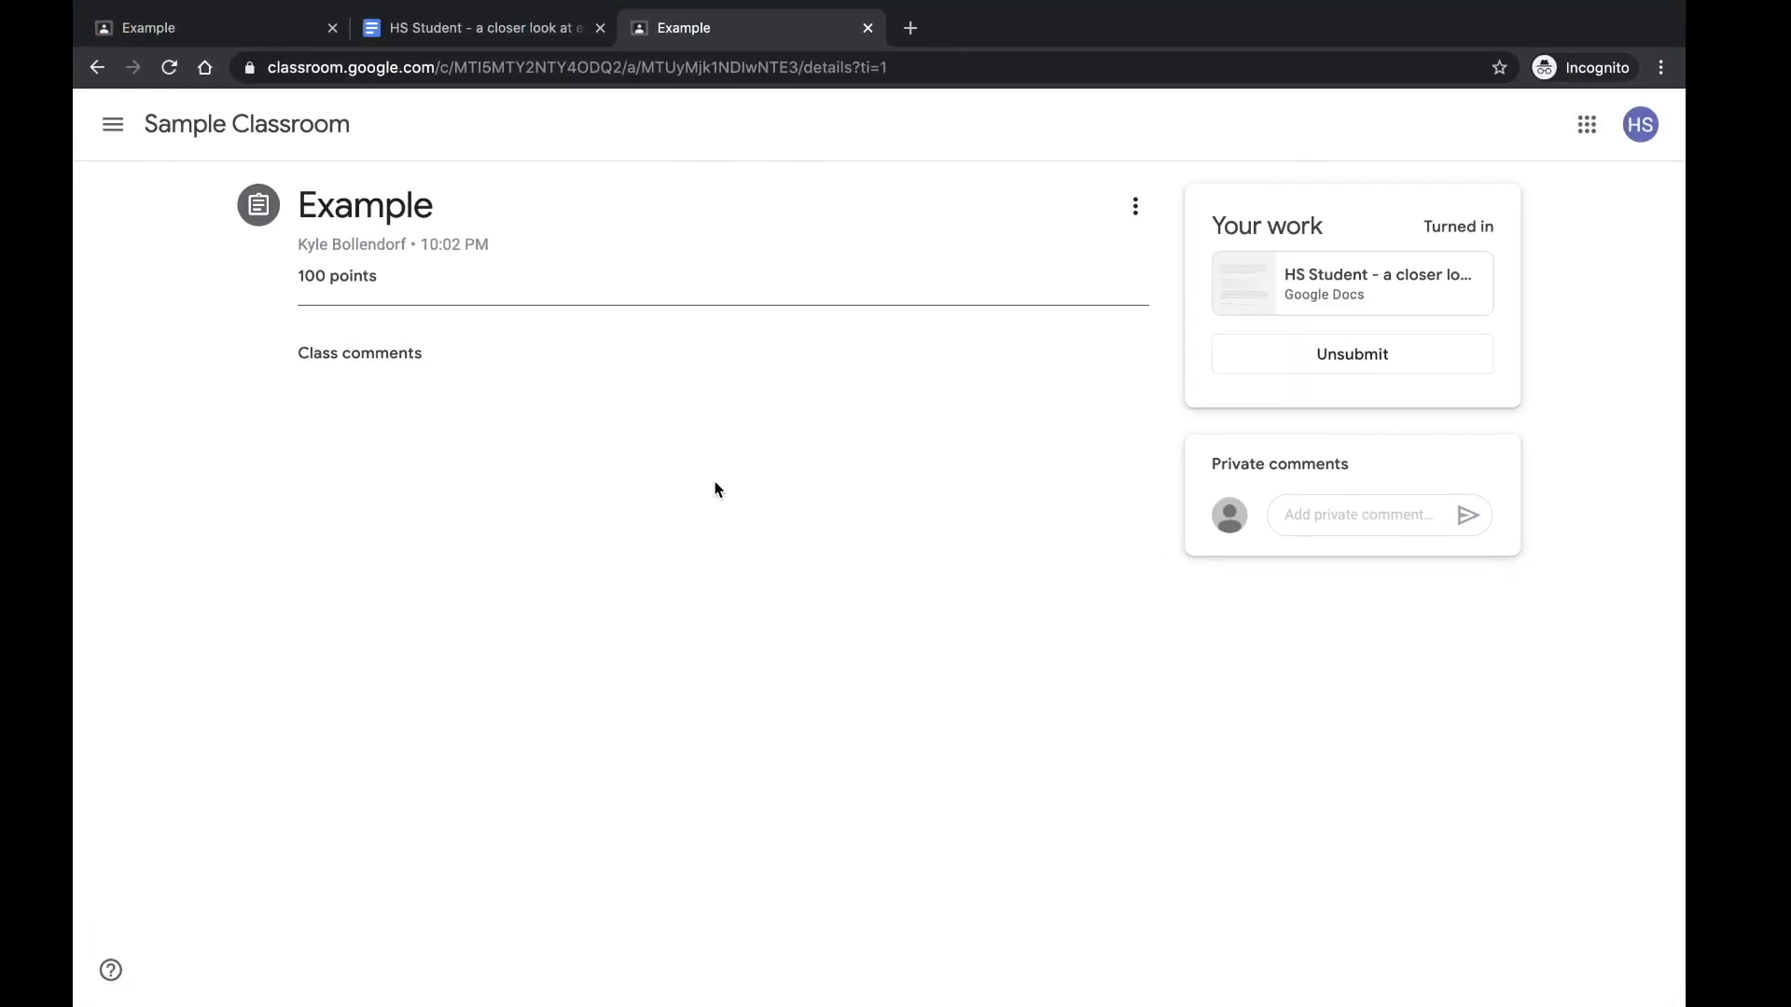
mouse_move(112, 151)
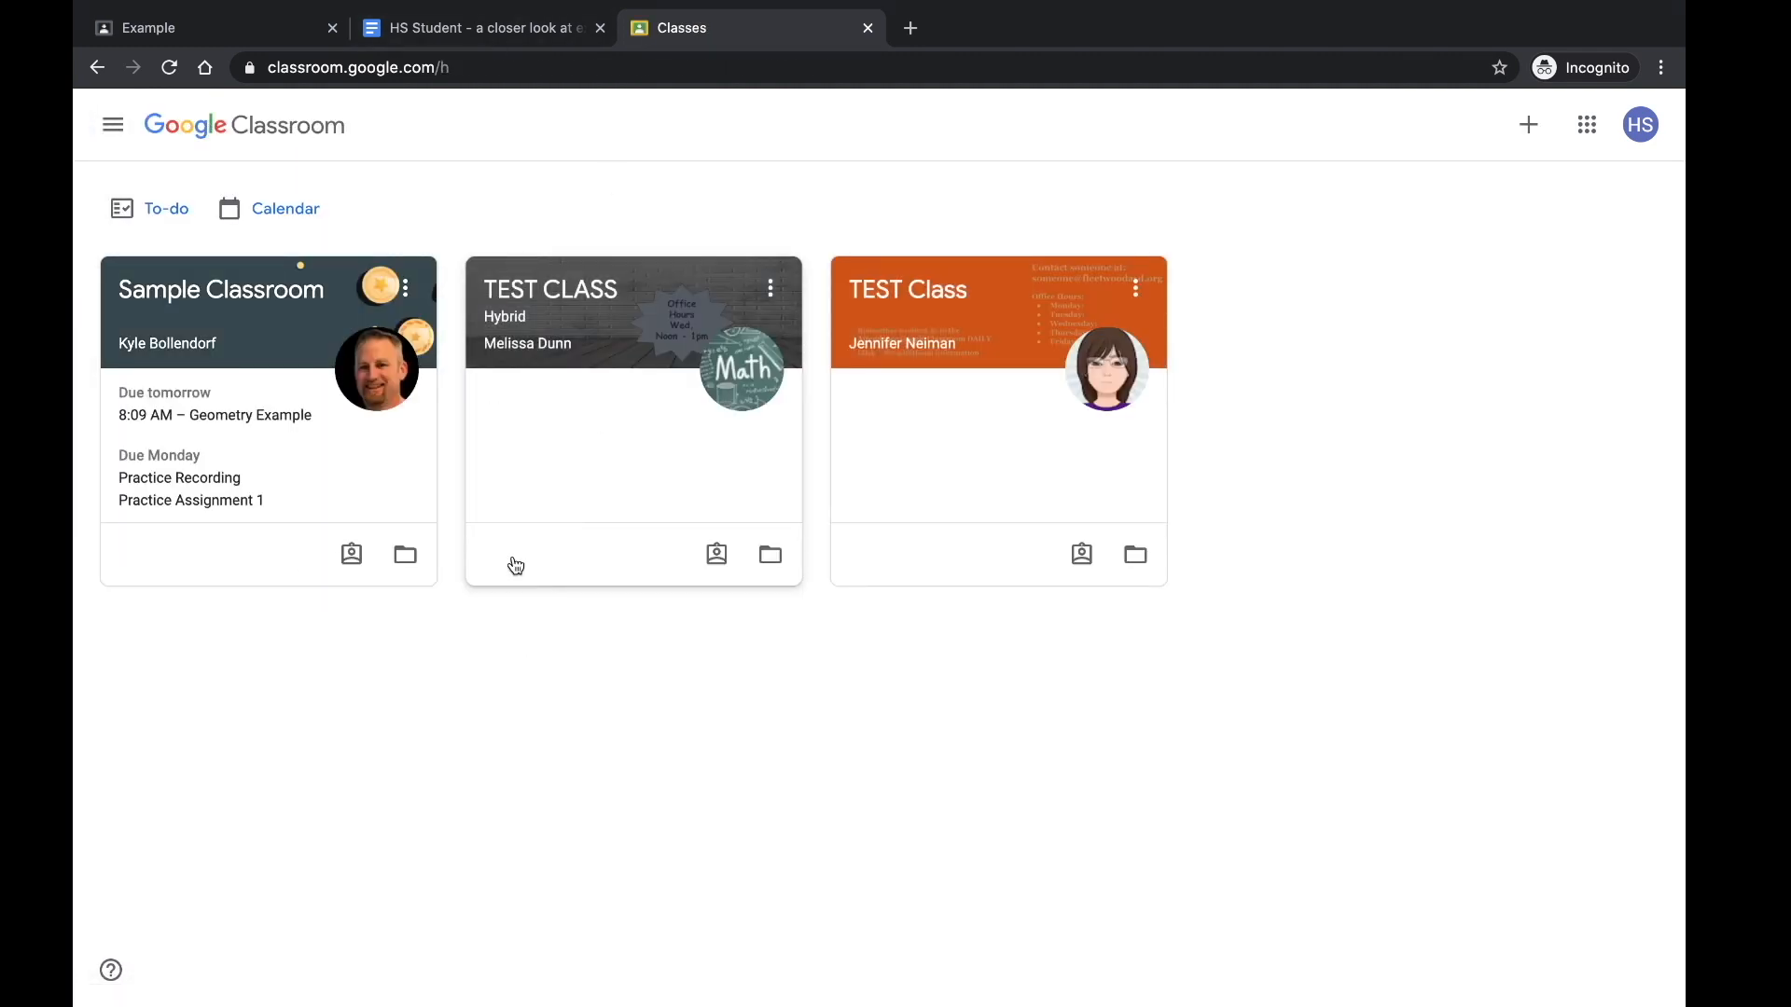
mouse_move(325, 685)
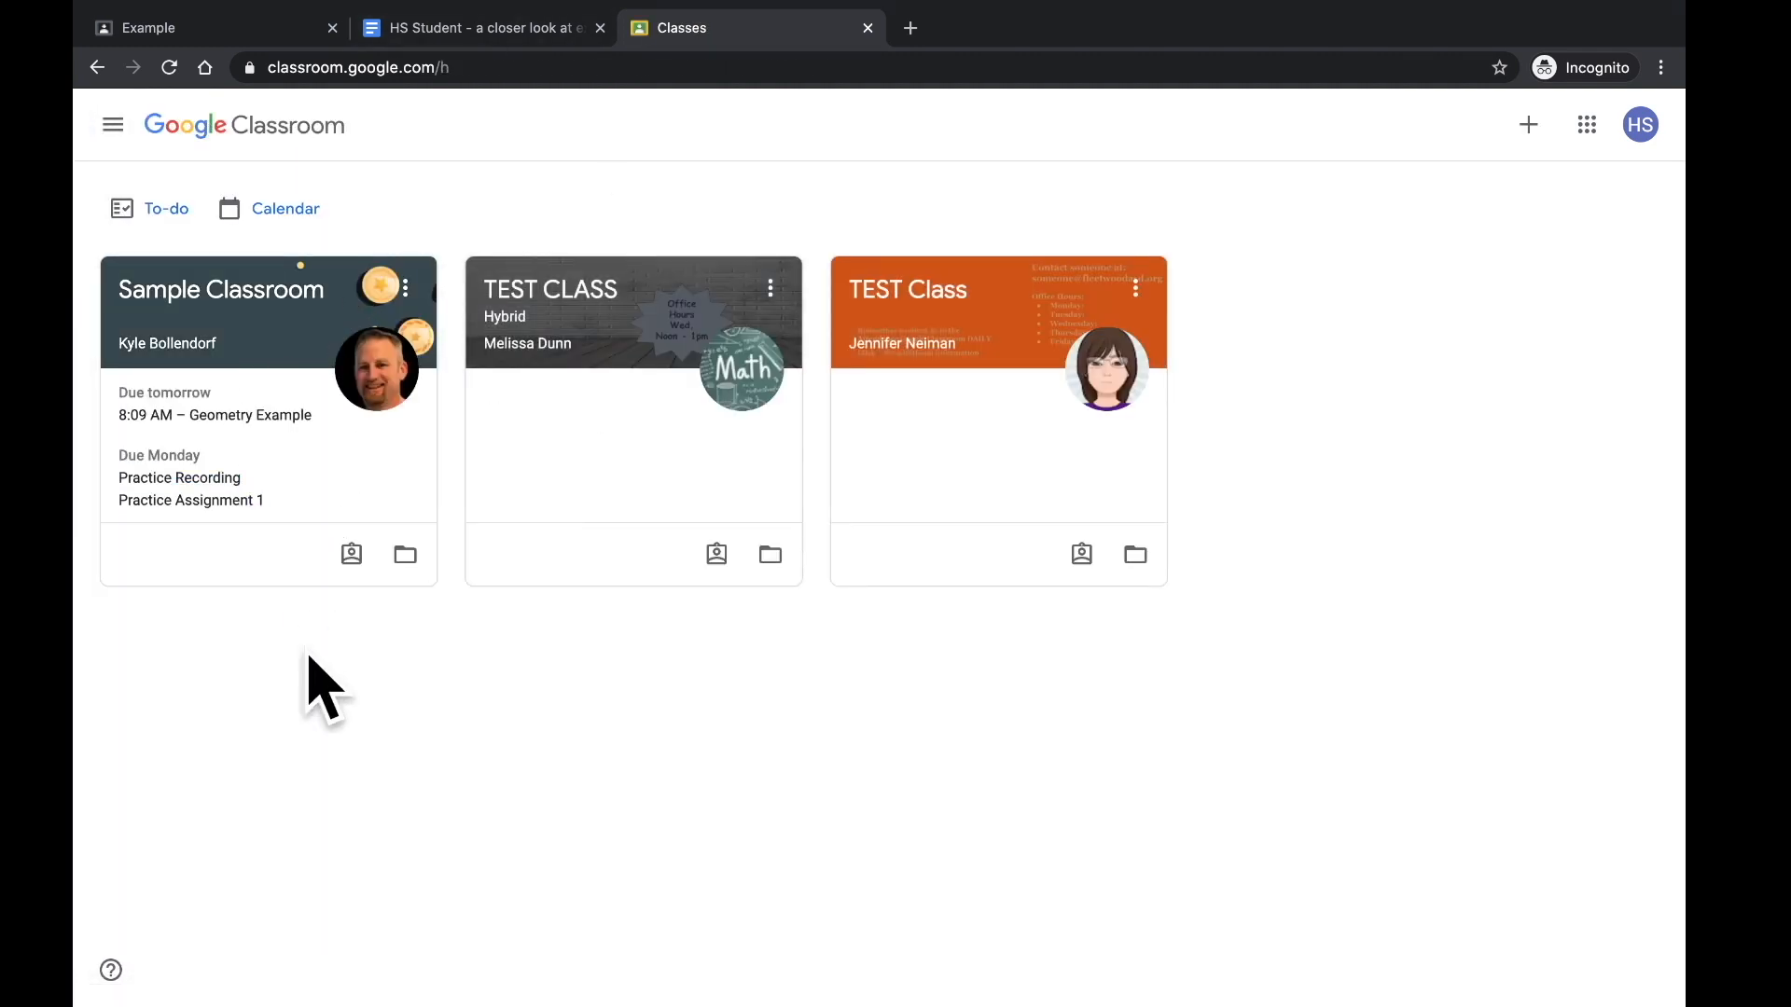
mouse_move(414, 287)
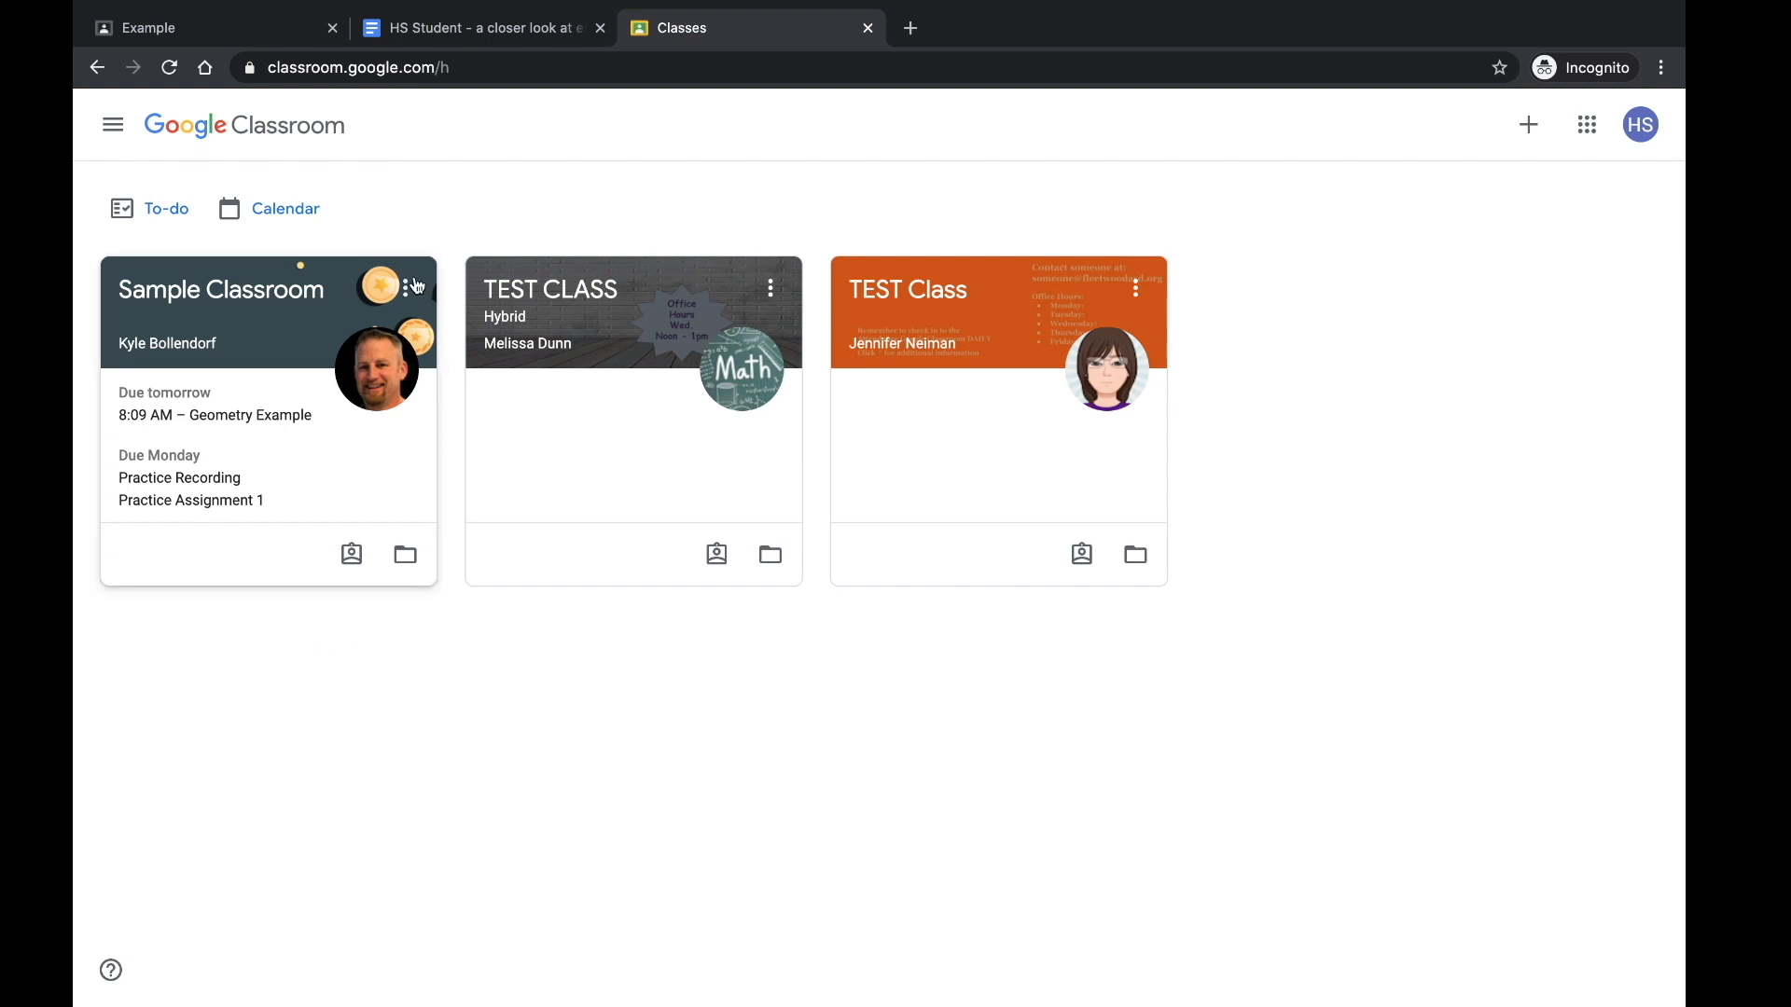
mouse_move(411, 295)
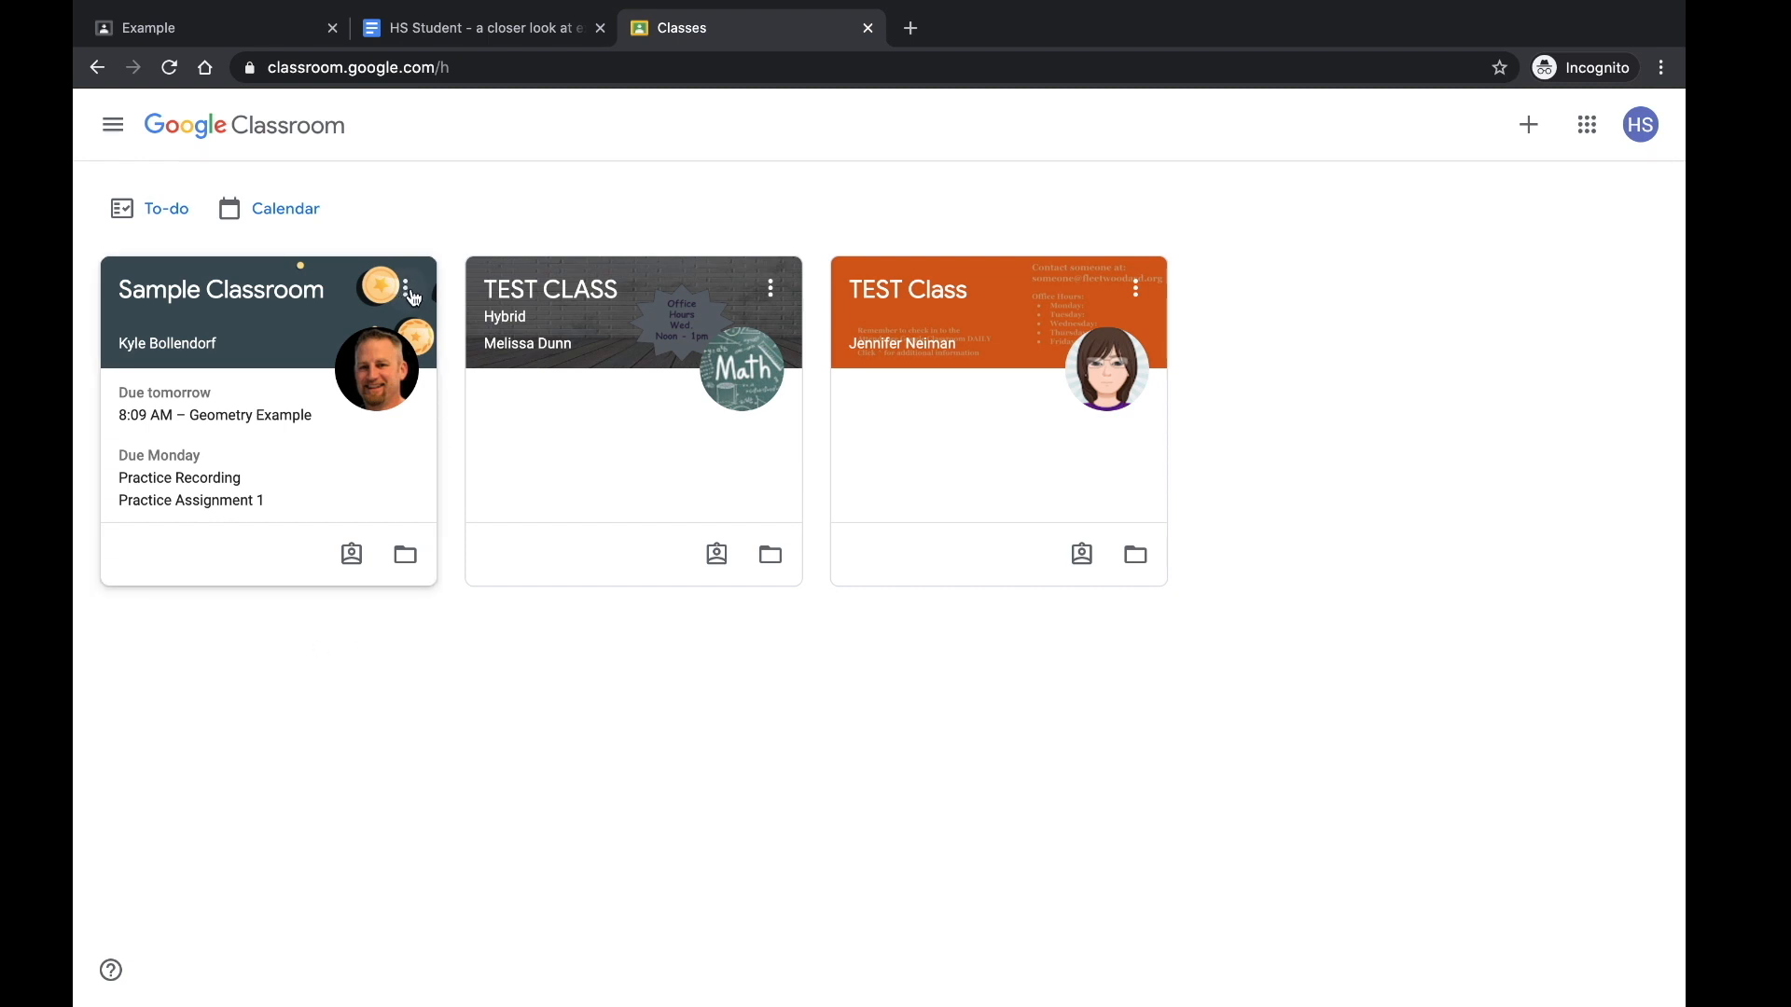
Unenroll the student from Sample Classroom, leaving only the two TEST classes
click(411, 287)
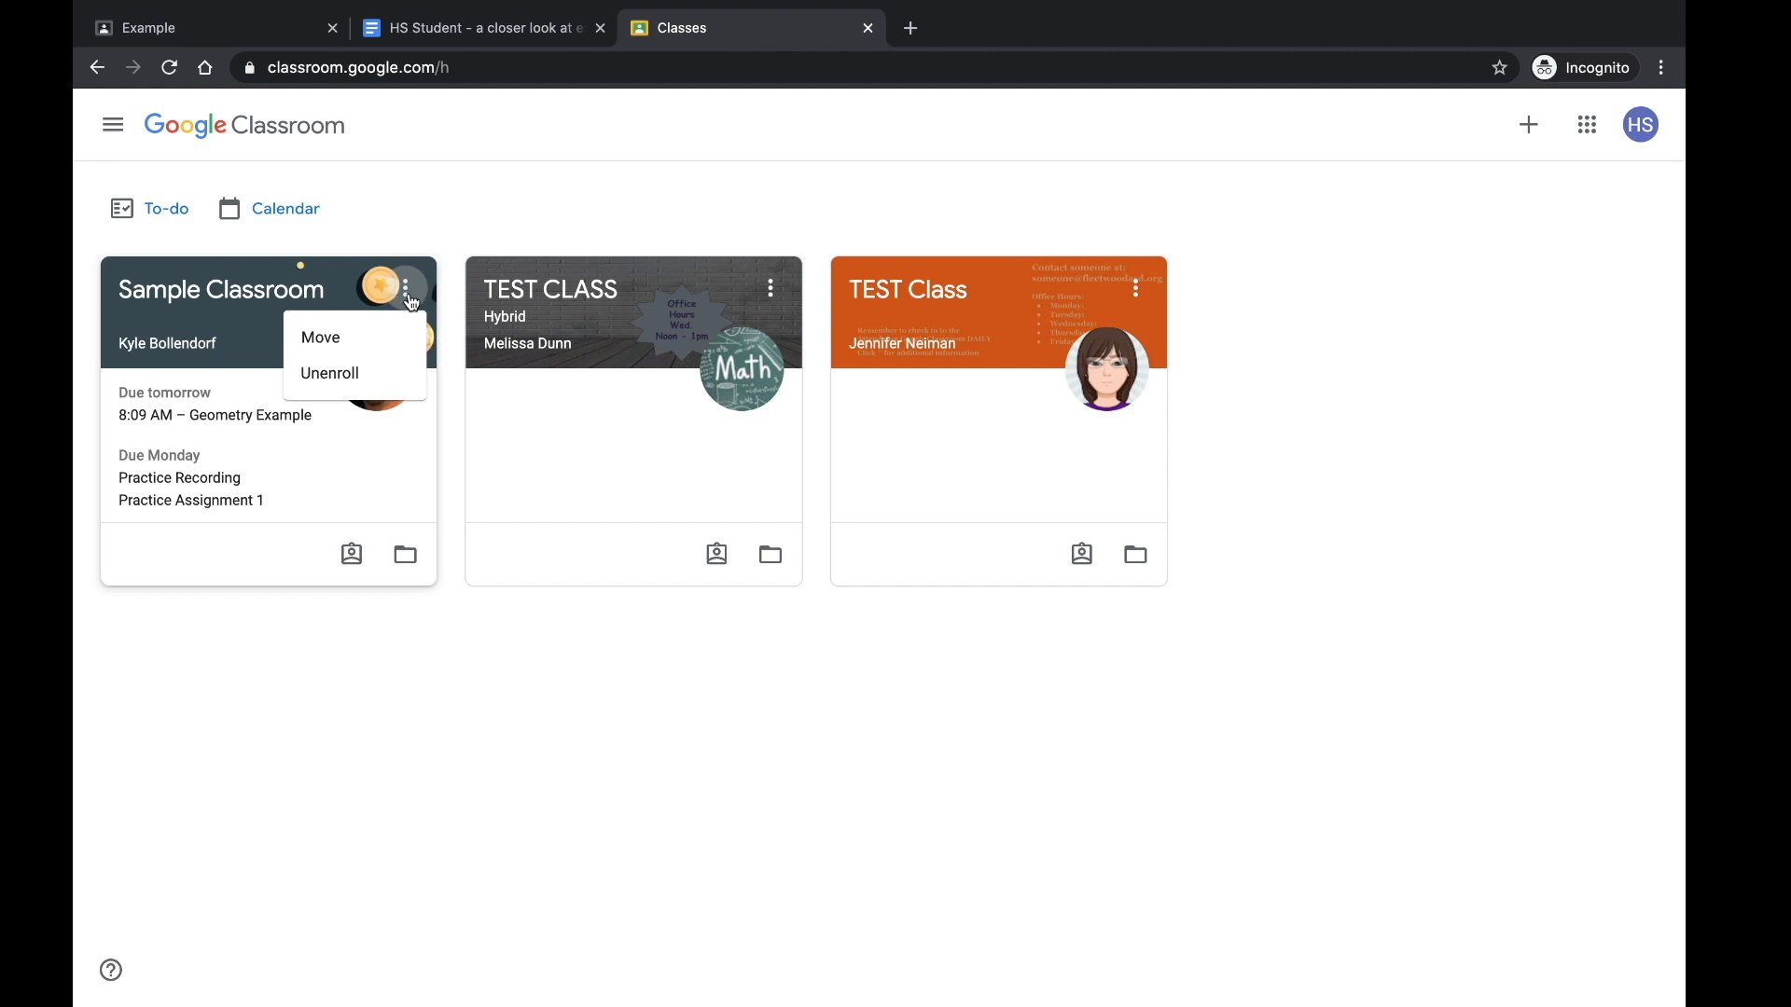
mouse_move(1640, 125)
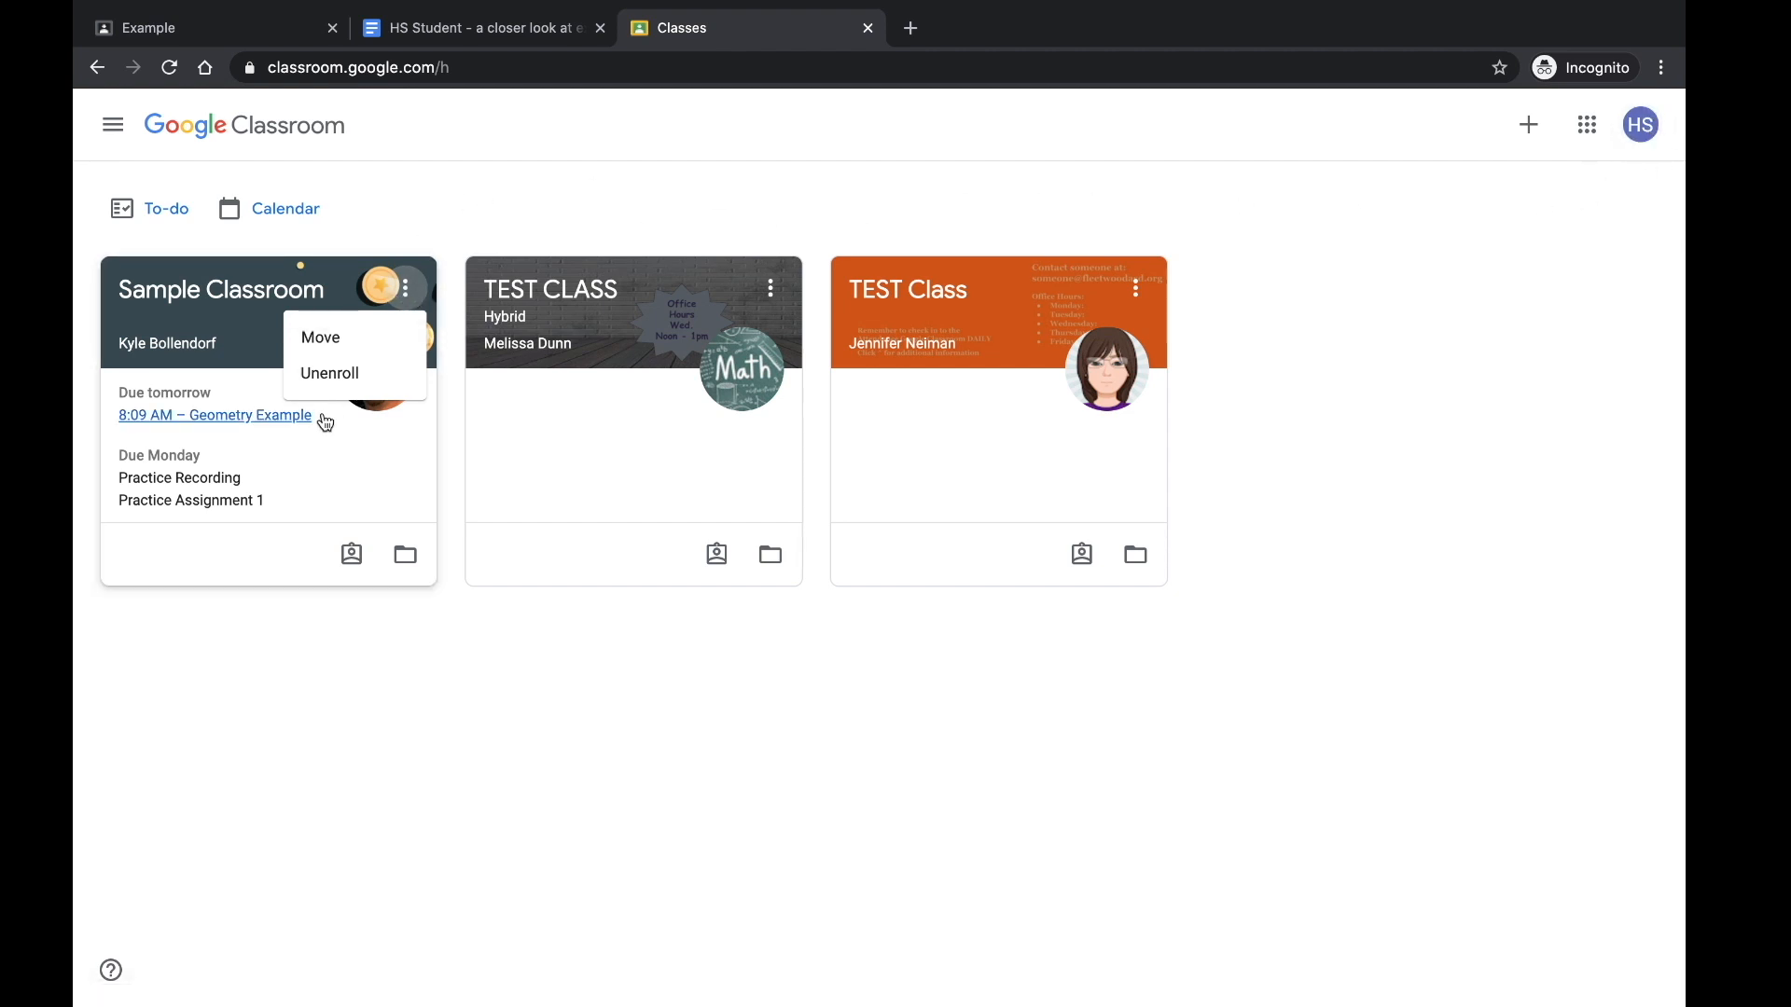
mouse_move(358, 379)
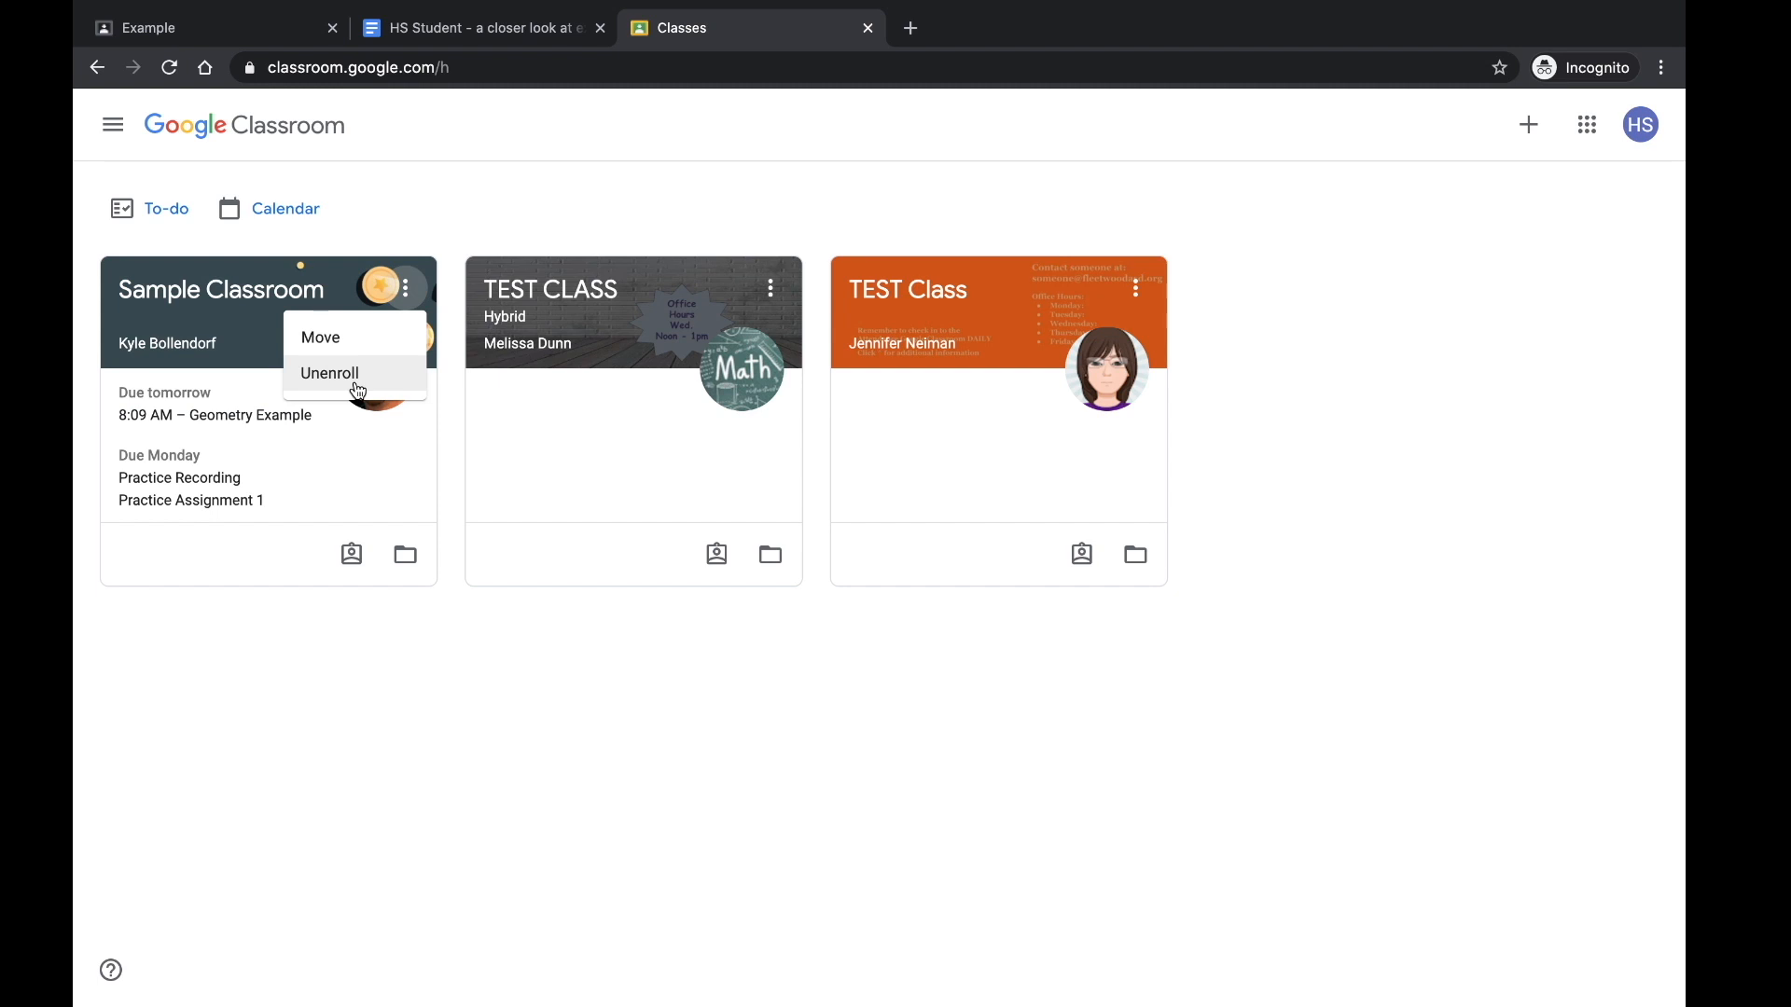
click(330, 374)
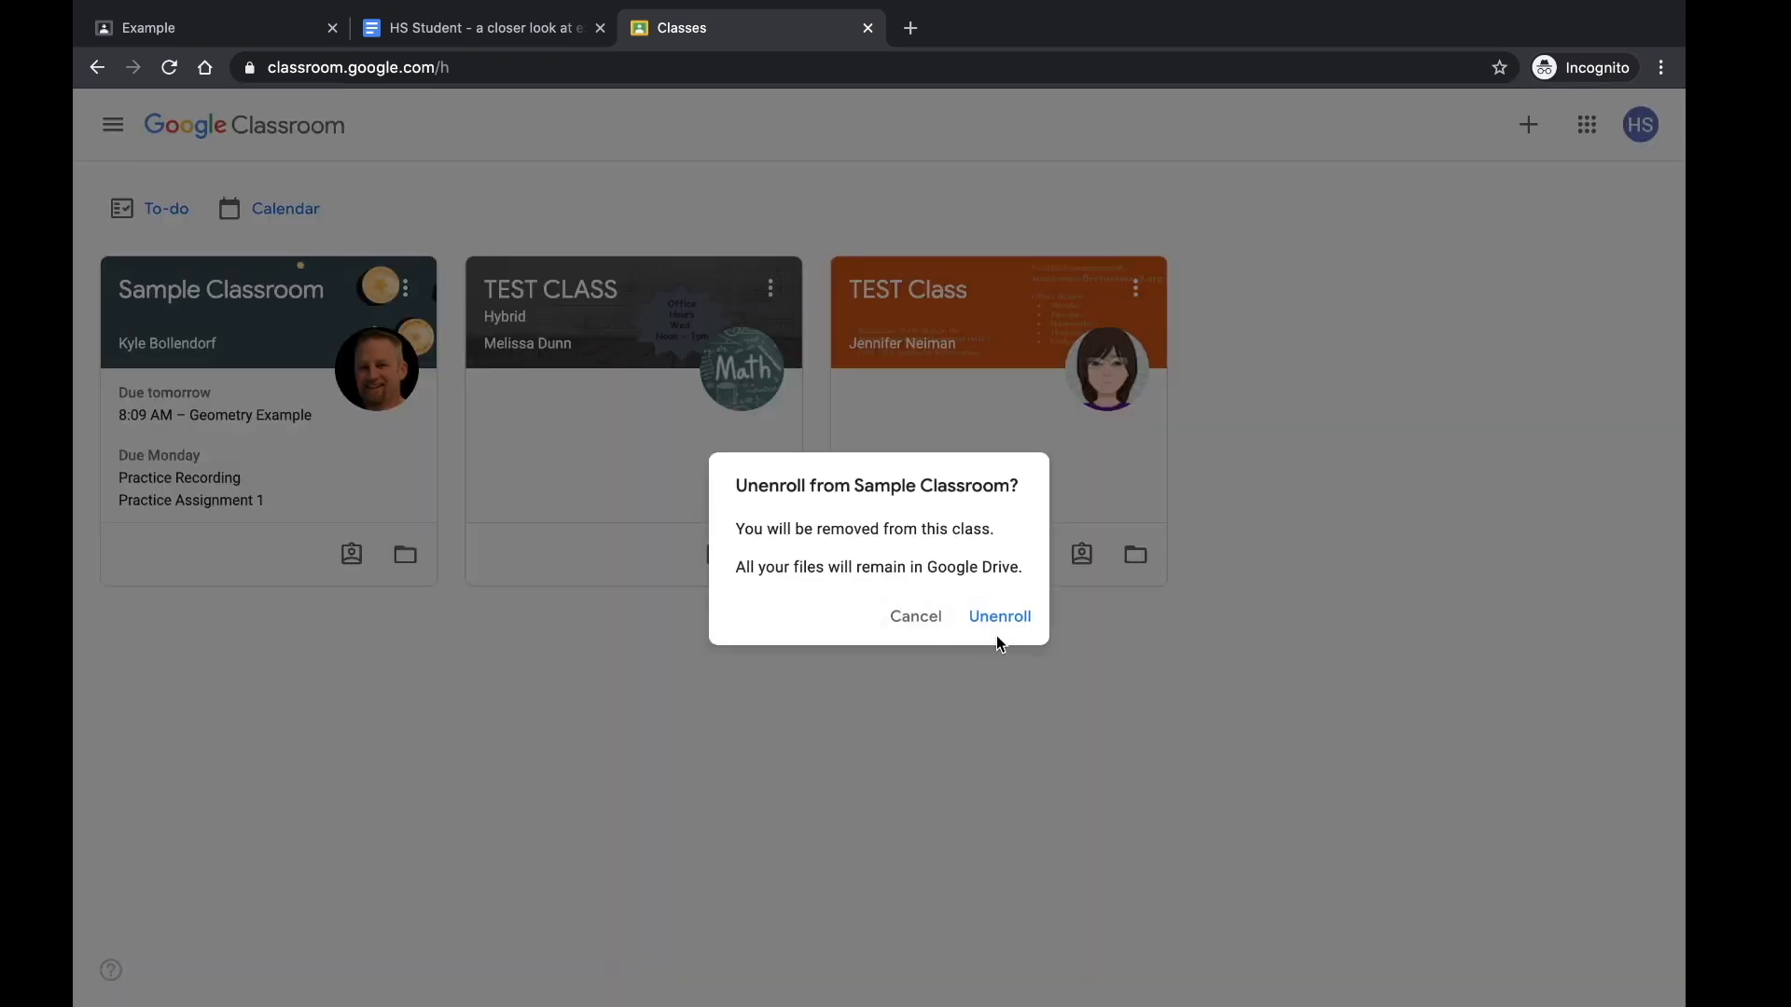
click(998, 616)
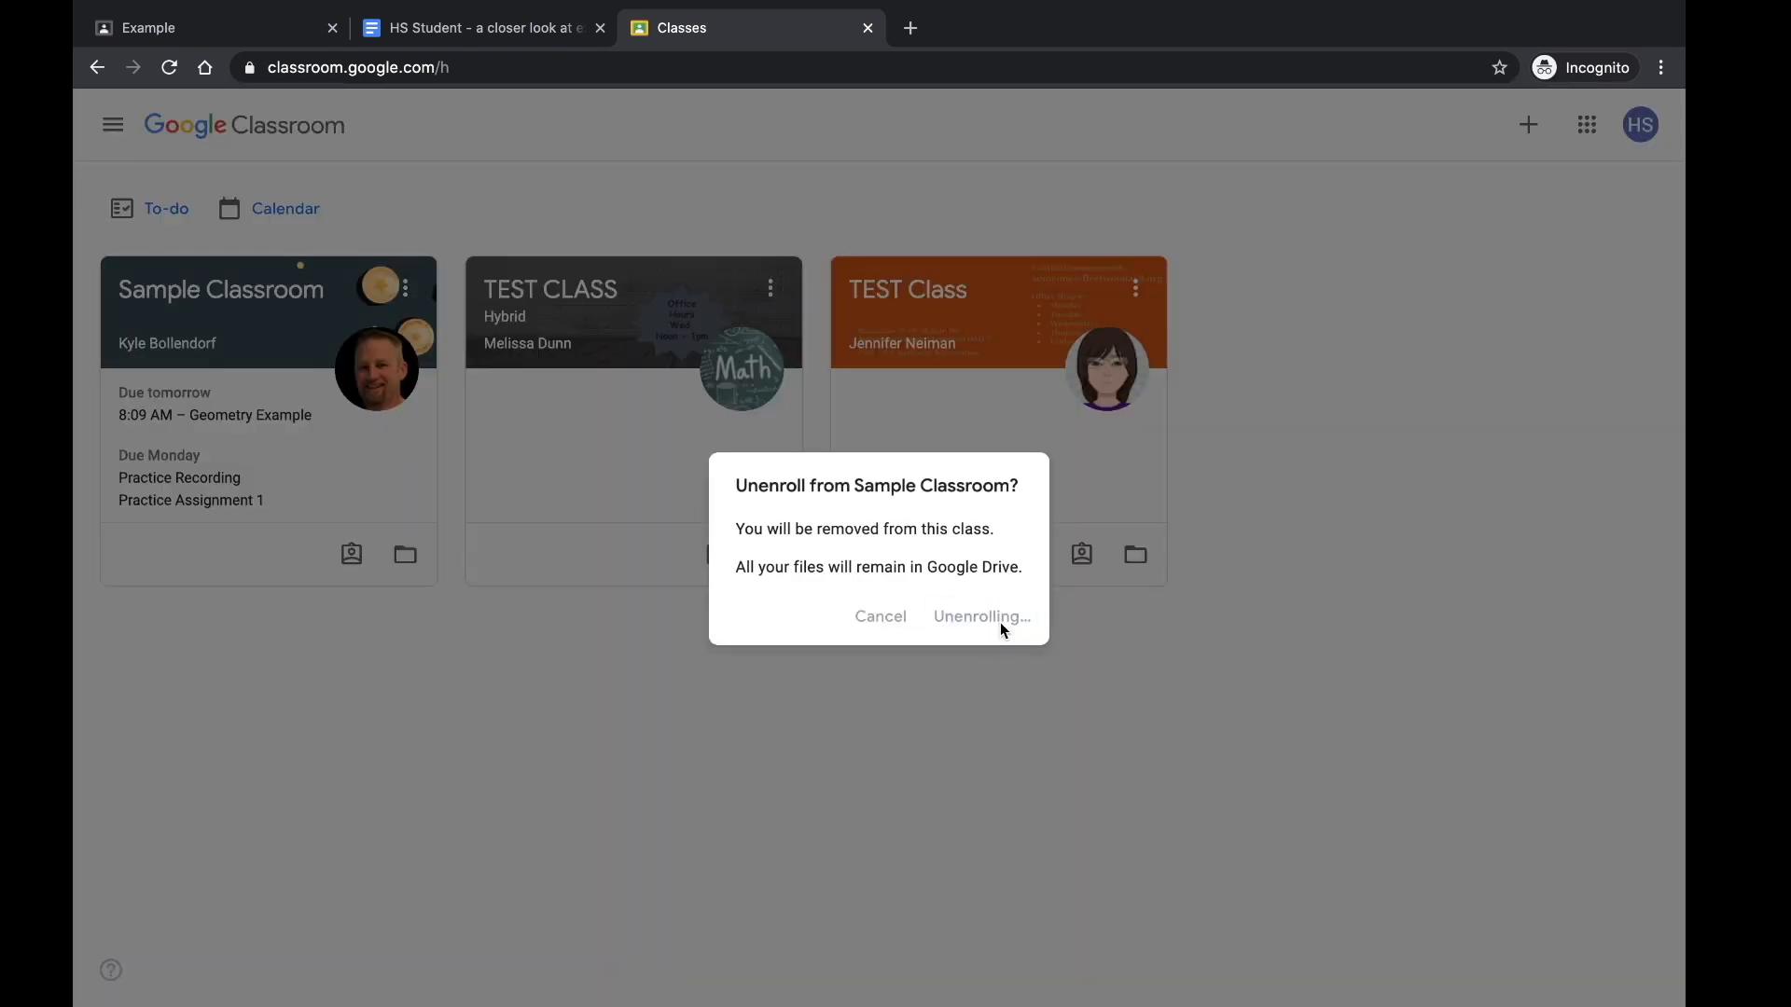
click(980, 618)
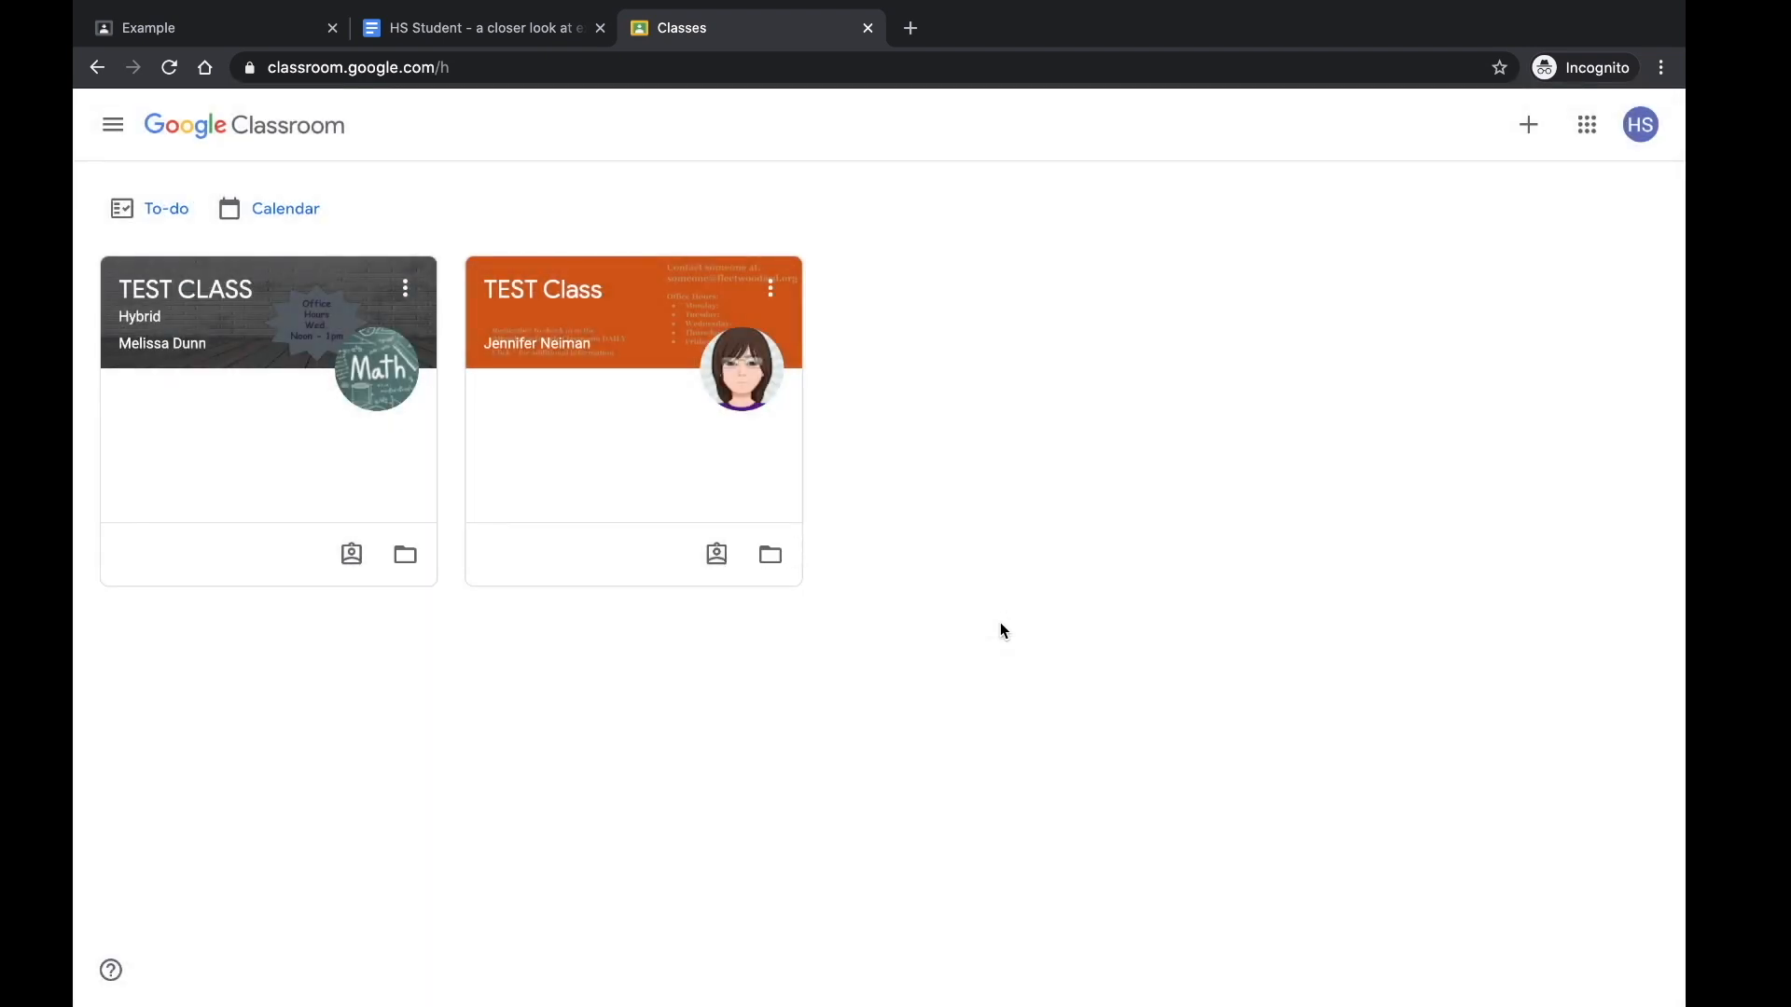